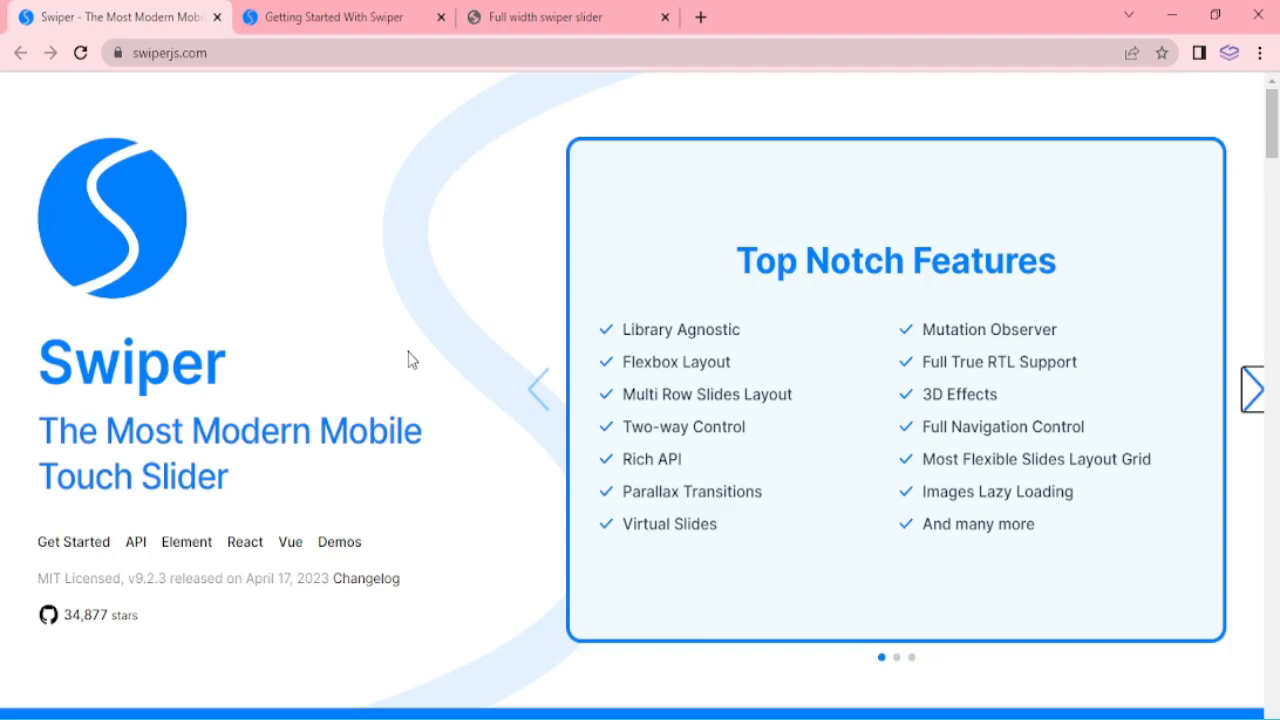
pyautogui.moveTo(182, 392)
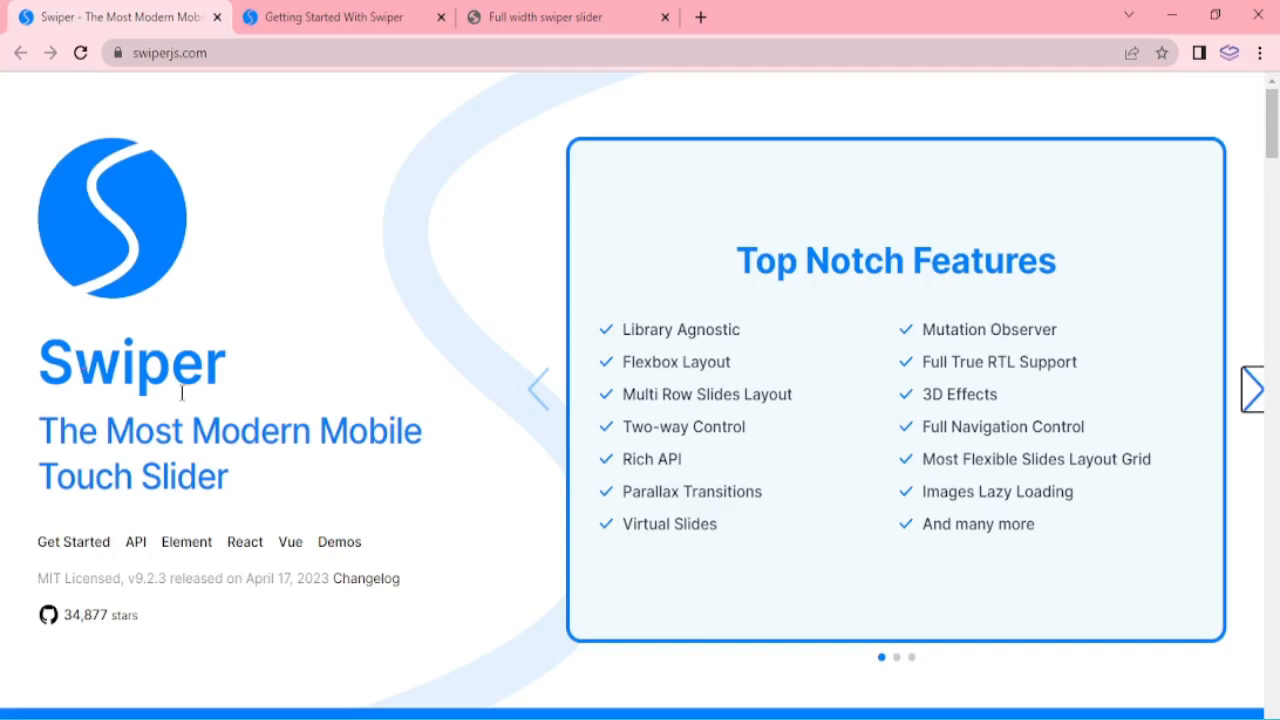
pyautogui.moveTo(172, 488)
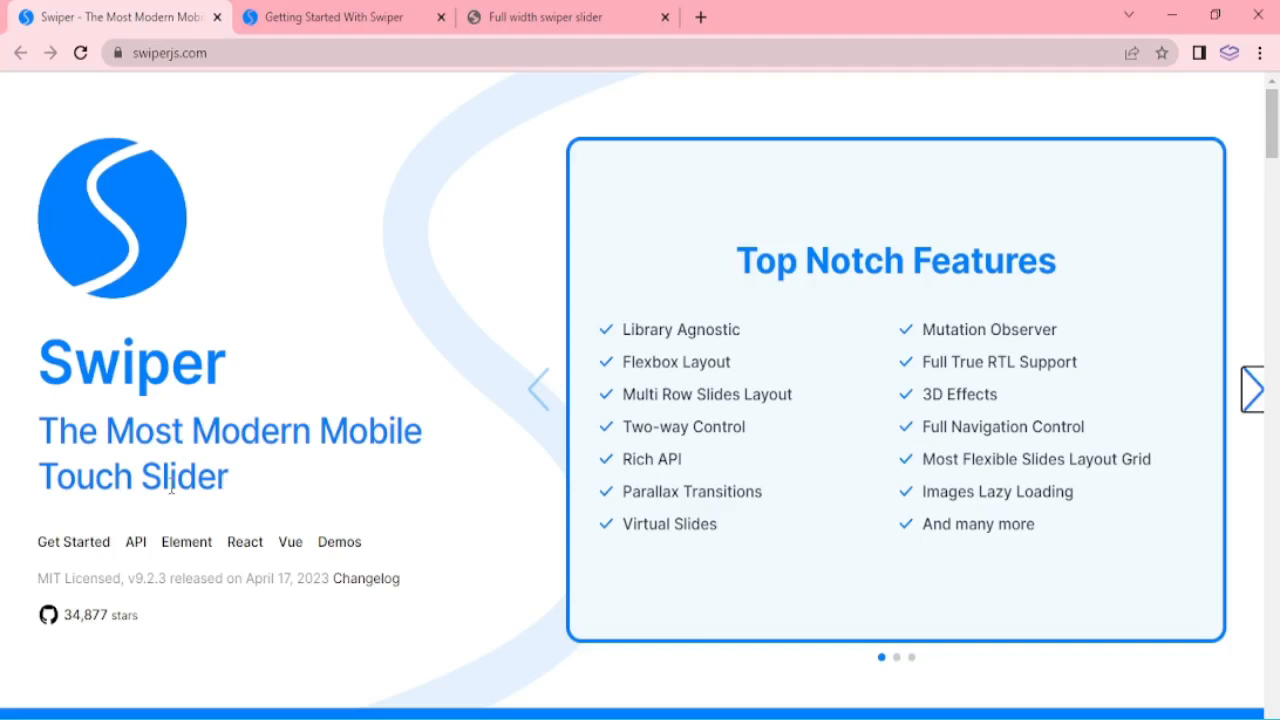
pyautogui.moveTo(856, 228)
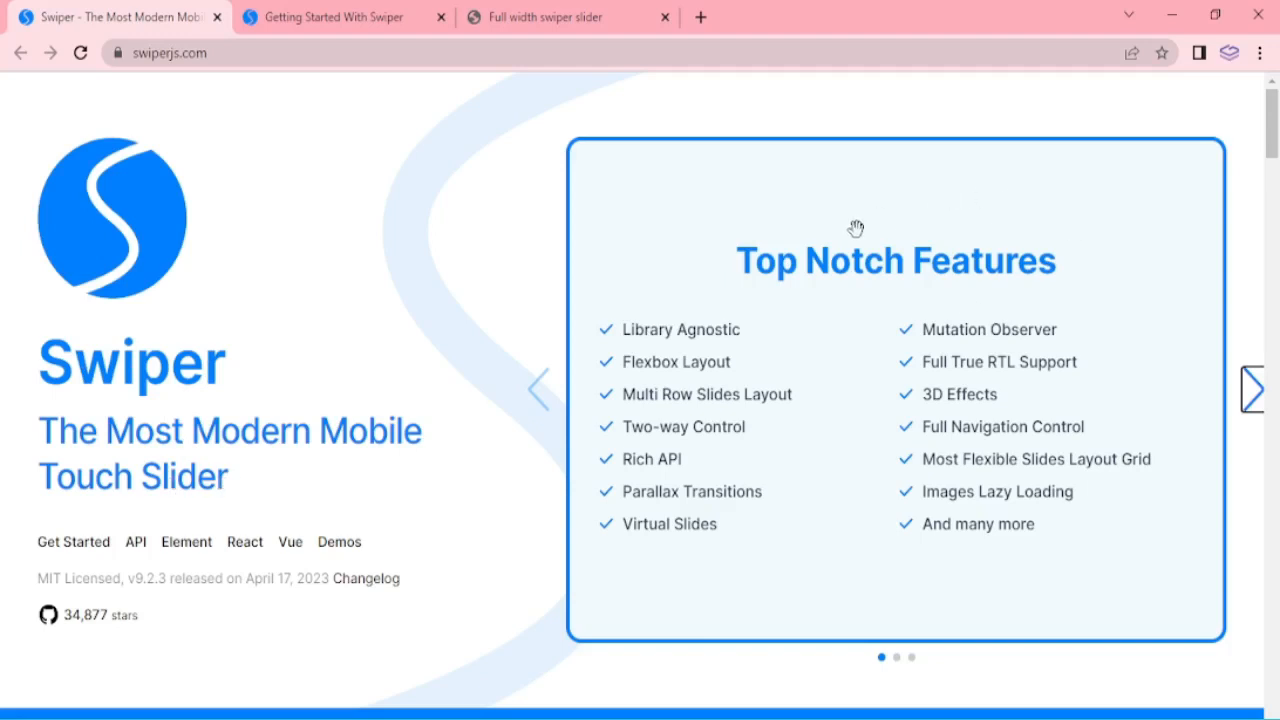
pyautogui.moveTo(890, 492)
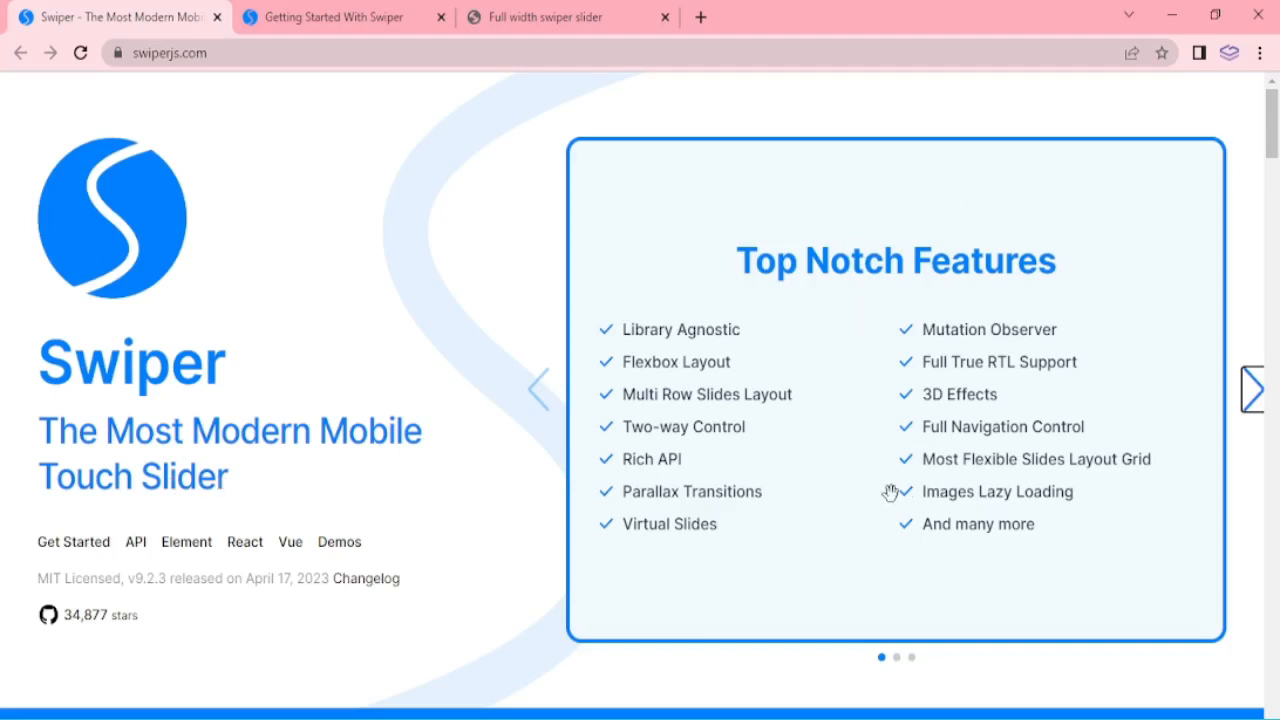
pyautogui.moveTo(908, 518)
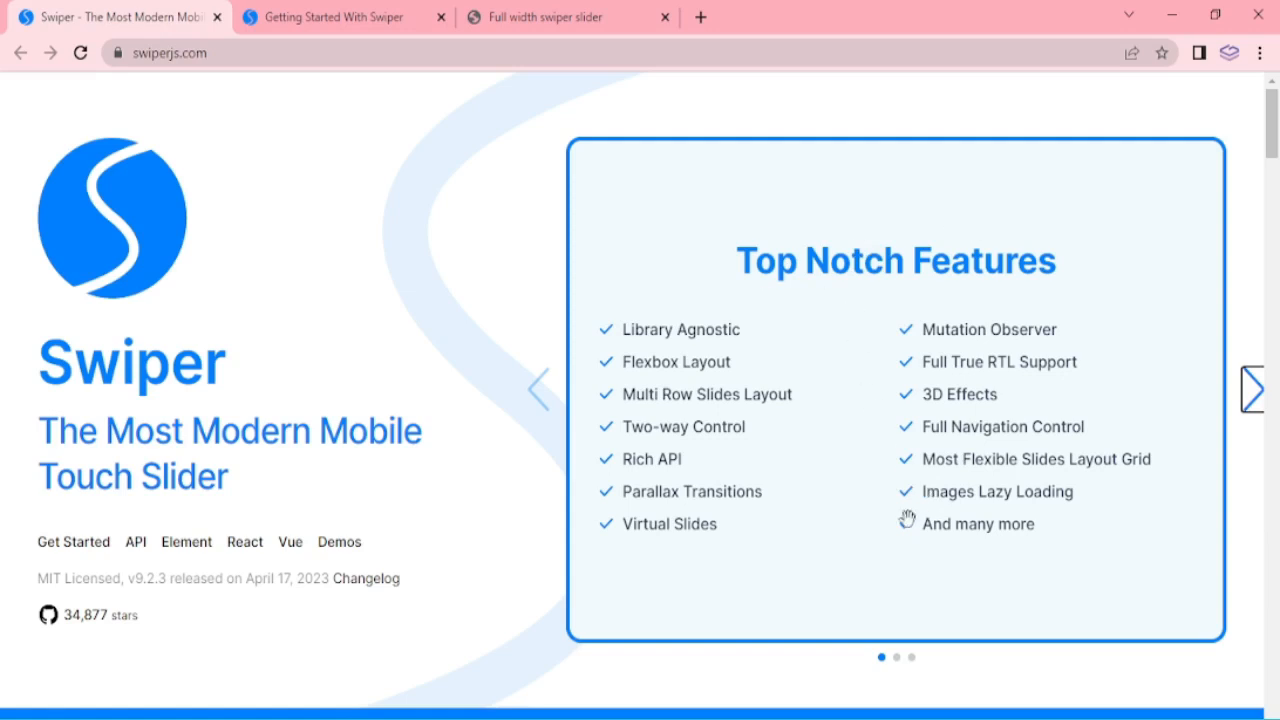
pyautogui.moveTo(776, 564)
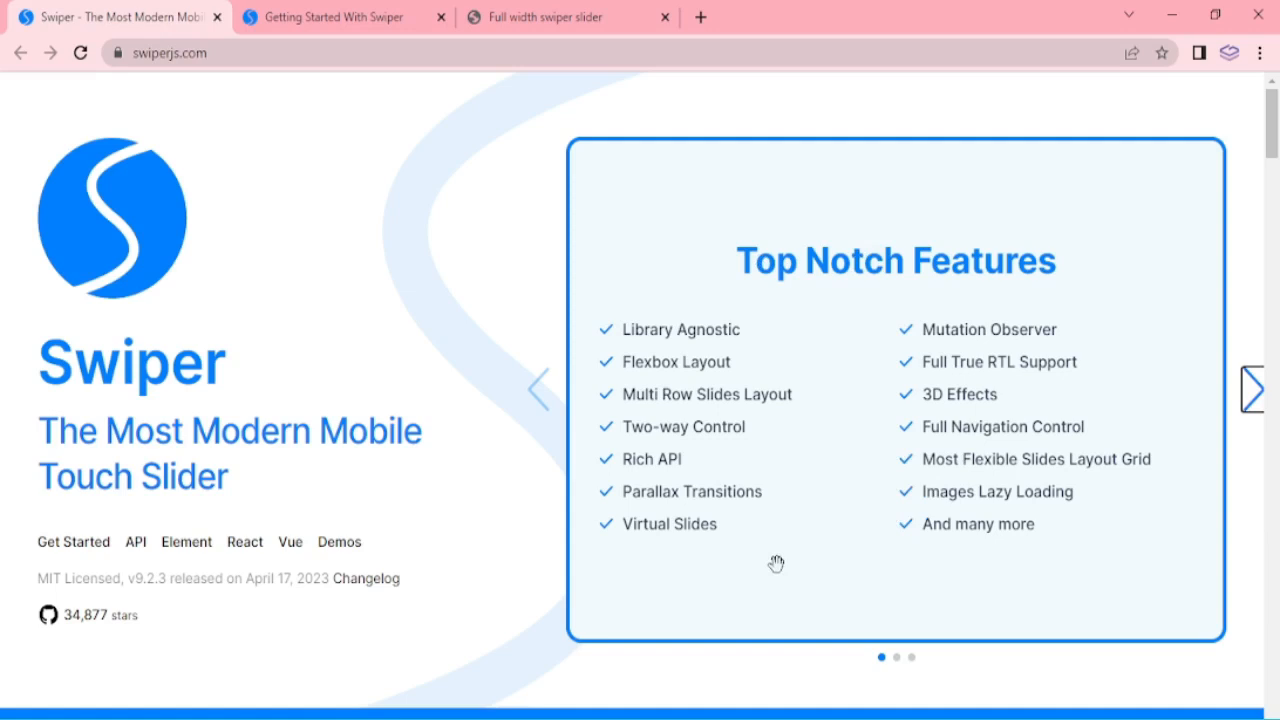
pyautogui.moveTo(880, 396)
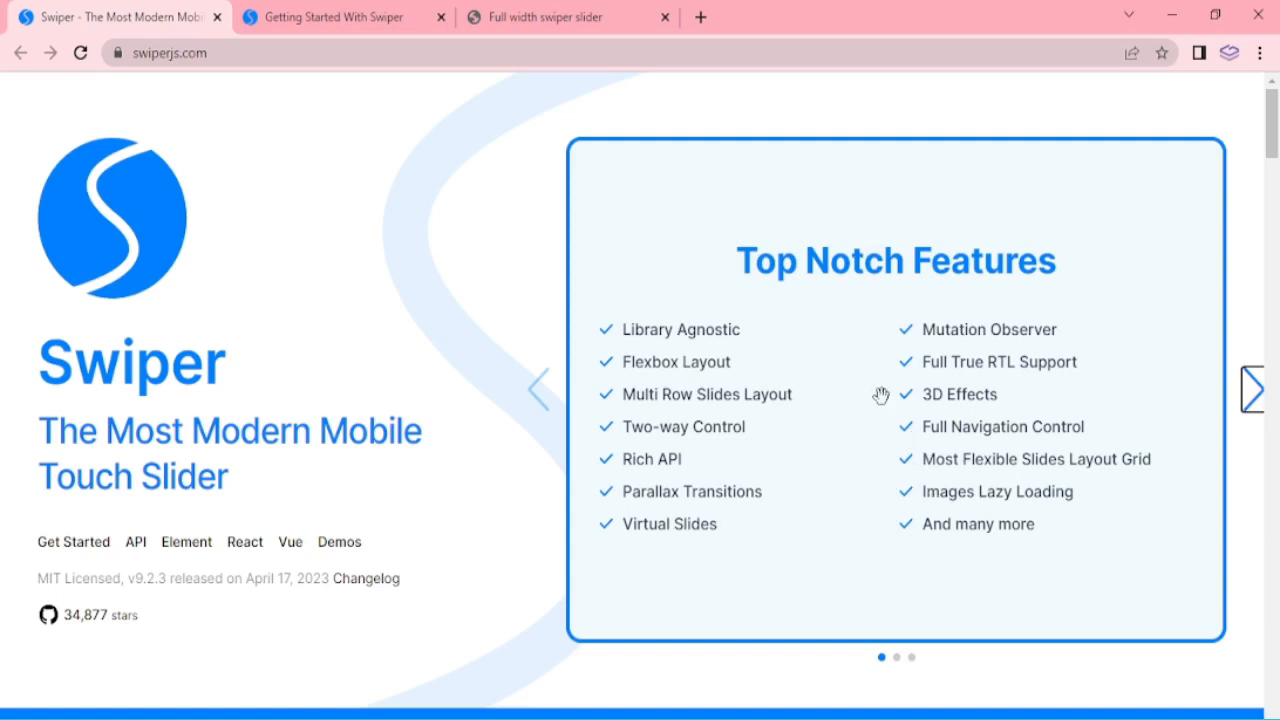
pyautogui.moveTo(864, 474)
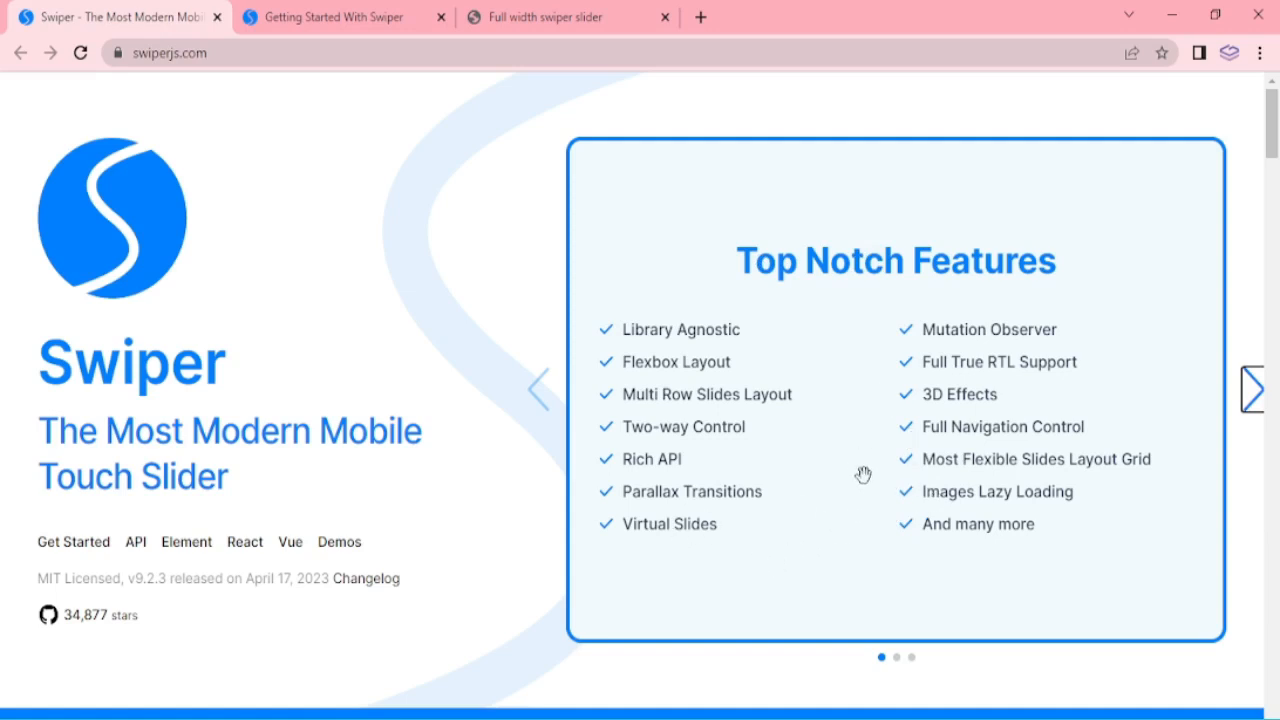
pyautogui.moveTo(860, 542)
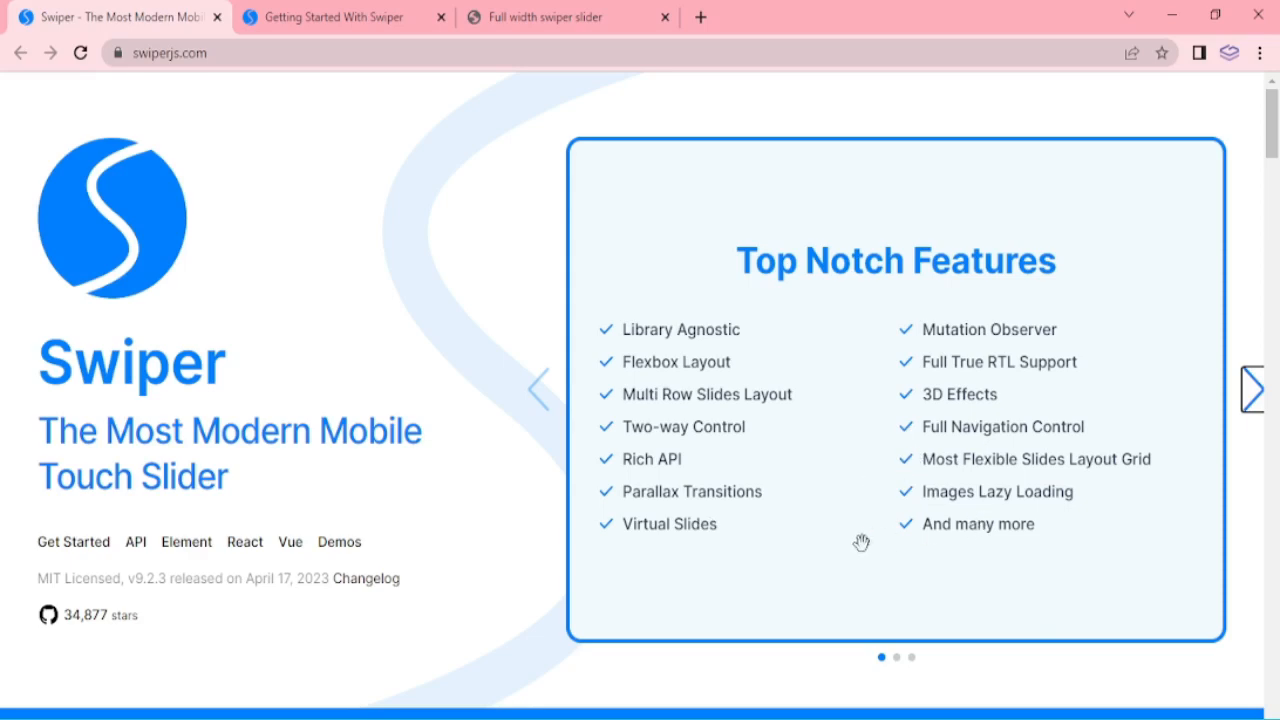
pyautogui.moveTo(448, 584)
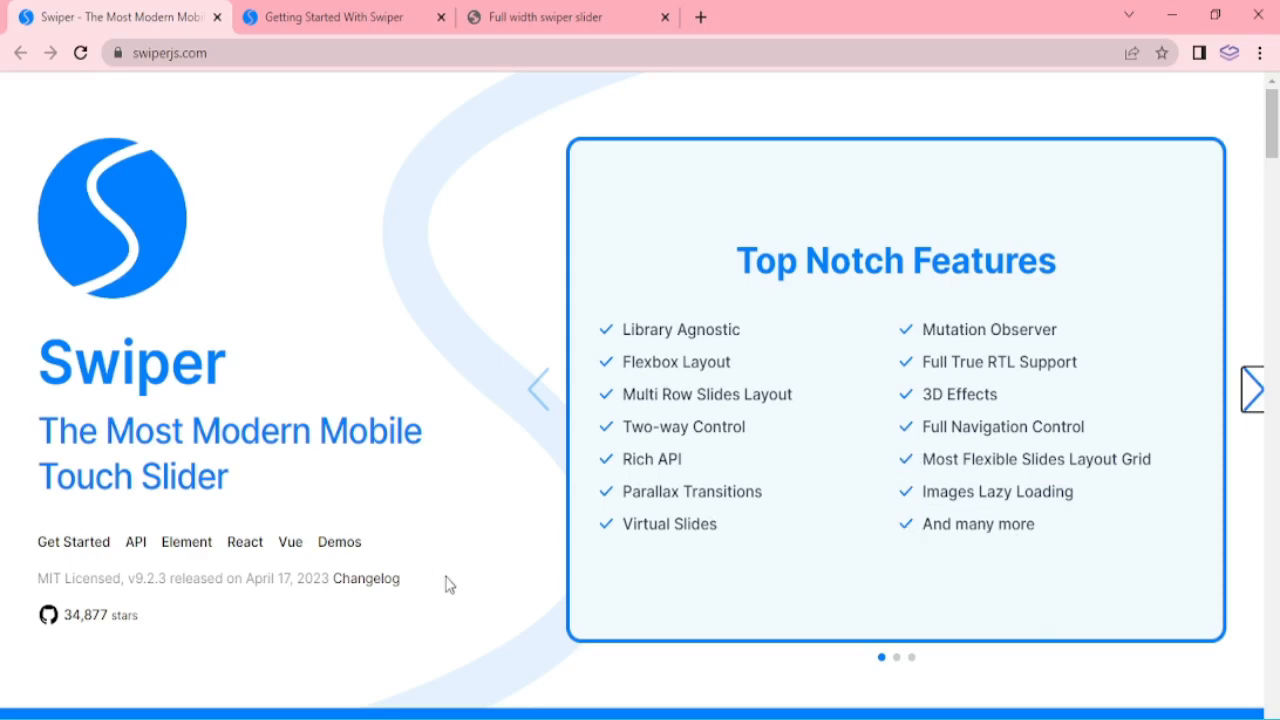
# Step: Scroll the Swiper homepage down to the Available For frameworks section
pyautogui.scroll(-3)
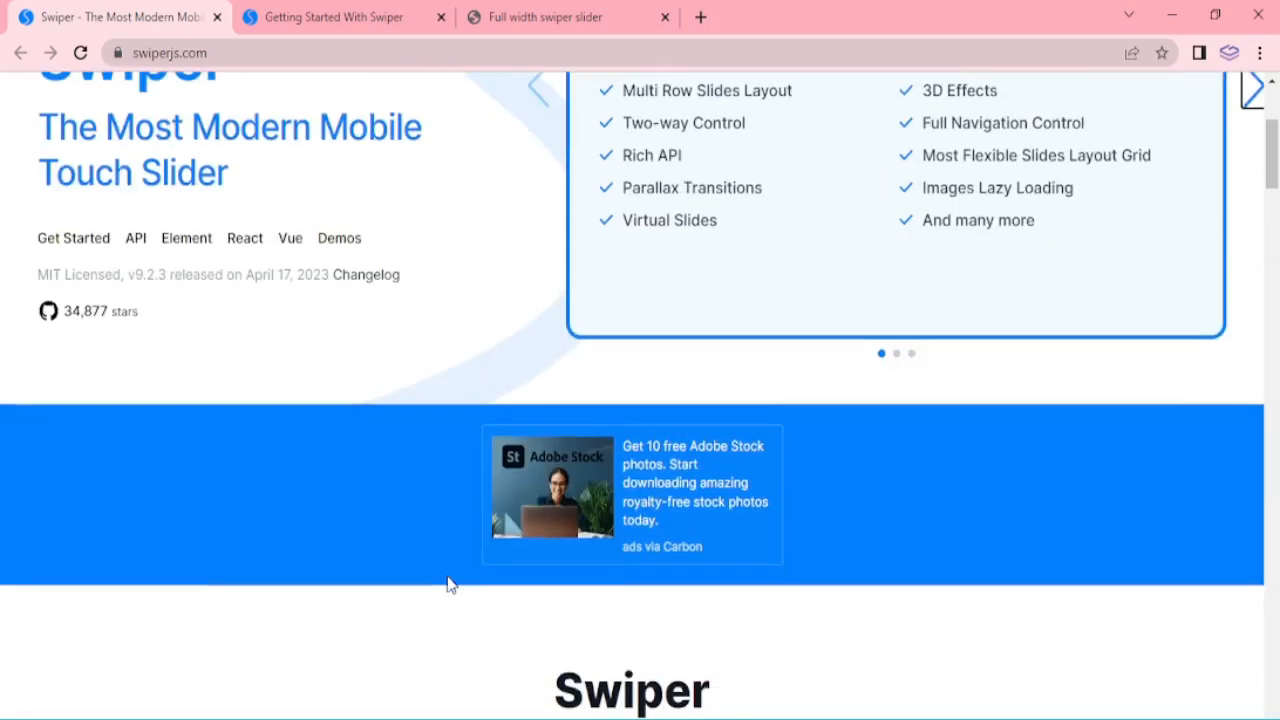
pyautogui.scroll(-3)
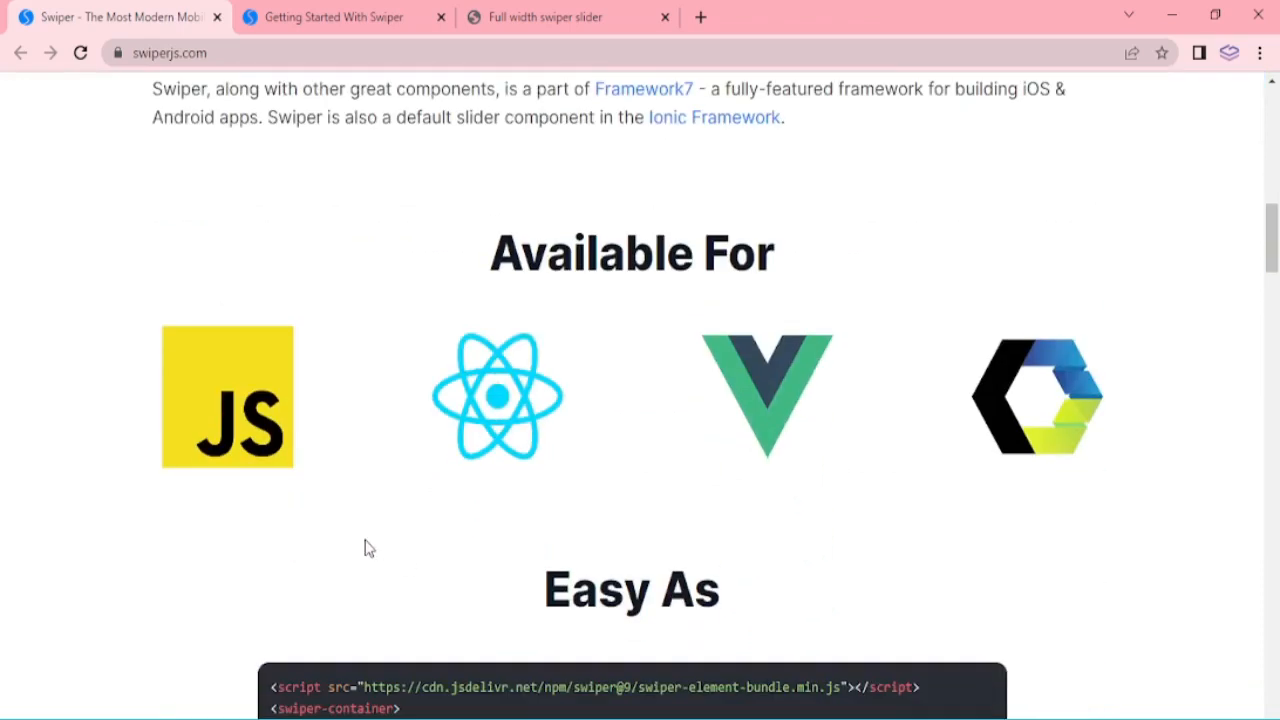
pyautogui.moveTo(248, 440)
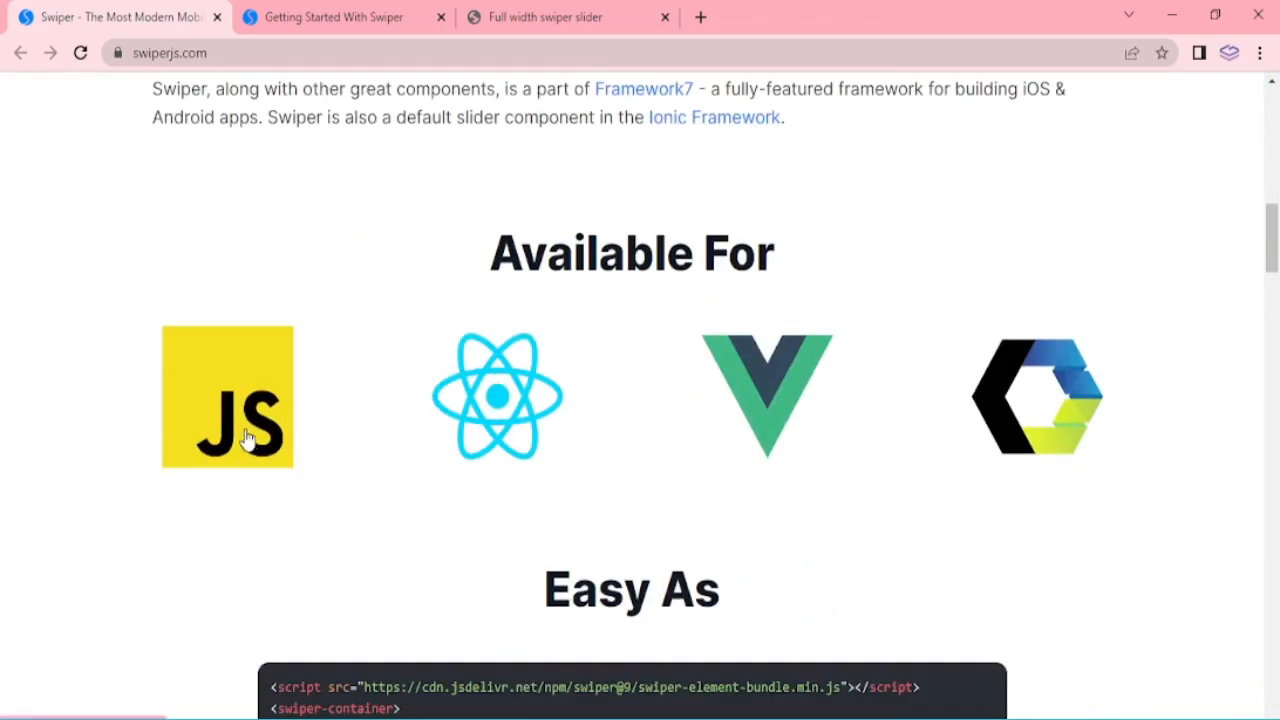
pyautogui.moveTo(230, 452)
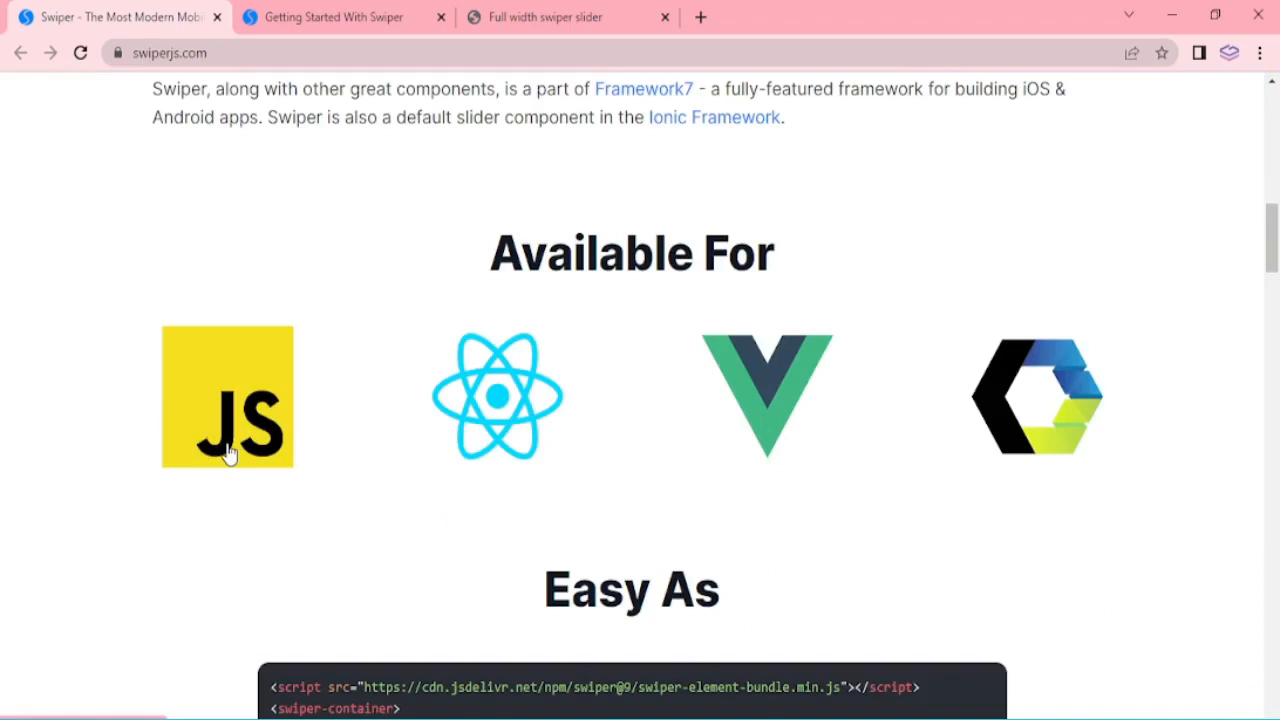
pyautogui.moveTo(492, 404)
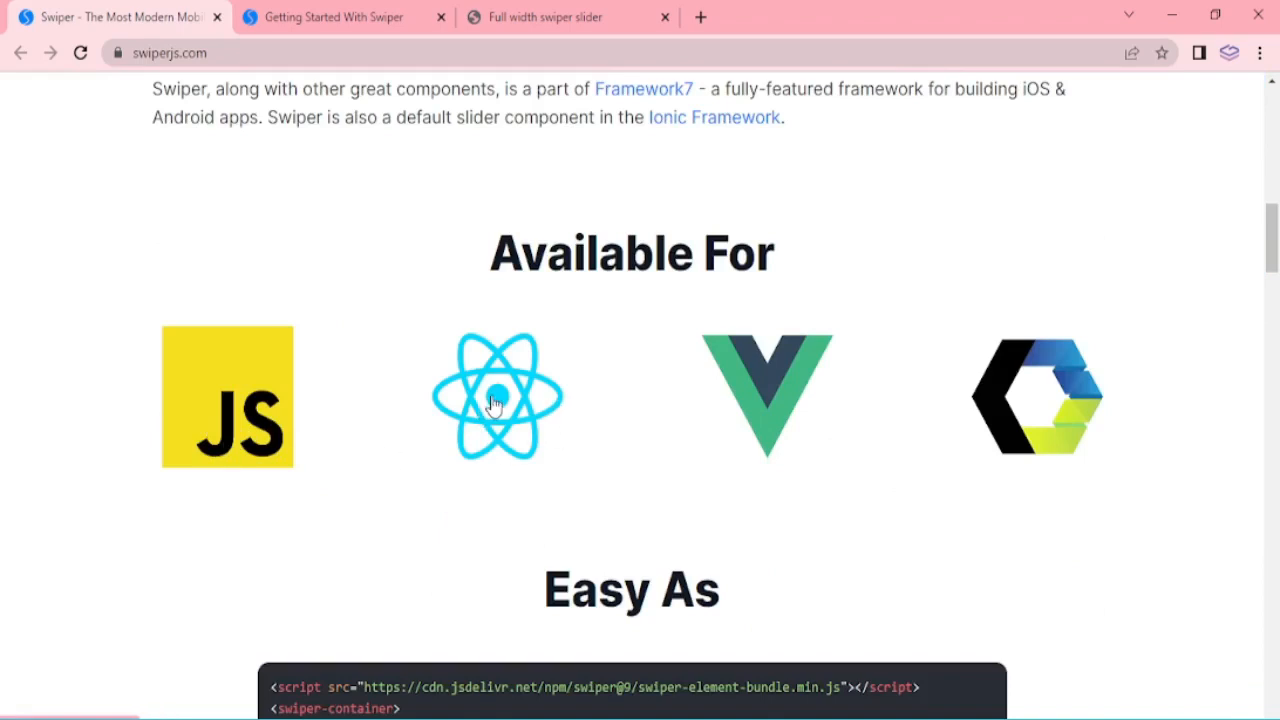
pyautogui.moveTo(1014, 448)
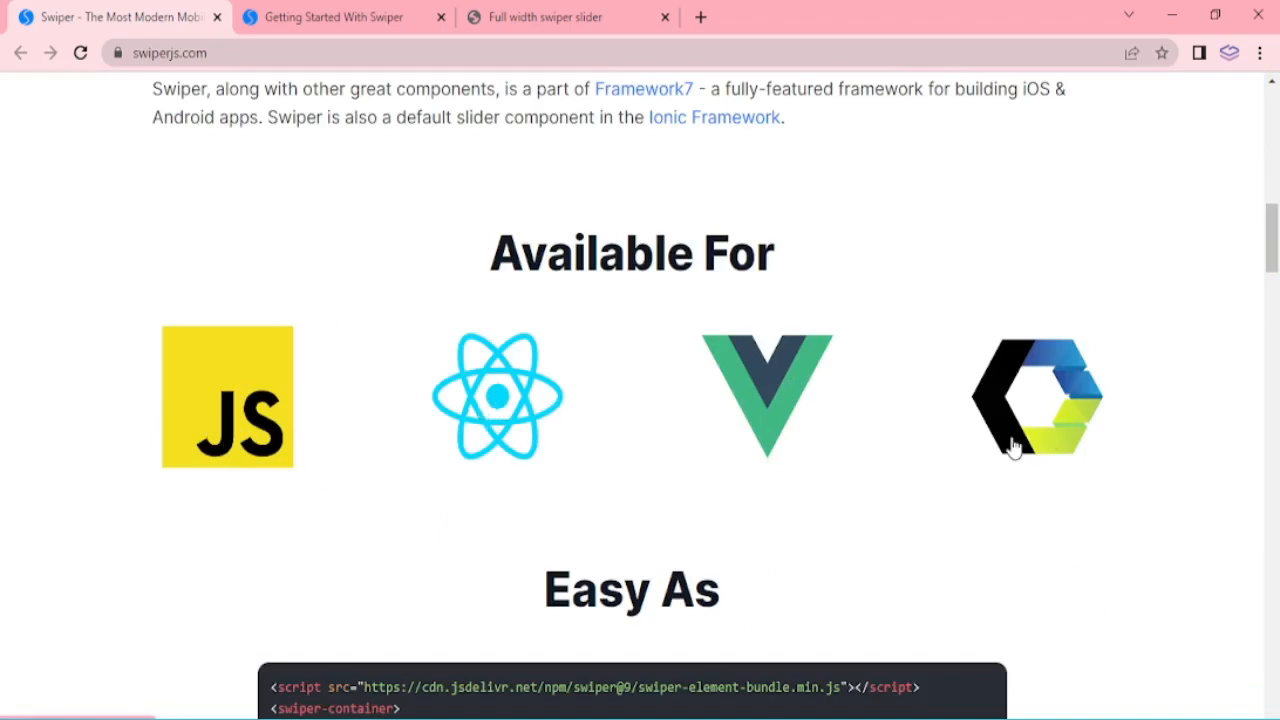
pyautogui.moveTo(872, 518)
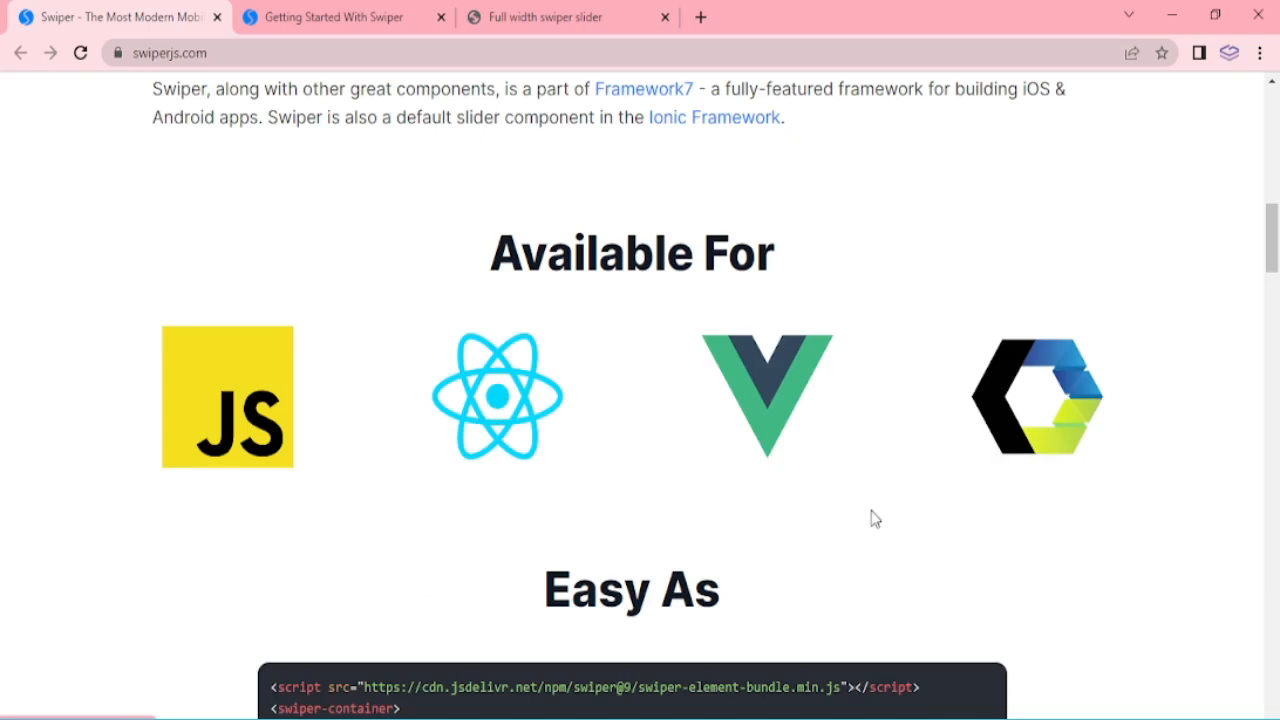
pyautogui.moveTo(866, 520)
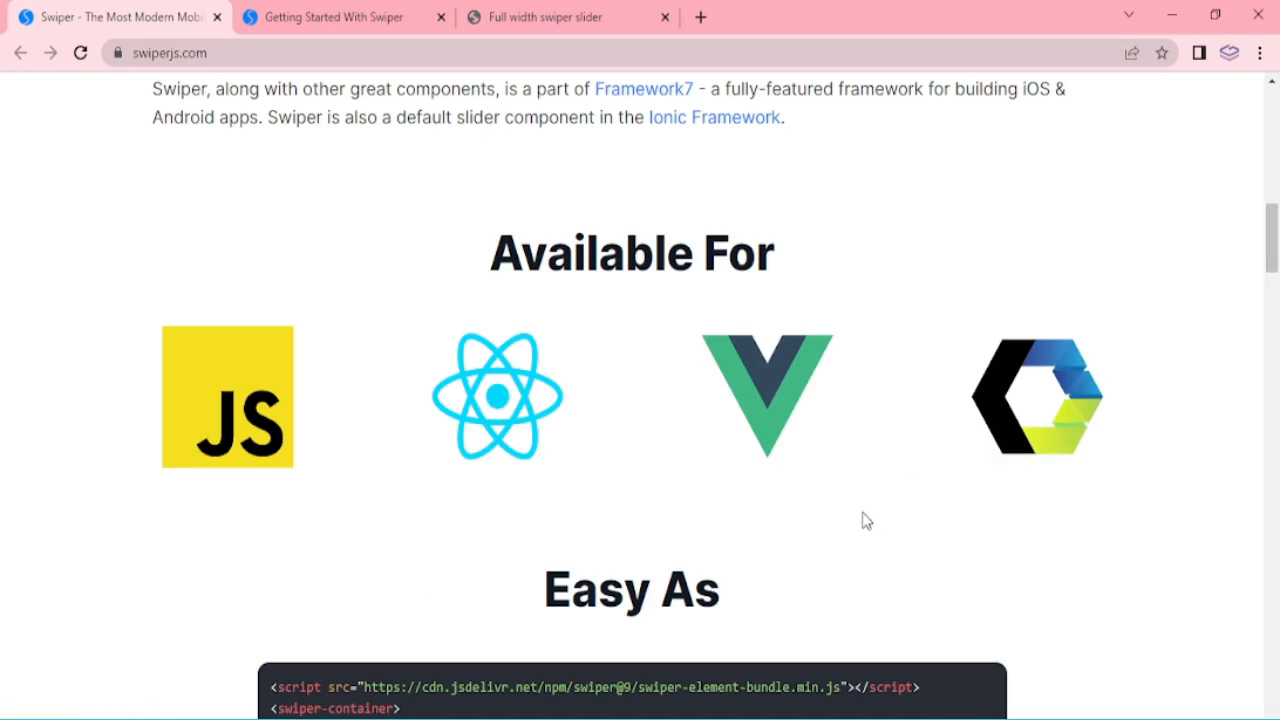
pyautogui.moveTo(444, 362)
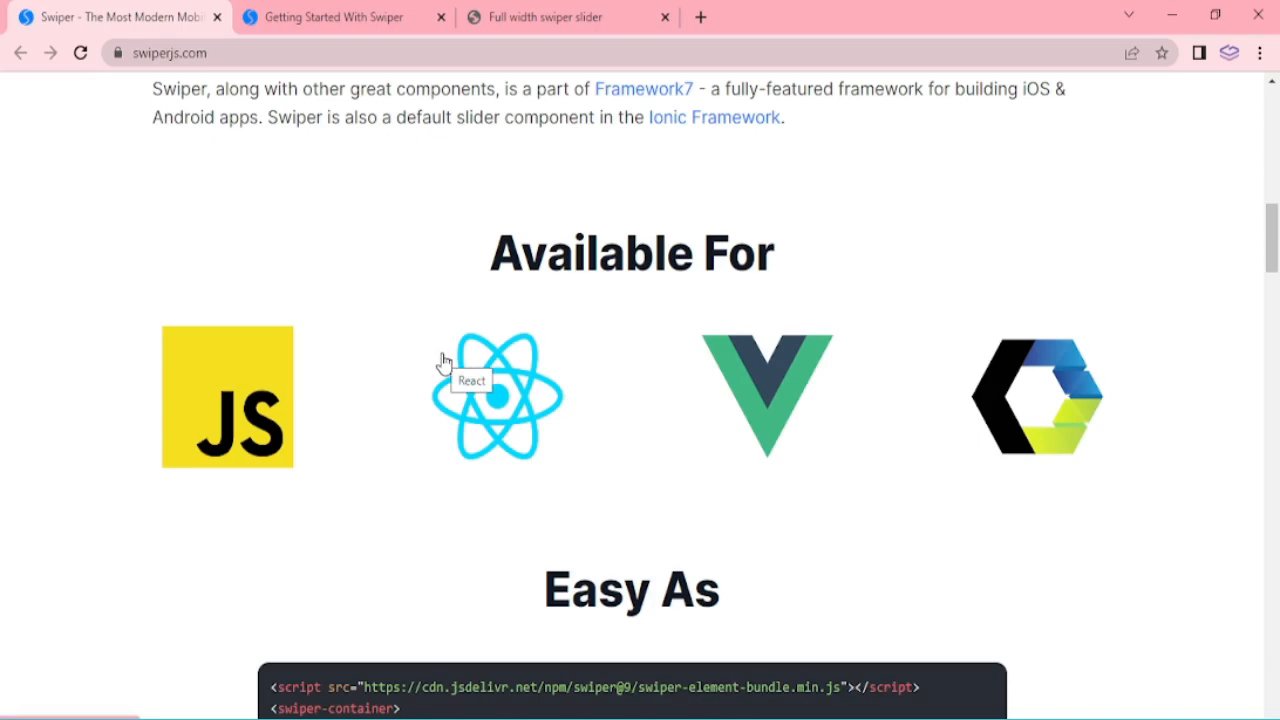
pyautogui.moveTo(404, 218)
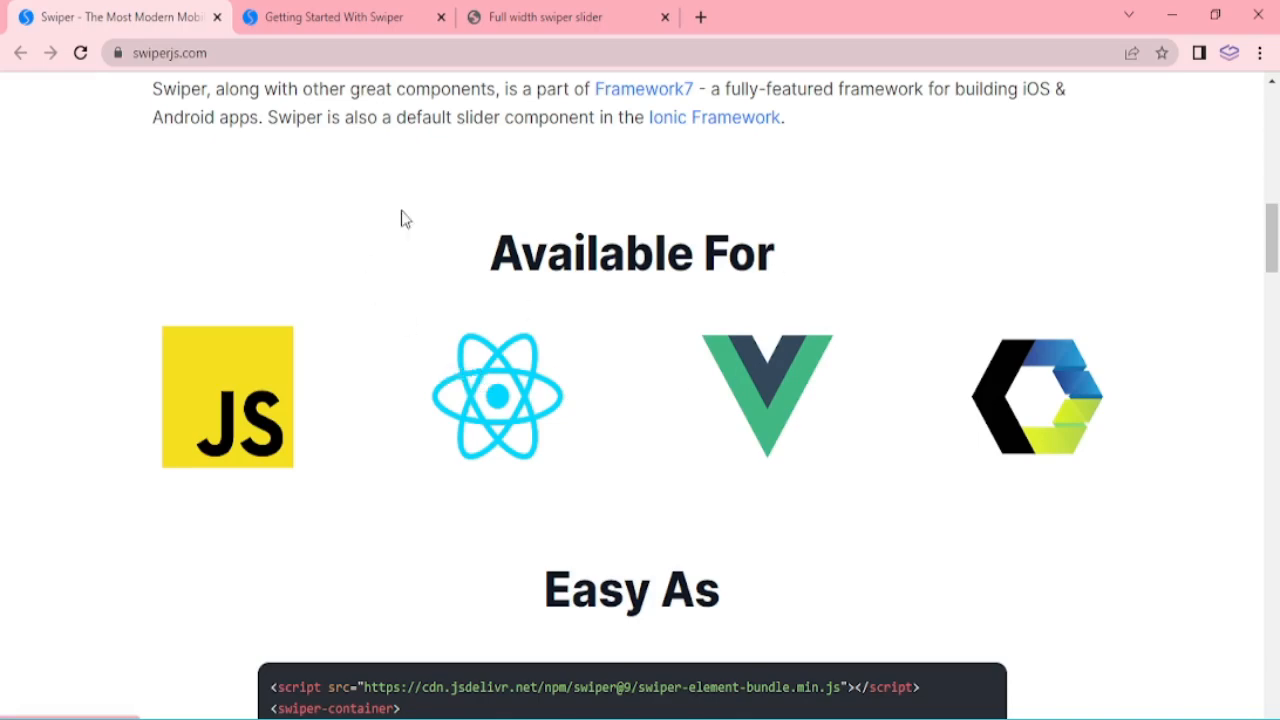
# Step: Watch the local full-width slider autoplay its space slides, then show the Getting Started With Swiper guide
pyautogui.click(568, 16)
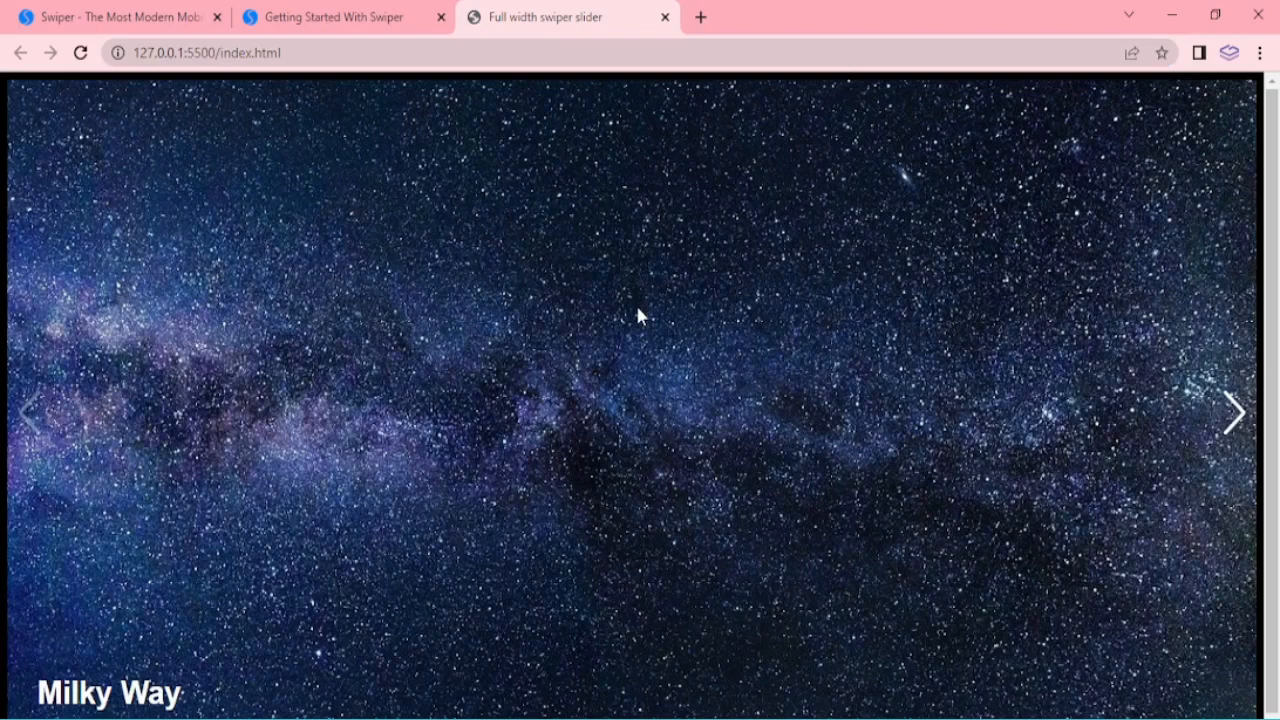
pyautogui.click(1236, 412)
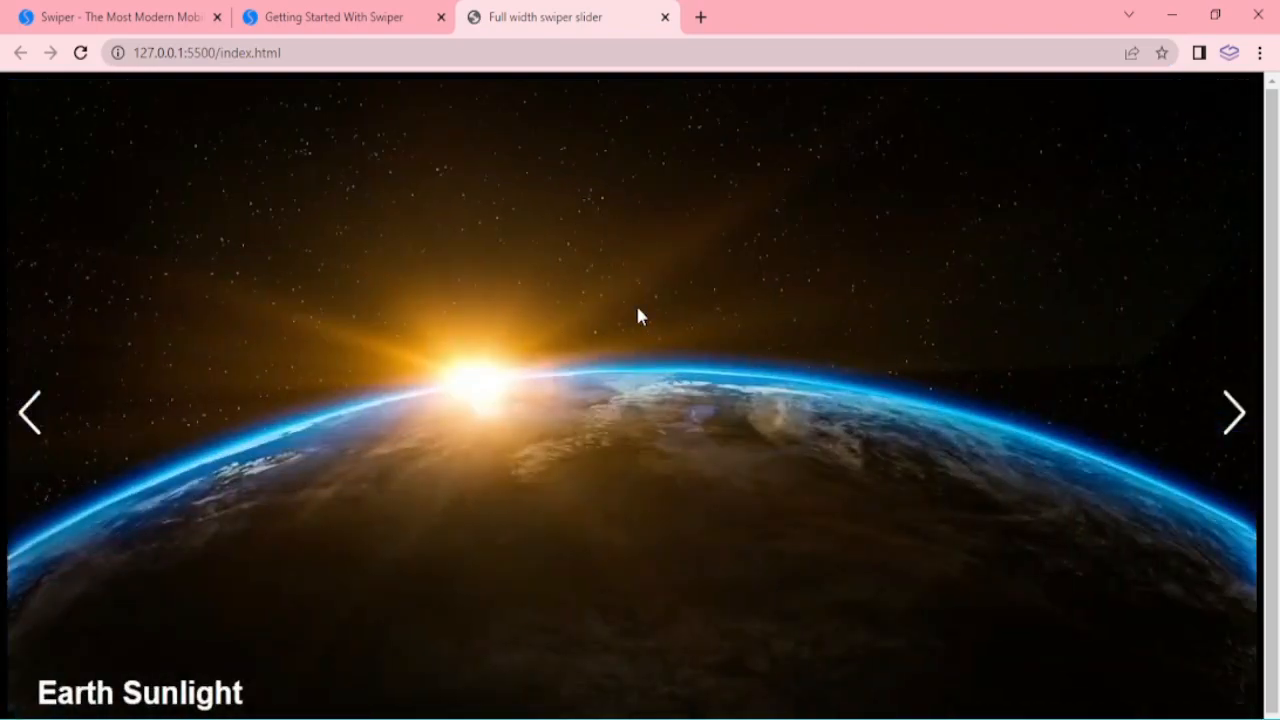
pyautogui.click(1236, 412)
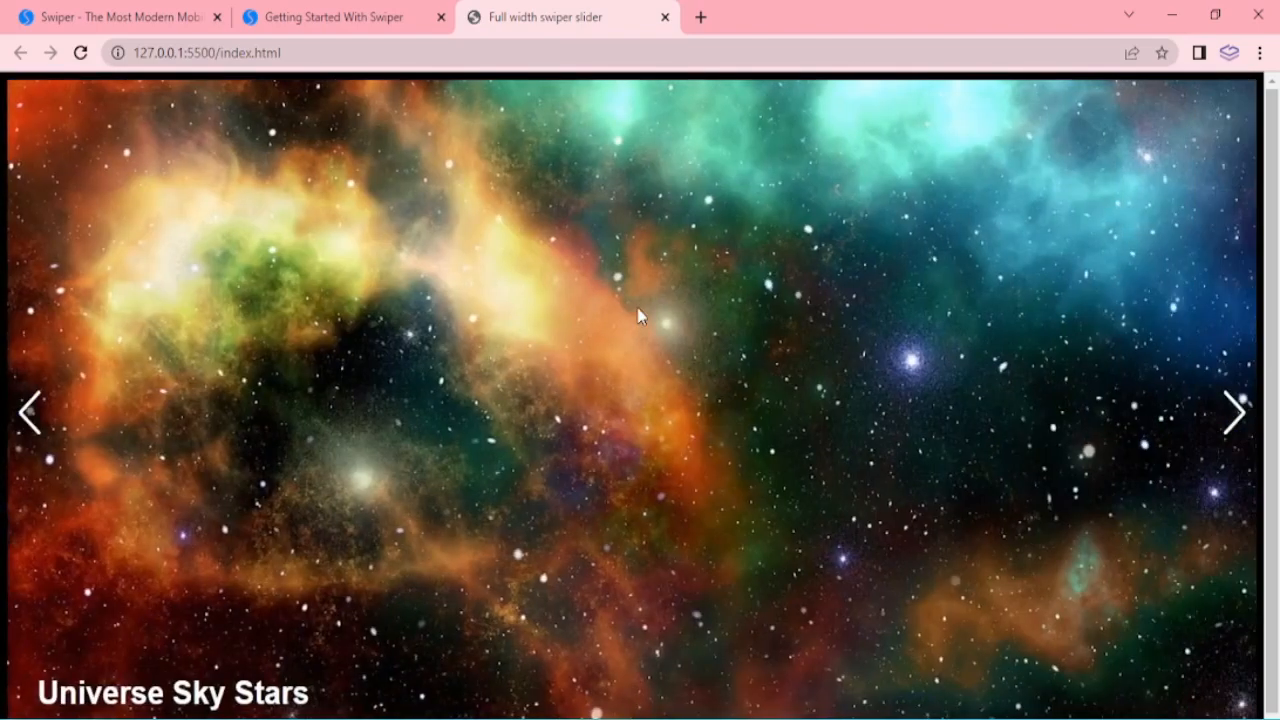
pyautogui.click(1234, 412)
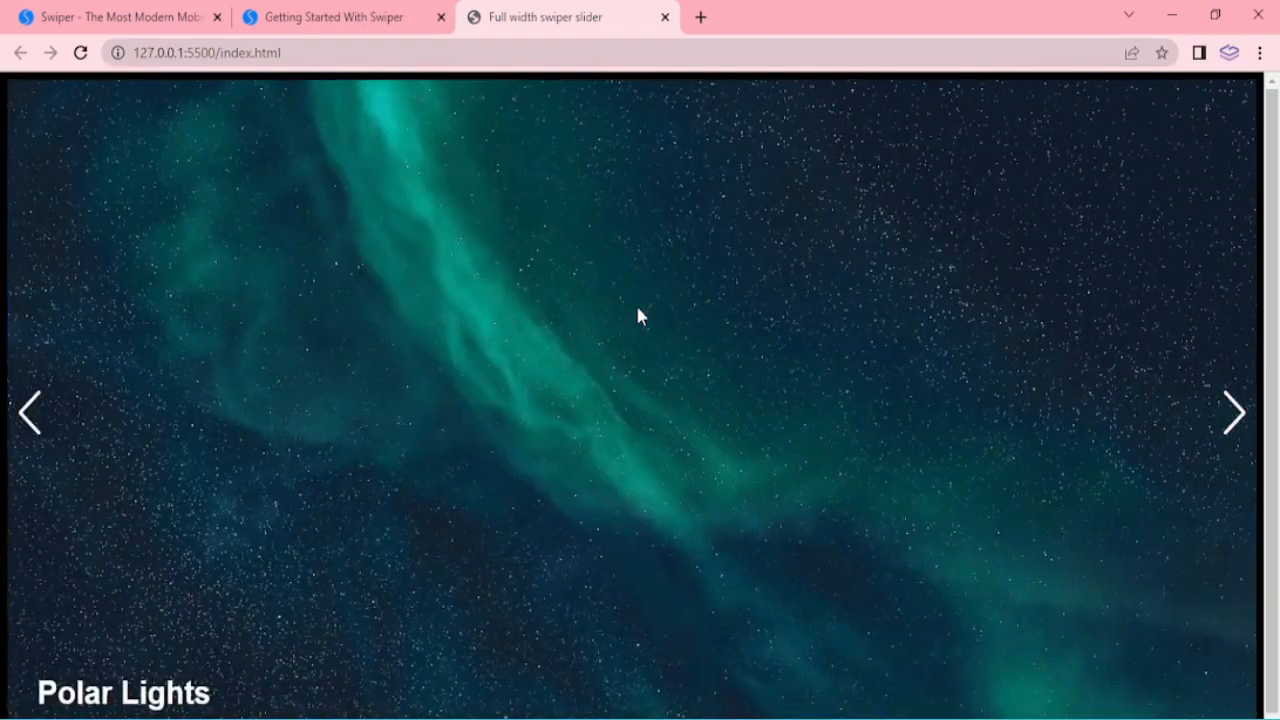
pyautogui.click(1234, 412)
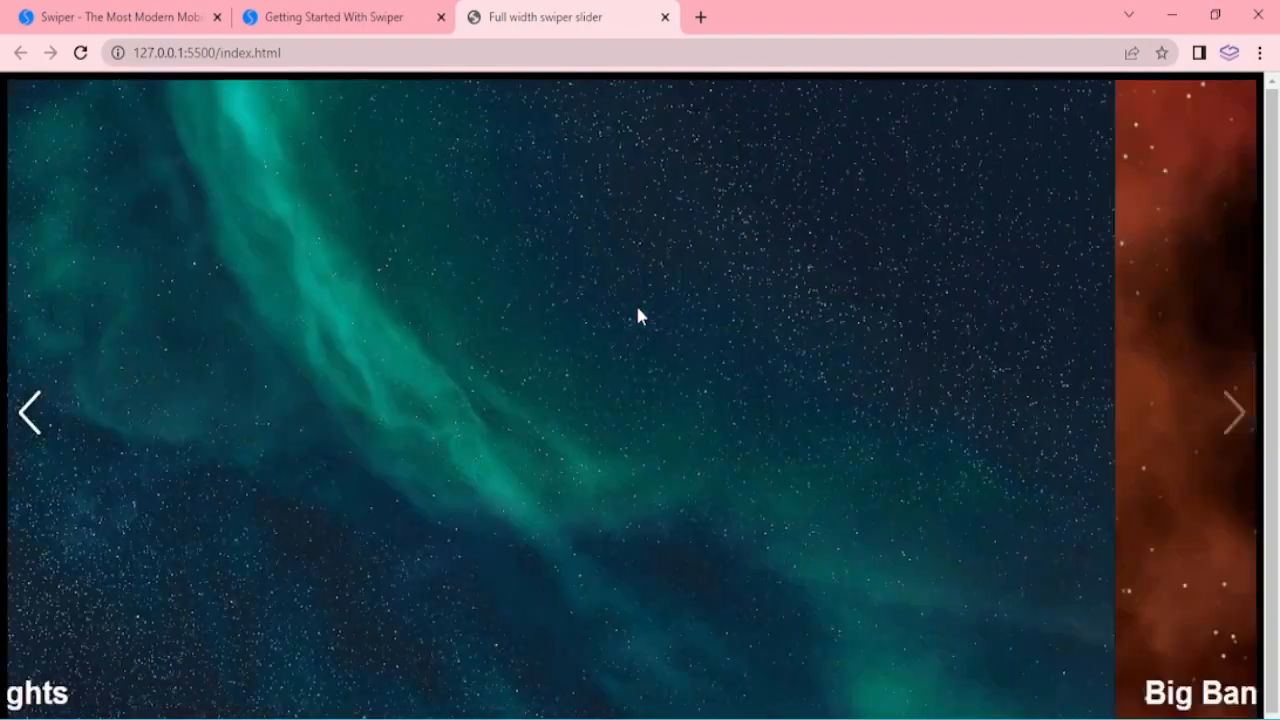
pyautogui.click(332, 16)
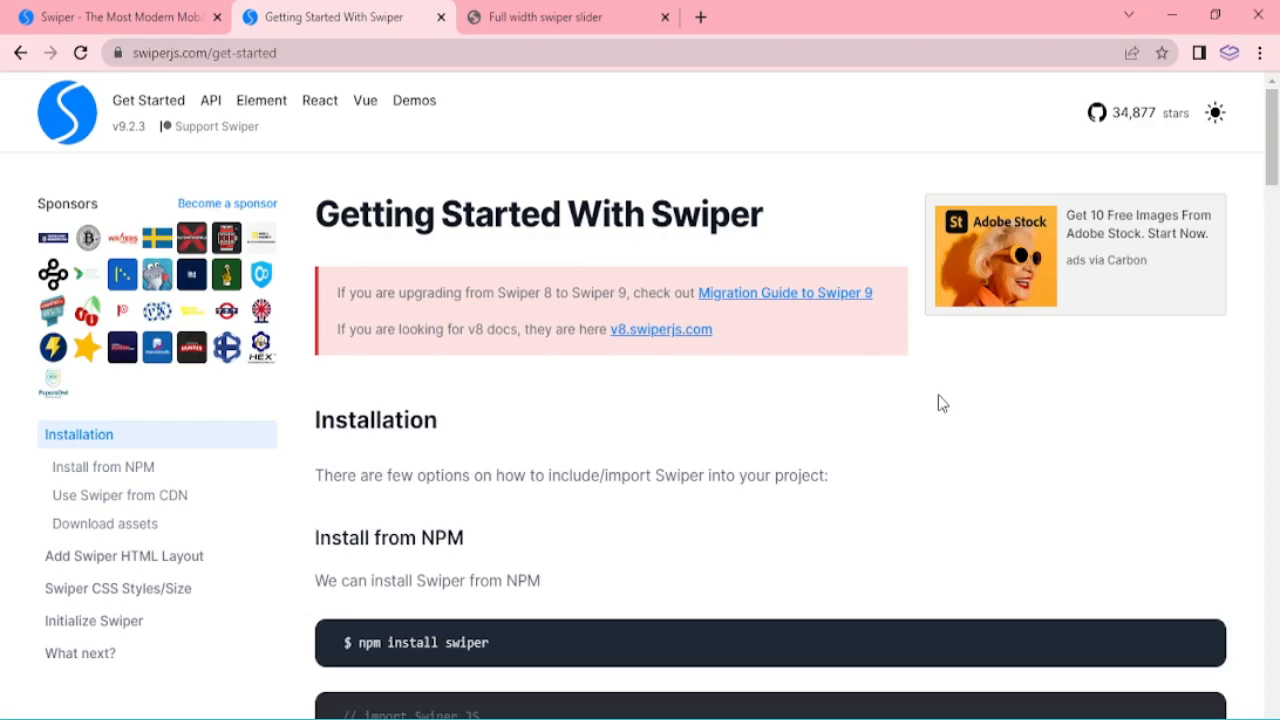
pyautogui.moveTo(664, 480)
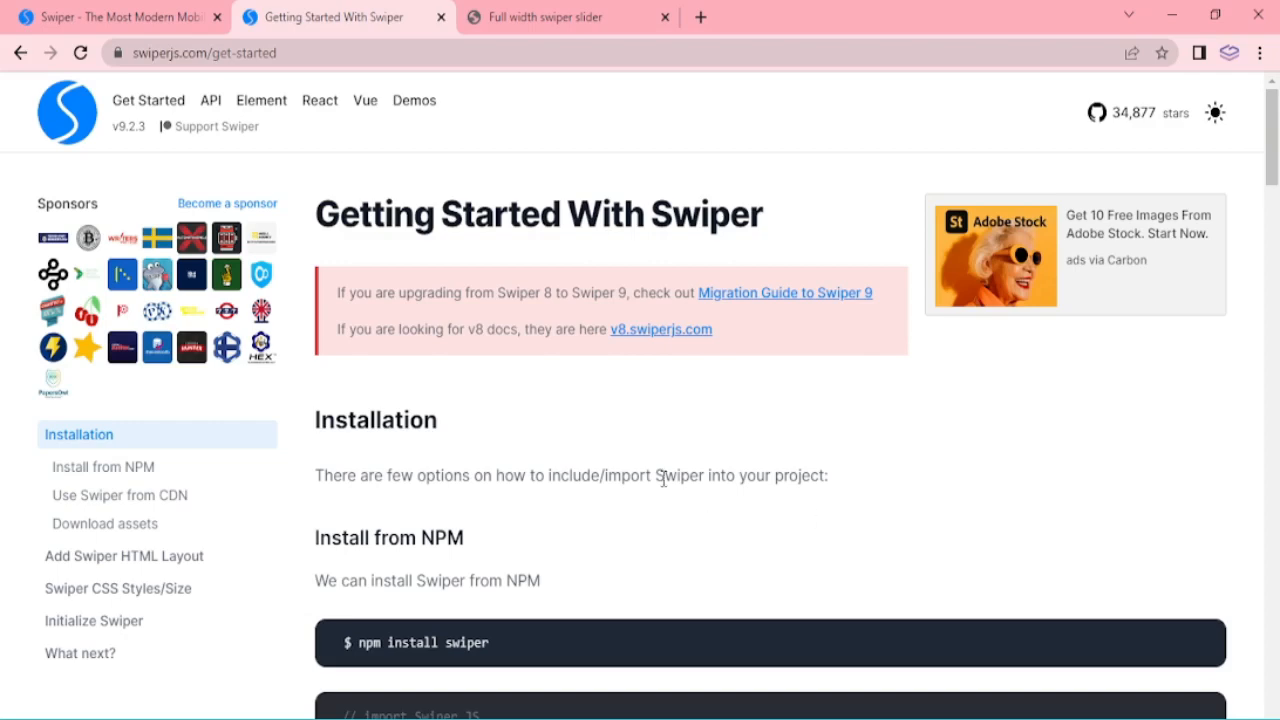
pyautogui.moveTo(576, 452)
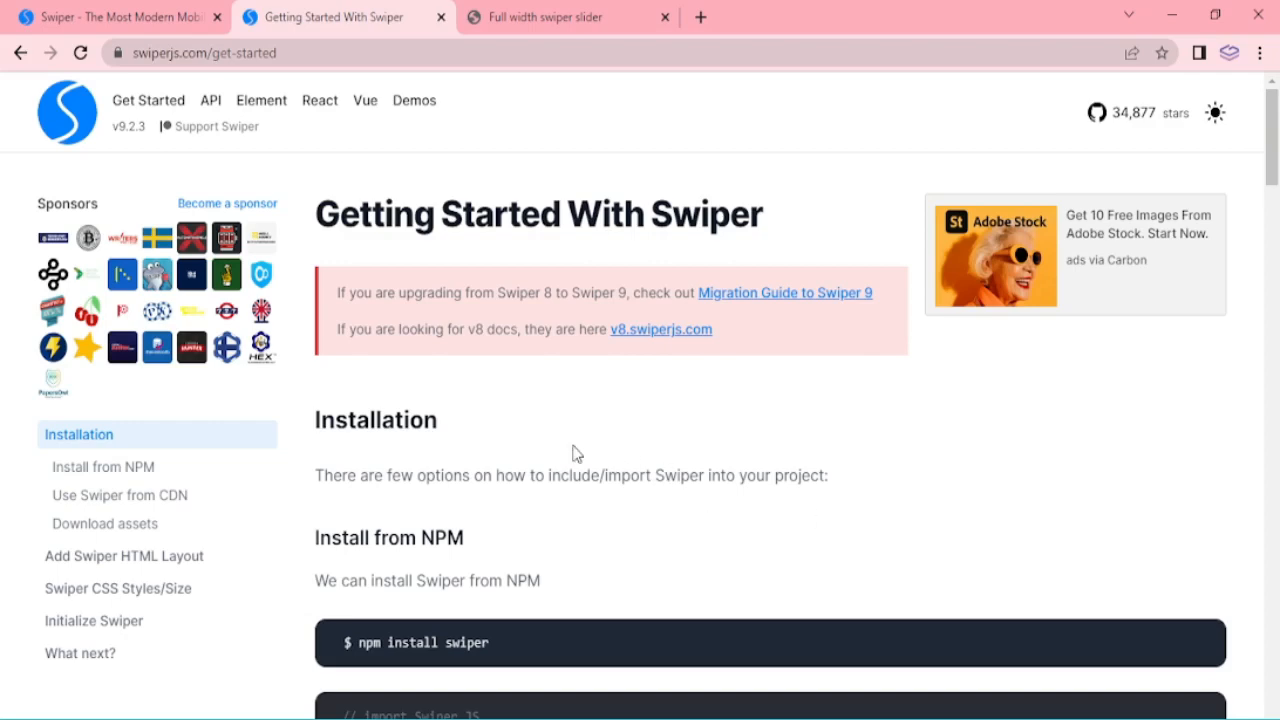
pyautogui.moveTo(530, 444)
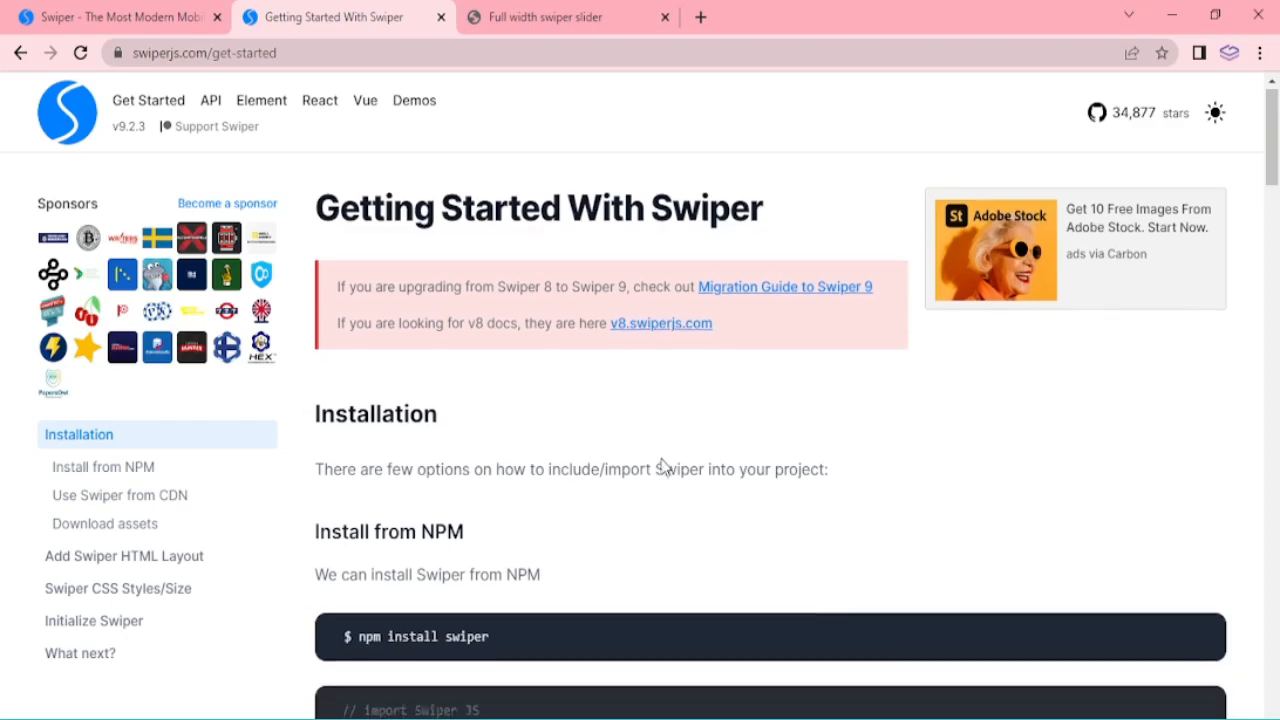
# Step: Scroll the Get Started guide through the Use Swiper from CDN and Download assets sections
pyautogui.scroll(-3)
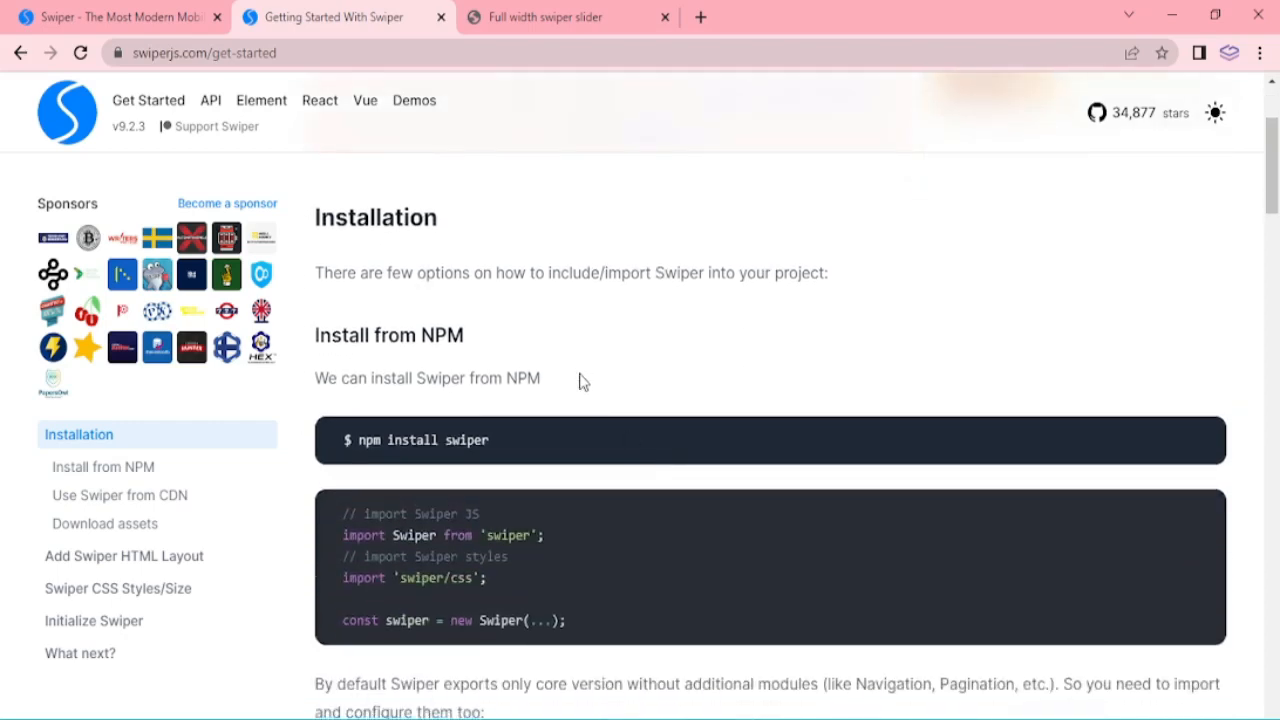
pyautogui.scroll(-3)
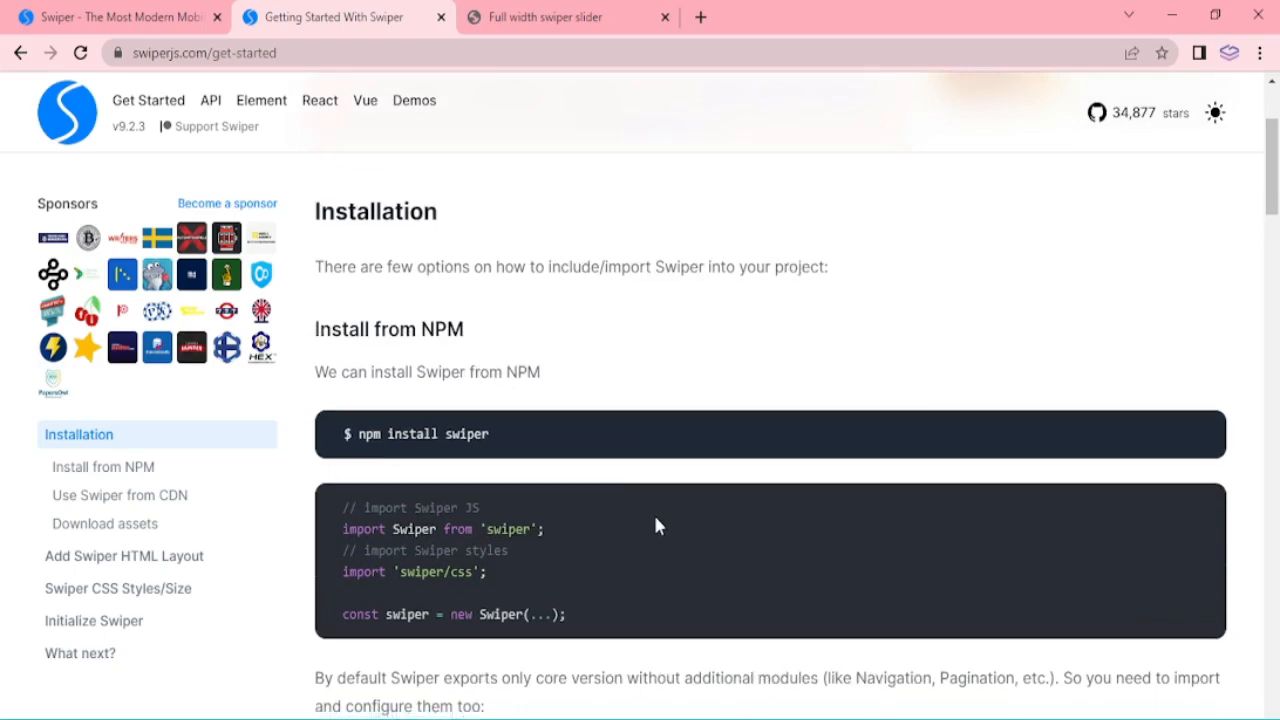
pyautogui.scroll(-3)
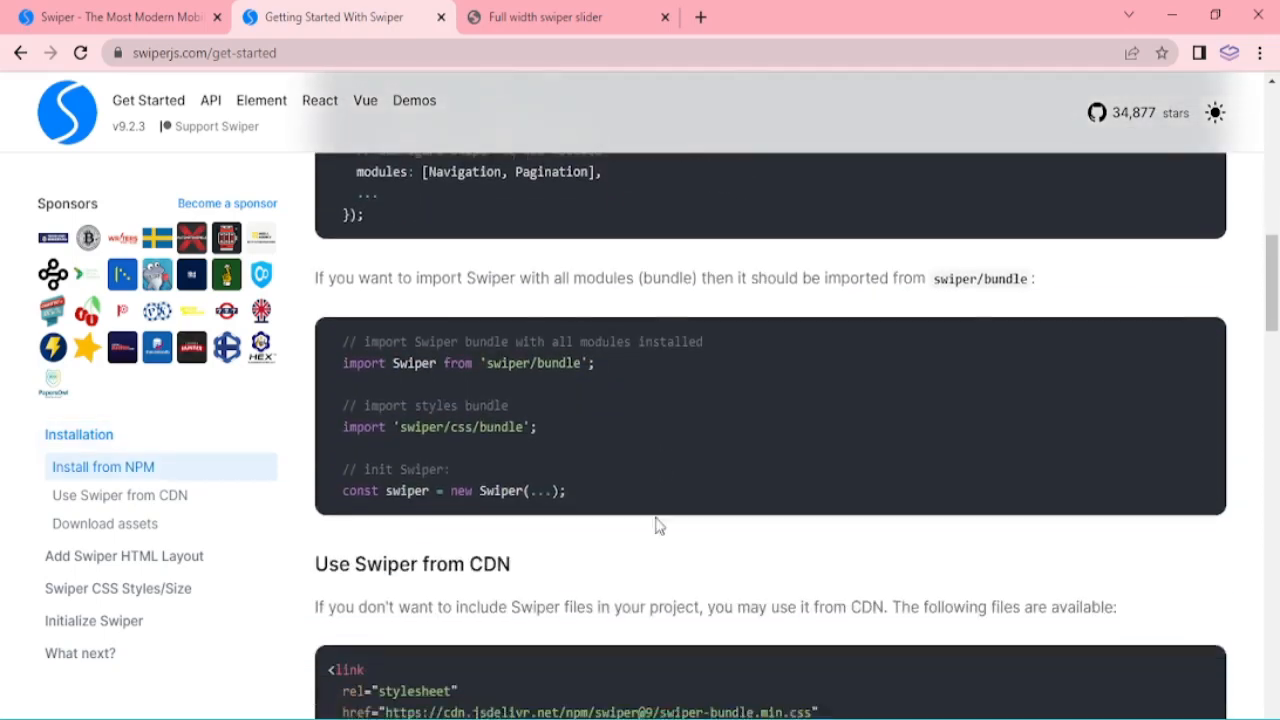
pyautogui.scroll(-3)
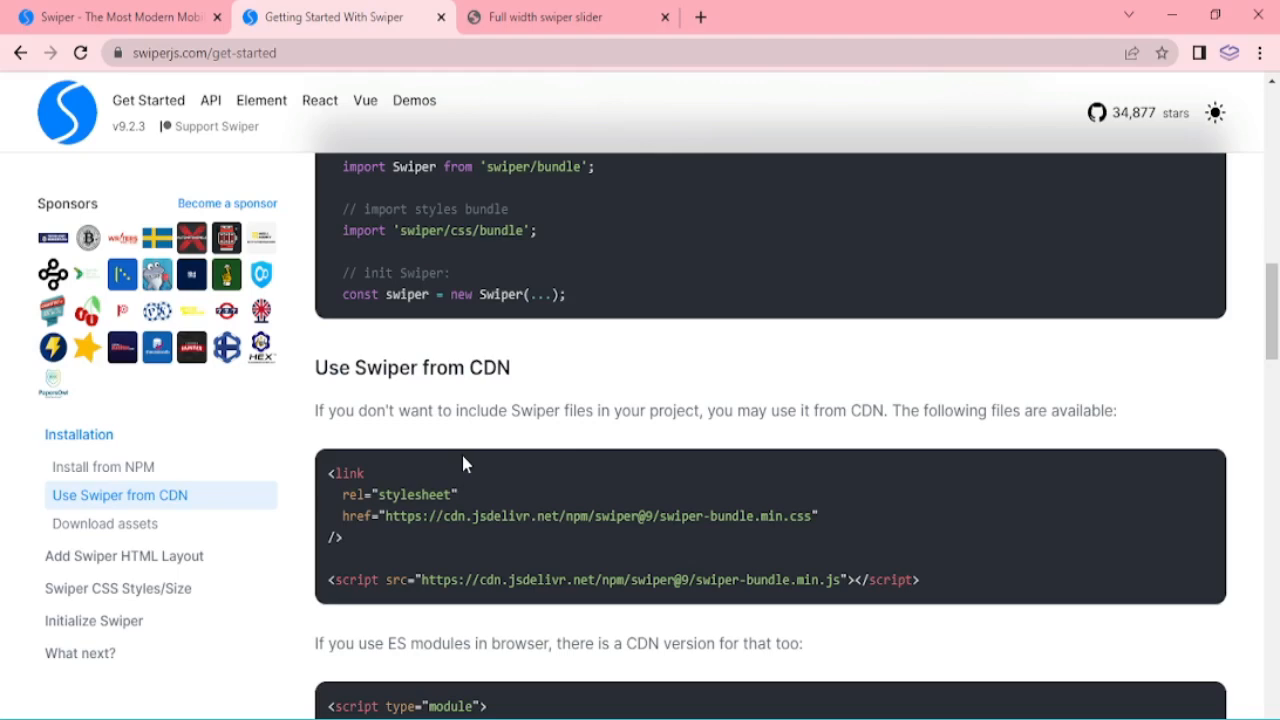
pyautogui.scroll(-3)
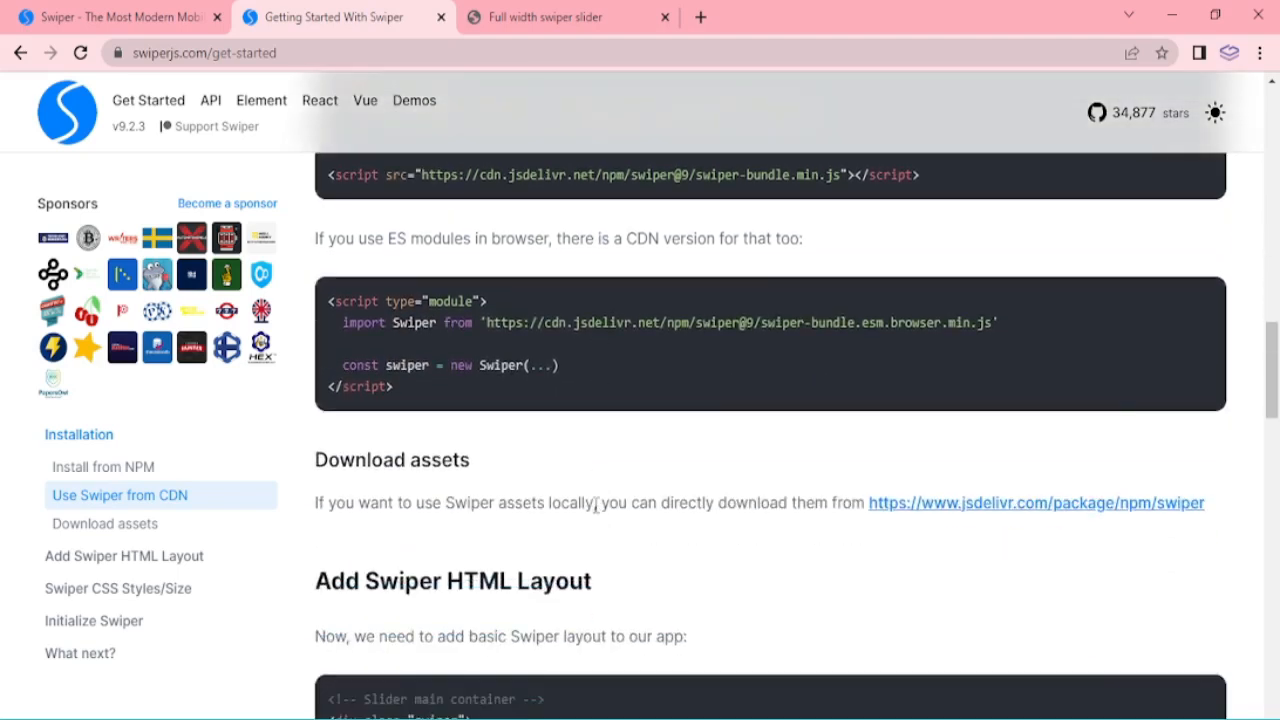
pyautogui.moveTo(884, 532)
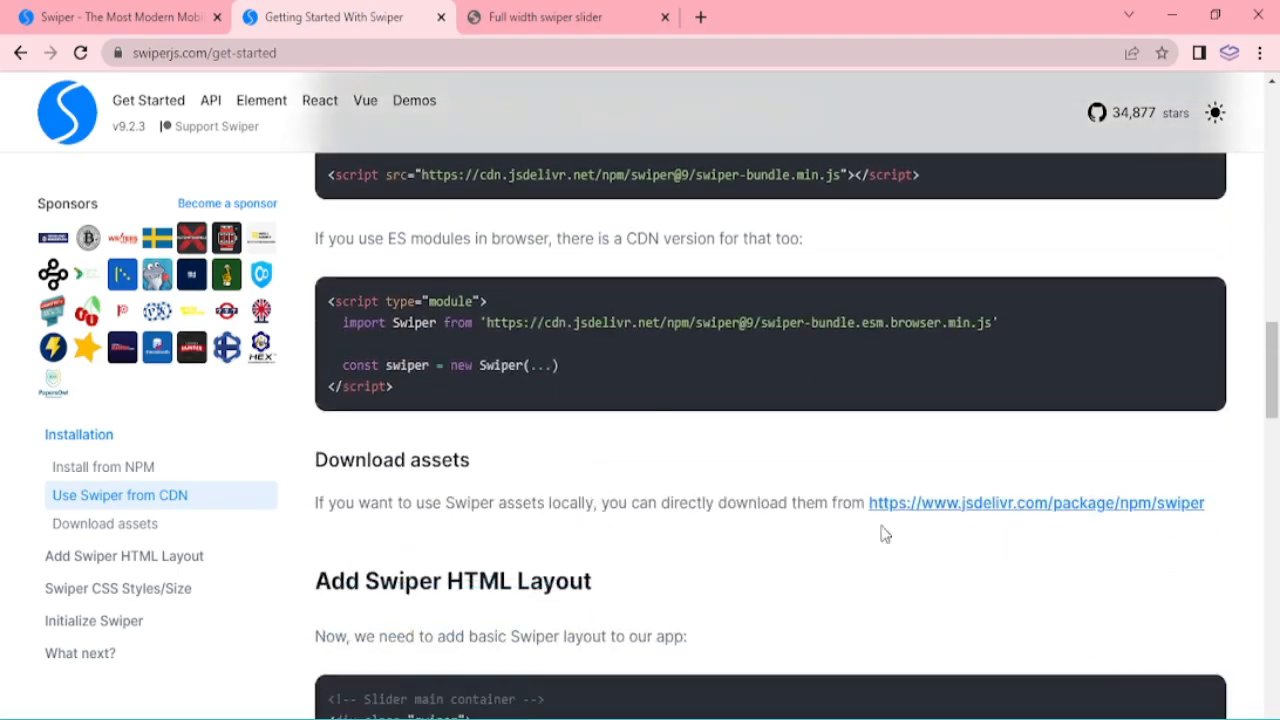
pyautogui.moveTo(716, 528)
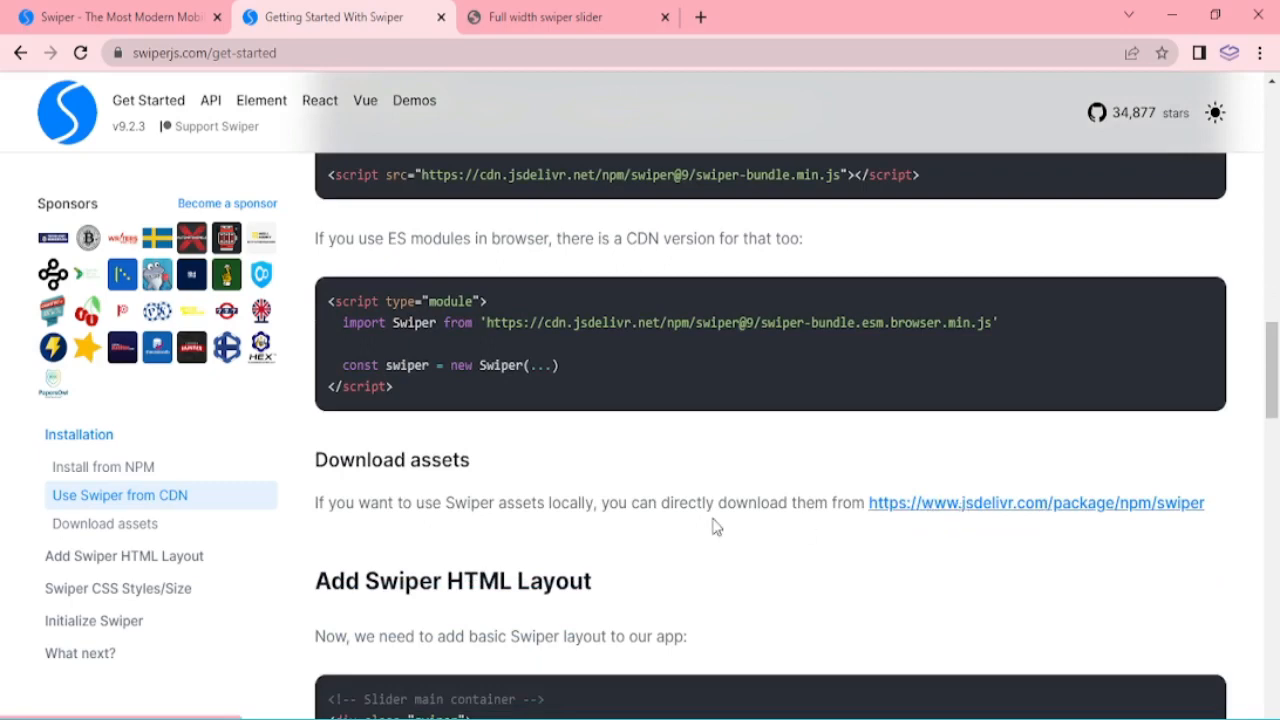
pyautogui.moveTo(540, 512)
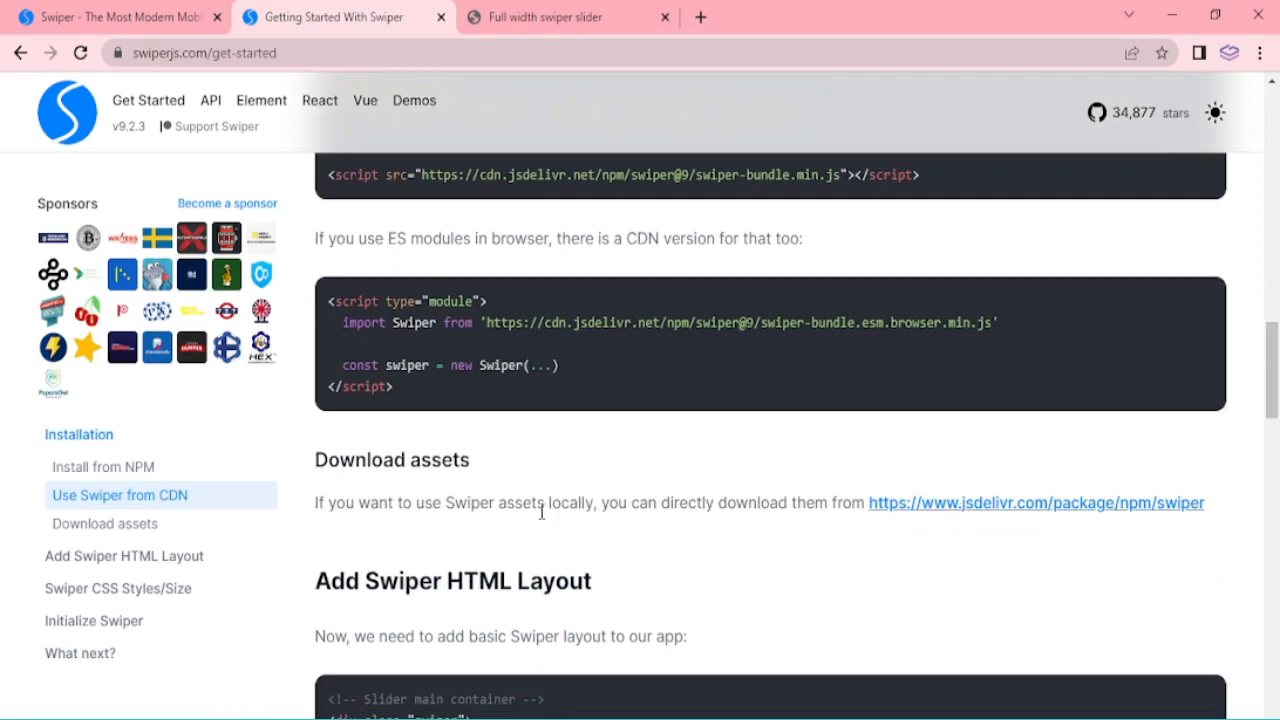
pyautogui.moveTo(724, 504)
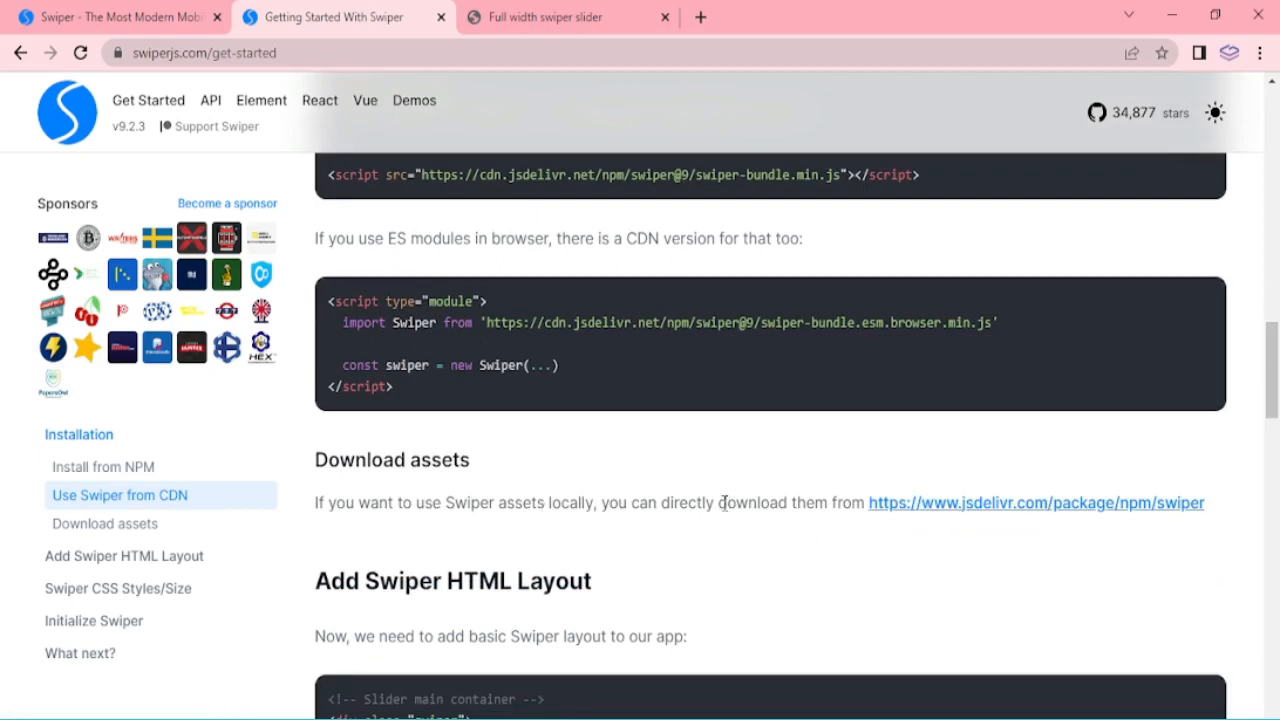
pyautogui.scroll(3)
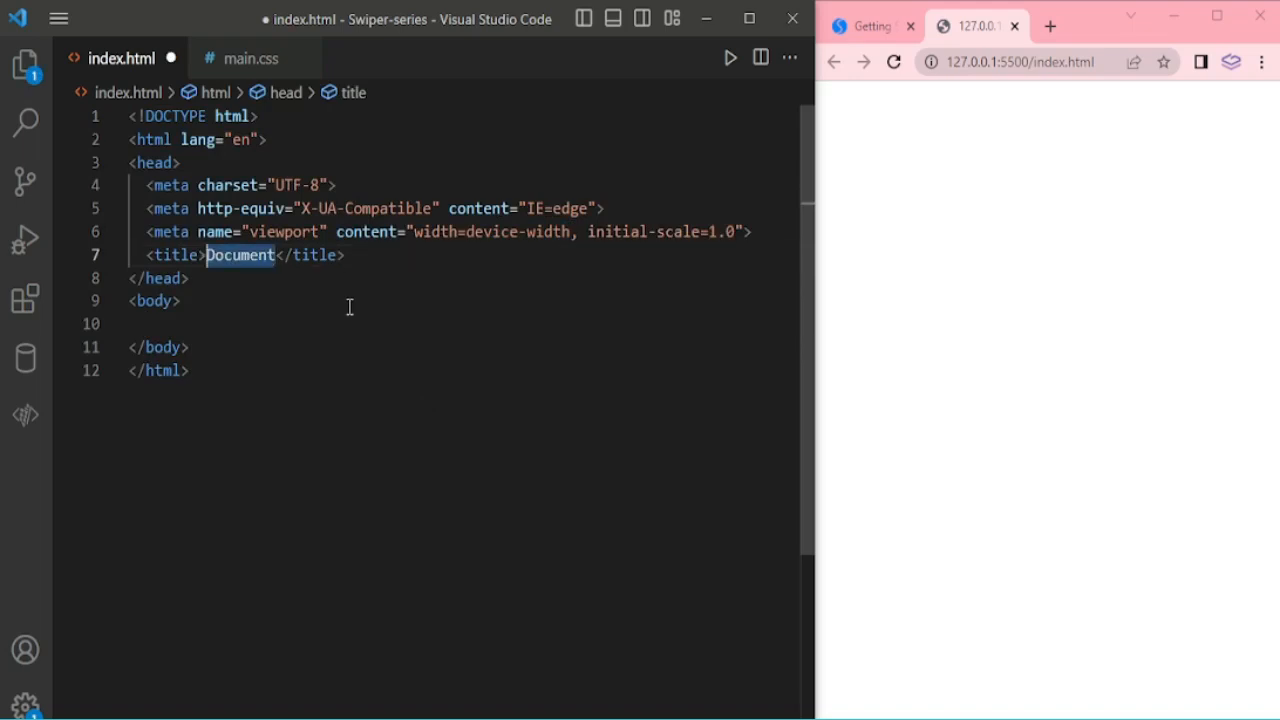
# Step: Change the page title to 'Full width Swiper Slider' and begin a stylesheet link in the head
pyautogui.write('F')
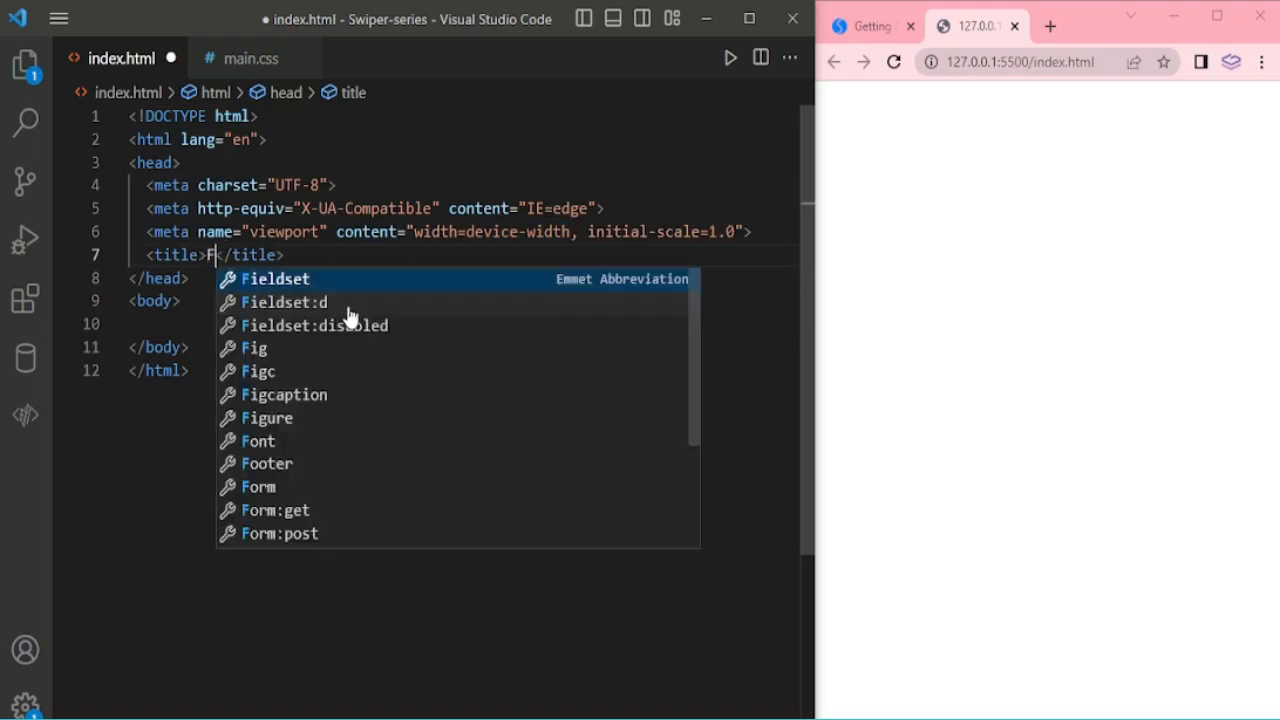
pyautogui.write('ull width Sw')
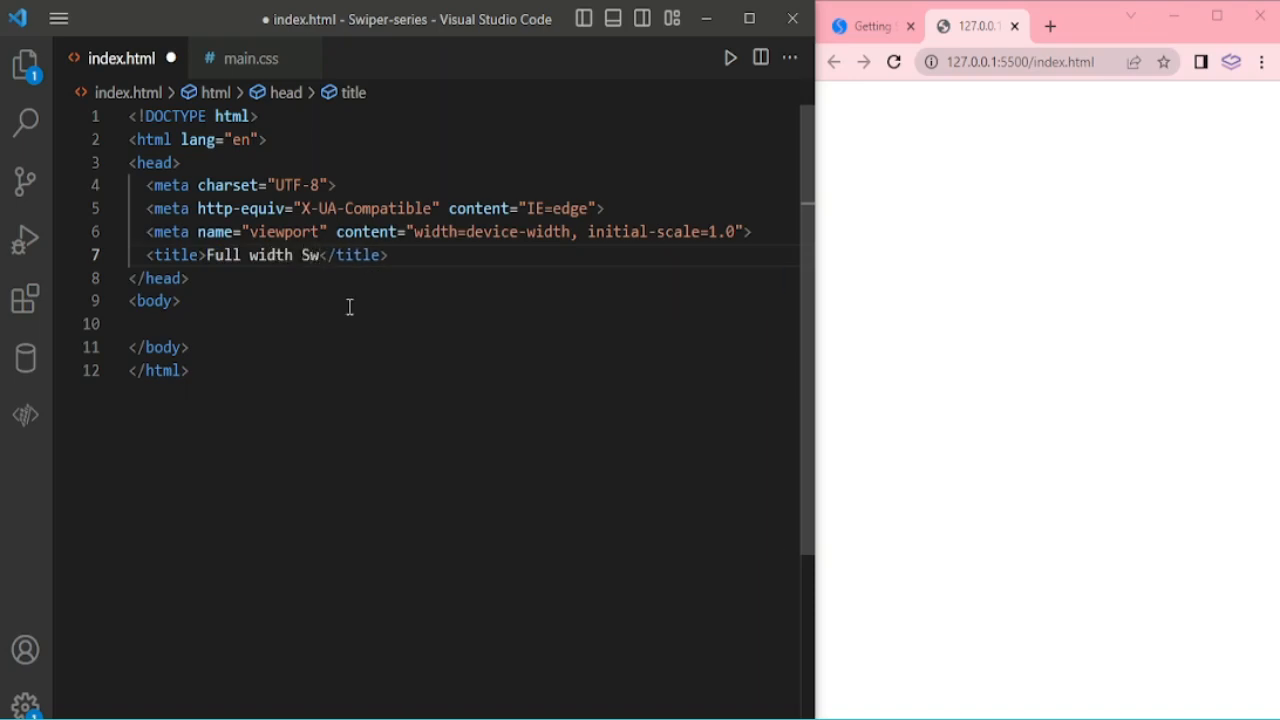
pyautogui.write('iper S')
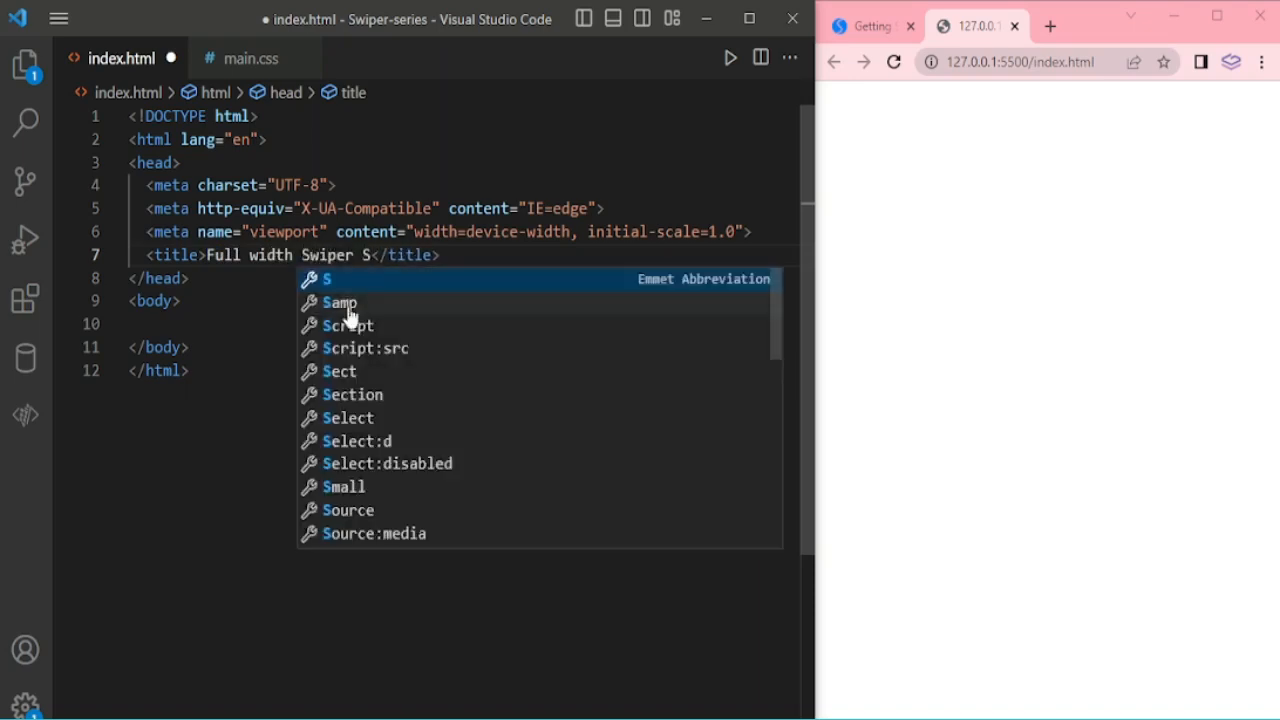
pyautogui.write('lider')
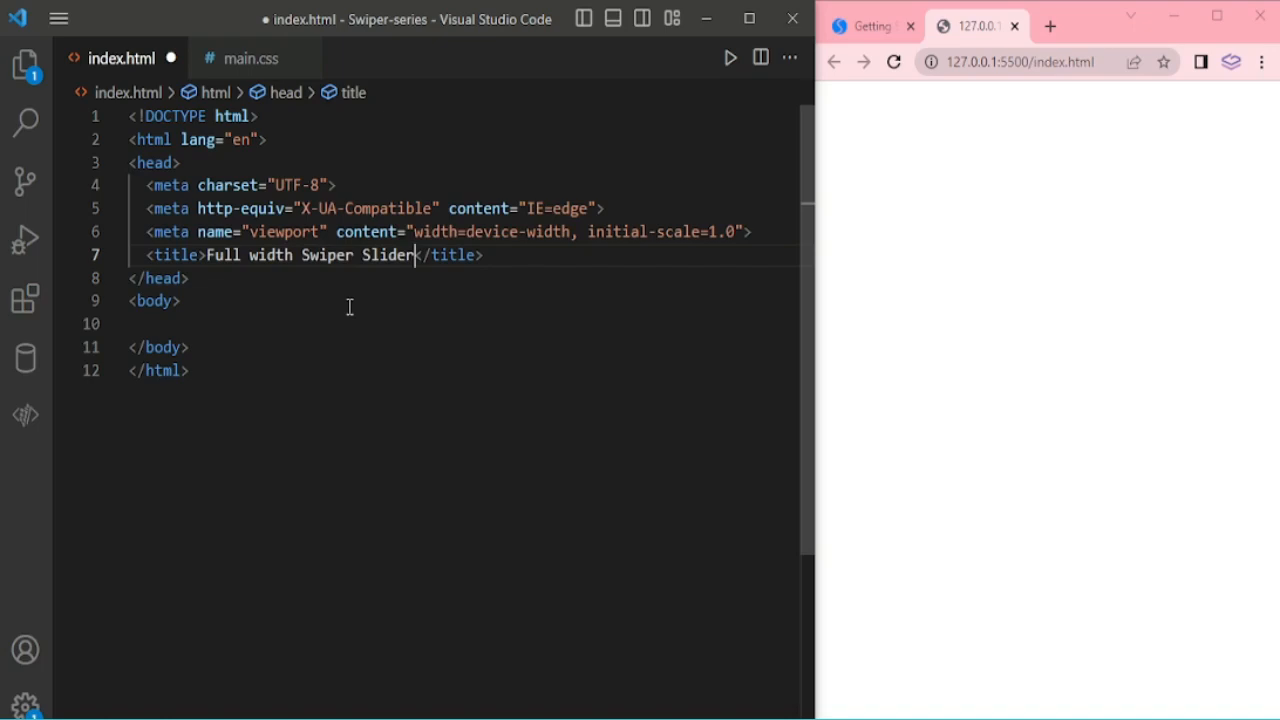
pyautogui.press('ctrl+s')
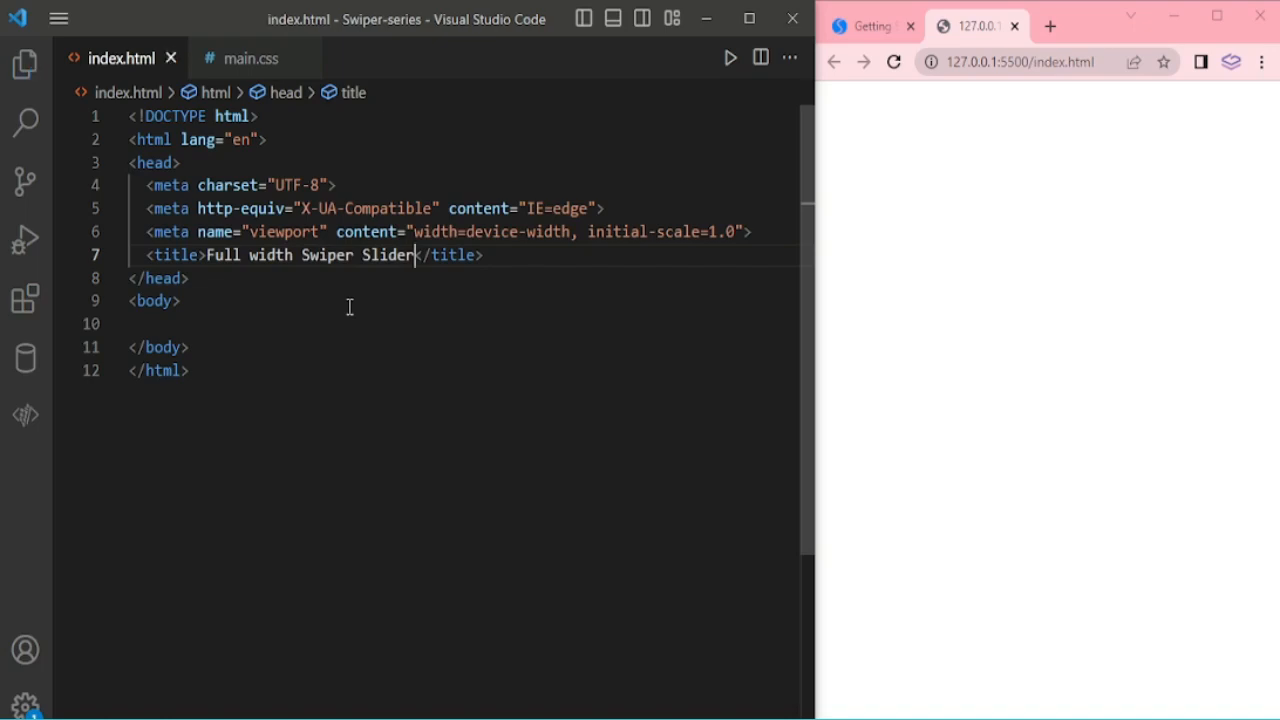
pyautogui.press('Enter')
pyautogui.write('<link rel="stylesheet" href="">')
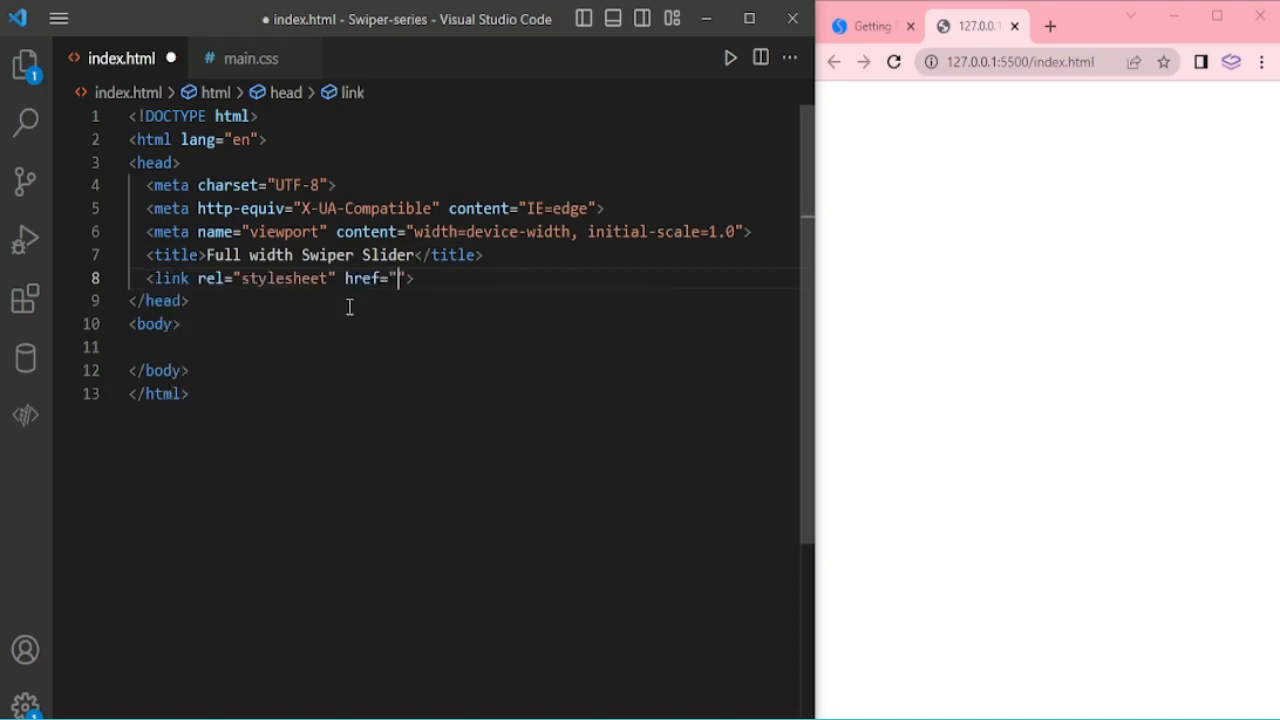
pyautogui.moveTo(820, 350)
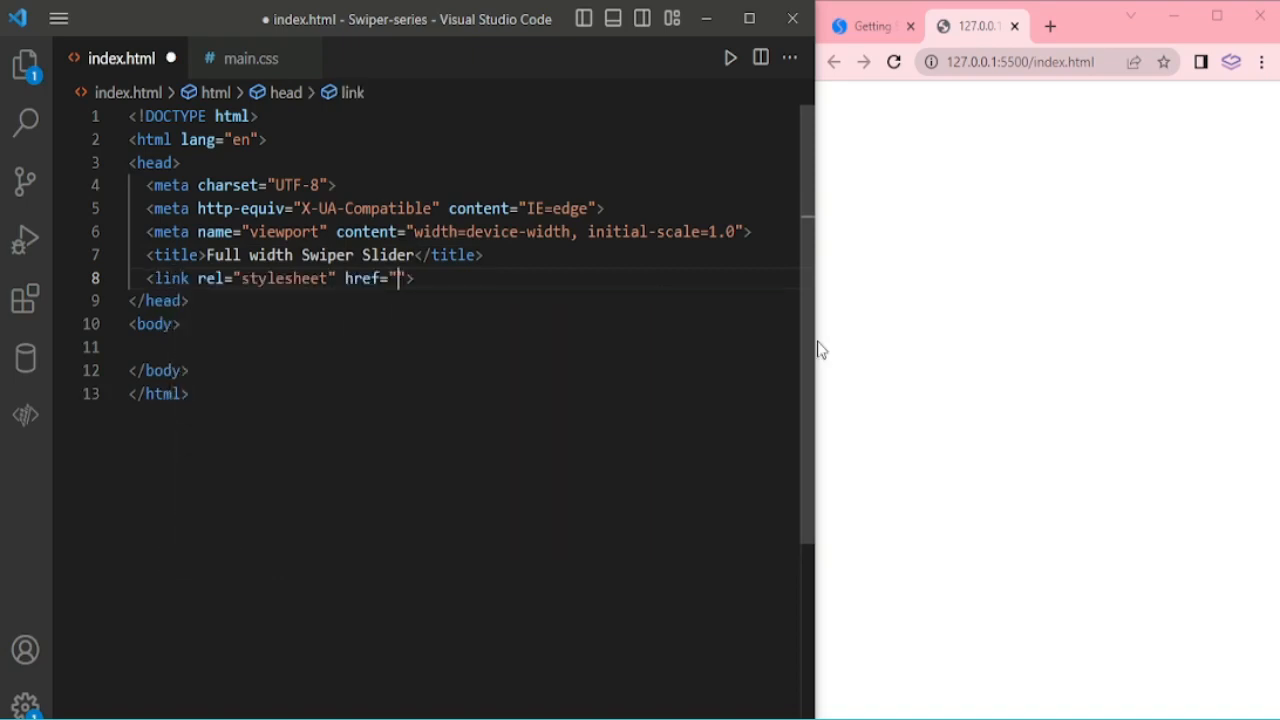
# Step: Point the link href at the jsDelivr swiper@9 swiper-bundle.min.css and wrap long lines
pyautogui.click(870, 26)
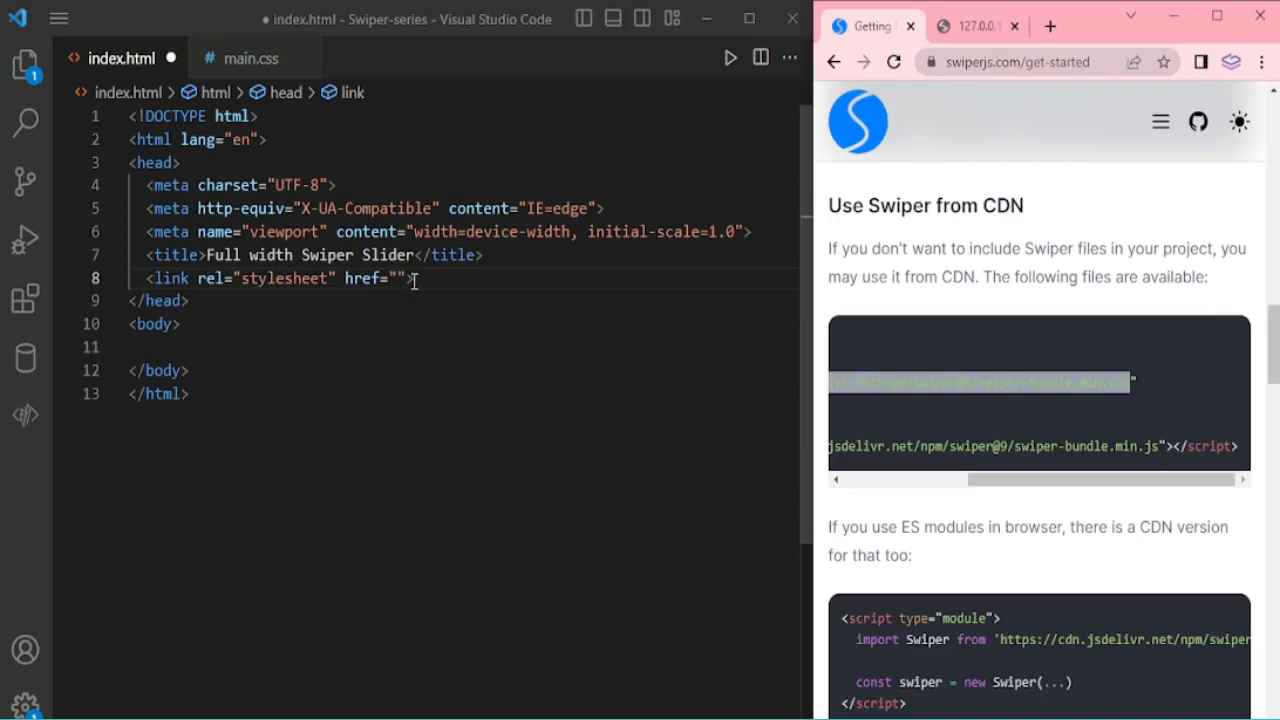
pyautogui.write('https://cdn.jsdelivr.net/npm/swiper@9/swiper-bundle.min.css')
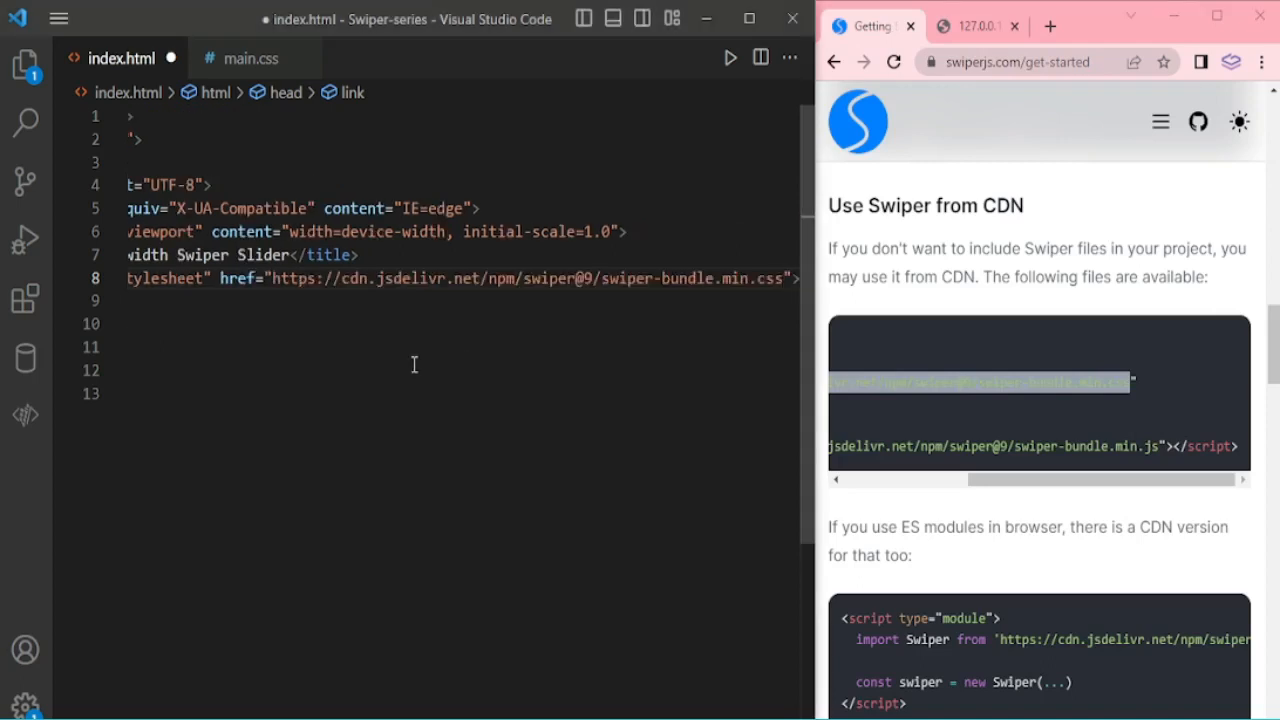
pyautogui.press('ctrl+s')
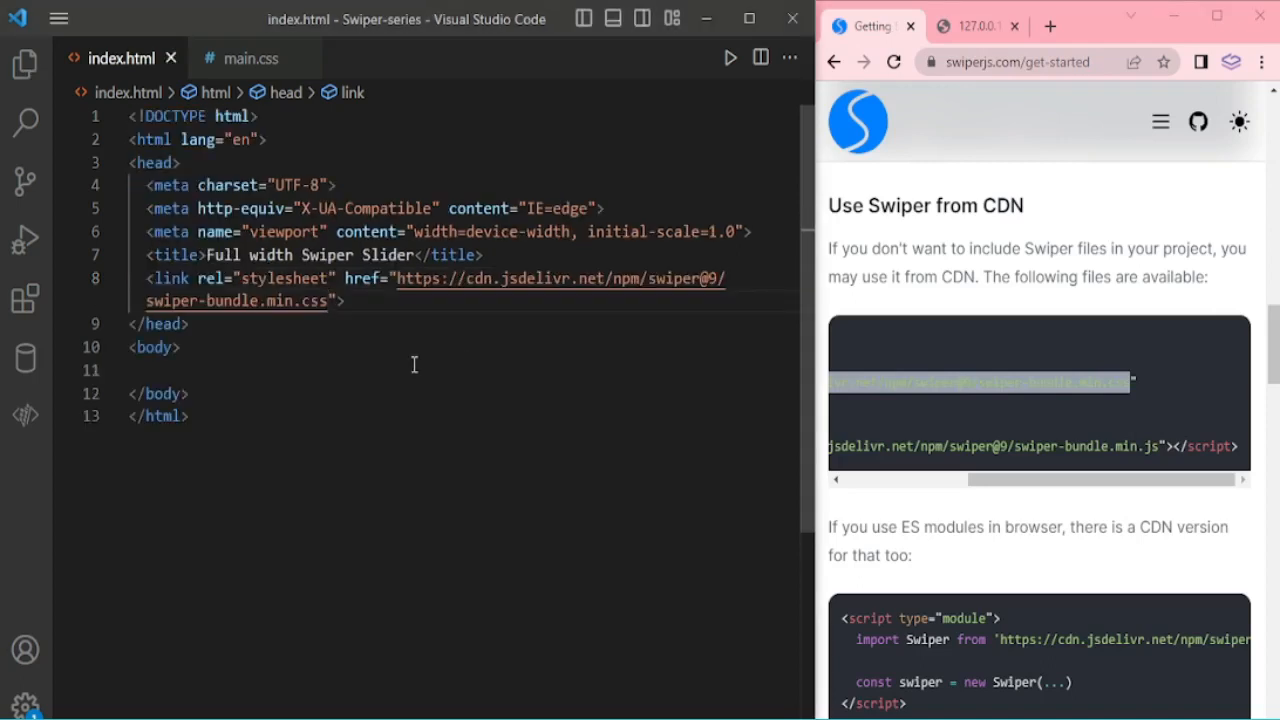
pyautogui.press('Enter')
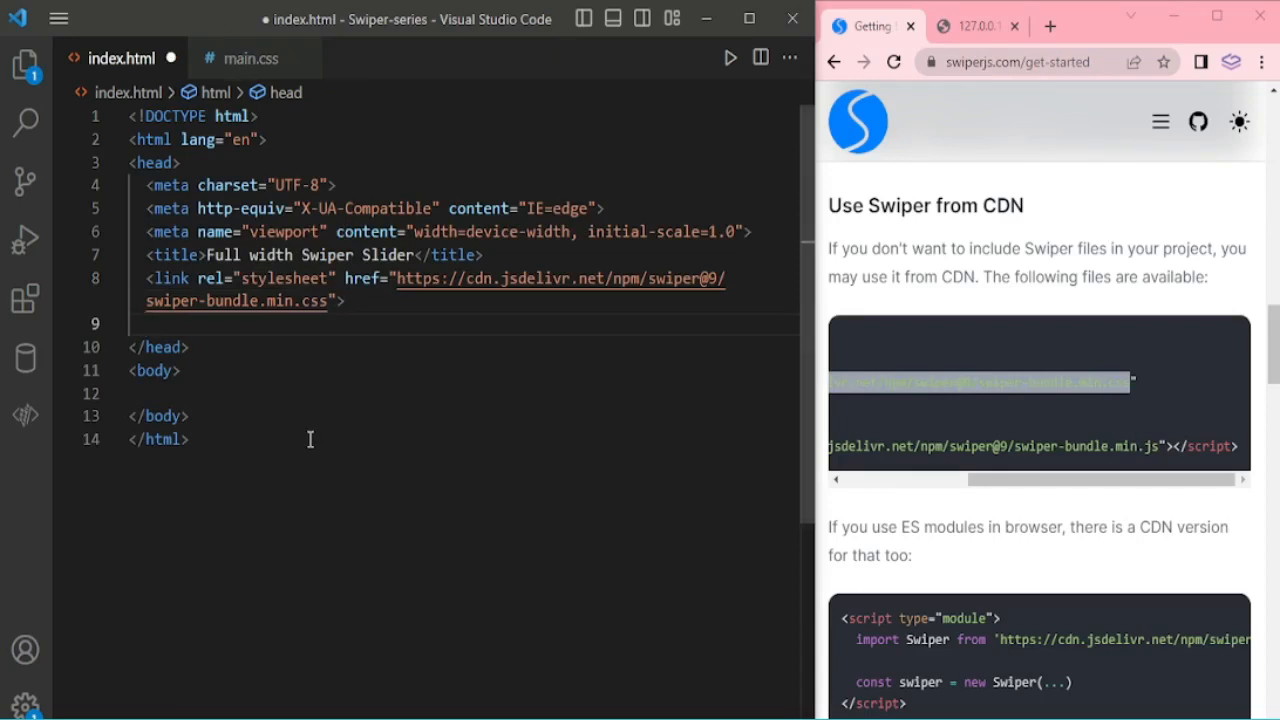
# Step: Add a second stylesheet link to the local main.css
pyautogui.write('link rel="stylesheet" href="ma">')
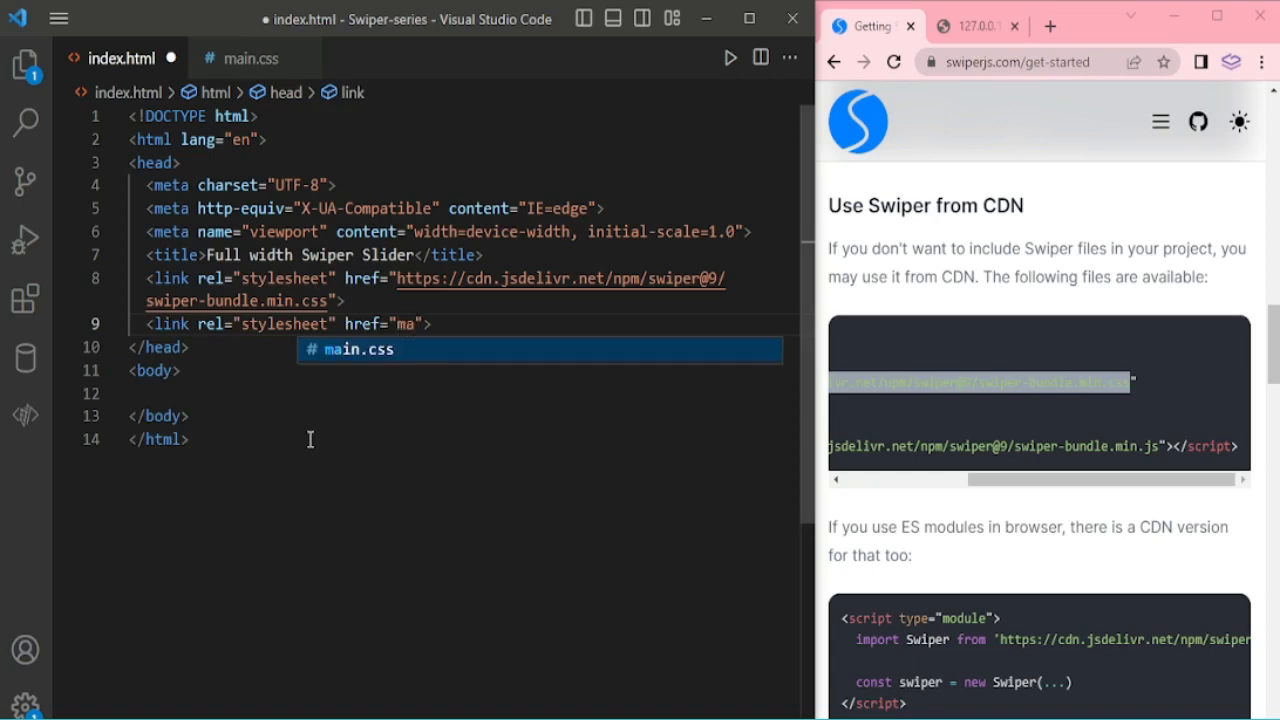
pyautogui.write('in.css')
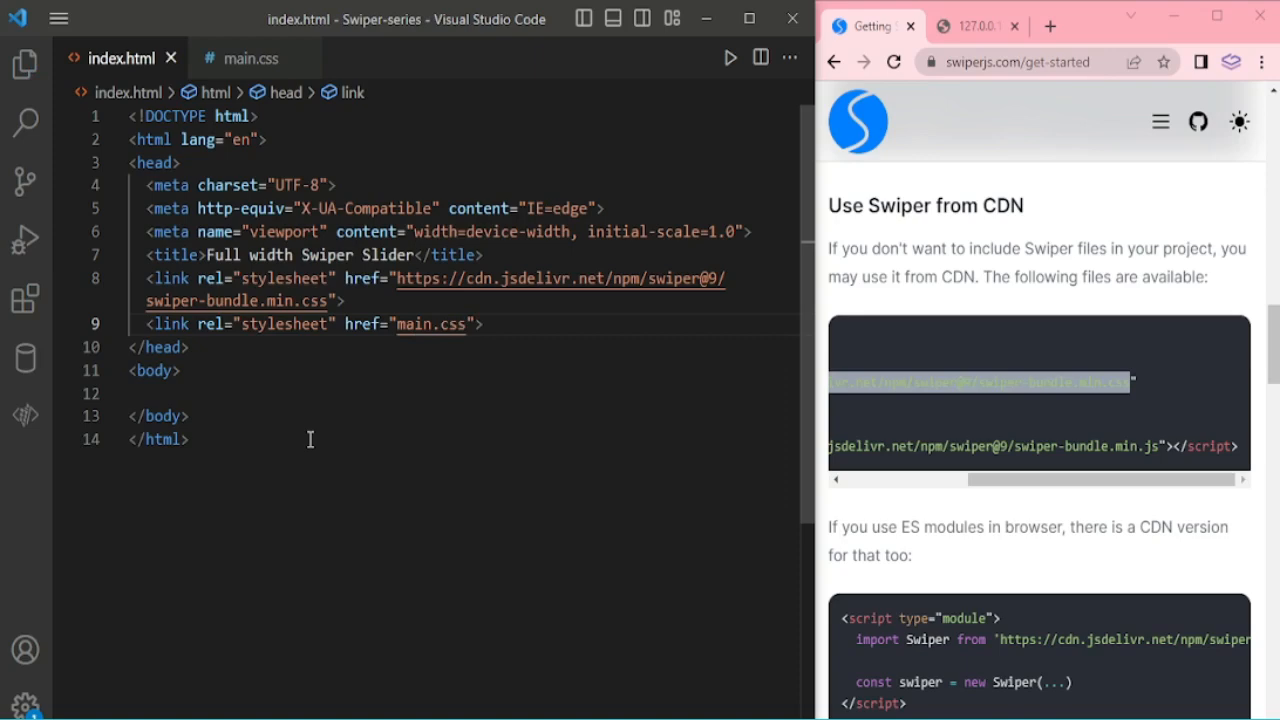
pyautogui.press('Enter')
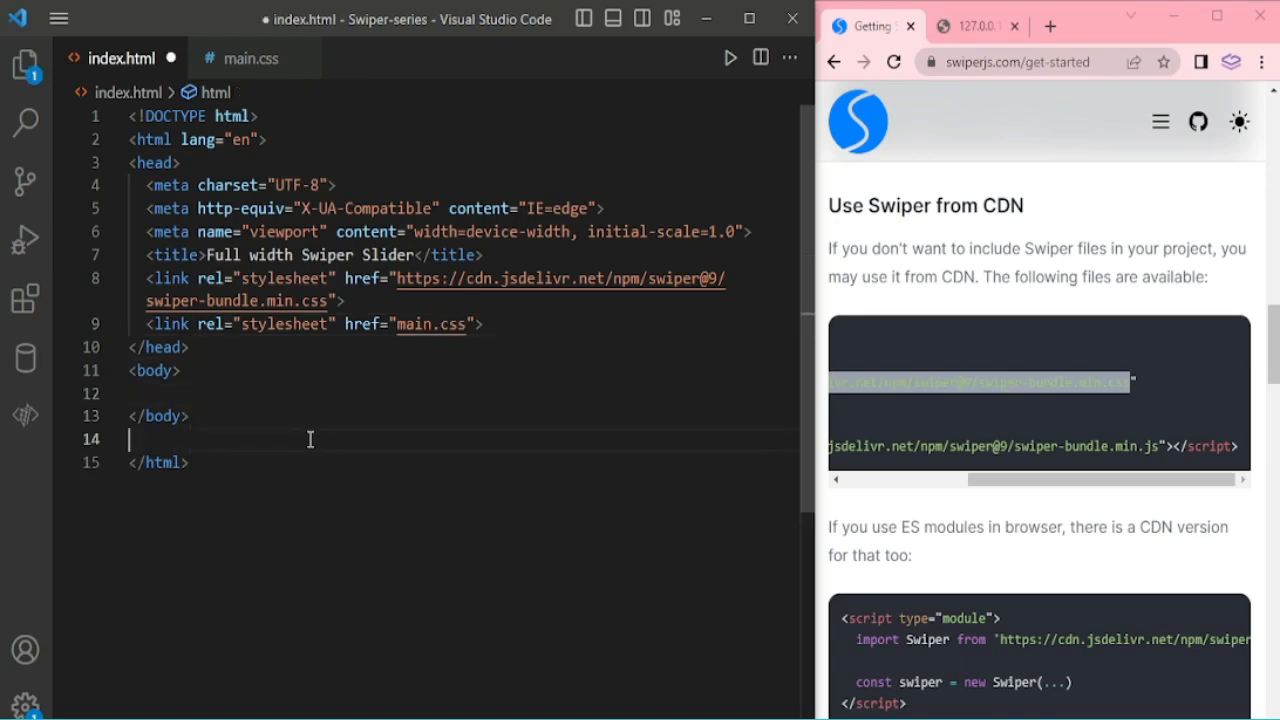
# Step: Build div.swiper with a swiper-wrapper holding five image slides from /asset/ and load the Swiper bundle script
pyautogui.write('.')
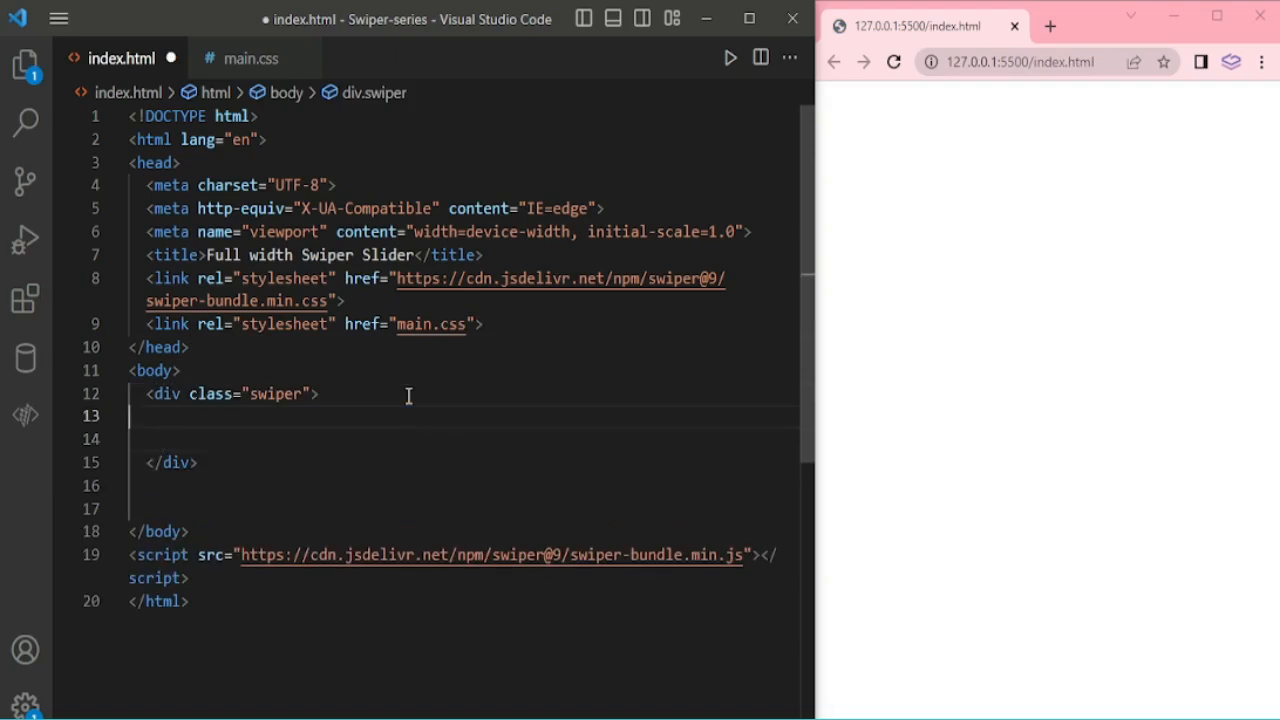
pyautogui.write('.swiper-wrapper">')
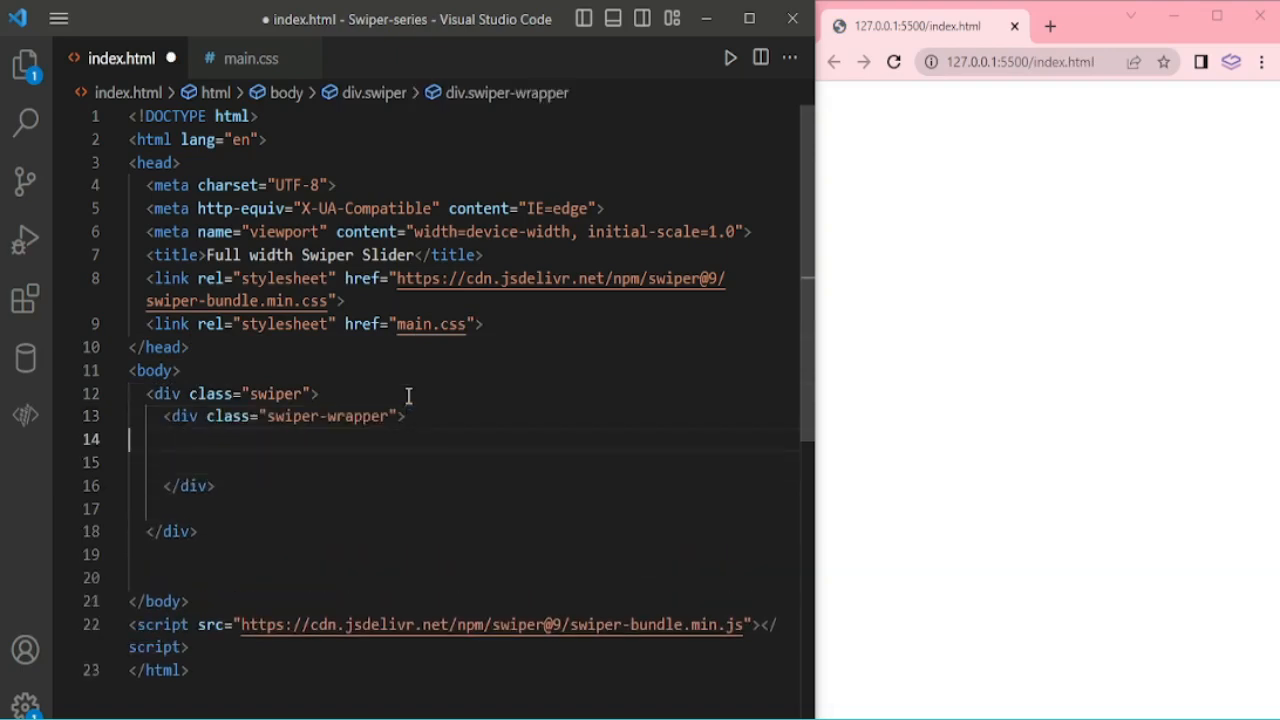
pyautogui.write('.swi')
pyautogui.write('<img src="" alt="">')
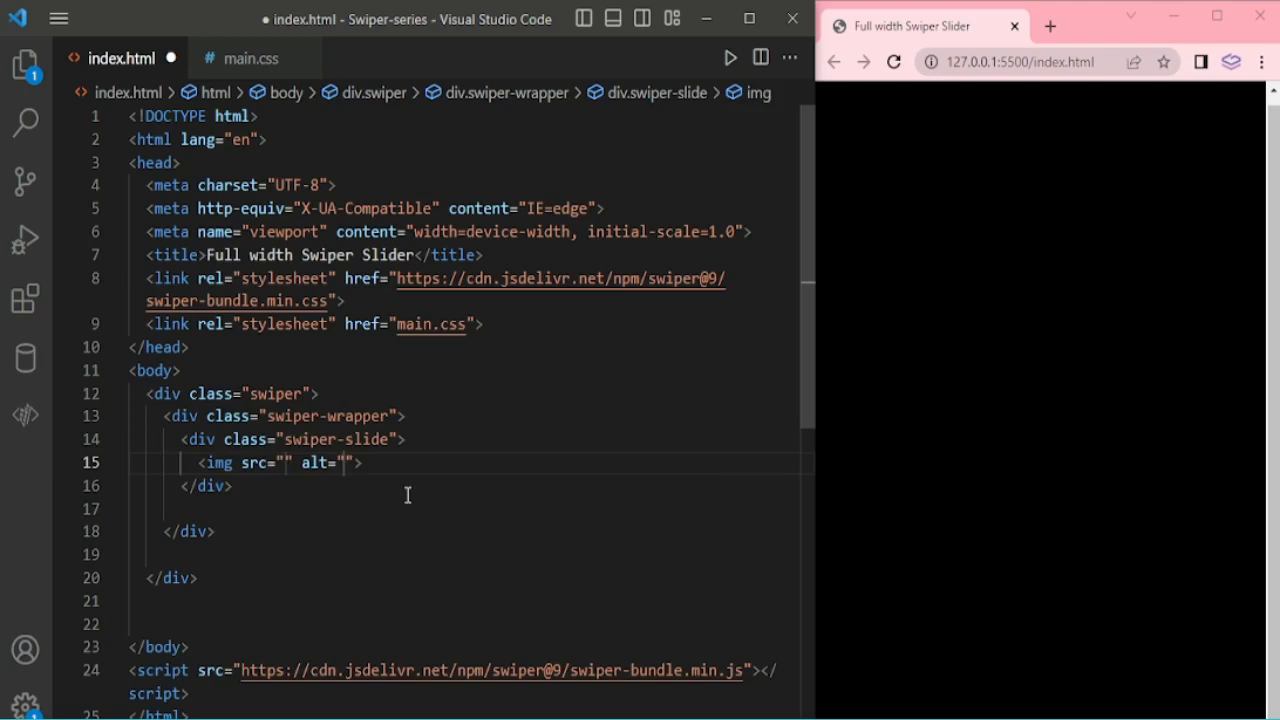
pyautogui.write('/asset/image/slide-07.jpg')
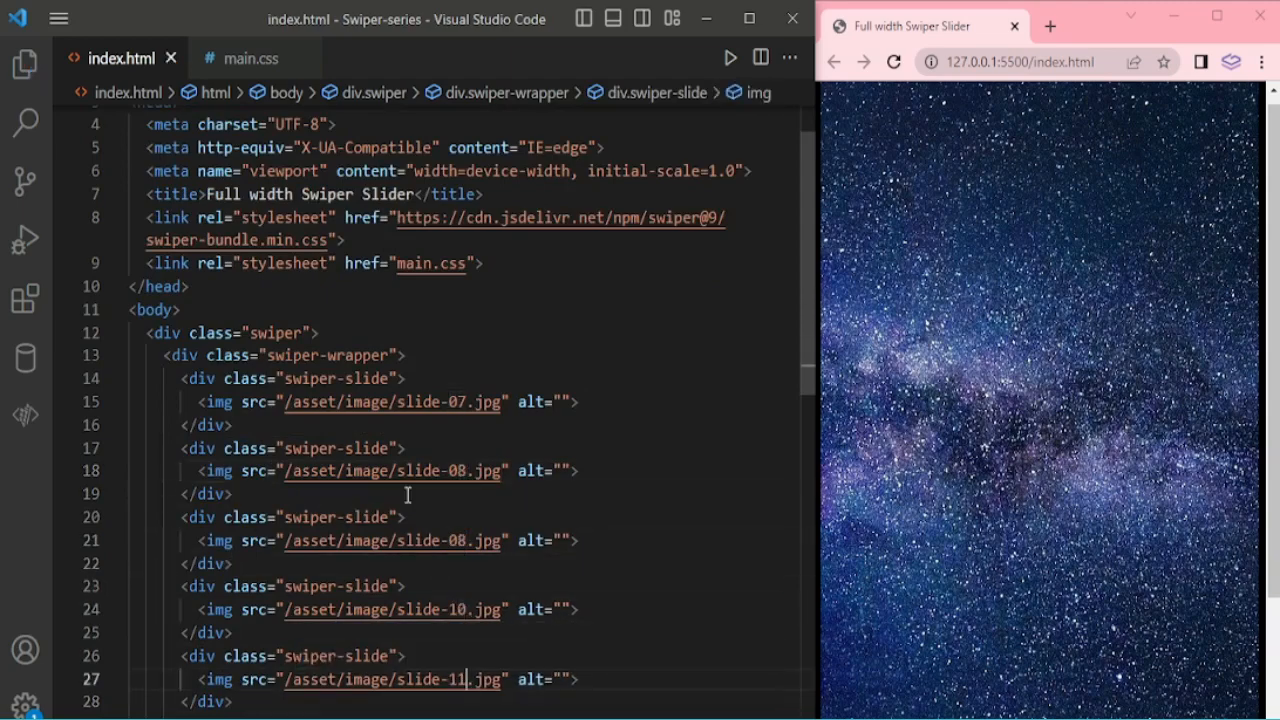
pyautogui.scroll(-3)
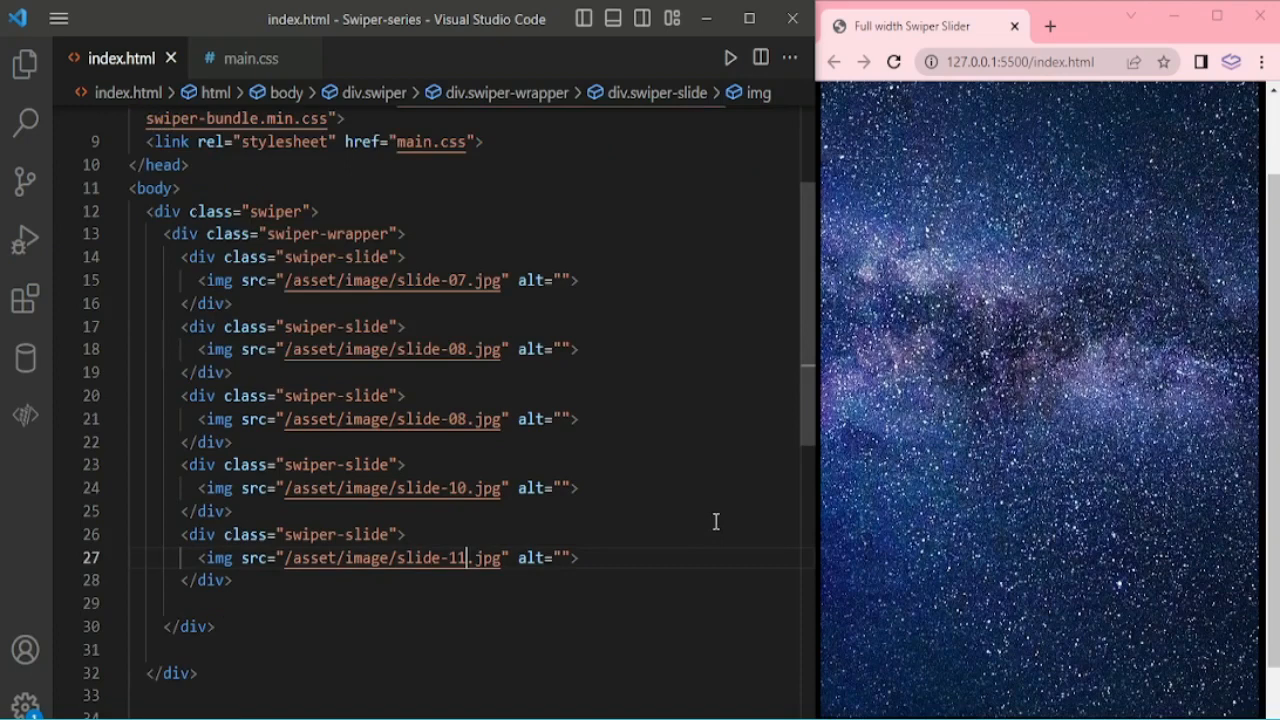
pyautogui.moveTo(388, 630)
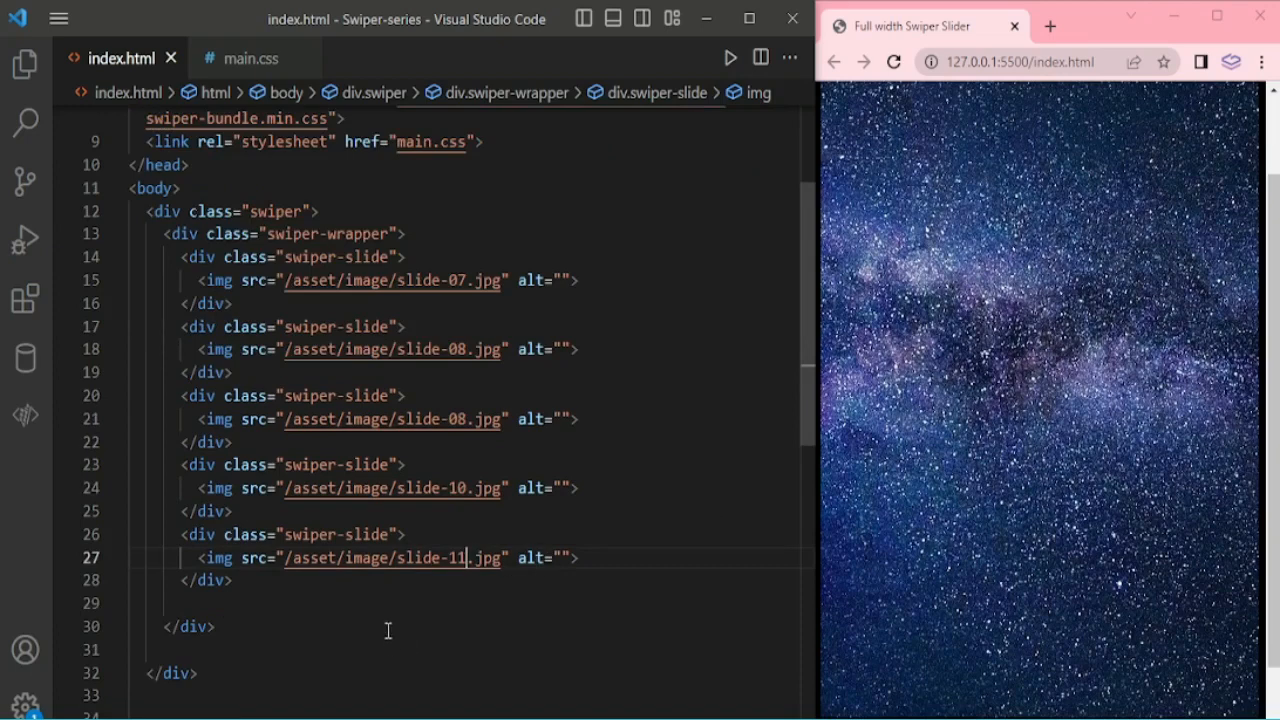
pyautogui.scroll(-3)
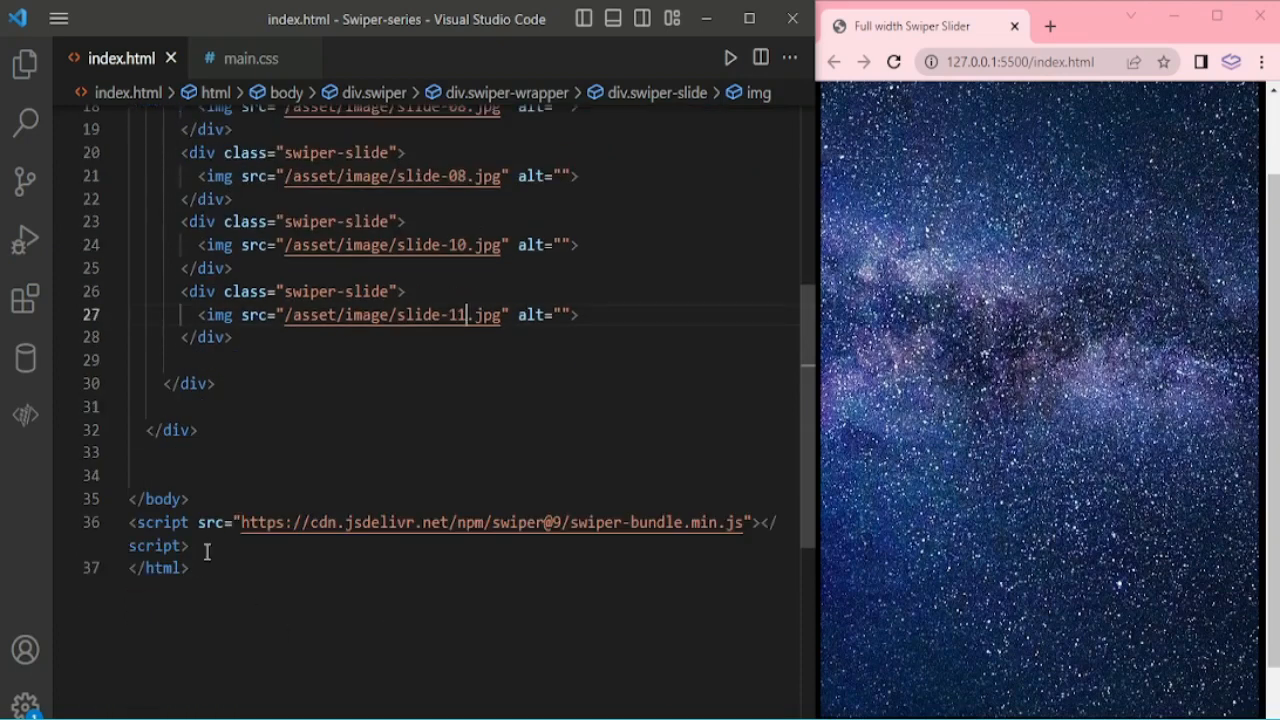
# Step: Write const swiper = new Swiper('.swiper') with autoplay delay 2000 in a script tag
pyautogui.write('script>')
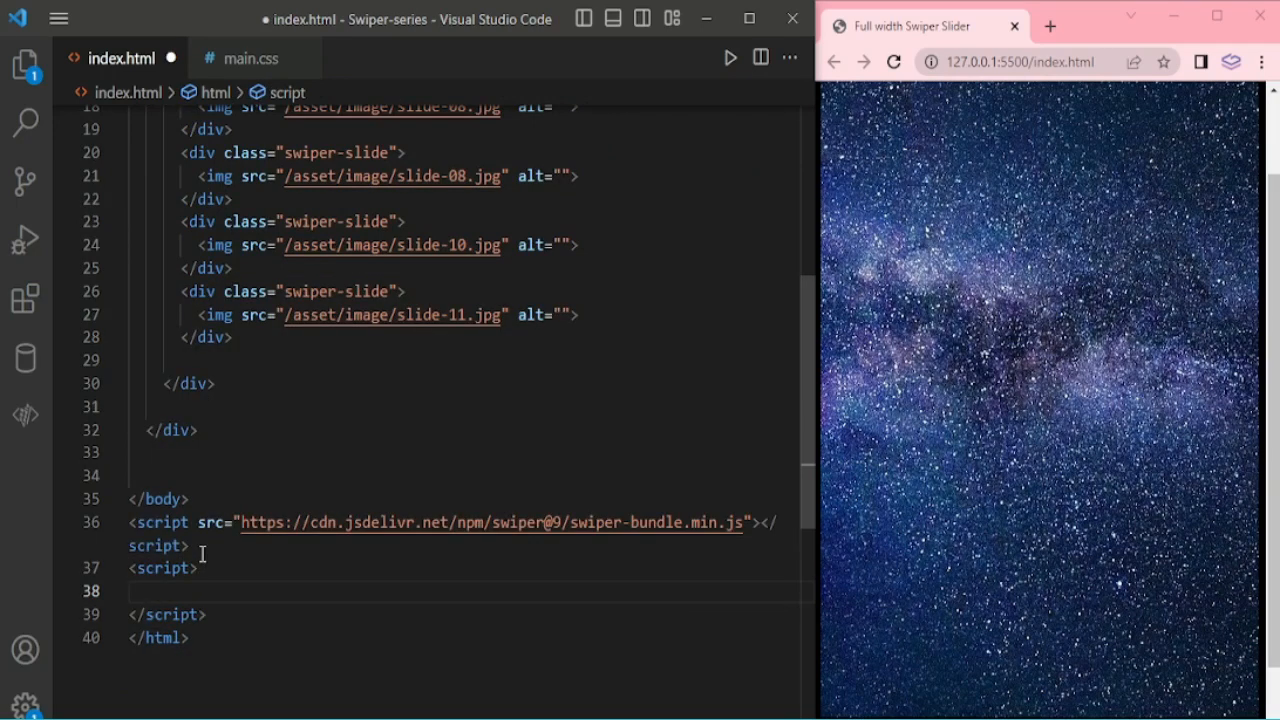
pyautogui.write('const swiper')
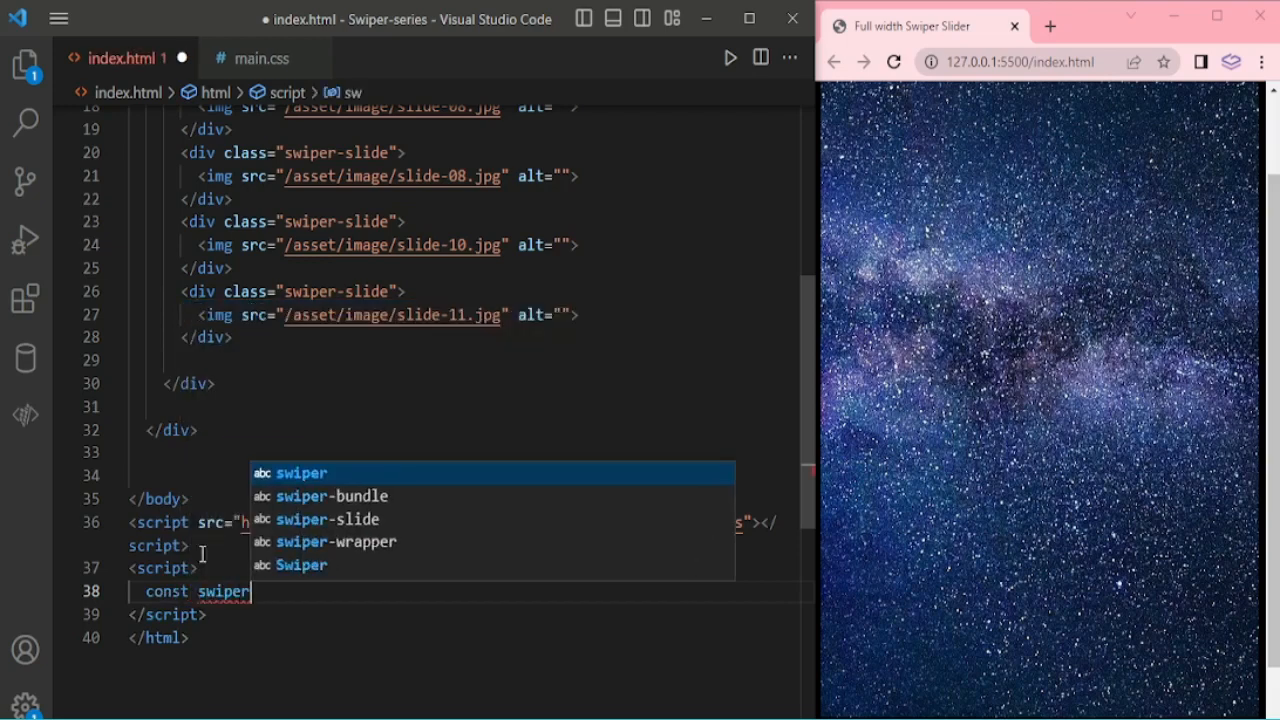
pyautogui.write('= new Swiper(')
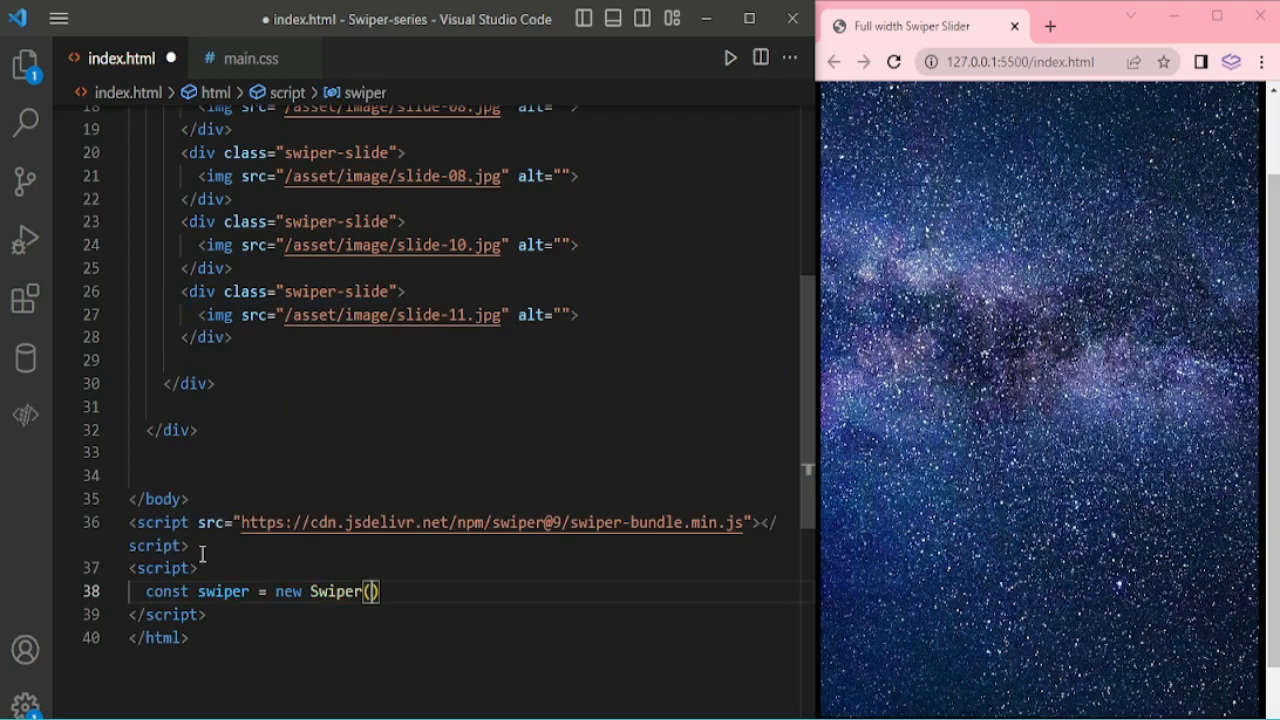
pyautogui.write("'.swiper'")
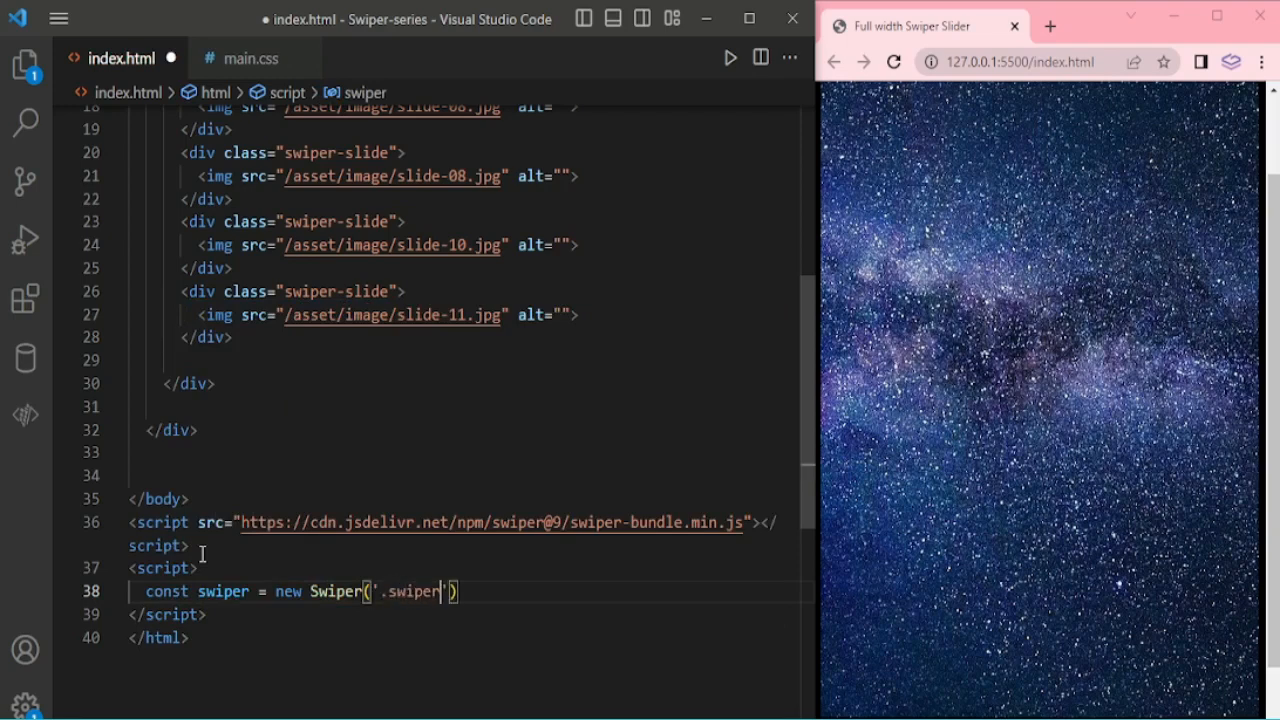
pyautogui.write(', {}')
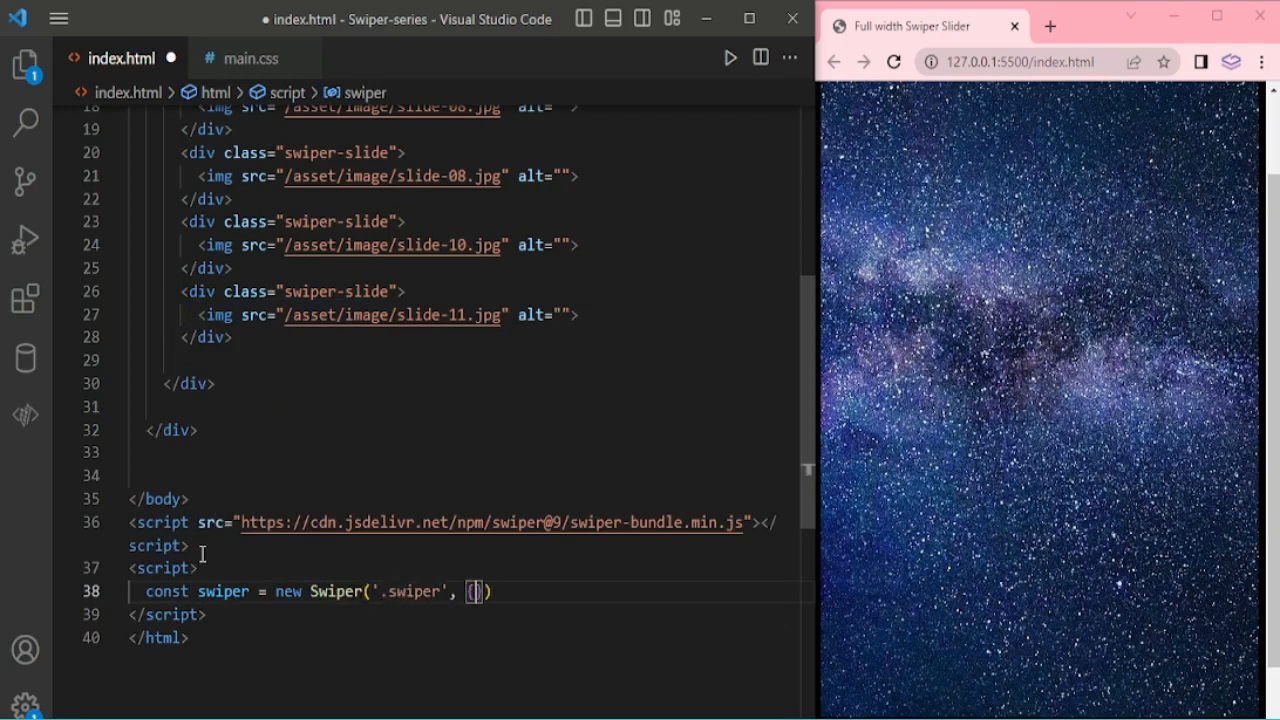
pyautogui.write('autoplay:')
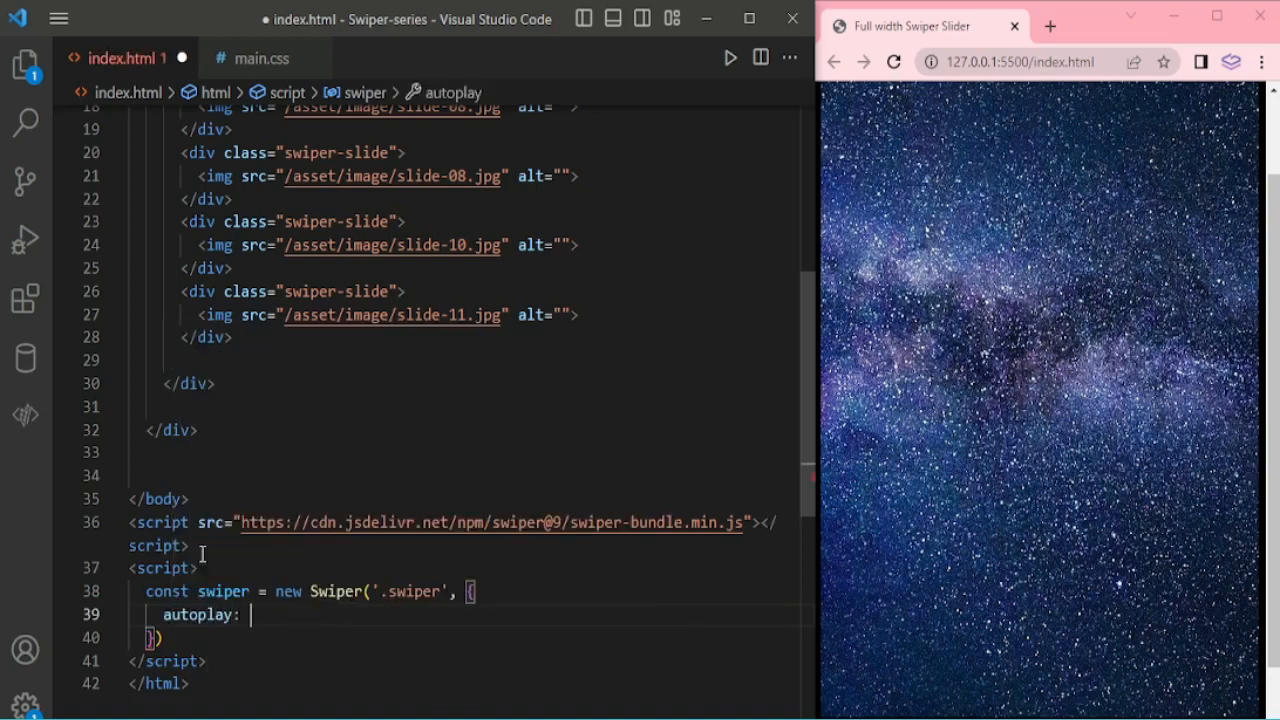
pyautogui.write('delay: 2000')
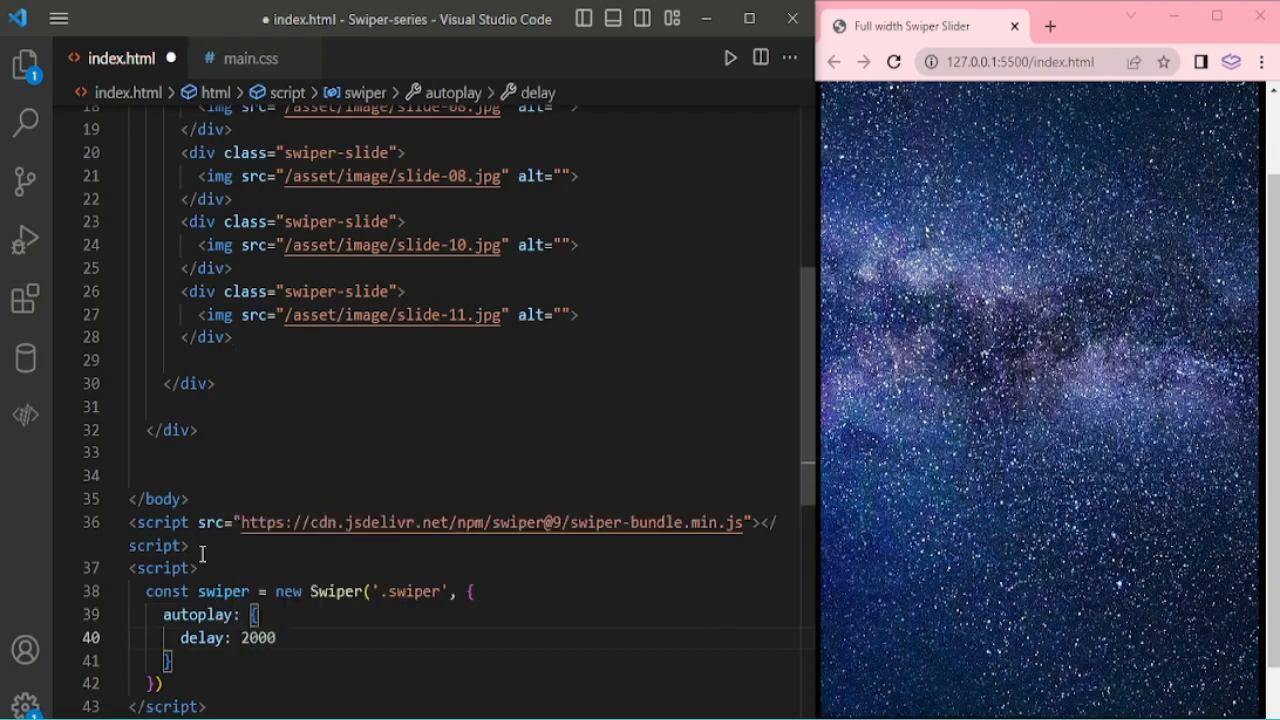
pyautogui.write(',')
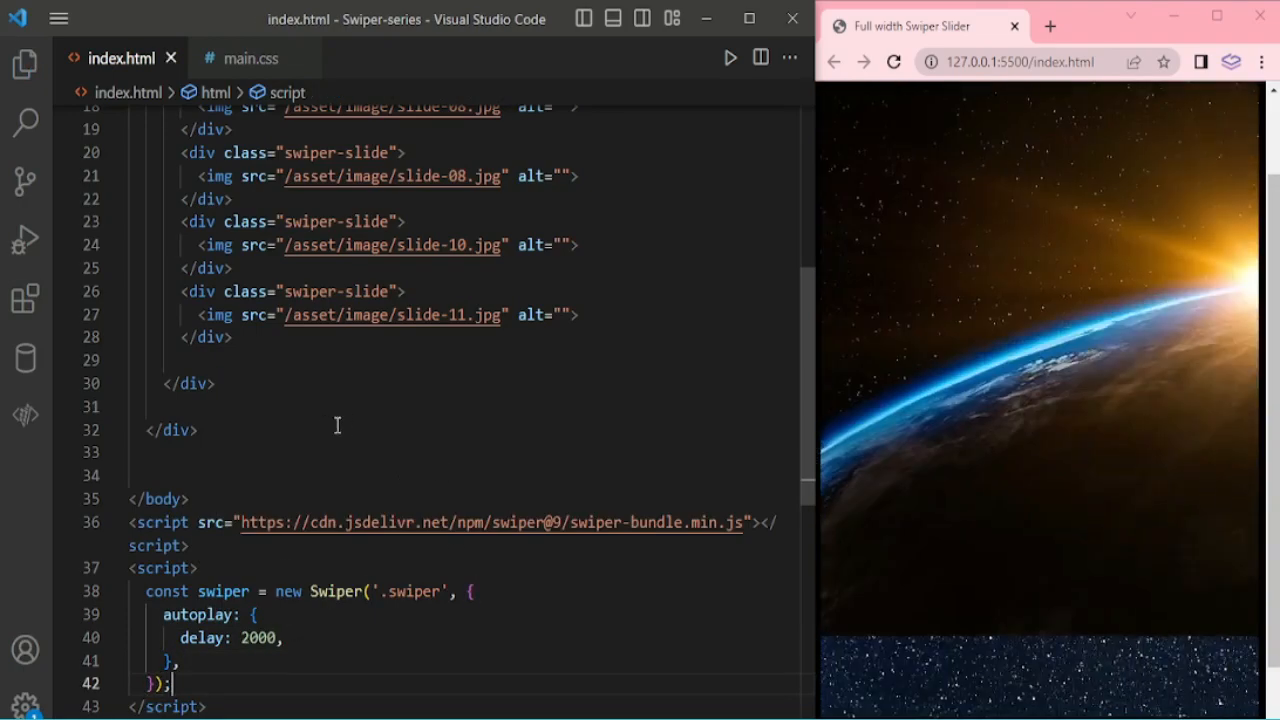
# Step: In main.css give .swiper 100% size and .swiper-wrapper relative position, 100% width/height, z-index 1 and flex display
pyautogui.click(252, 58)
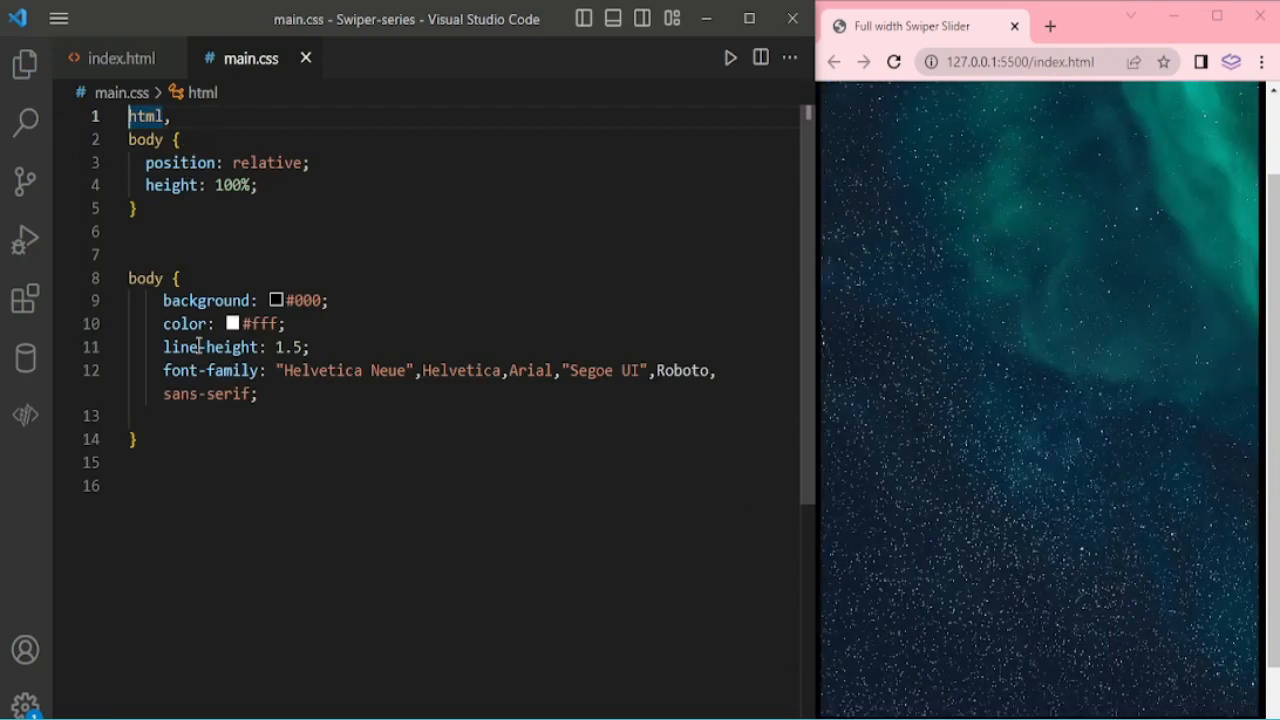
pyautogui.write('.swiper {')
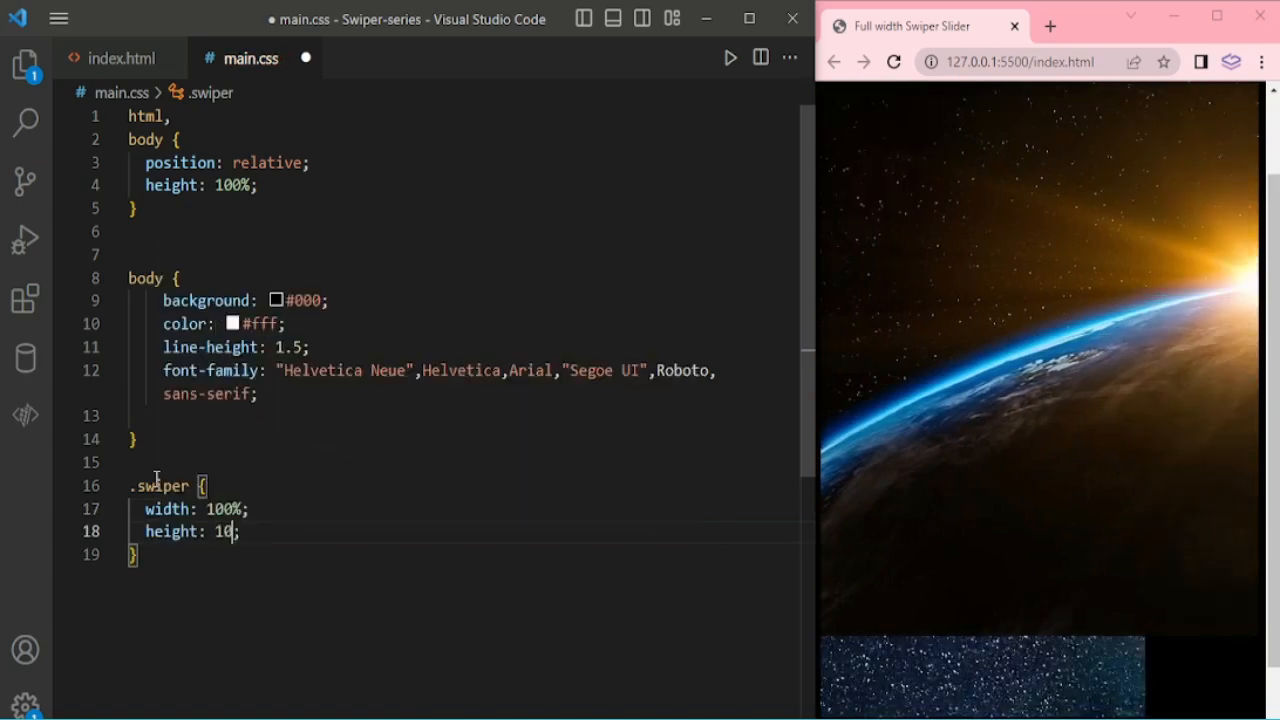
pyautogui.write('0%;')
pyautogui.write('.swiper-wrapper {')
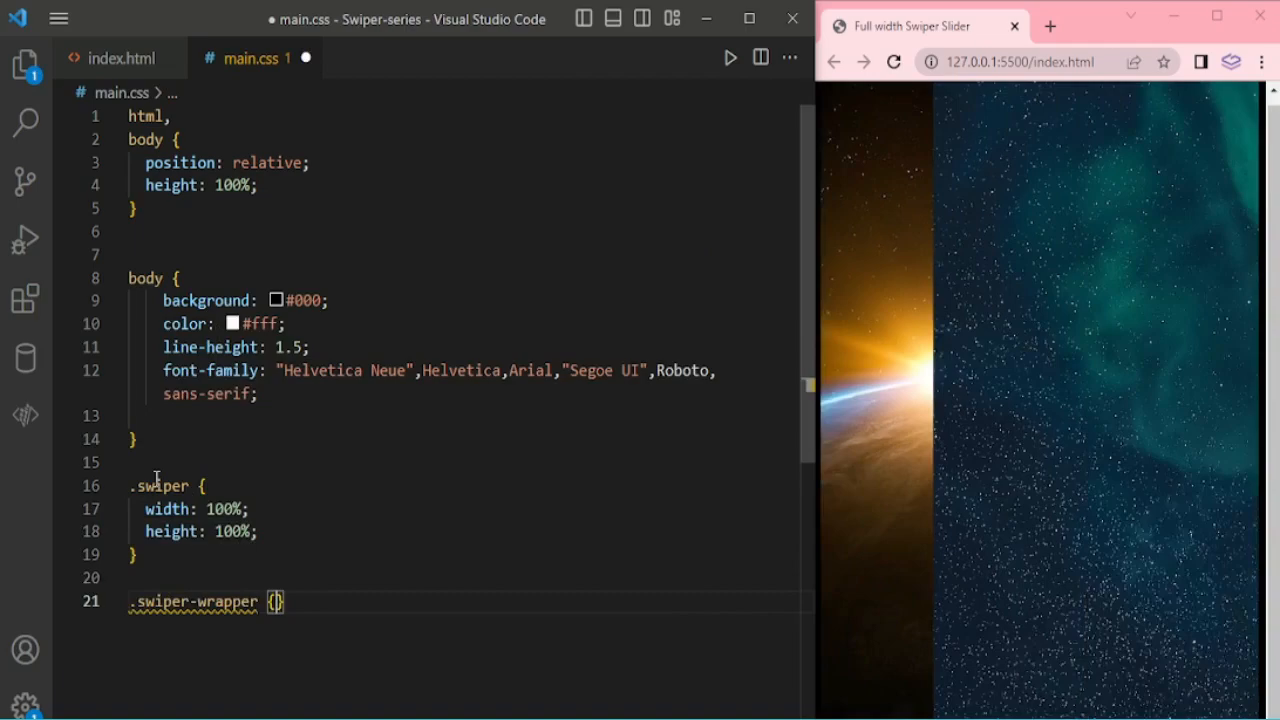
pyautogui.write('position: relative;')
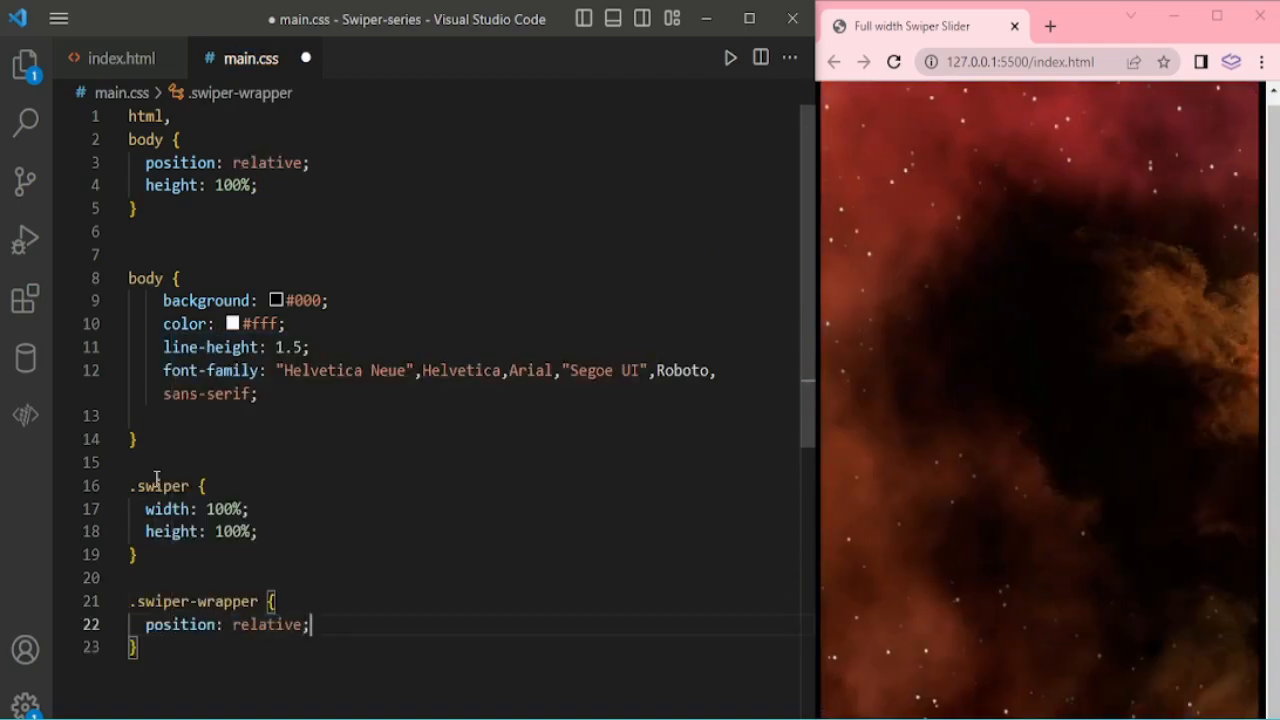
pyautogui.write('width: 100%;')
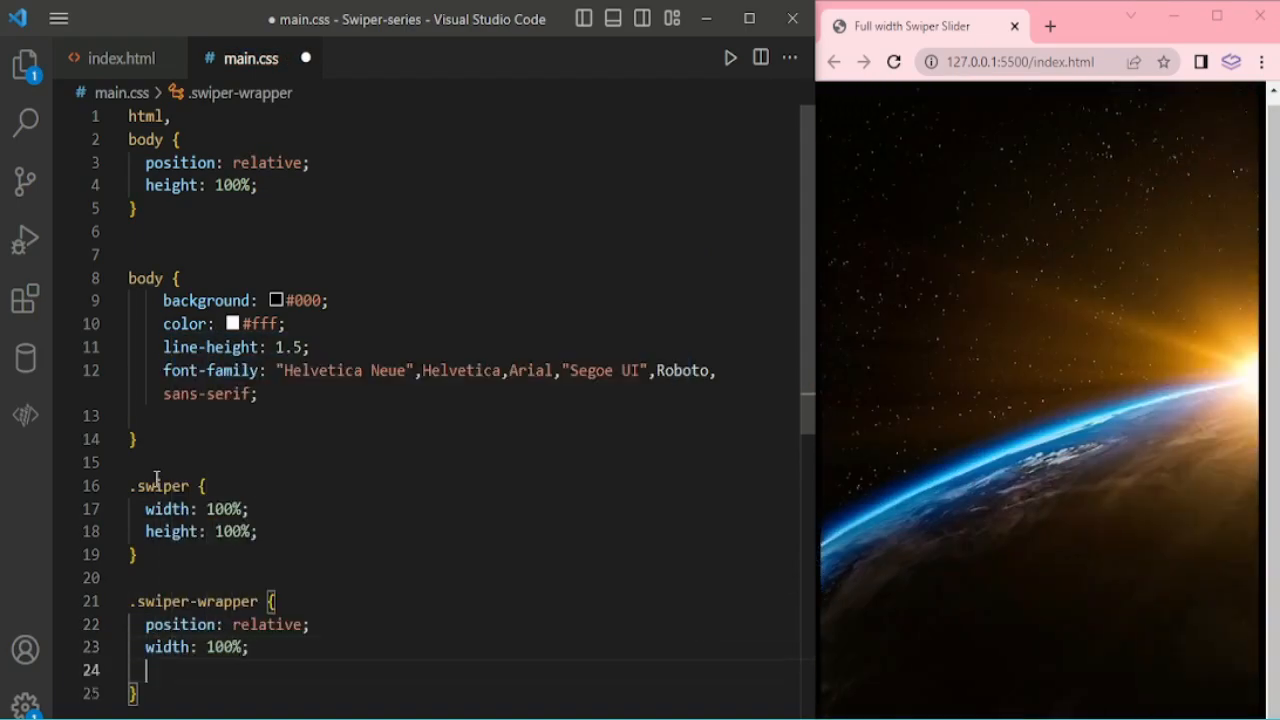
pyautogui.write('height: 100%;')
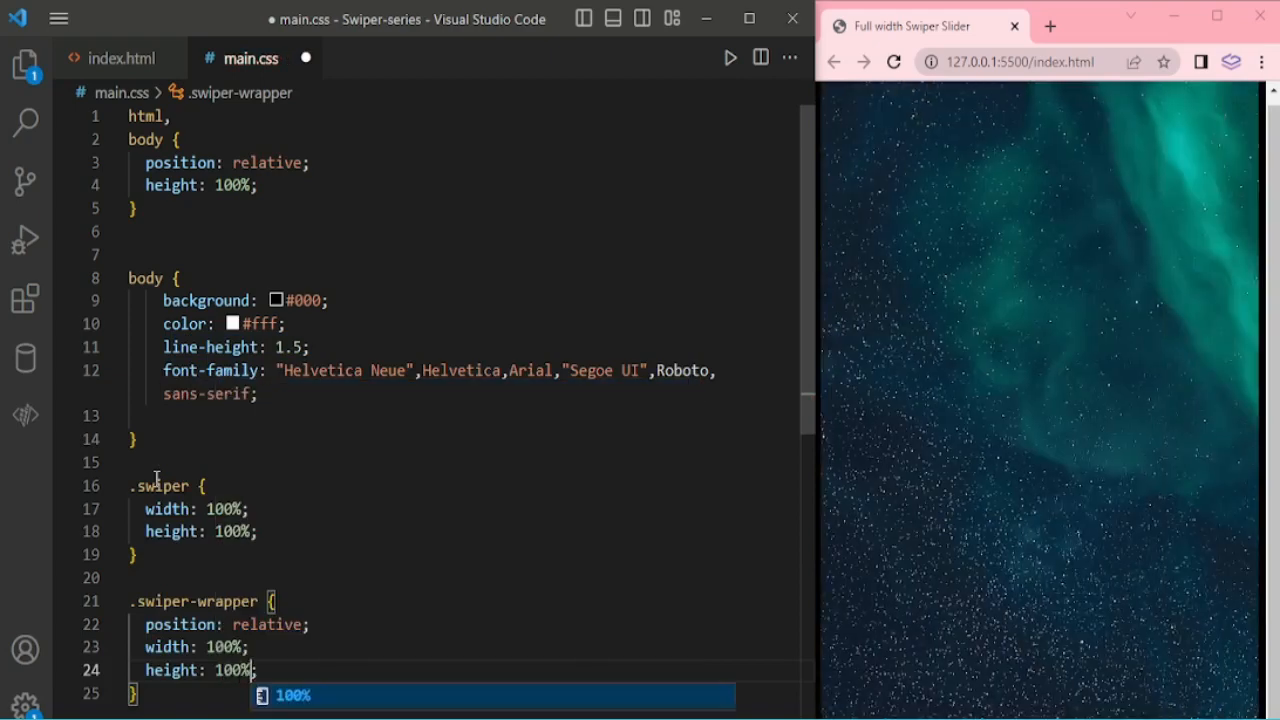
pyautogui.write('z-index: ;')
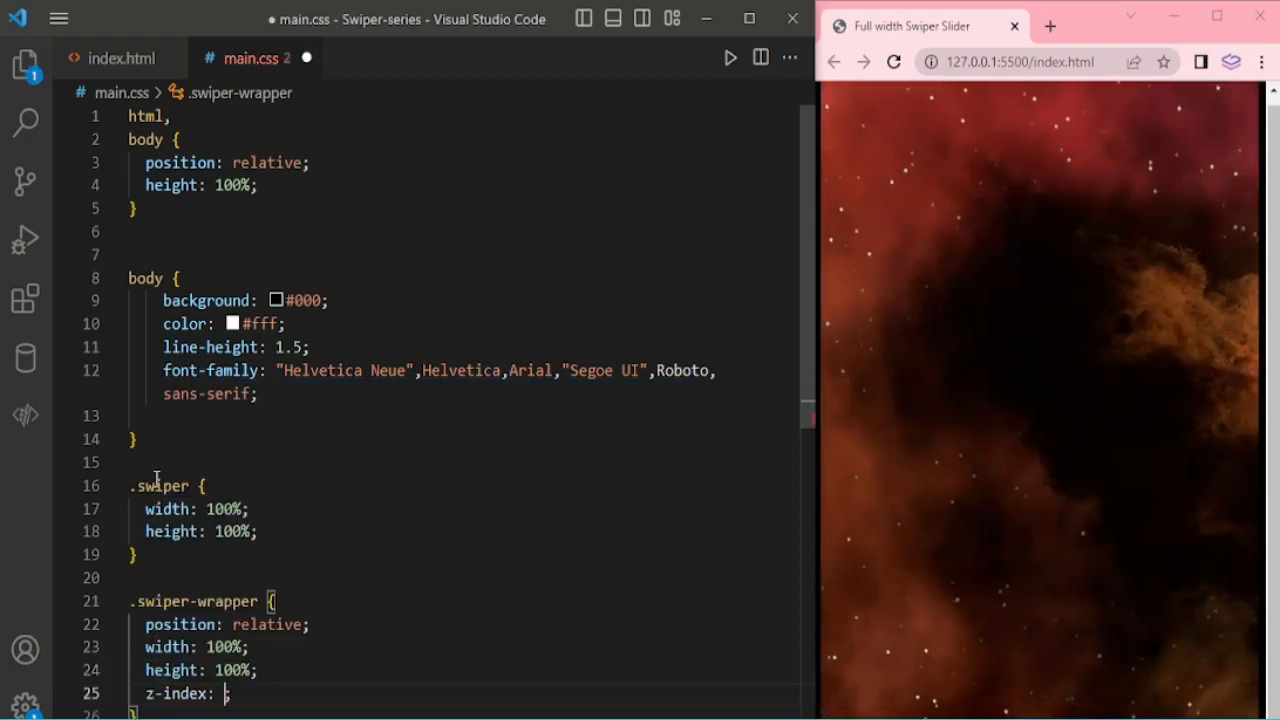
pyautogui.write('display: flex;')
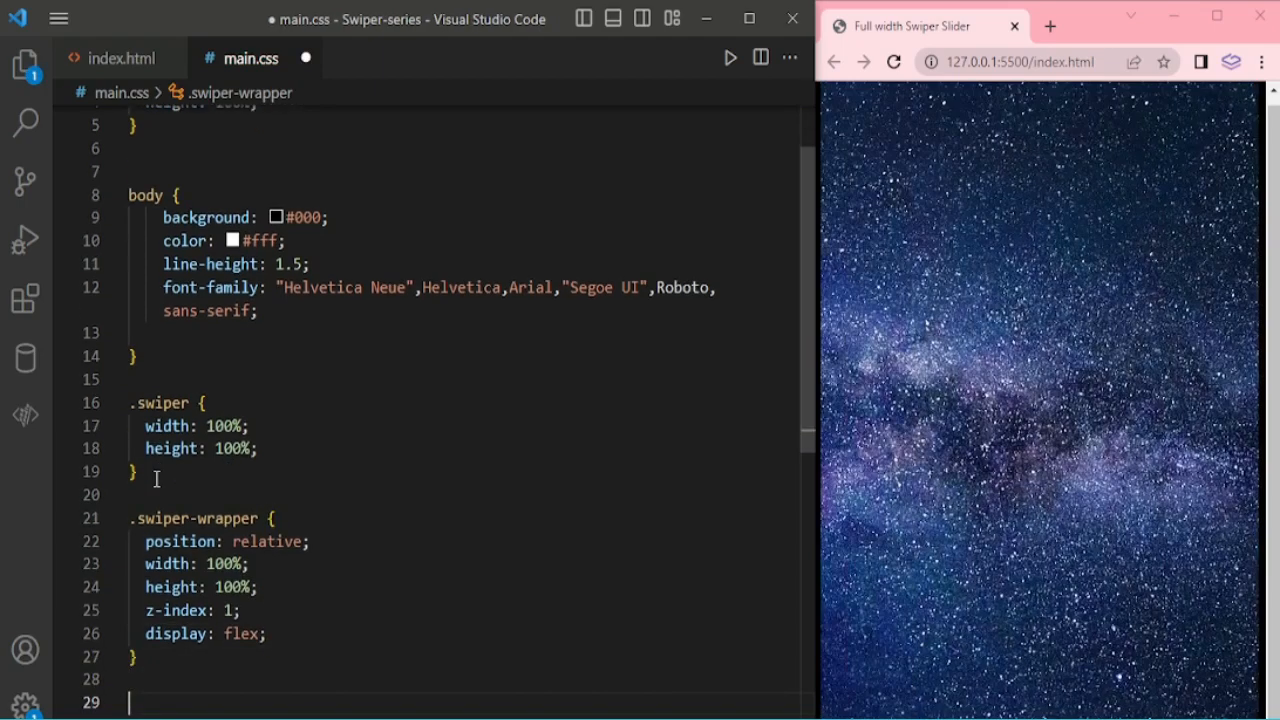
# Step: Style .swiper-slide with centered text, flex display, #000 background and centered content
pyautogui.write('.swiper-slide')
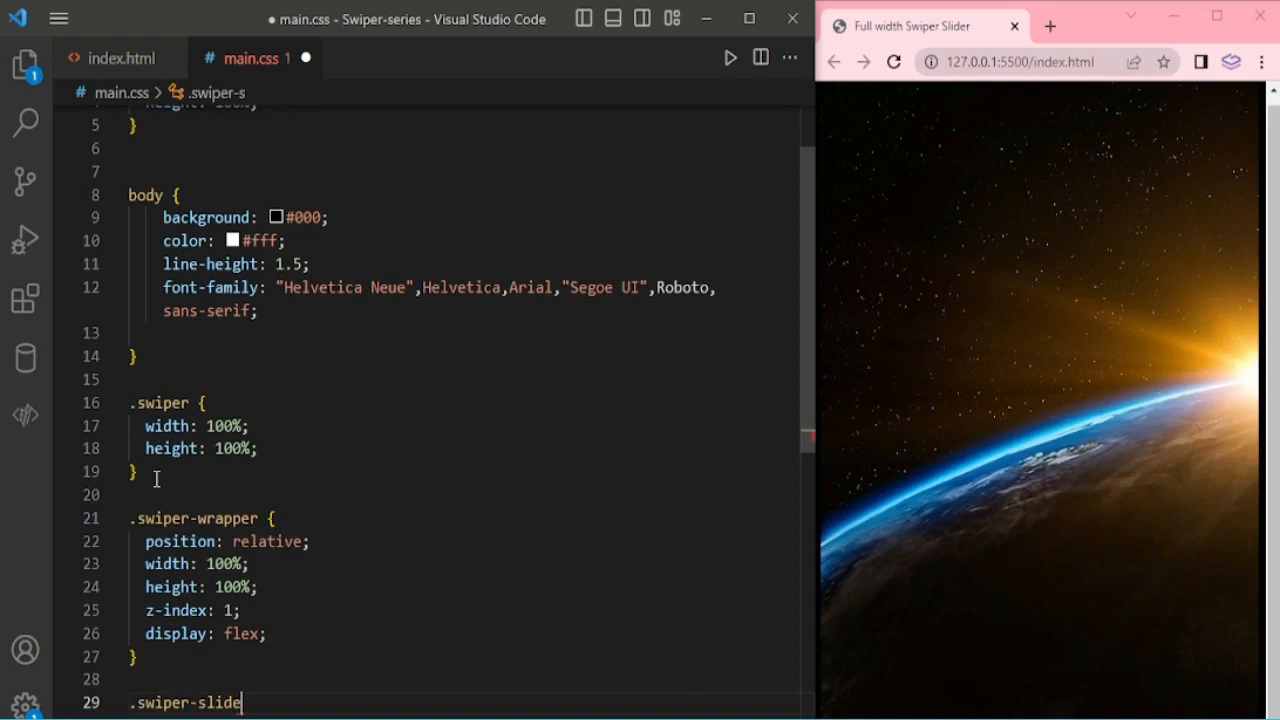
pyautogui.write('text-align: ;')
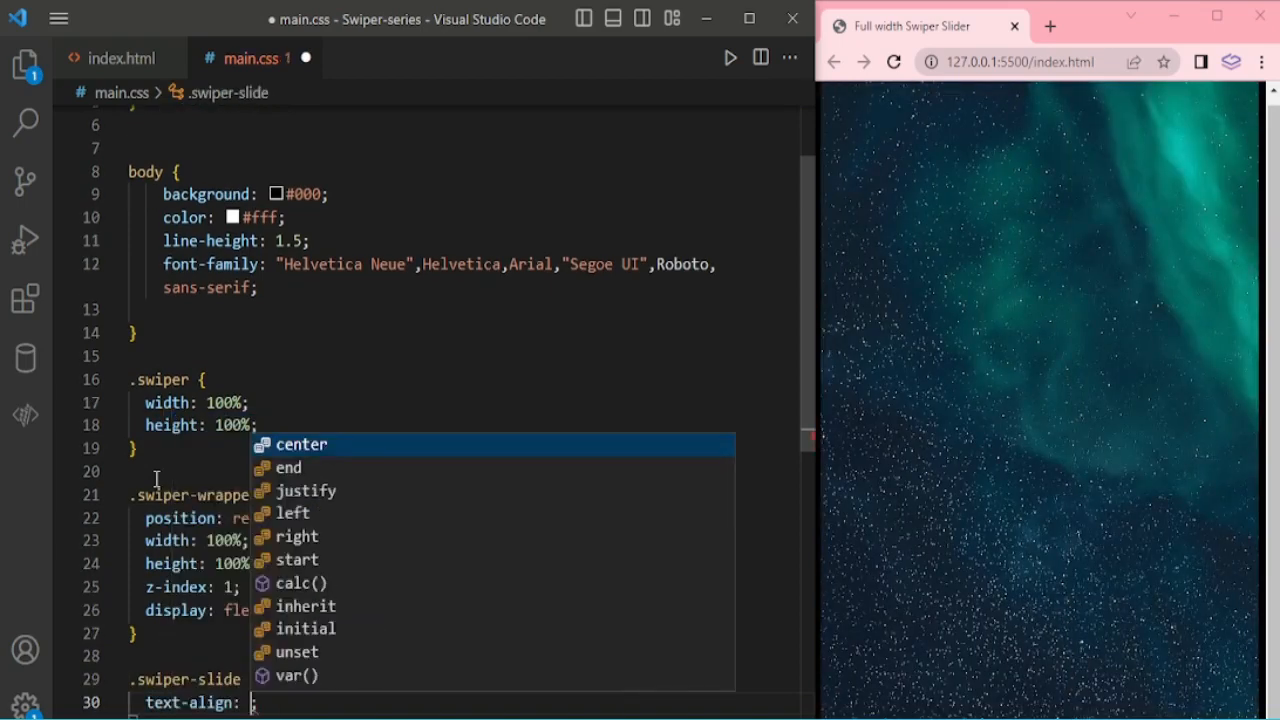
pyautogui.write('font-size: 18;')
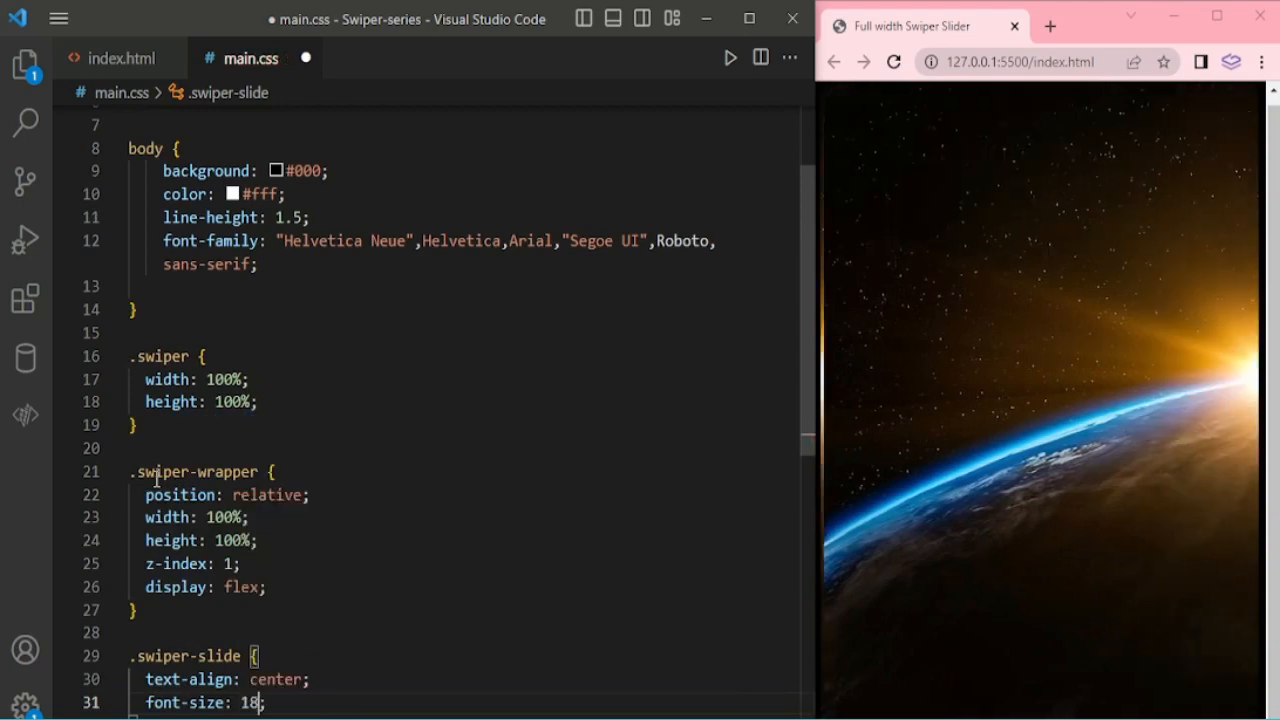
pyautogui.write('background: #000;')
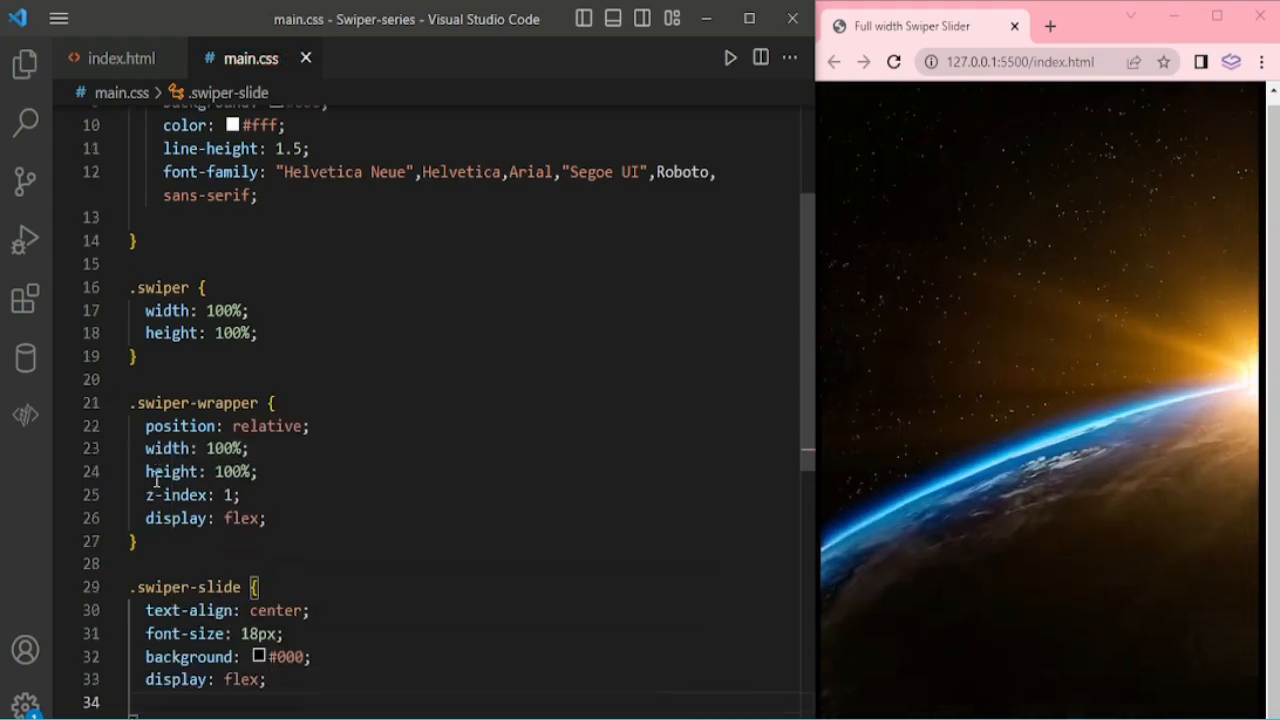
pyautogui.write('justify-content: center;')
pyautogui.write('align-items: center;')
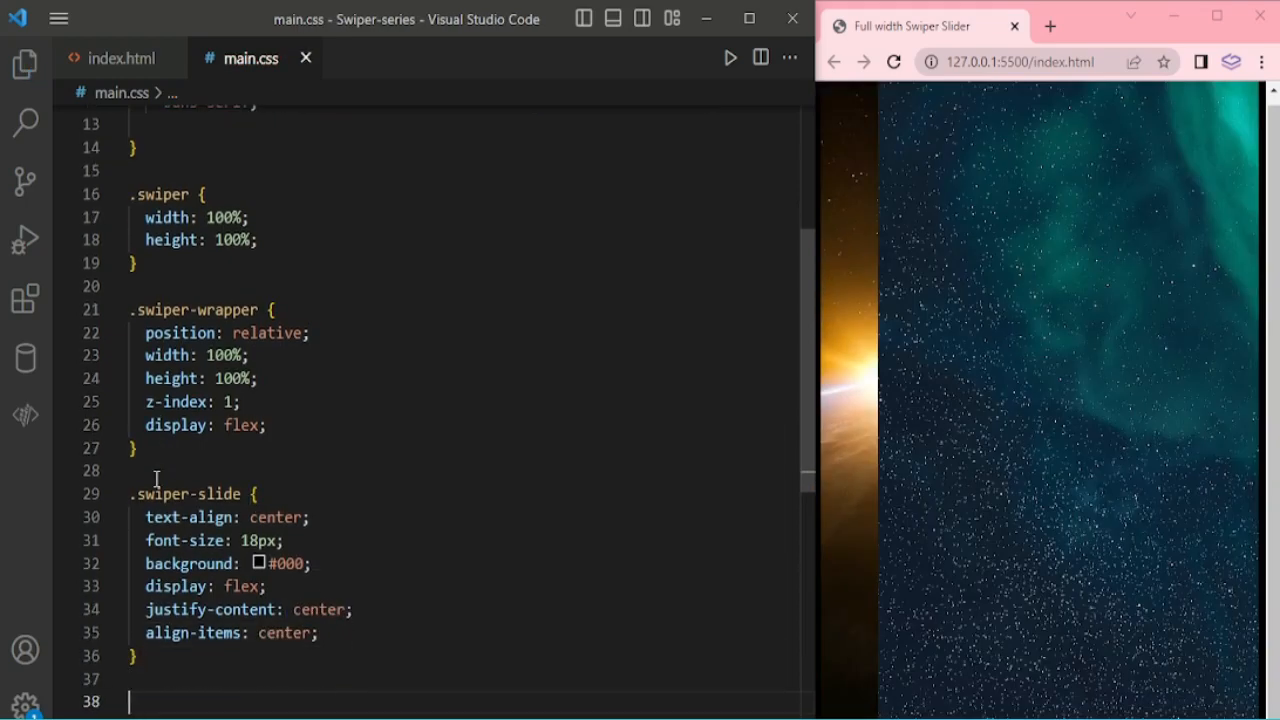
pyautogui.write('di')
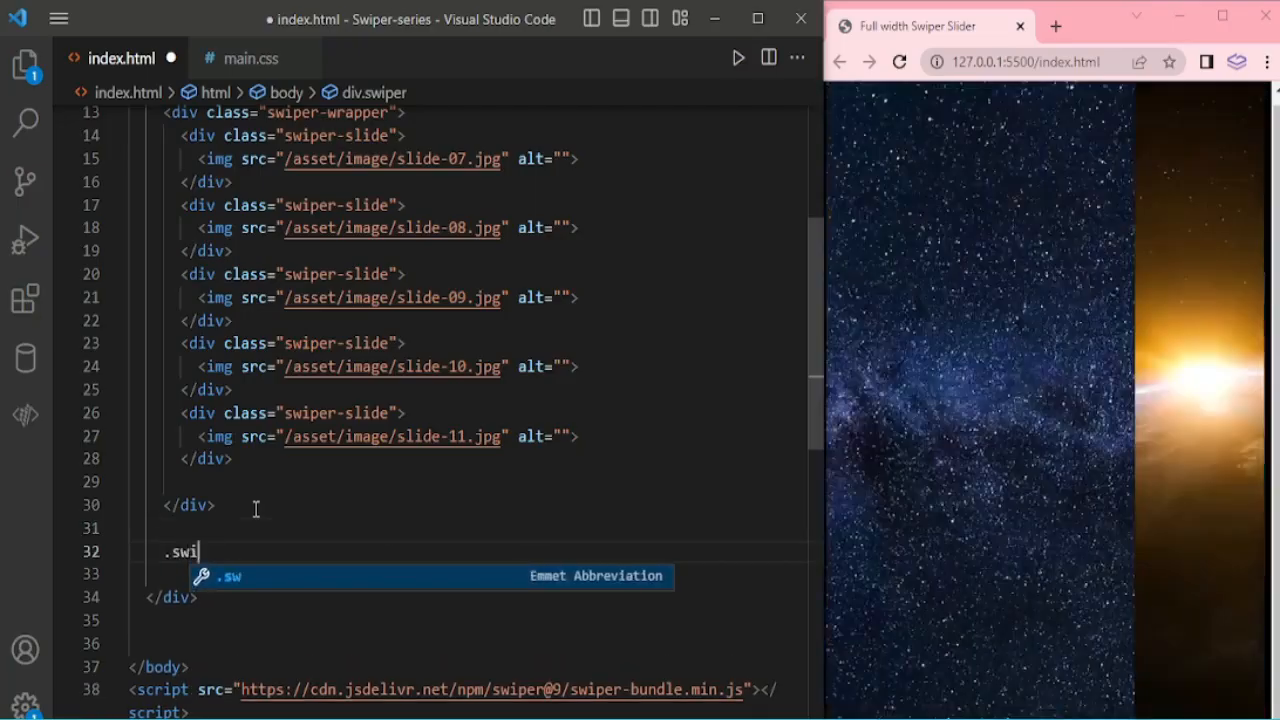
# Step: Add swiper-button-prev/next divs and wire navigation nextEl and prevEl to them in the Swiper options
pyautogui.write('per-button-prev"></div>')
pyautogui.write('<div class="swiper-button-next"></div>')
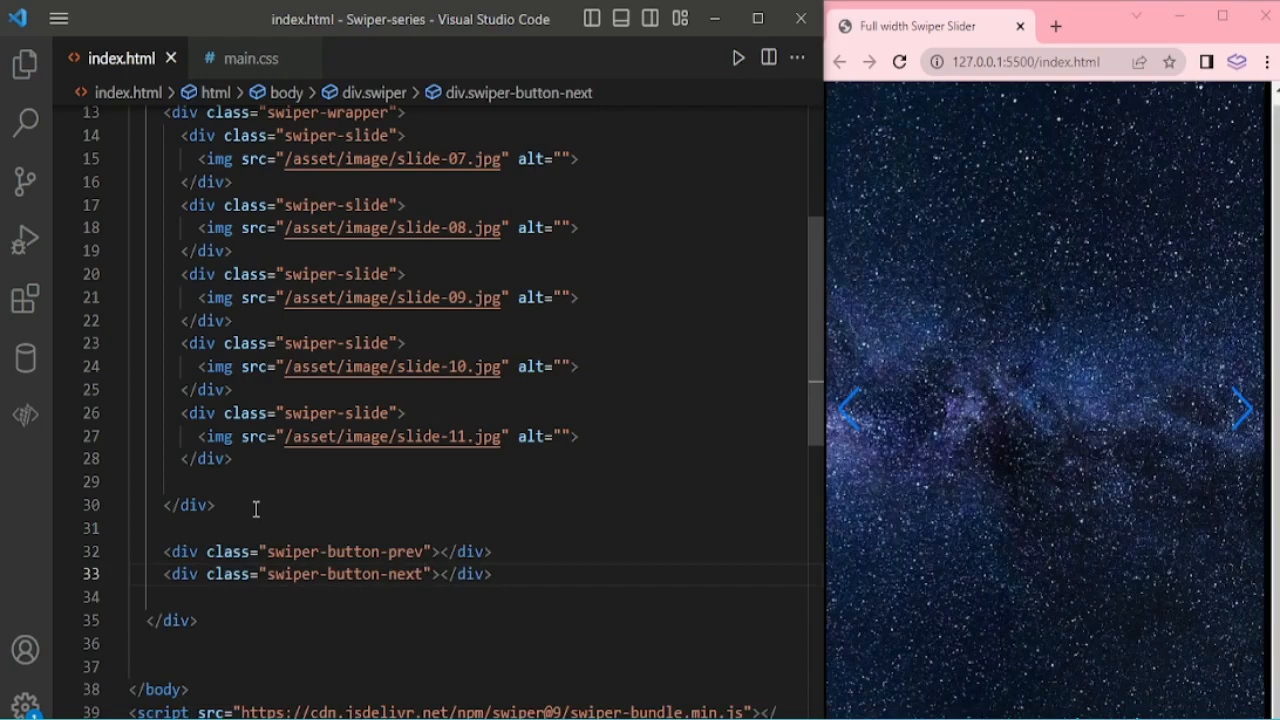
pyautogui.click(1242, 408)
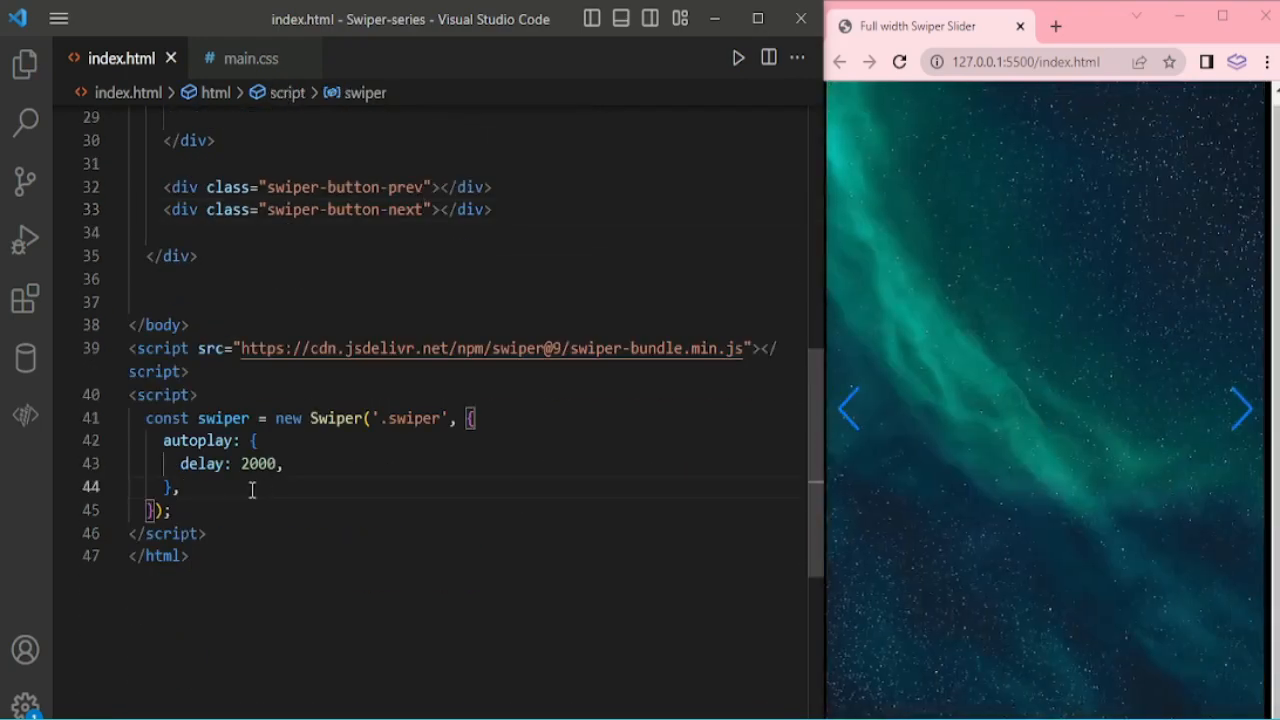
pyautogui.write('navigation: {')
pyautogui.write('nextE')
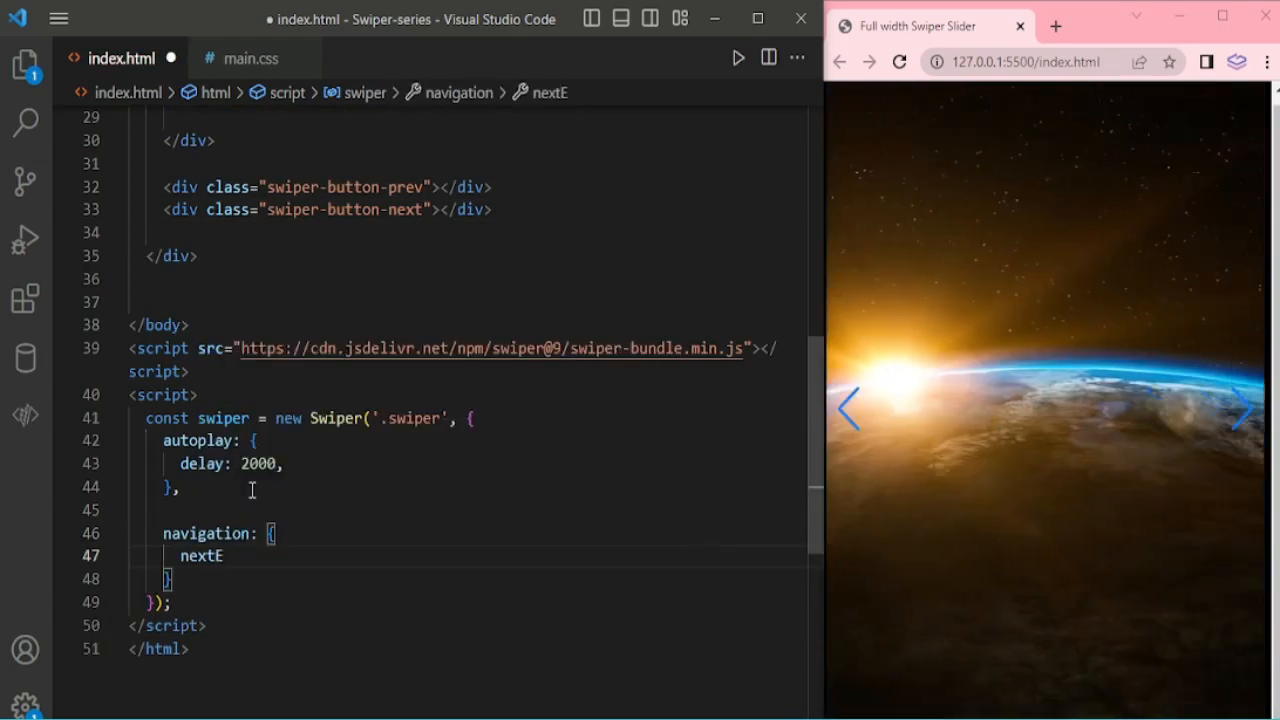
pyautogui.write("1: '.")
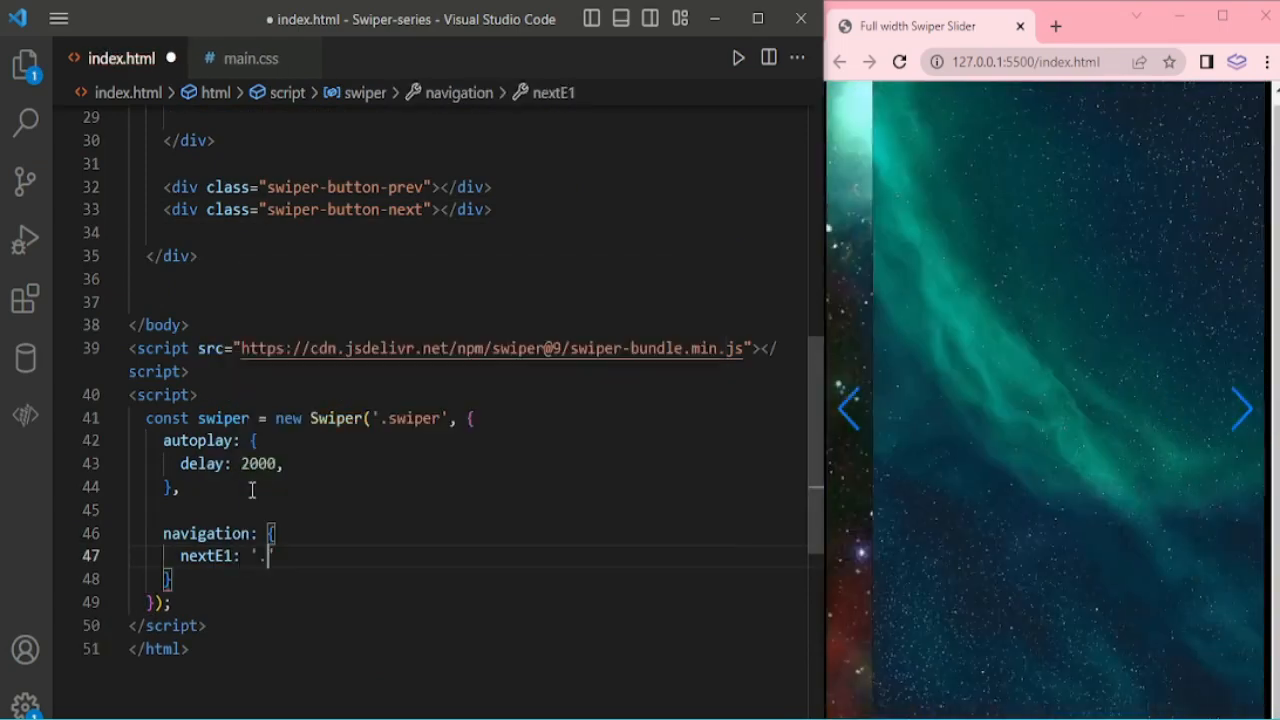
pyautogui.write('swiper-button-next')
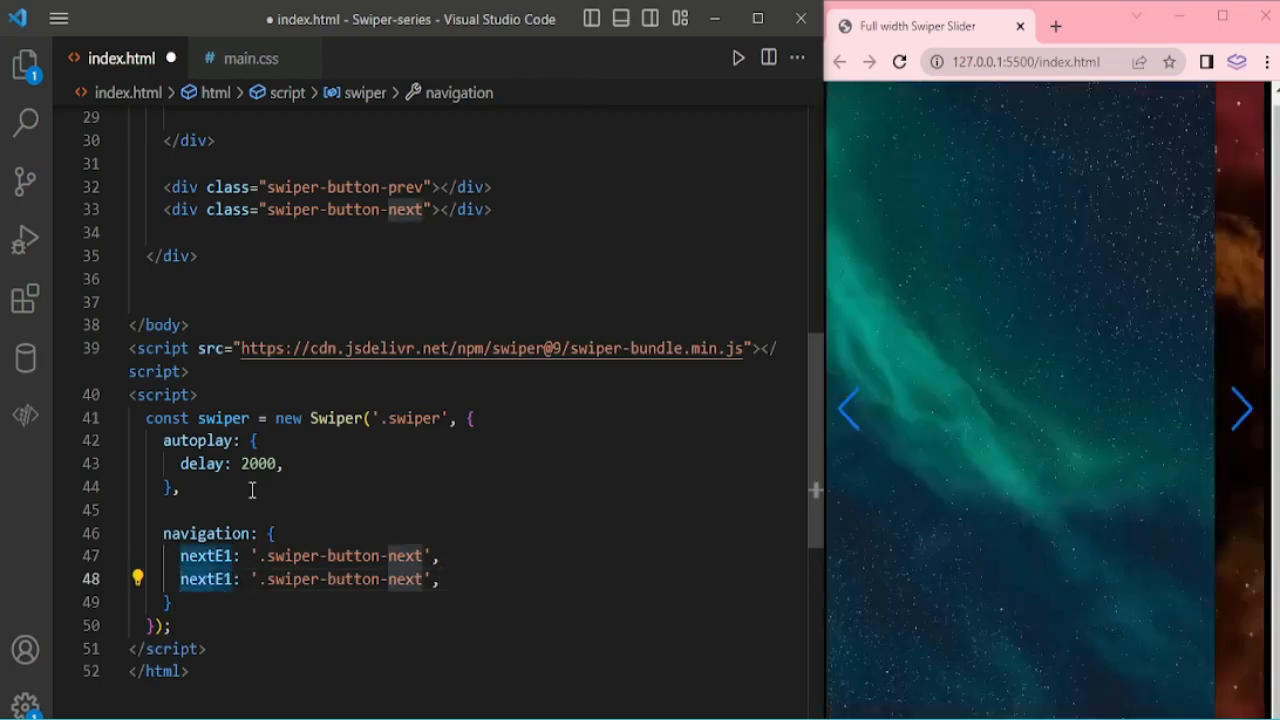
pyautogui.write('prevE1')
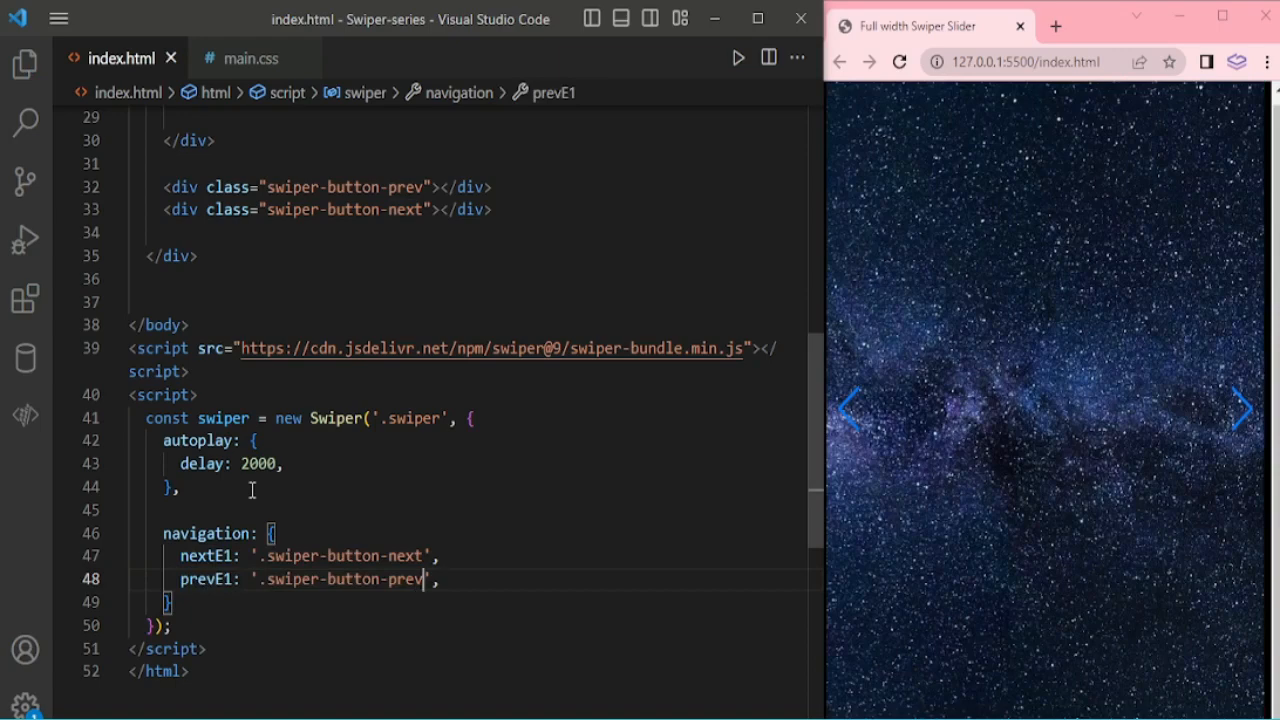
pyautogui.press('enter')
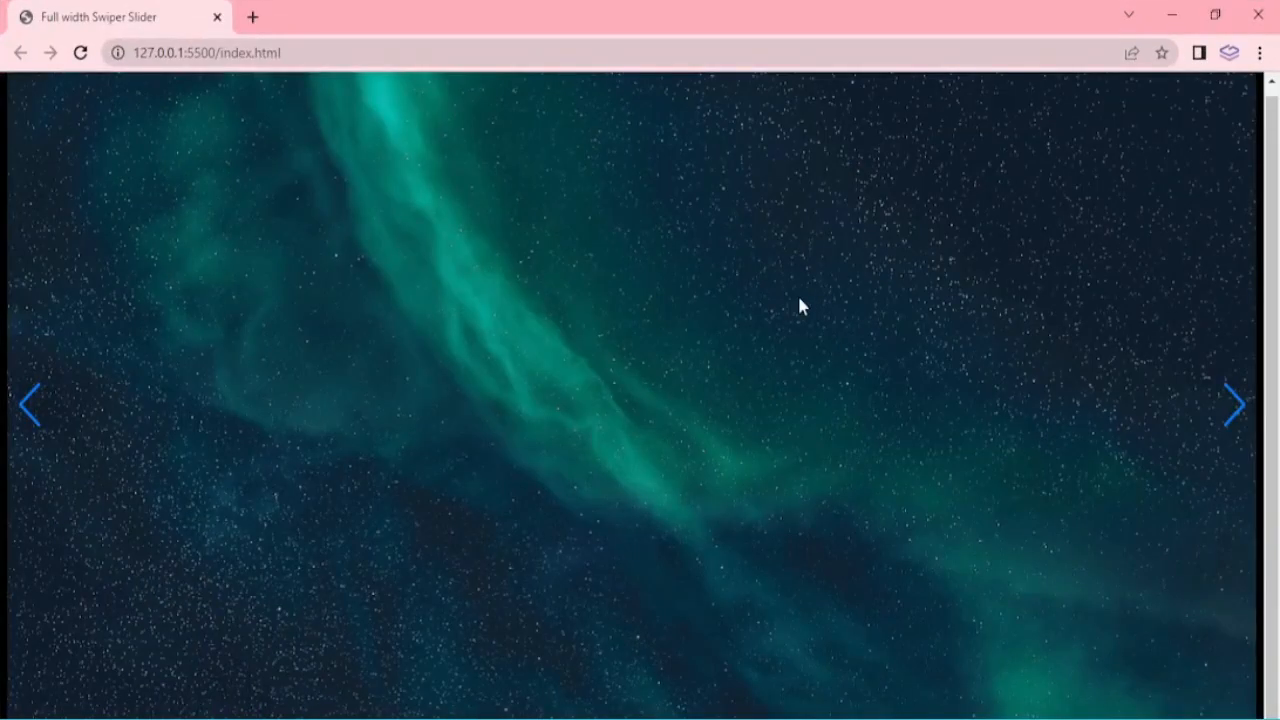
pyautogui.click(1236, 404)
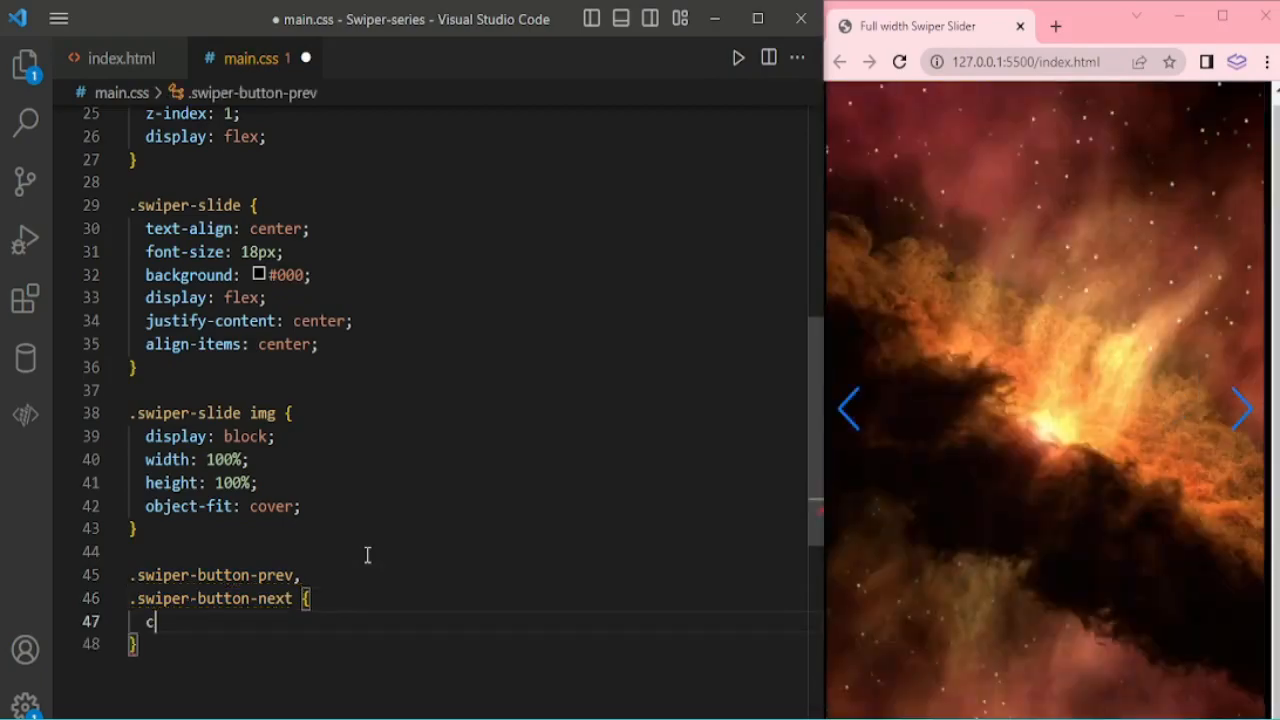
# Step: Give .swiper-button-prev and .swiper-button-next color #fff and return to index.html
pyautogui.write('olor: #fff;')
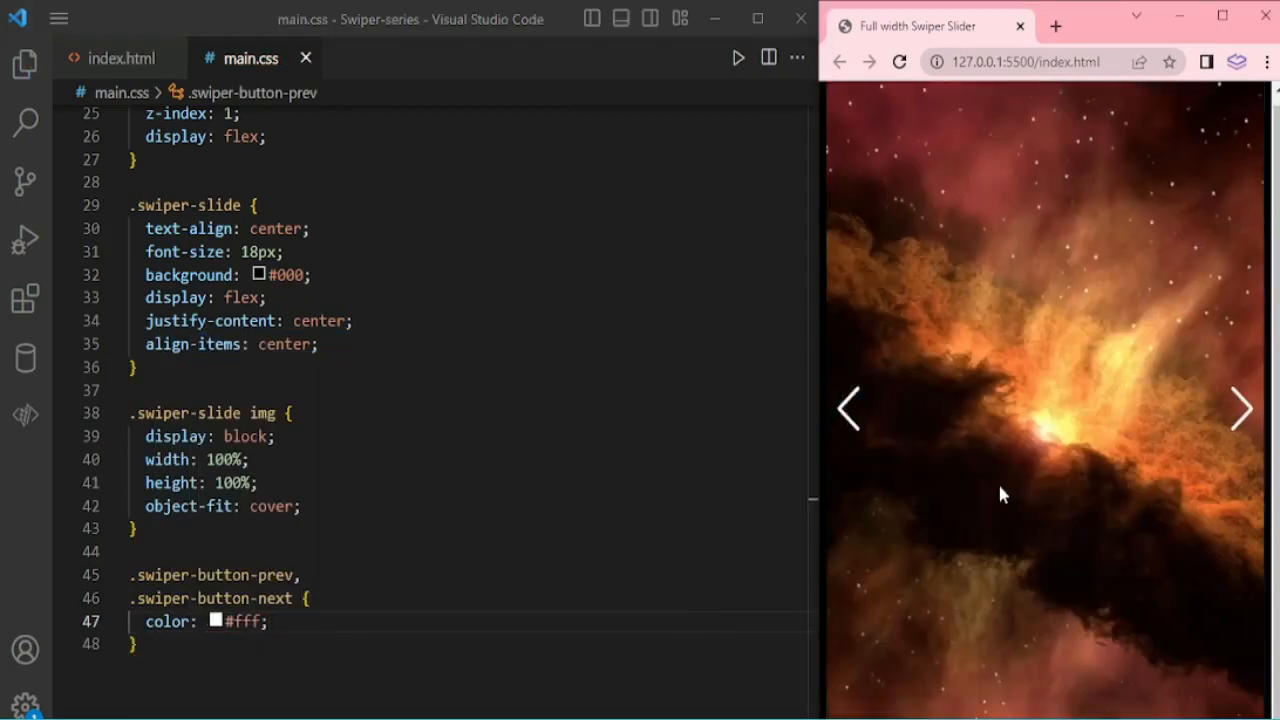
pyautogui.click(1240, 408)
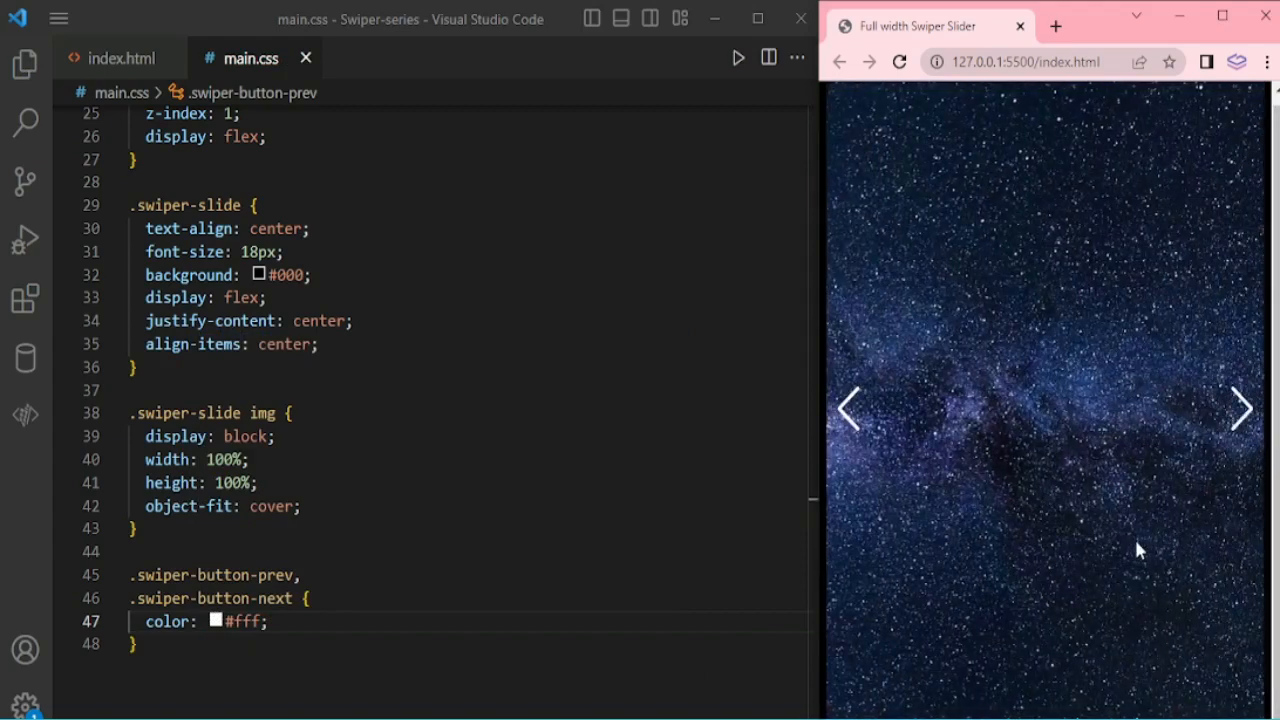
pyautogui.click(120, 58)
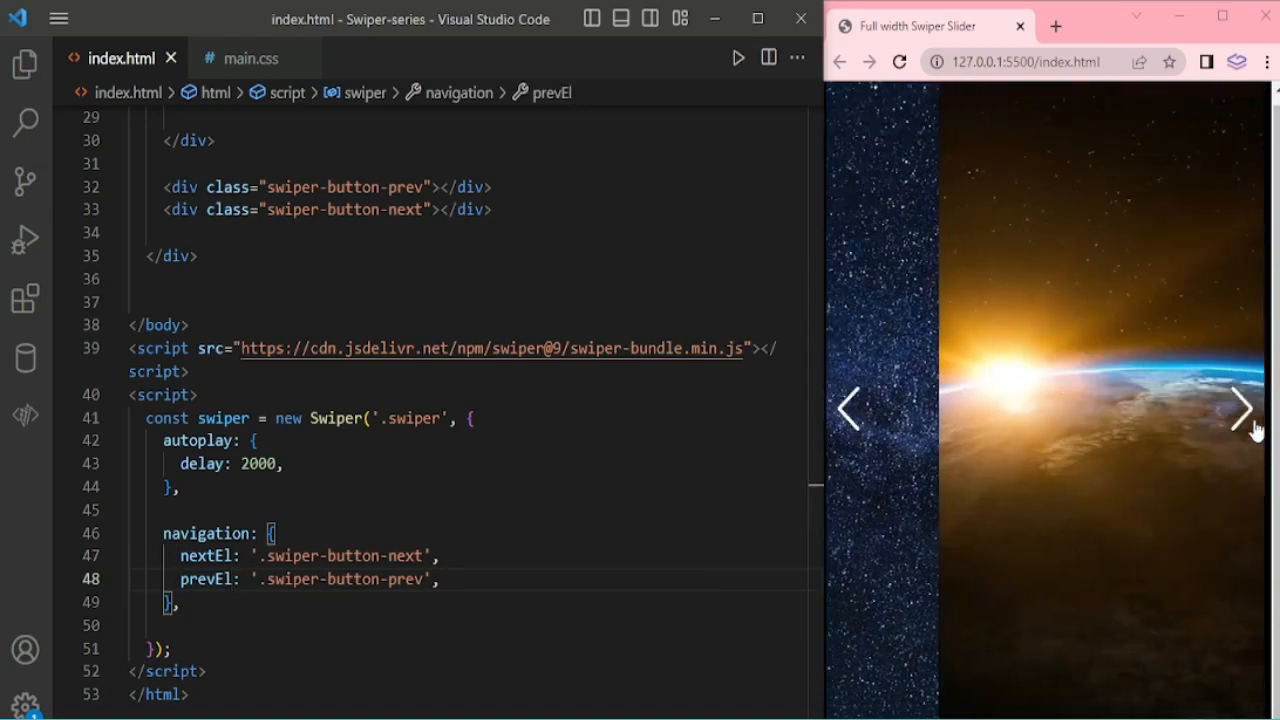
# Step: Use the white next arrow twice to advance the slider through the space images
pyautogui.click(1244, 408)
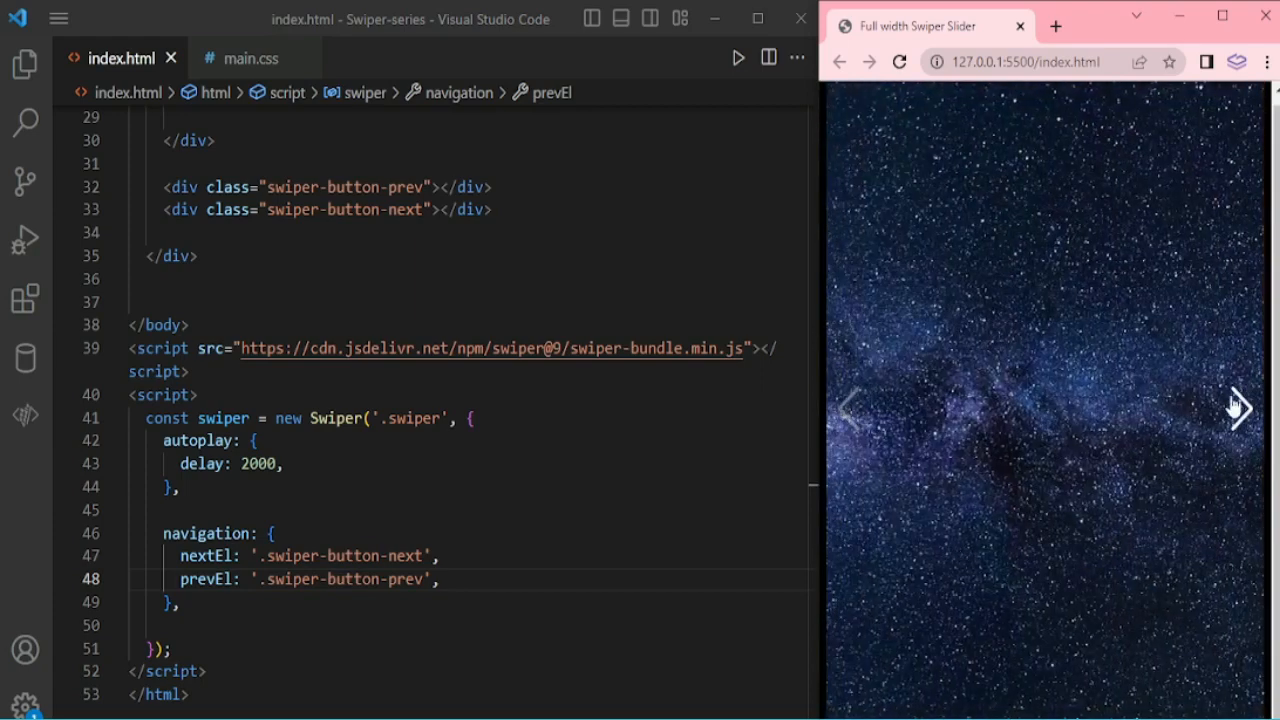
pyautogui.click(1240, 408)
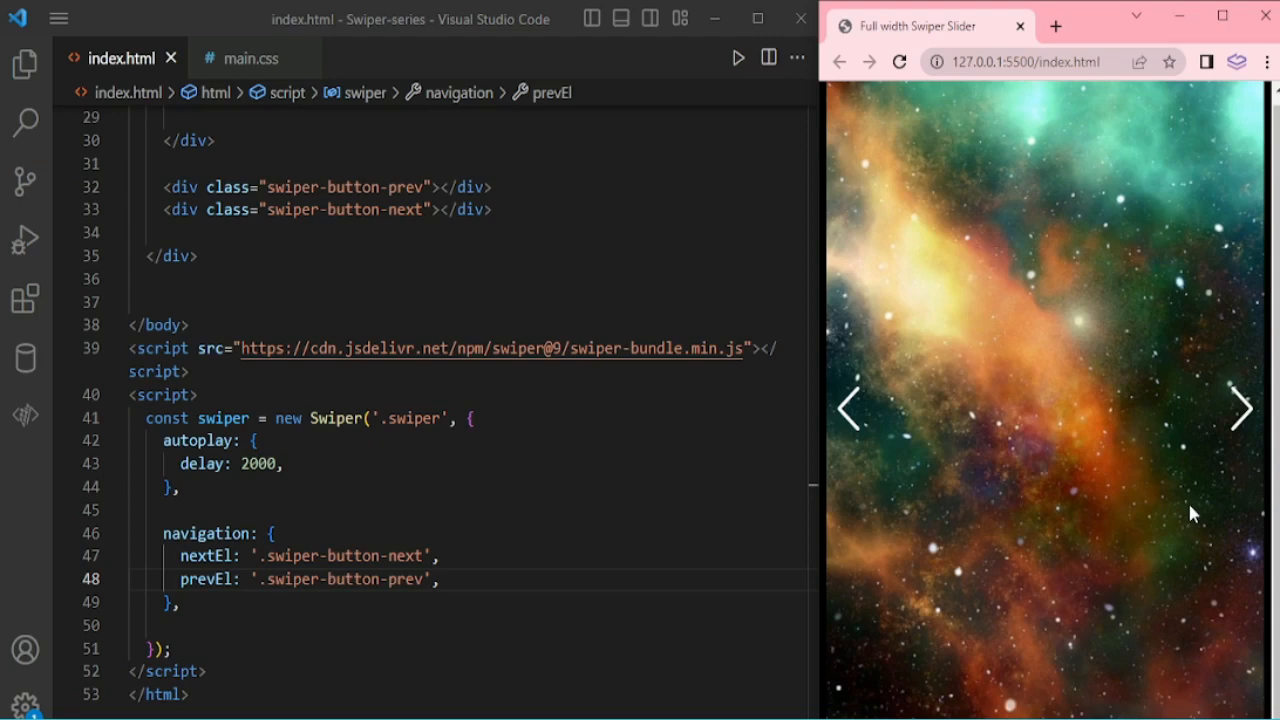
pyautogui.moveTo(984, 638)
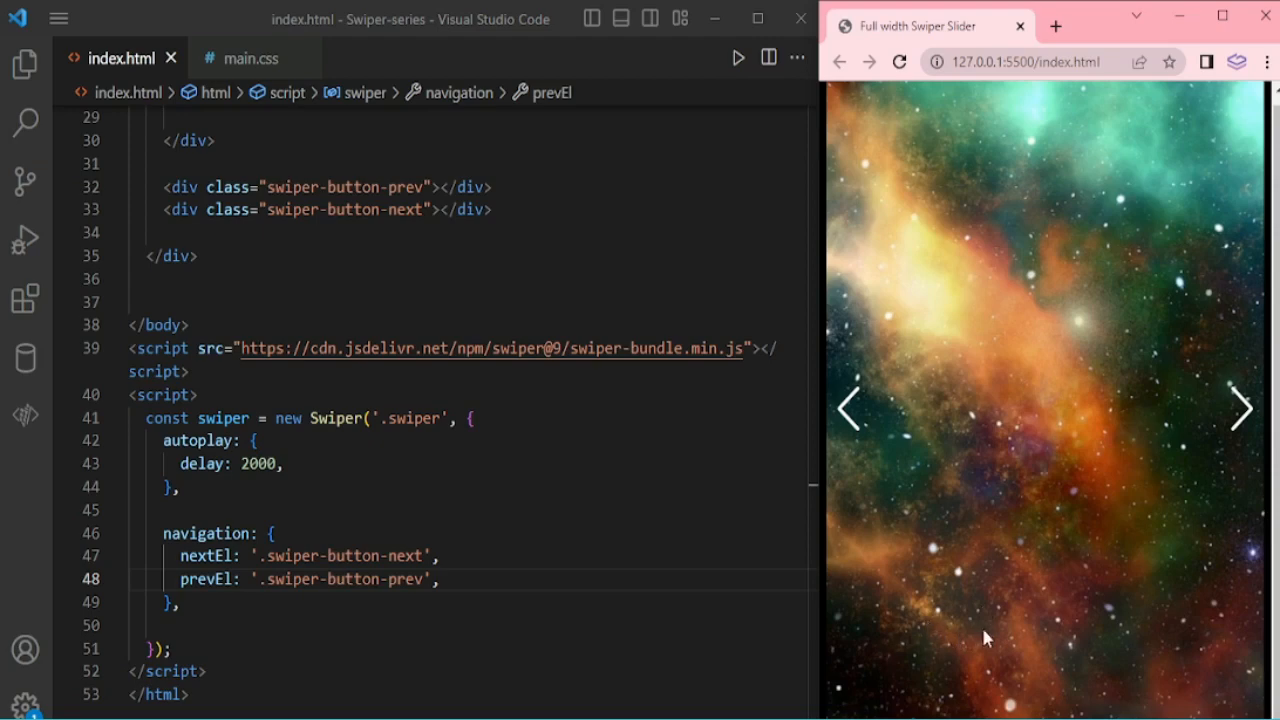
pyautogui.moveTo(932, 646)
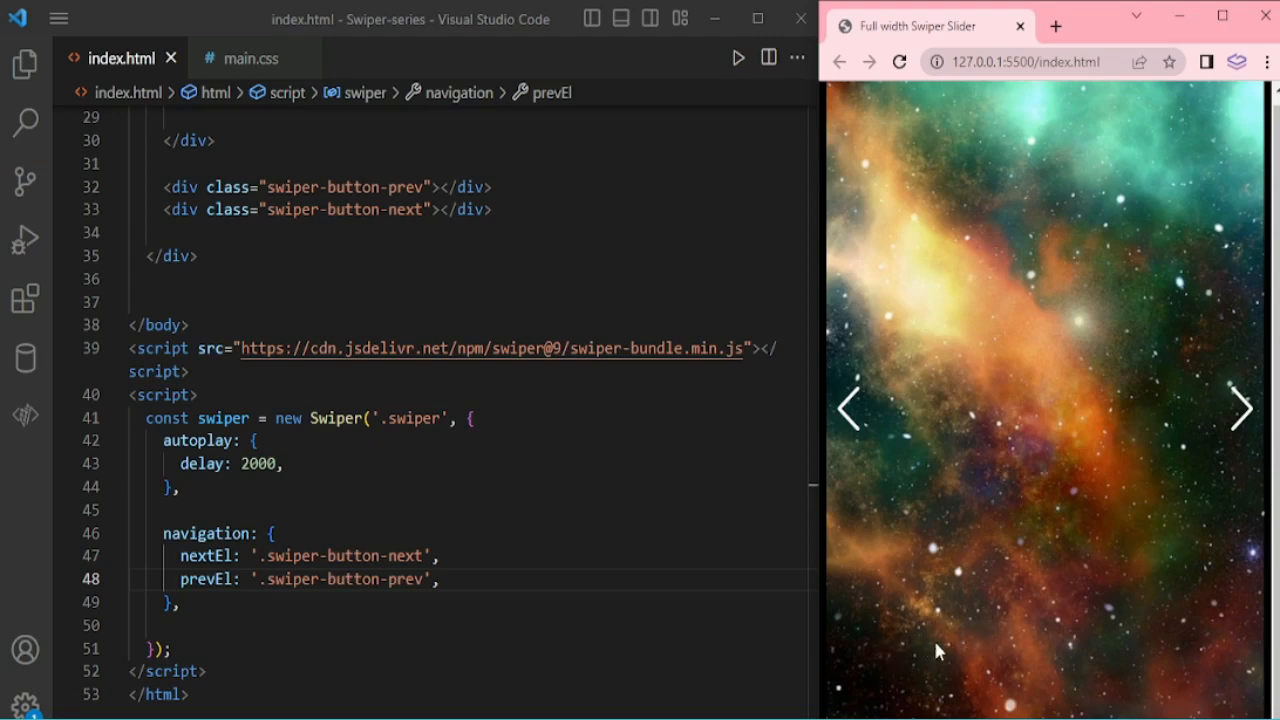
# Step: Add a .swiper-slide-content block with a .swiper-slide-title reading 'Milky Way' under the first slide image
pyautogui.scroll(3)
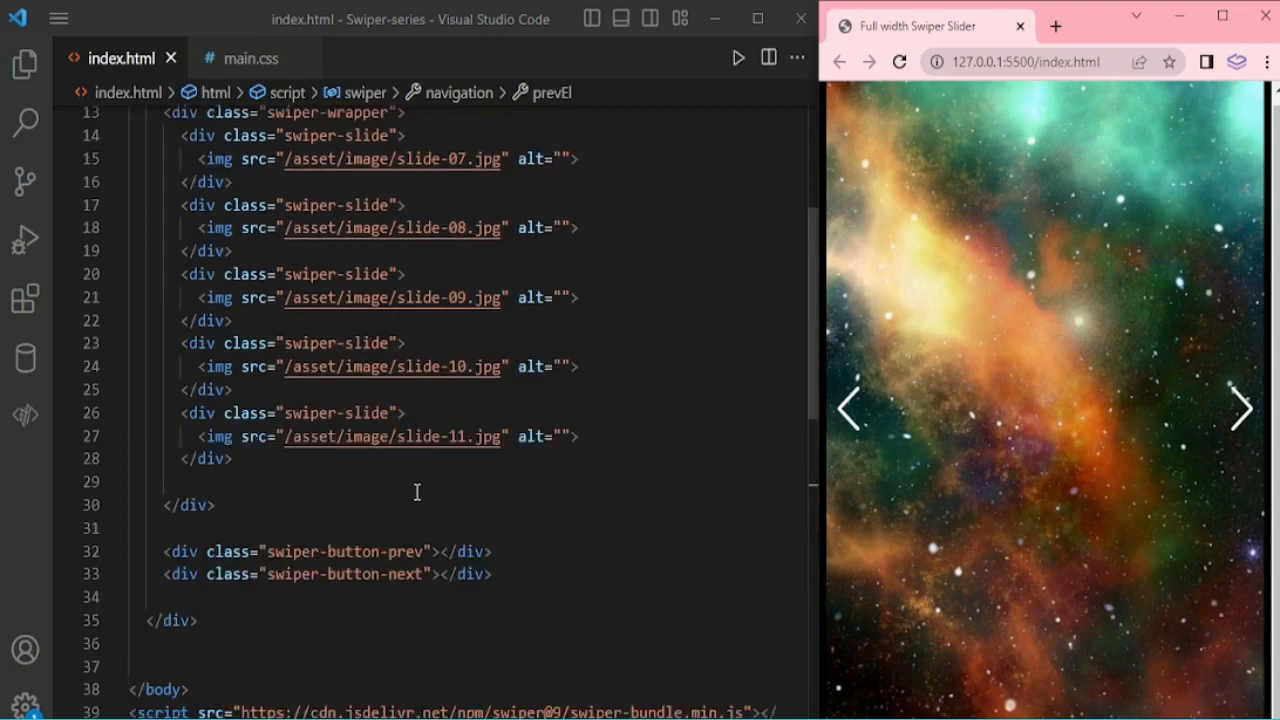
pyautogui.scroll(3)
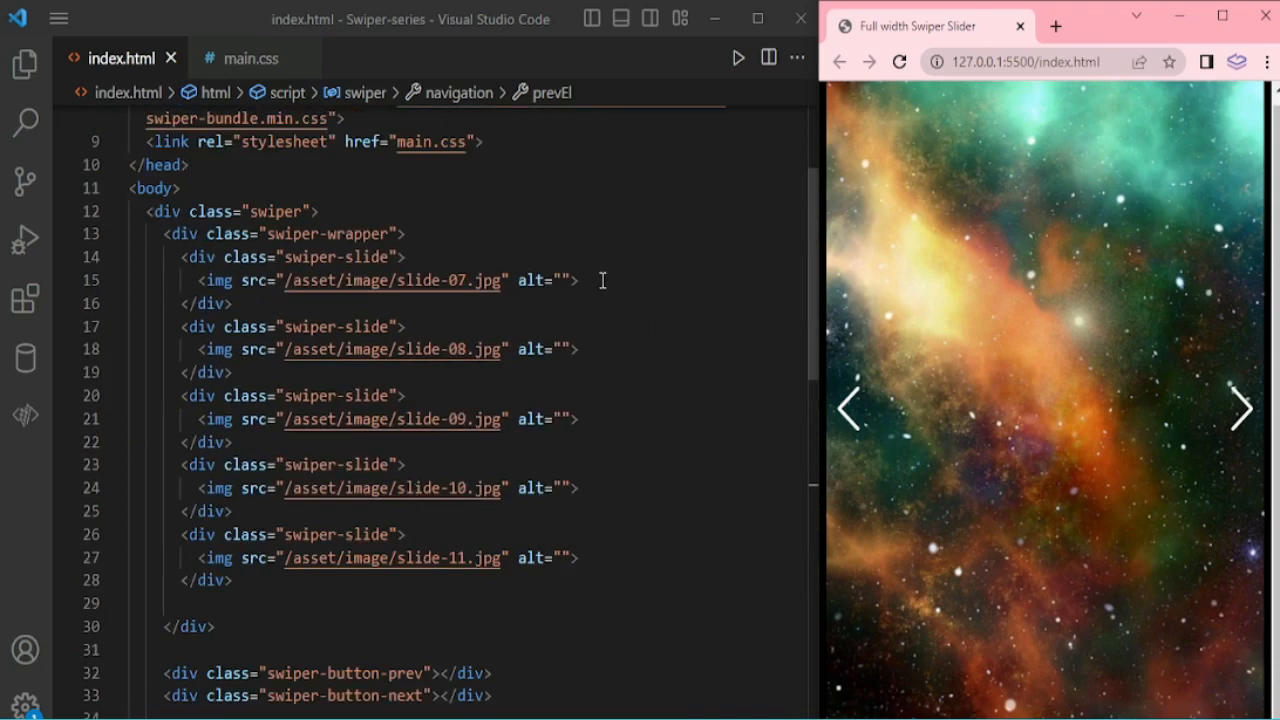
pyautogui.press('enter')
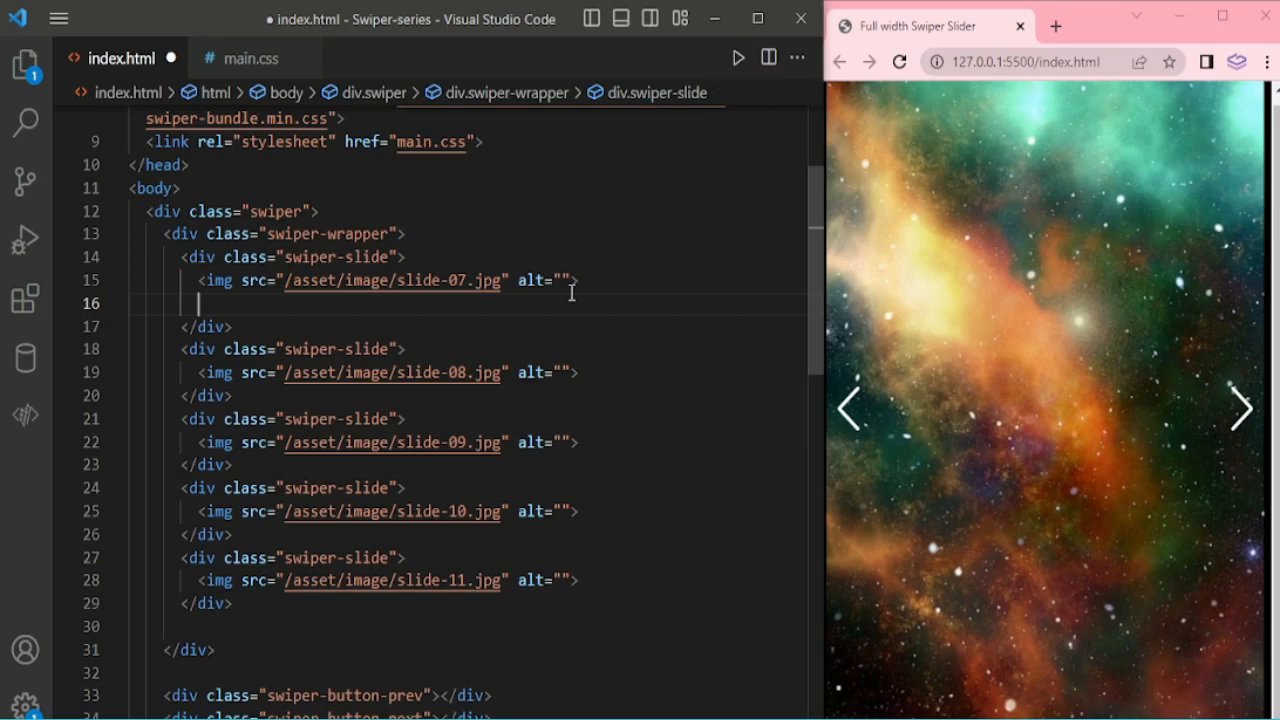
pyautogui.write('.swiper-slide-content"></div>')
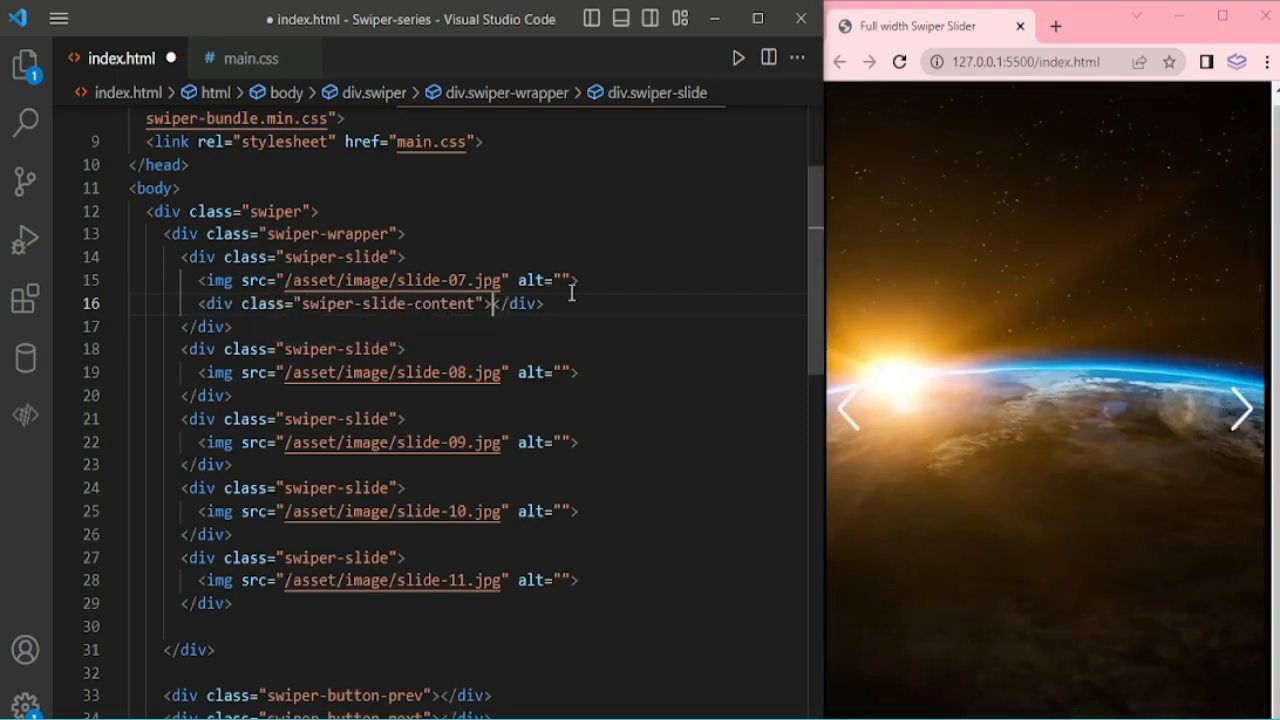
pyautogui.press('Enter')
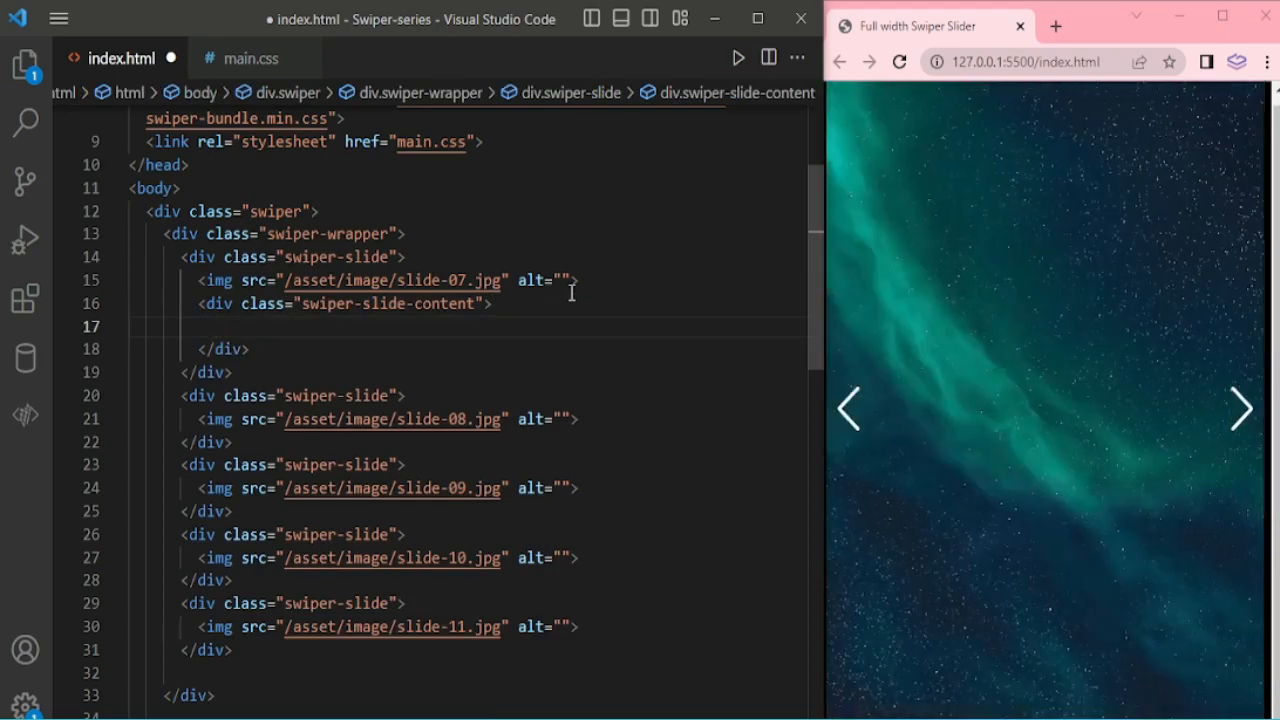
pyautogui.write('.swiper-slide-title"></div>')
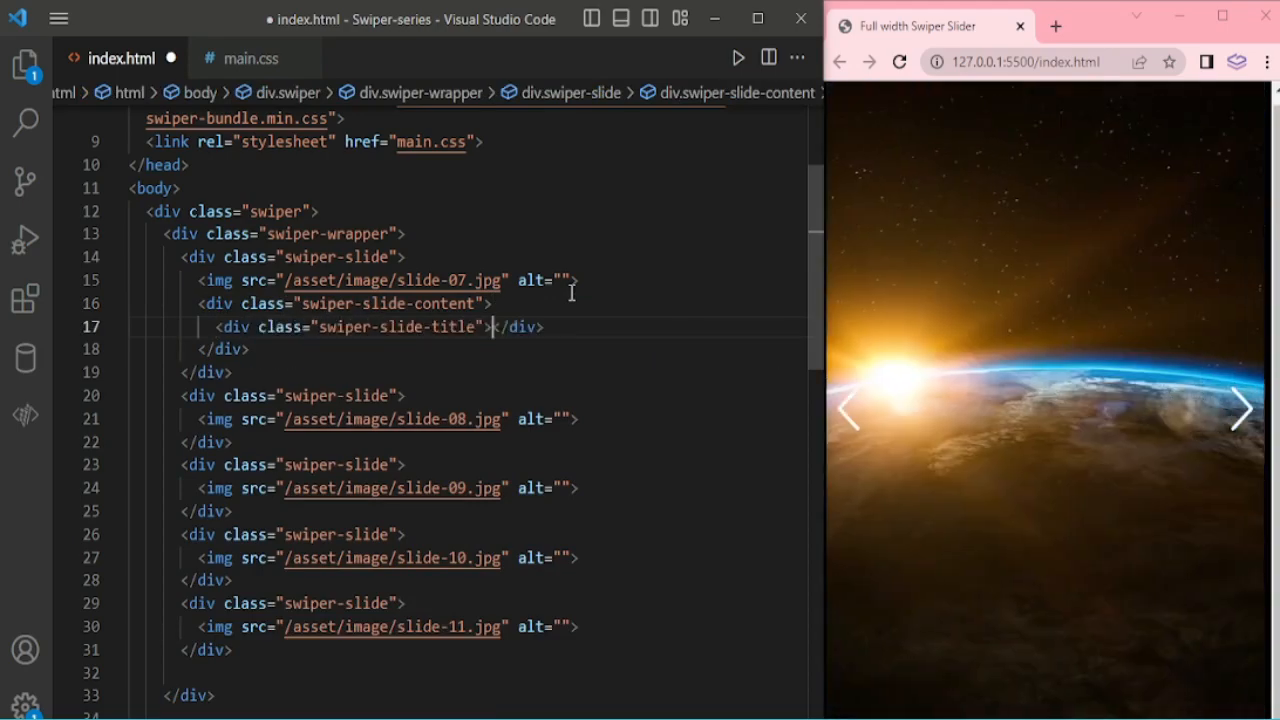
pyautogui.write('Milky Way')
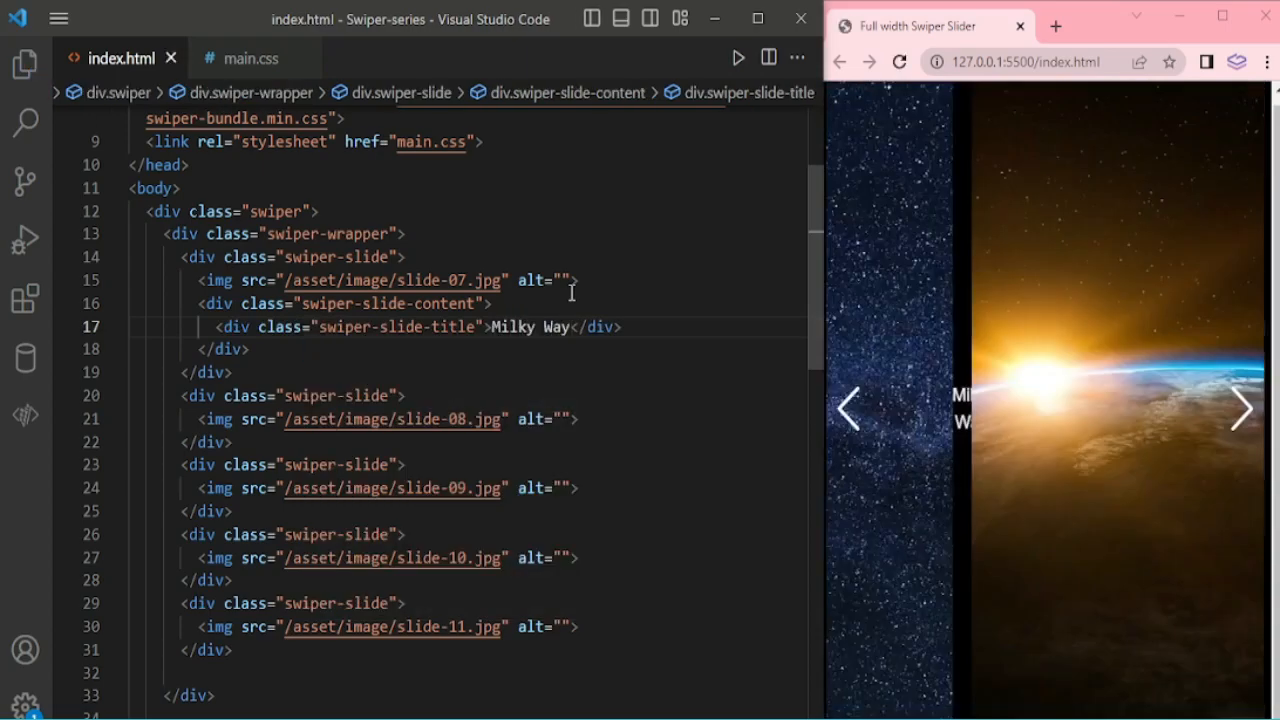
# Step: Give the remaining slides titles such as 'Earth Sunlight' and 'Universe Sky Stars'
pyautogui.click(1240, 408)
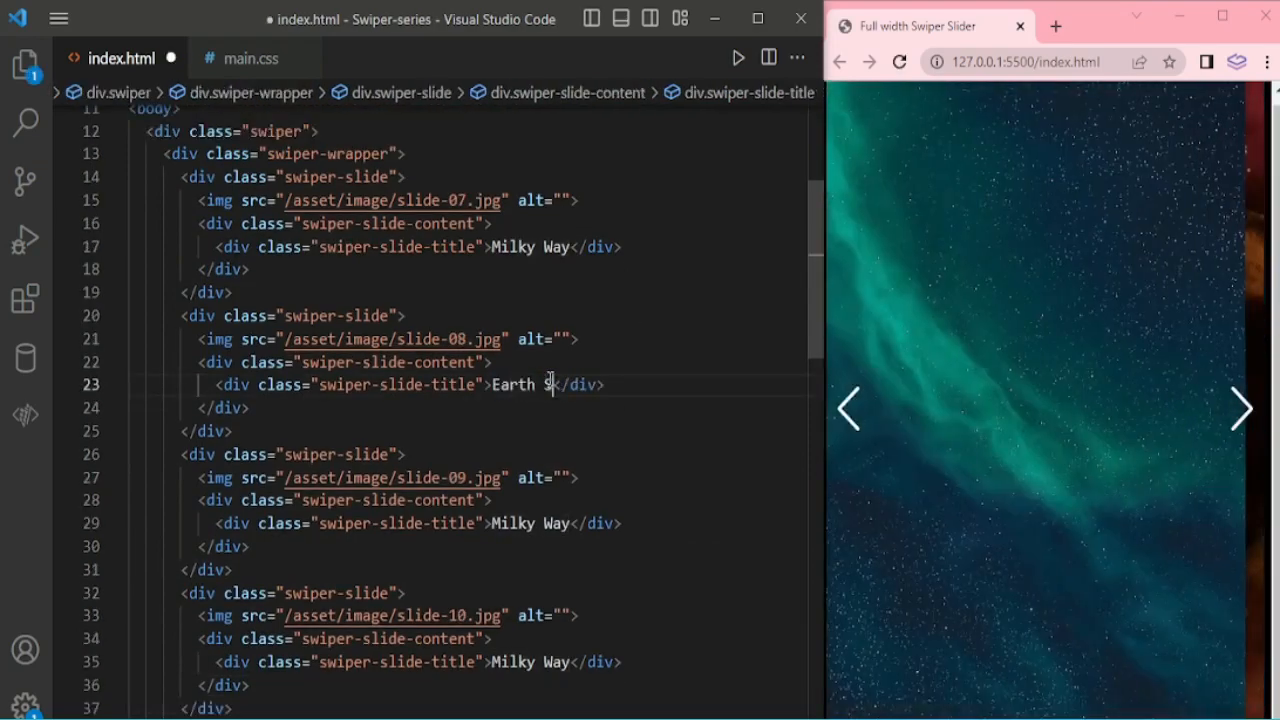
pyautogui.write('unlight')
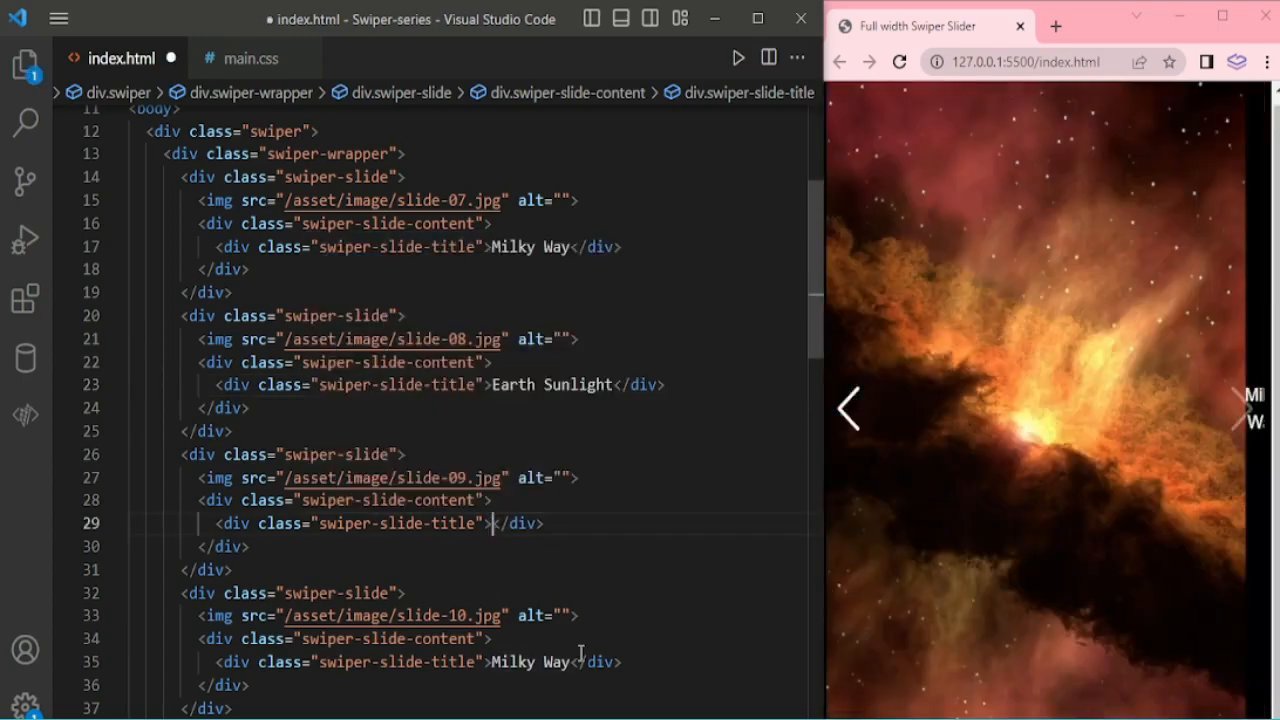
pyautogui.write('Universe Sky Stars')
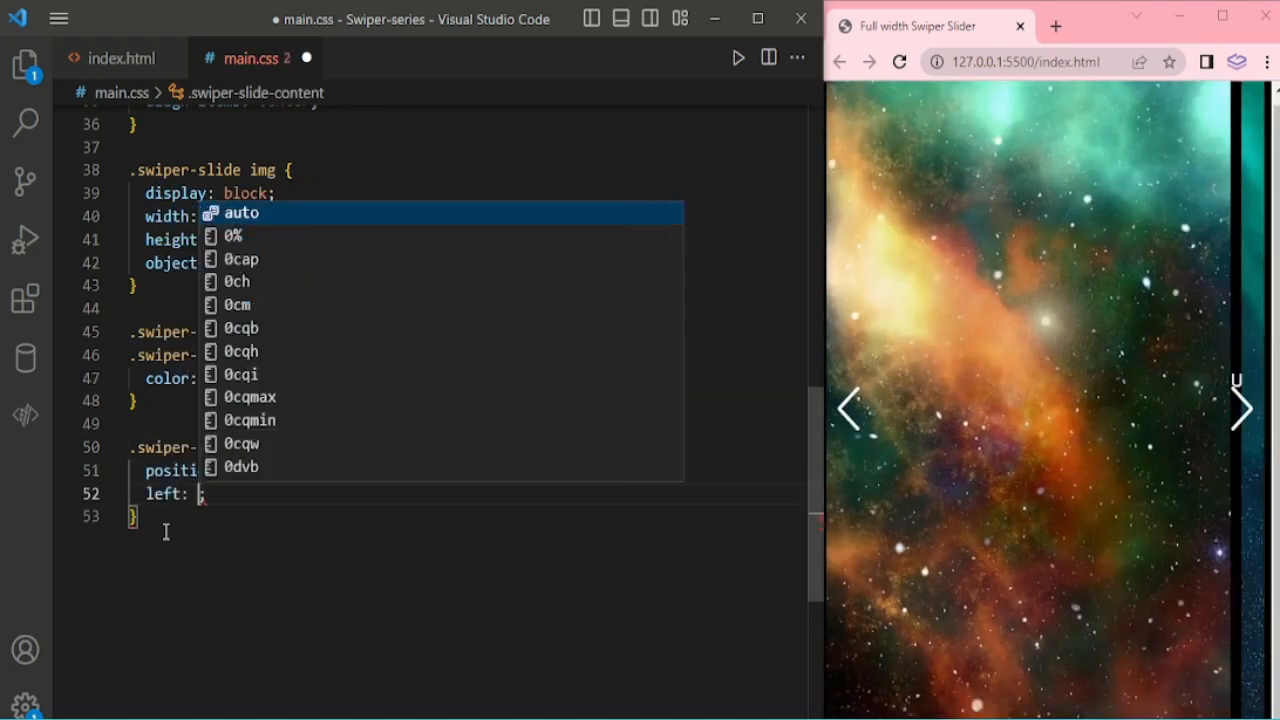
# Step: Style .swiper-slide-content with bottom 32px and max-width calc(100% - 64px), then start the title rule
pyautogui.write('bottom: 32px;')
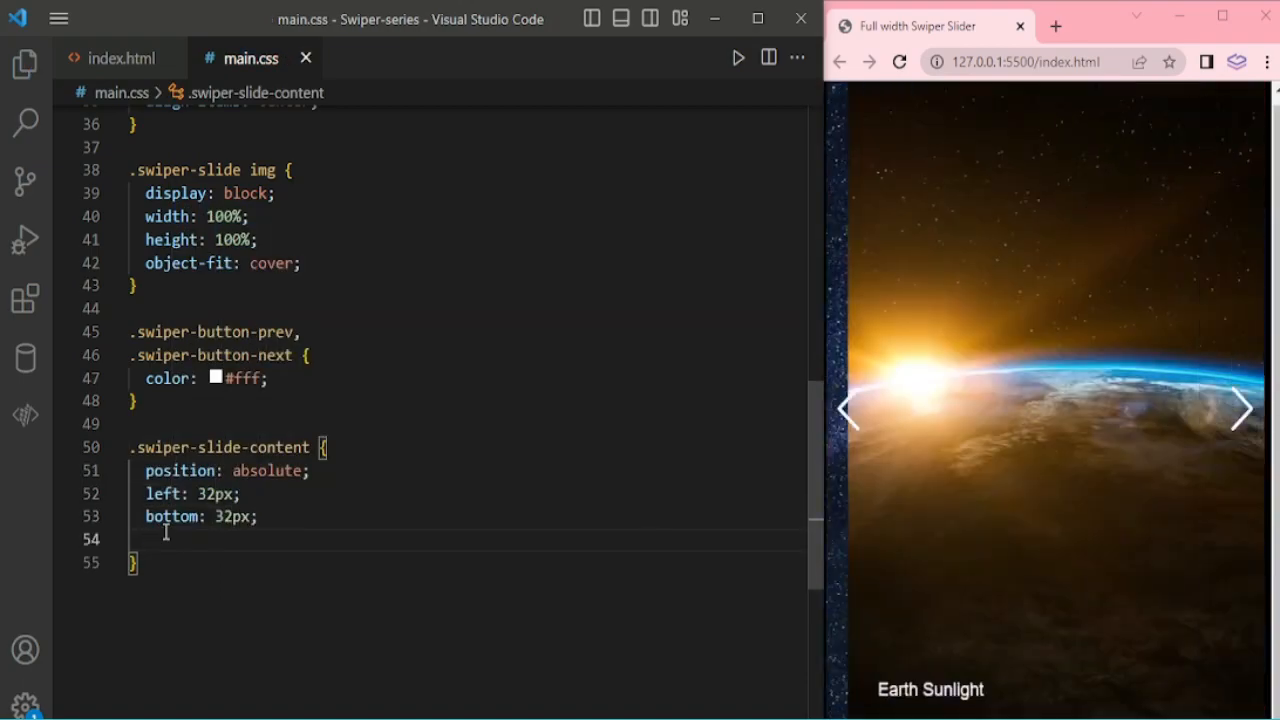
pyautogui.write('max-width: ;')
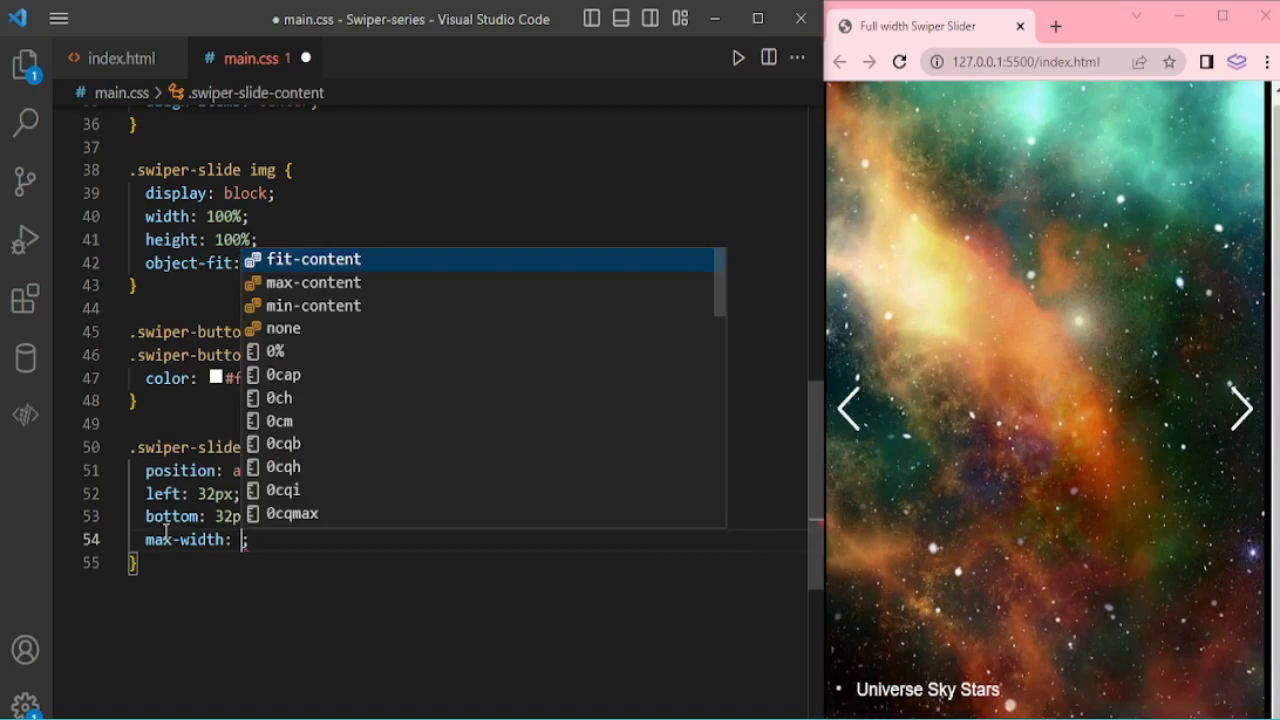
pyautogui.write('calc(')
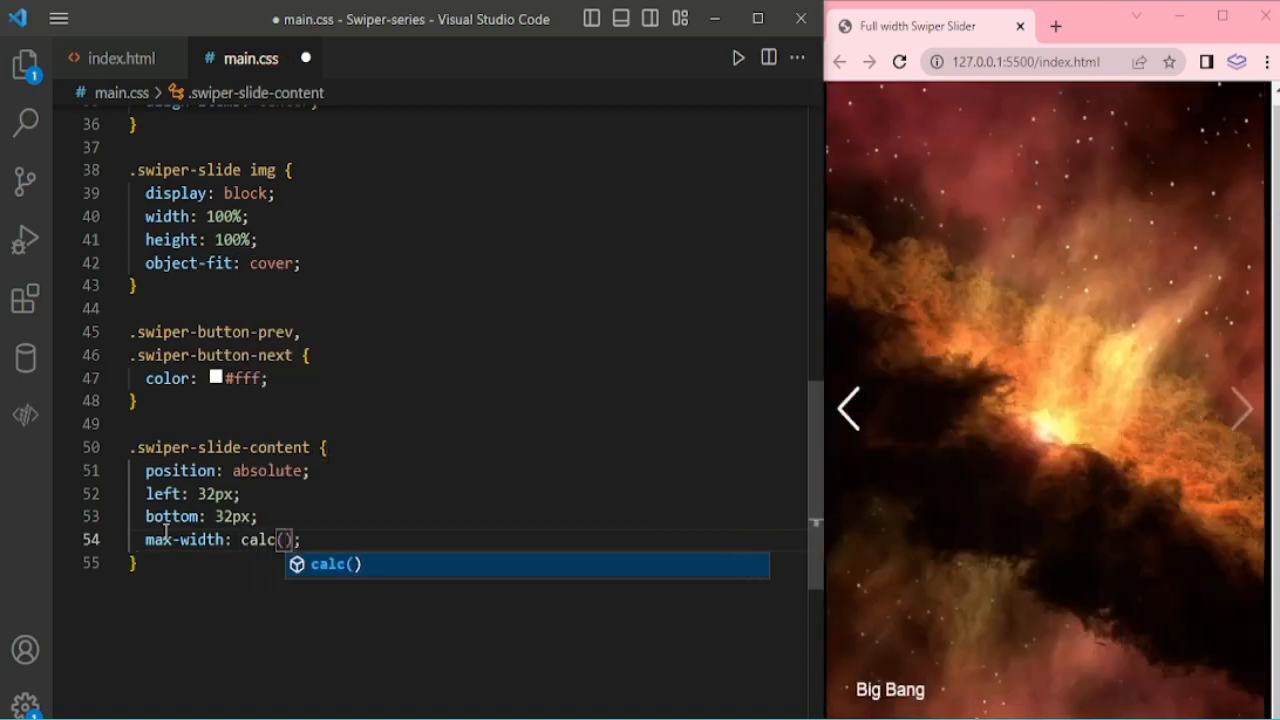
pyautogui.write('100% - 64px')
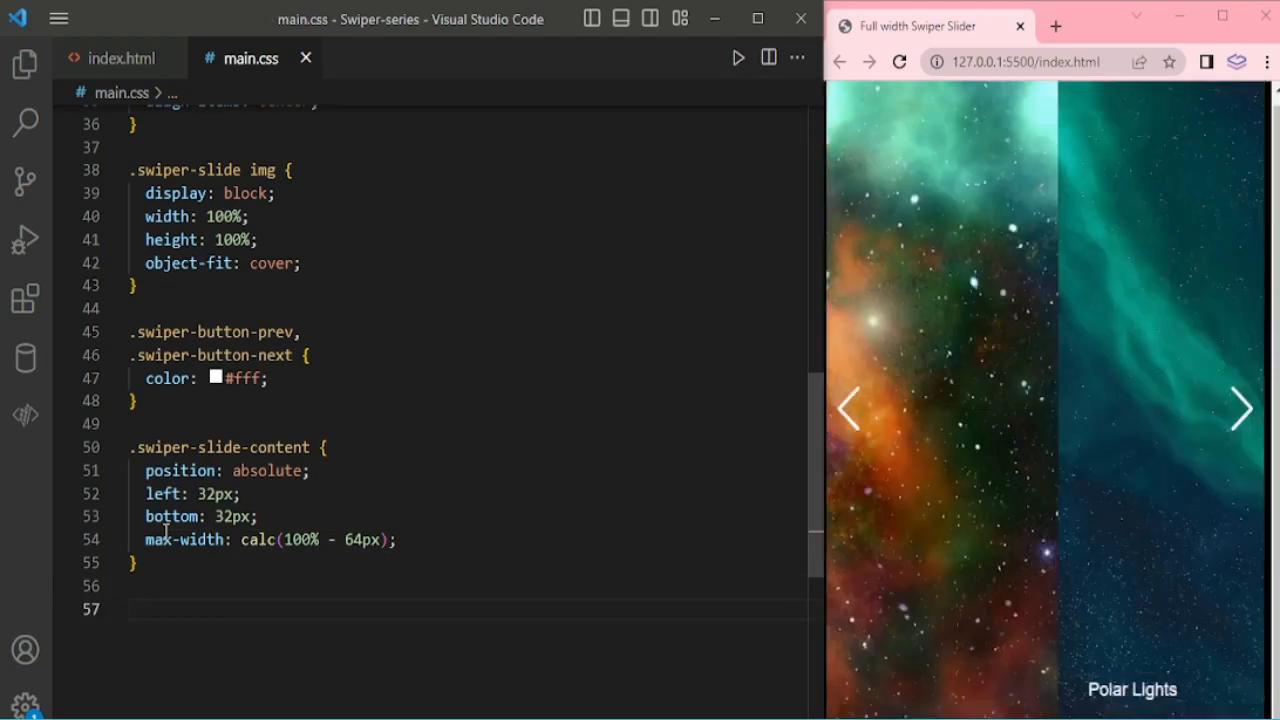
pyautogui.write('.swiper-slide-title {')
pyautogui.write('font-weight: ;')
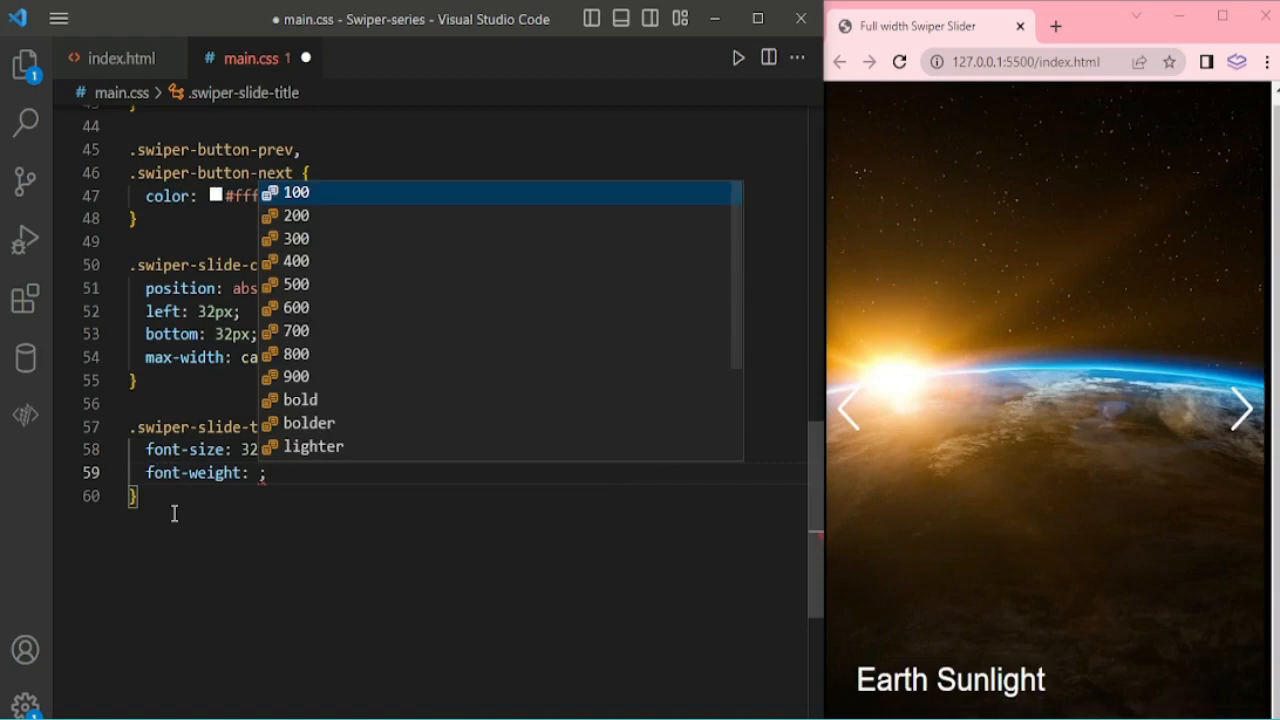
# Step: Give .swiper-slide-title bold weight and line-height 1.25, then view the larger captions at full width
pyautogui.click(300, 400)
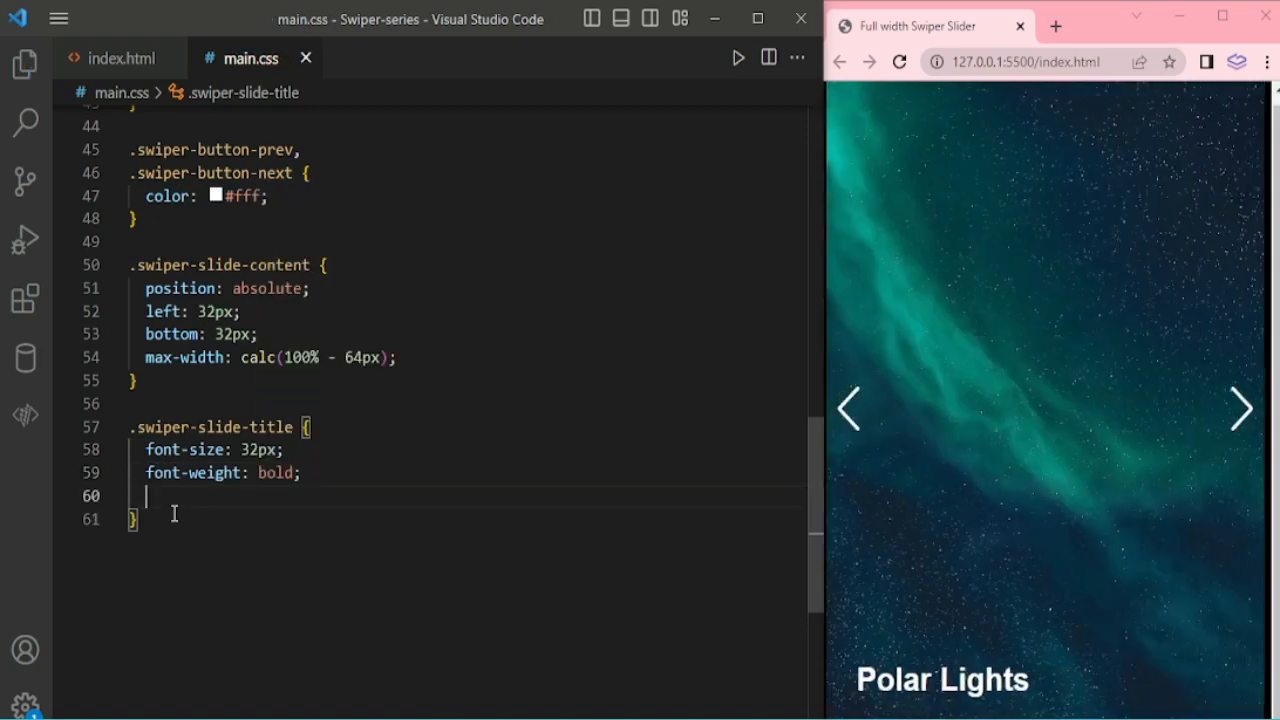
pyautogui.write('line-height: 1.25;')
pyautogui.write('text-shadow: 0px 0px 5px rgba(0, 0, 0, .25);')
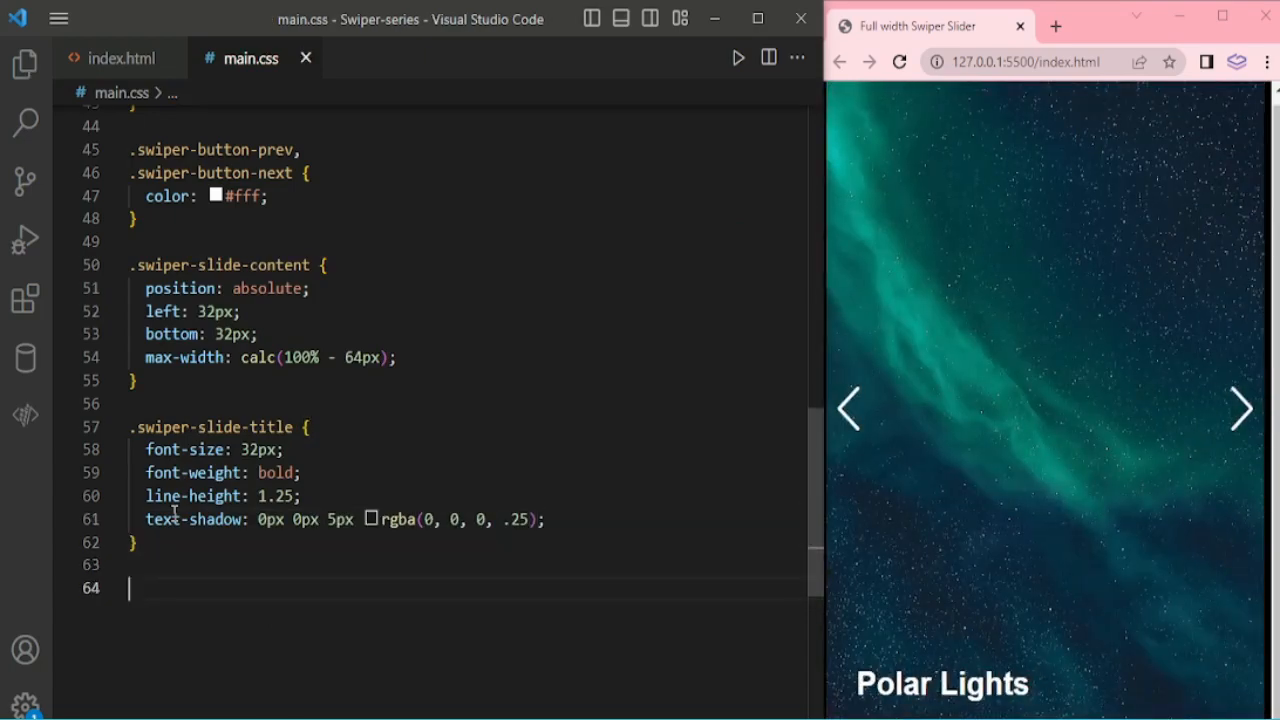
pyautogui.click(1240, 408)
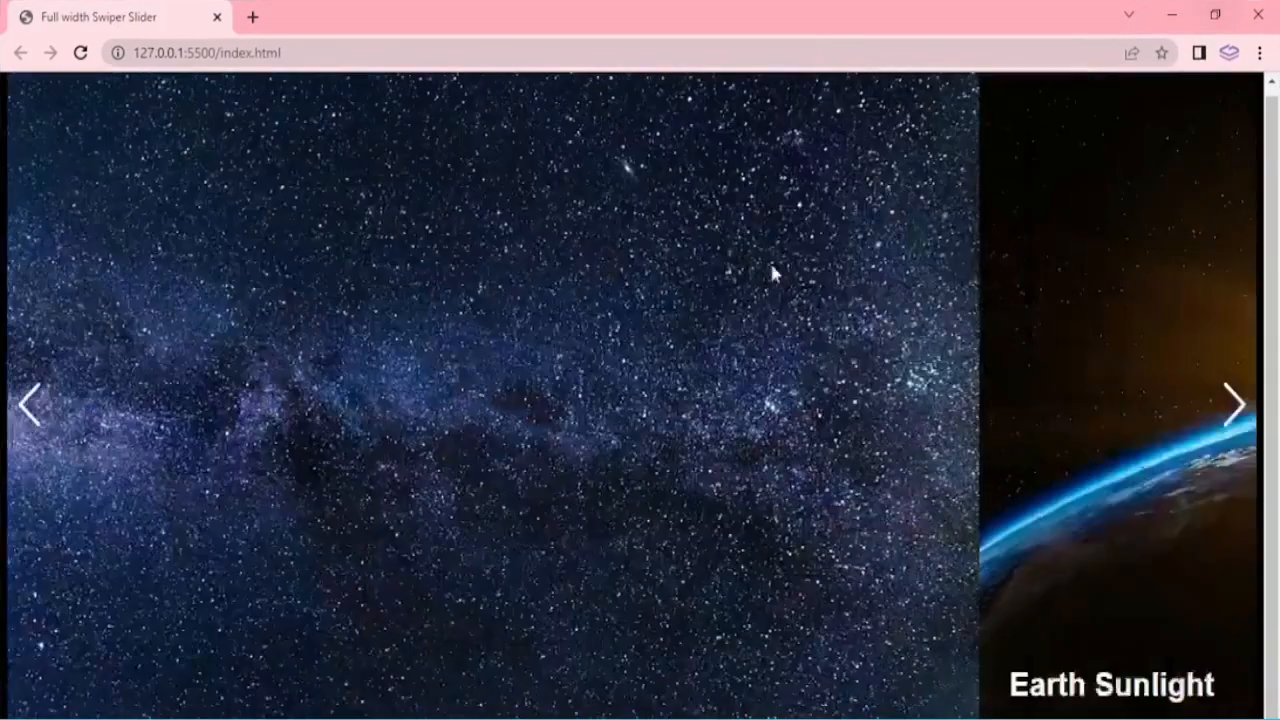
pyautogui.click(1232, 404)
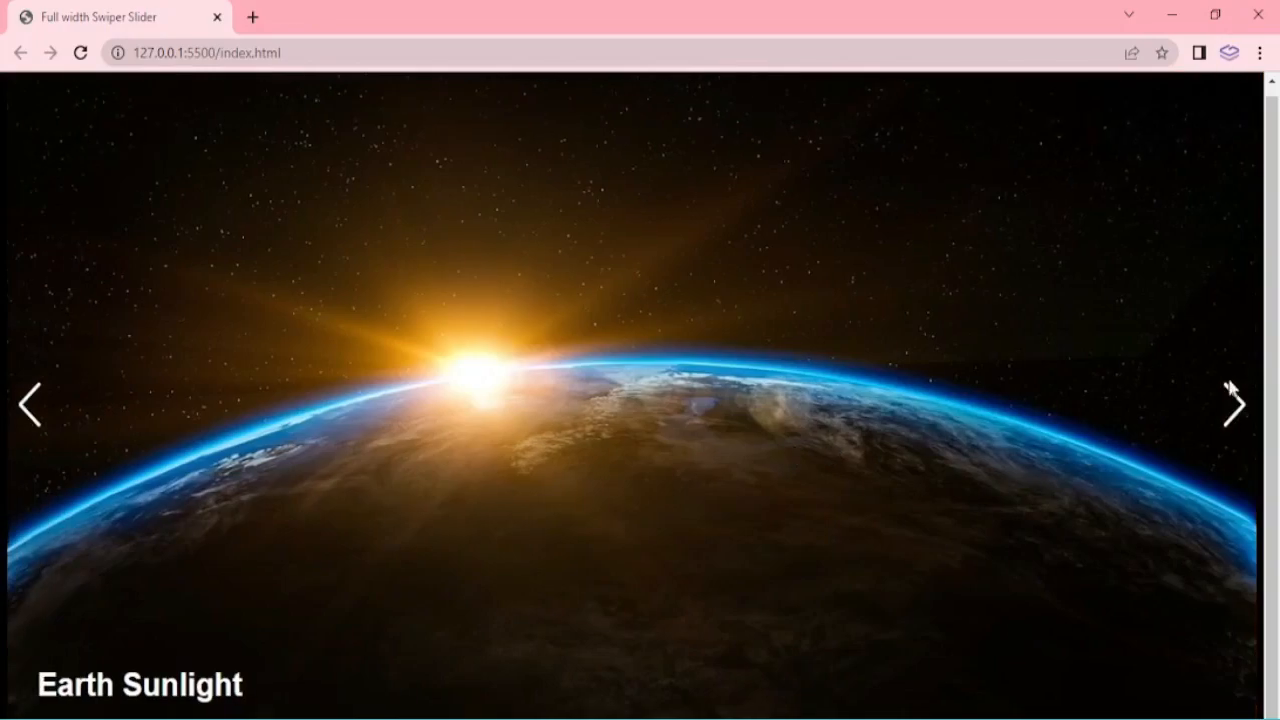
pyautogui.click(1236, 404)
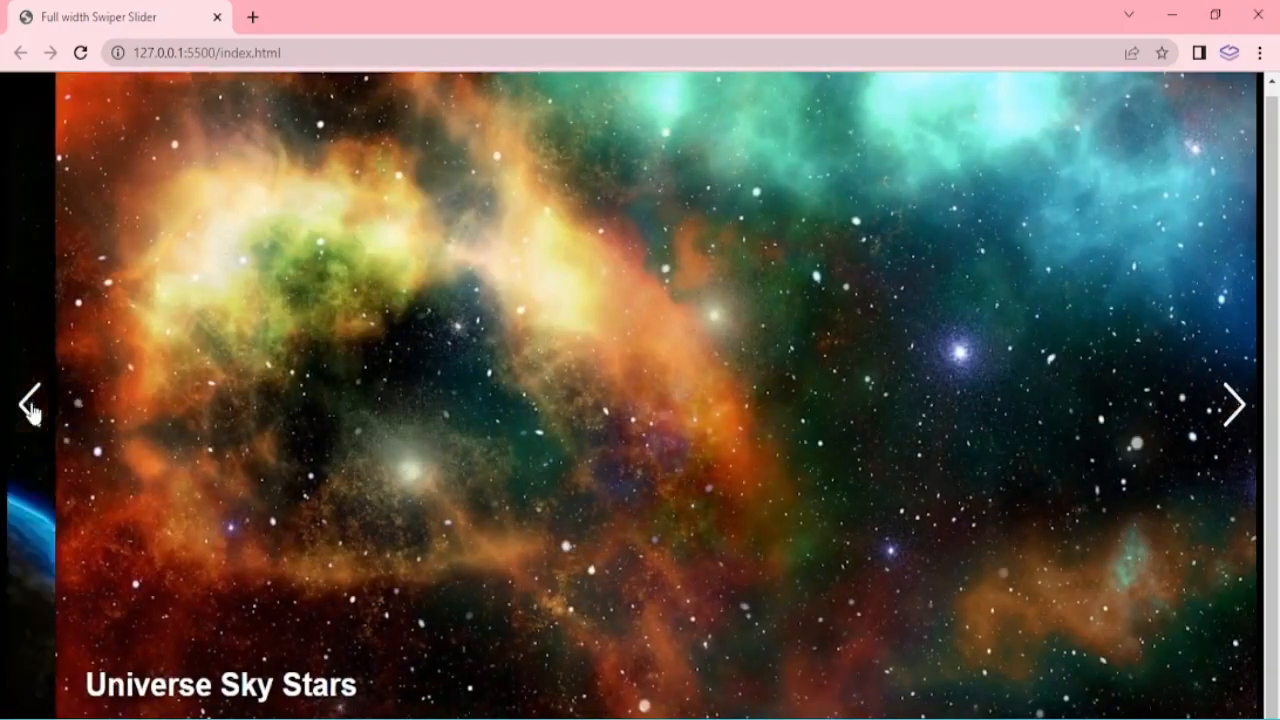
pyautogui.click(1236, 404)
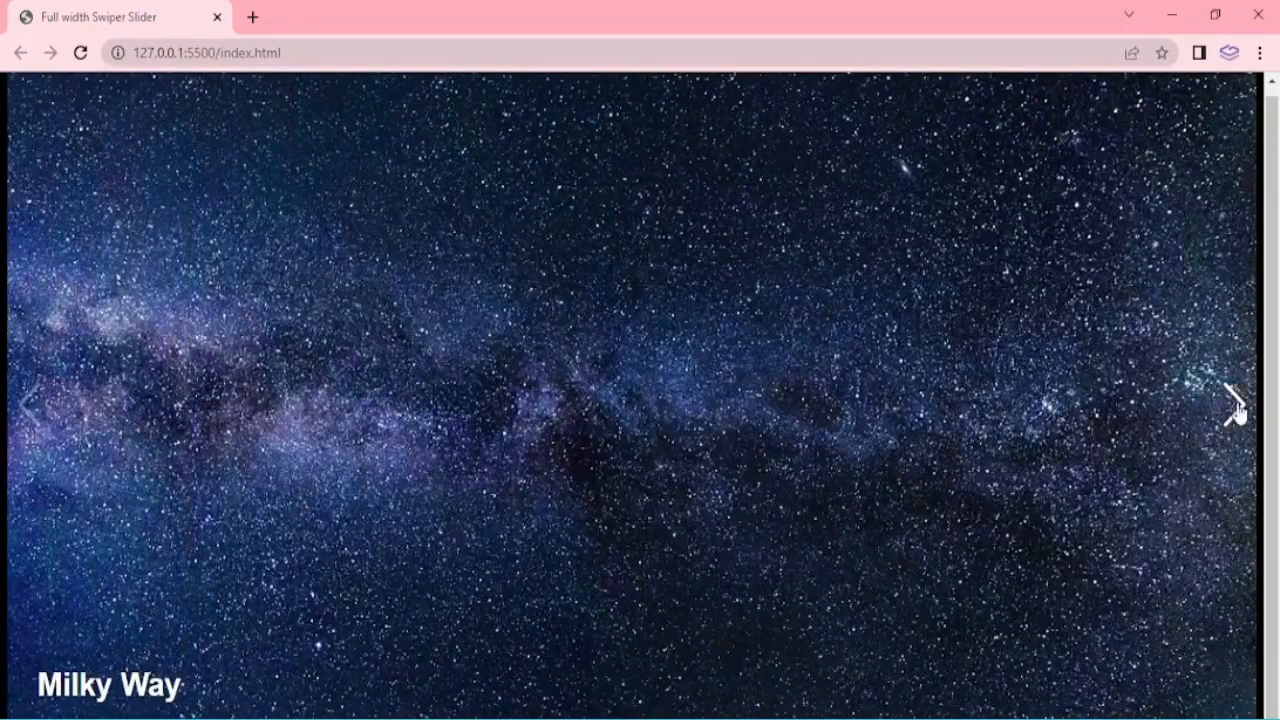
pyautogui.click(1236, 404)
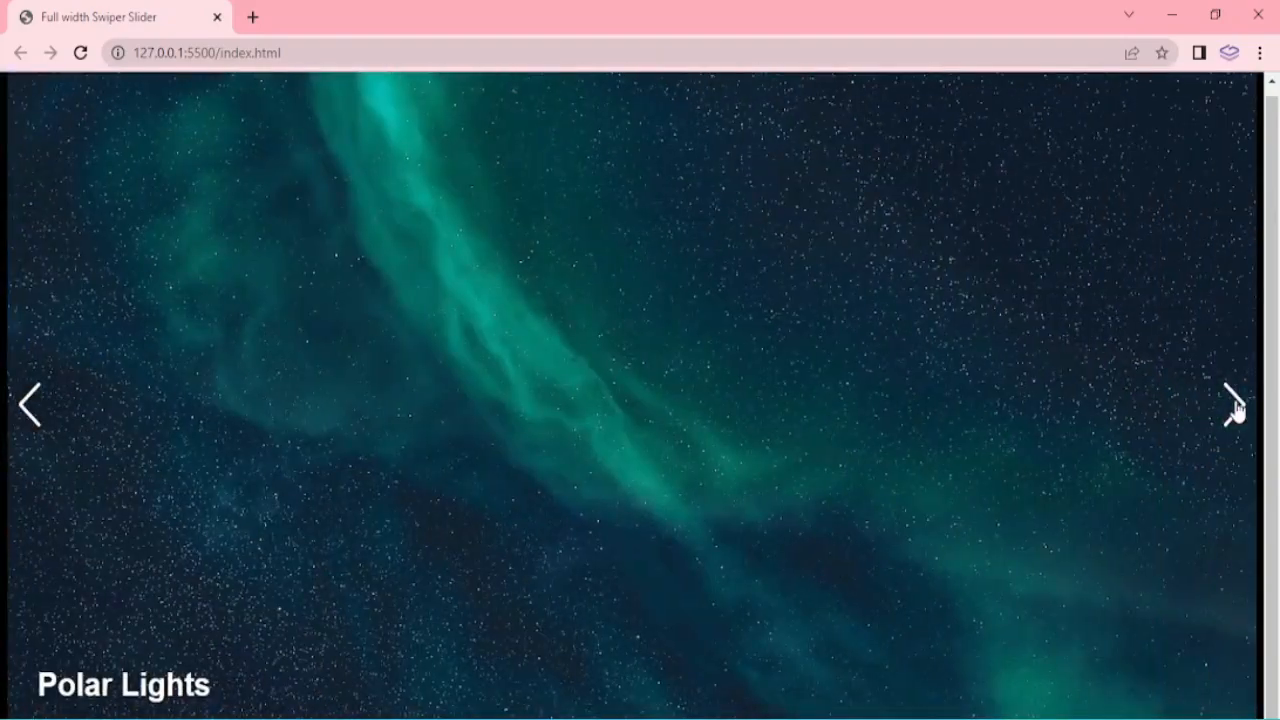
pyautogui.click(1236, 404)
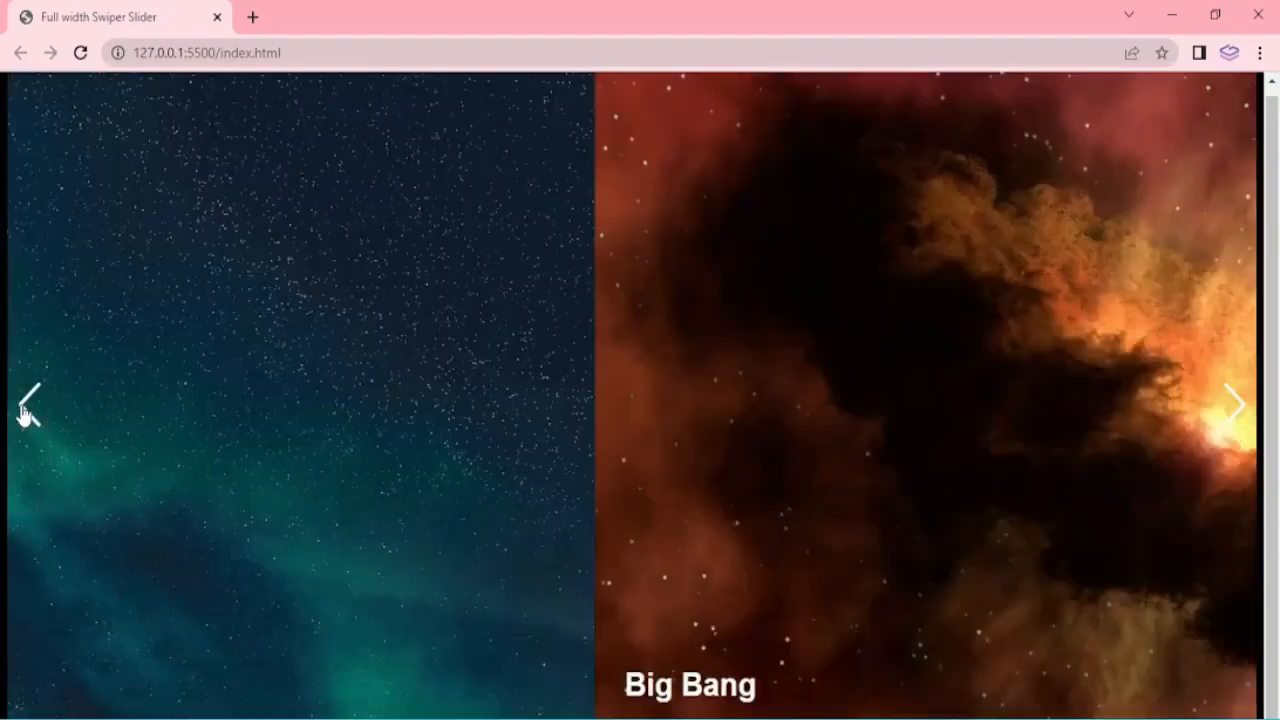
pyautogui.click(28, 404)
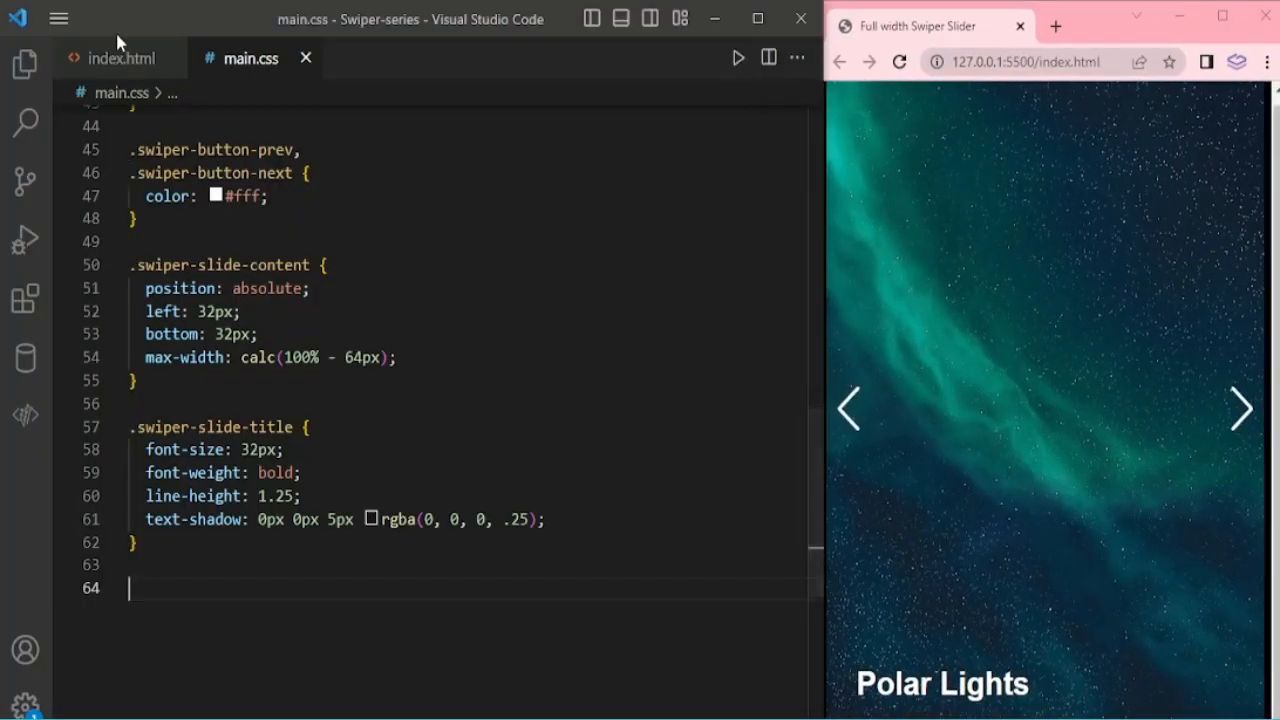
# Step: Add a Swiper pagination object with el '.swiper-pagination' and a bullets type in index.html
pyautogui.click(120, 58)
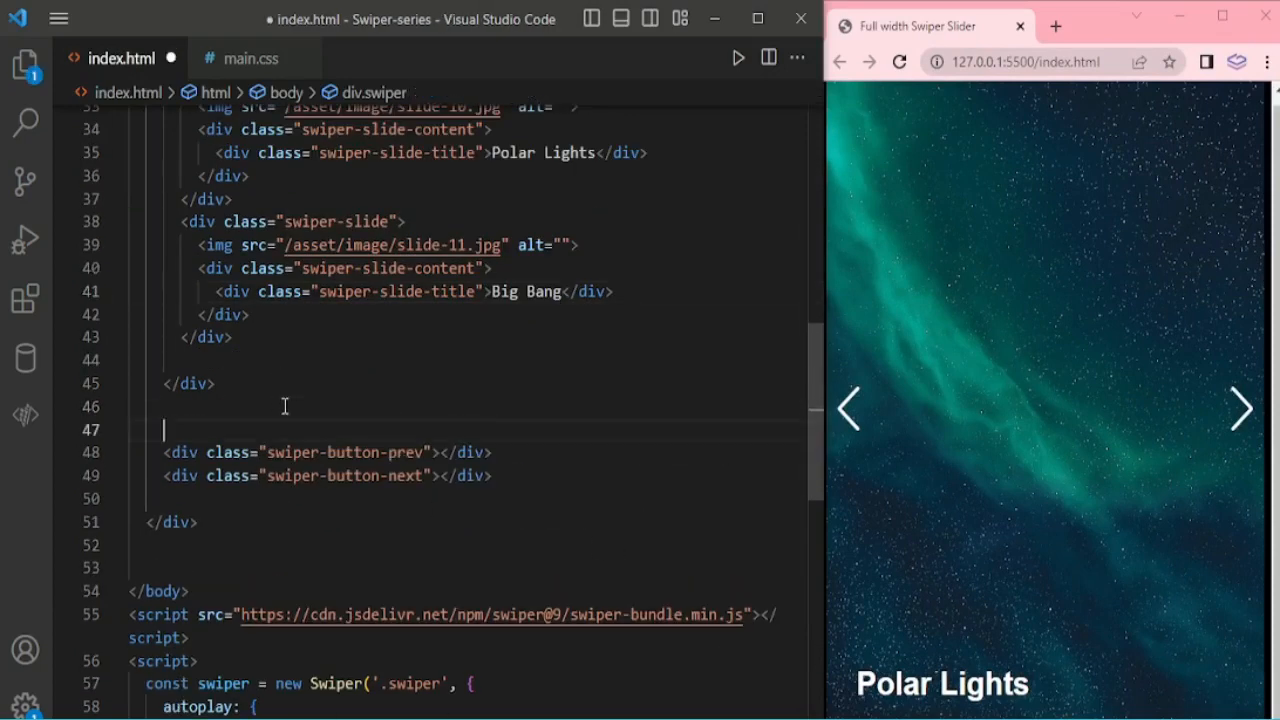
pyautogui.write(".swiper-button-next',")
pyautogui.write("prevEl: '.swiper-button-prev',")
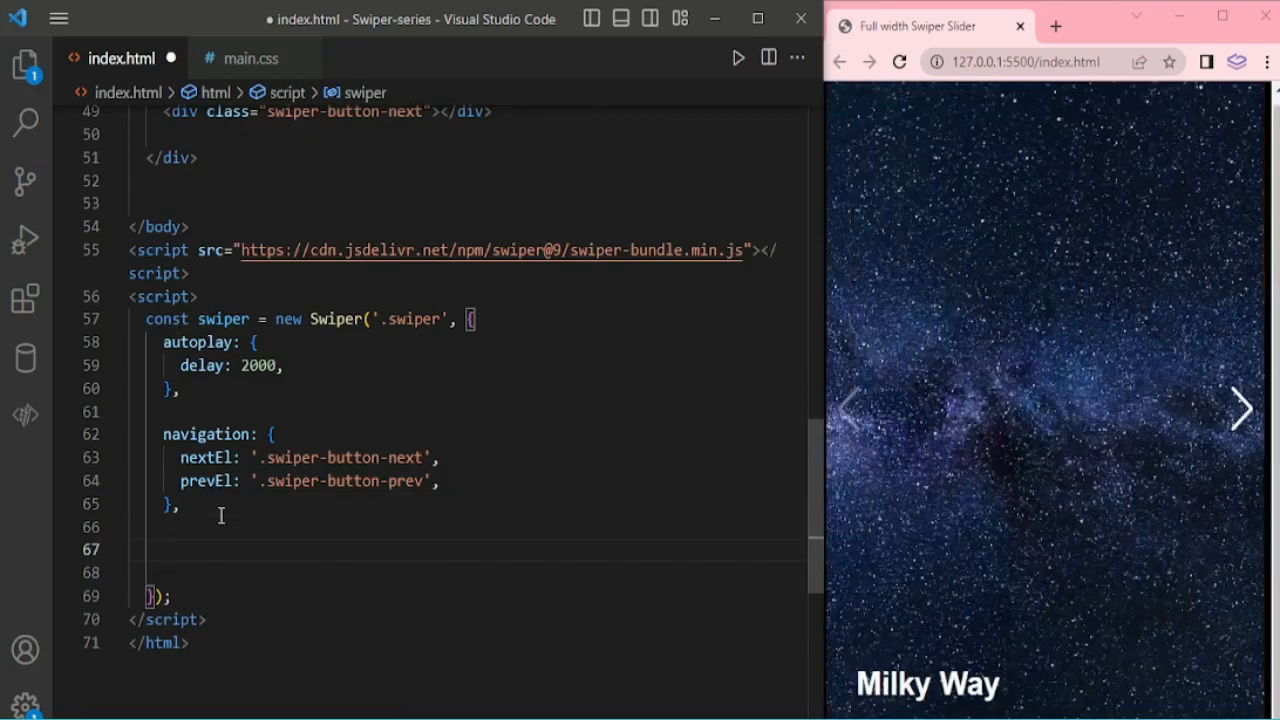
pyautogui.write('pagination: {}')
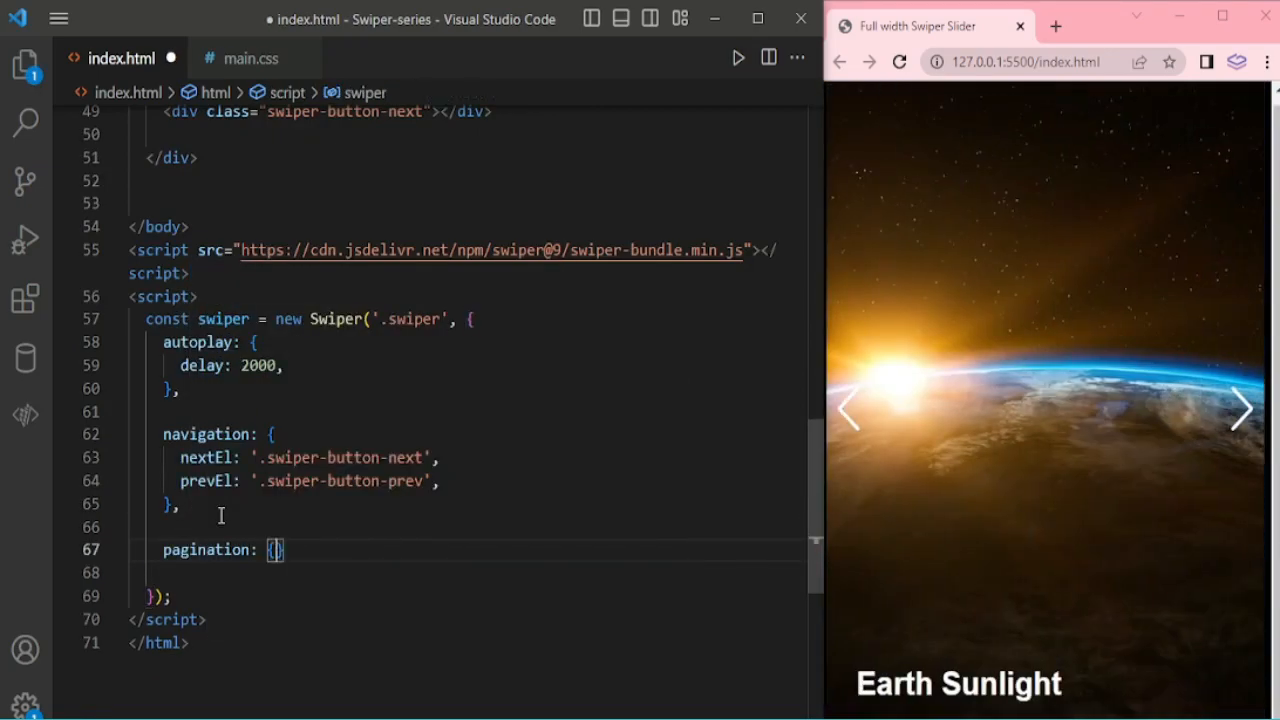
pyautogui.write('el:')
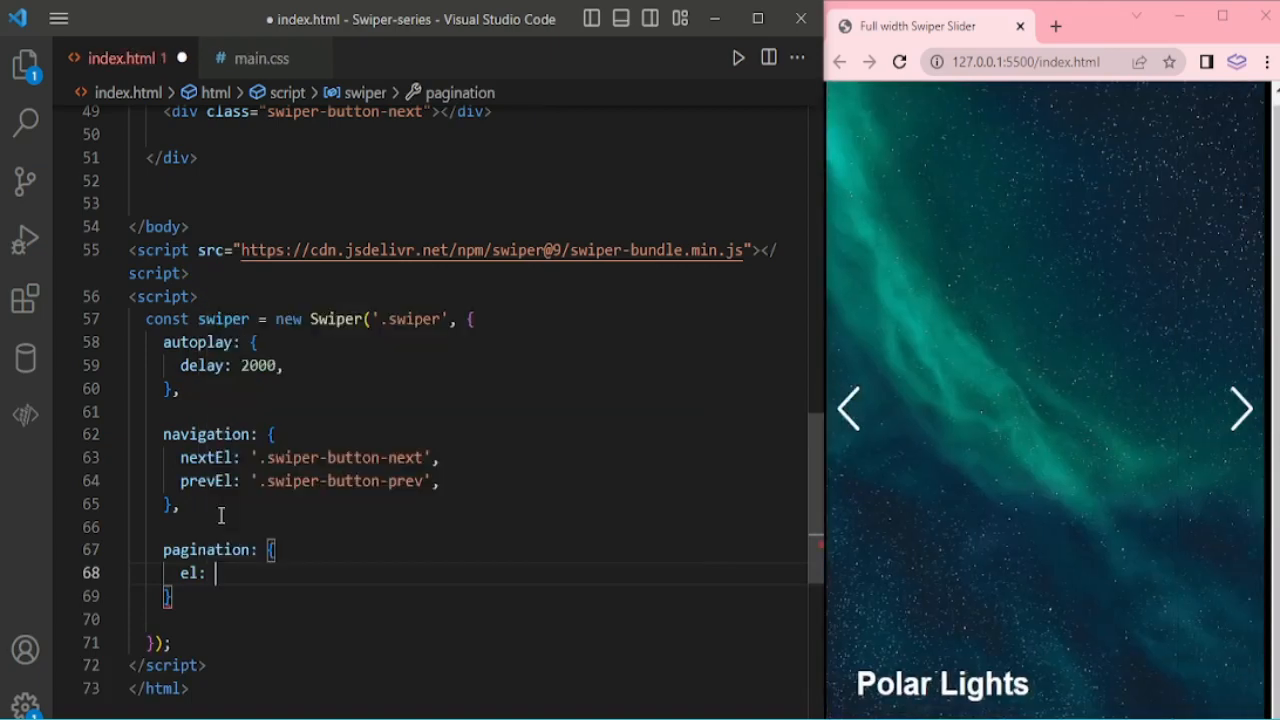
pyautogui.write("'.swiper")
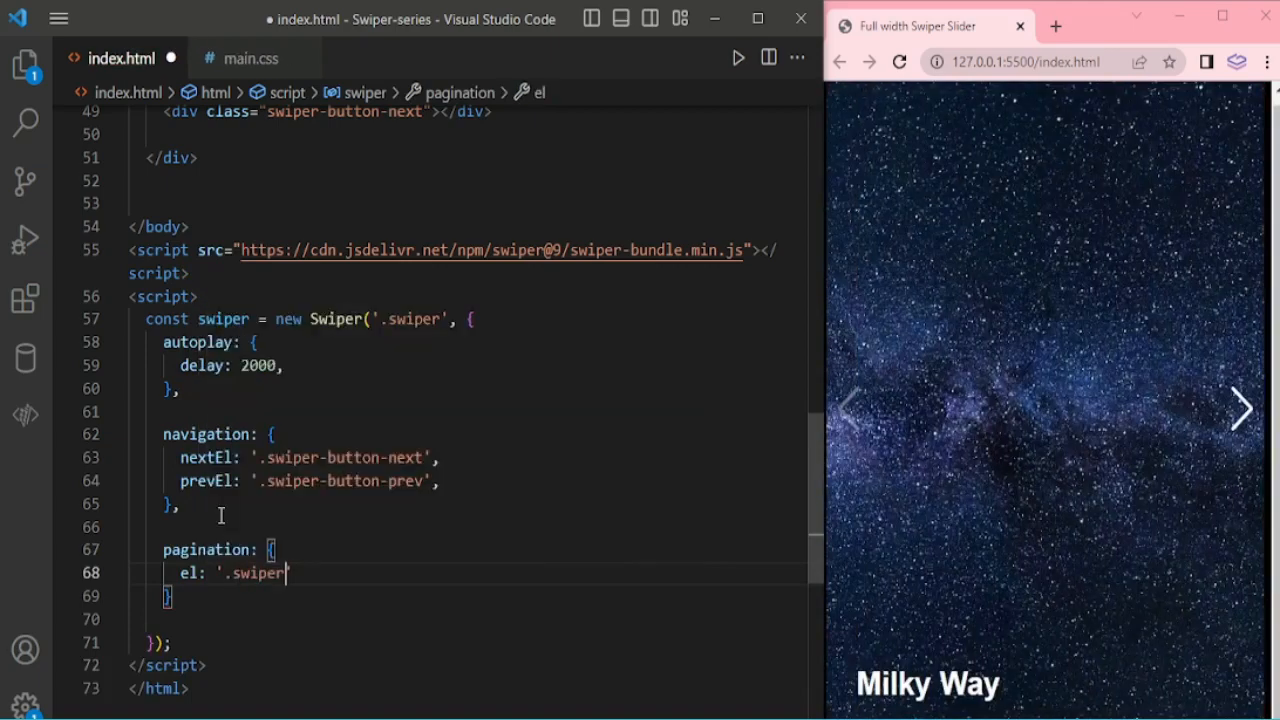
pyautogui.write('-pagination')
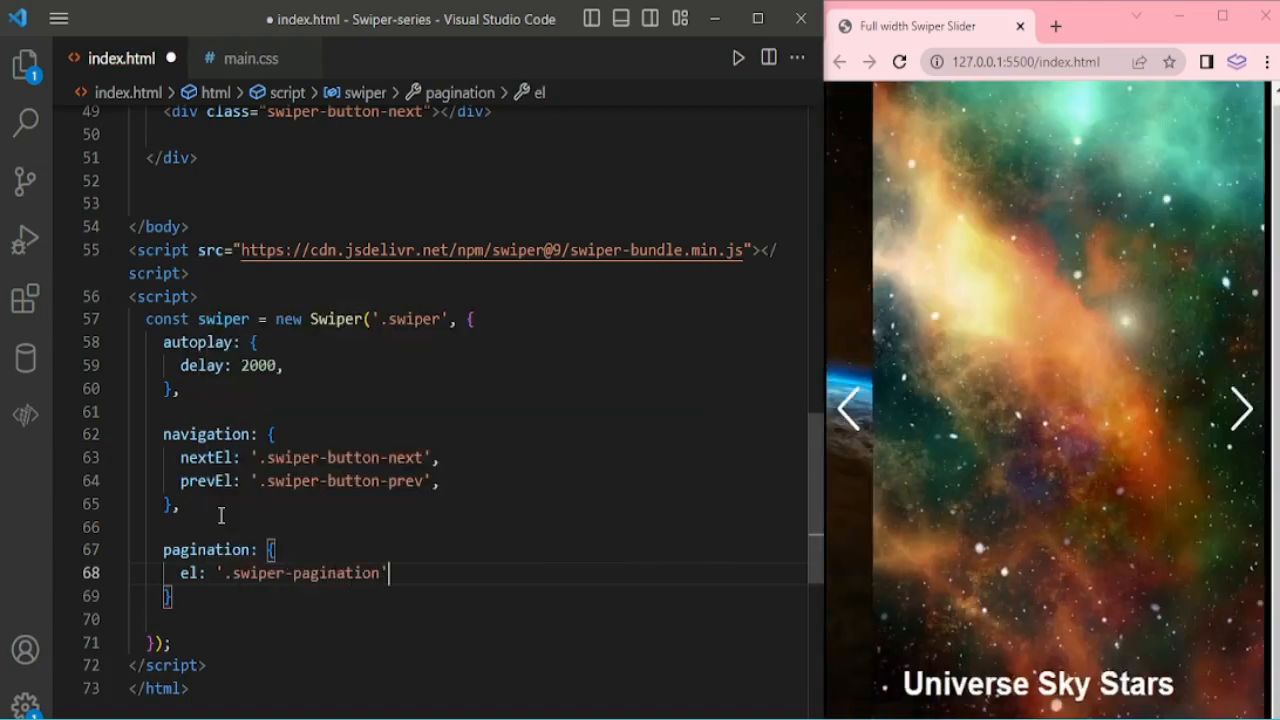
pyautogui.write(',')
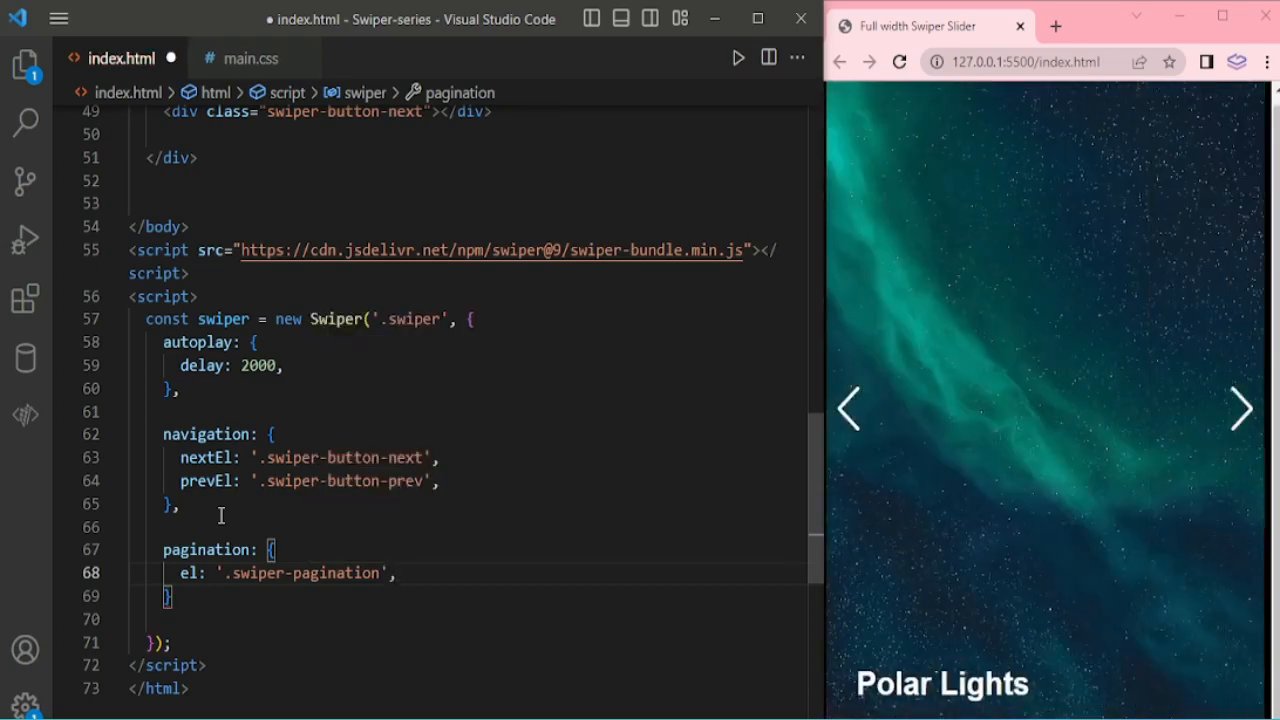
pyautogui.write('type: "bullets",')
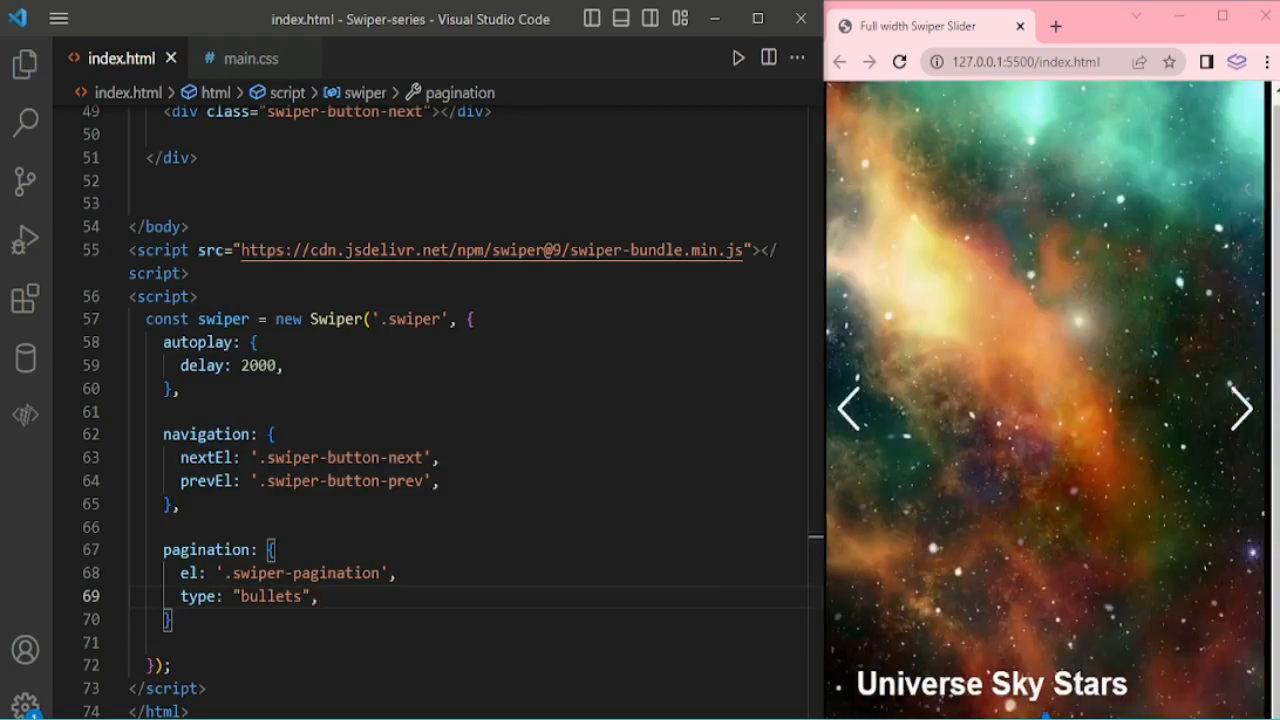
# Step: Return to the main.css stylesheet
pyautogui.click(252, 58)
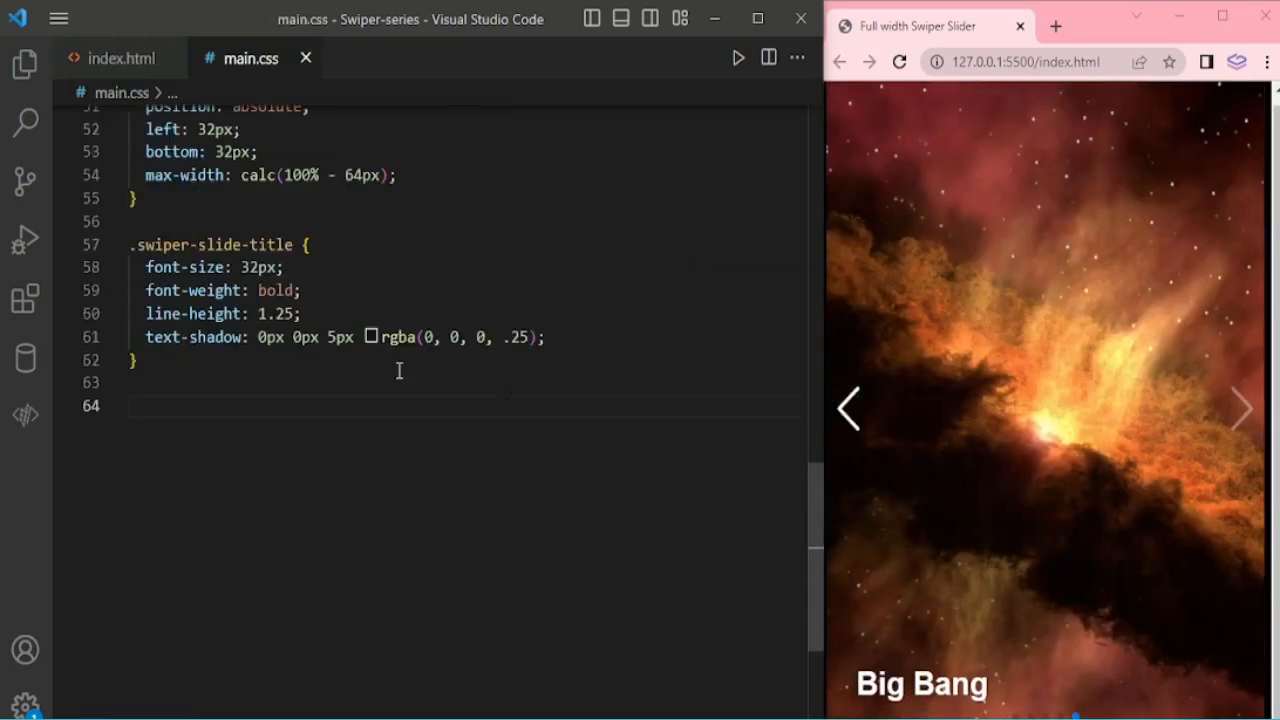
# Step: Add a shared .swiper-pagination-bullet / -bullet-active rule with a background colour
pyautogui.write('.swiper-pagination-bullet,')
pyautogui.write('.swiper-pagination-bullet-active {')
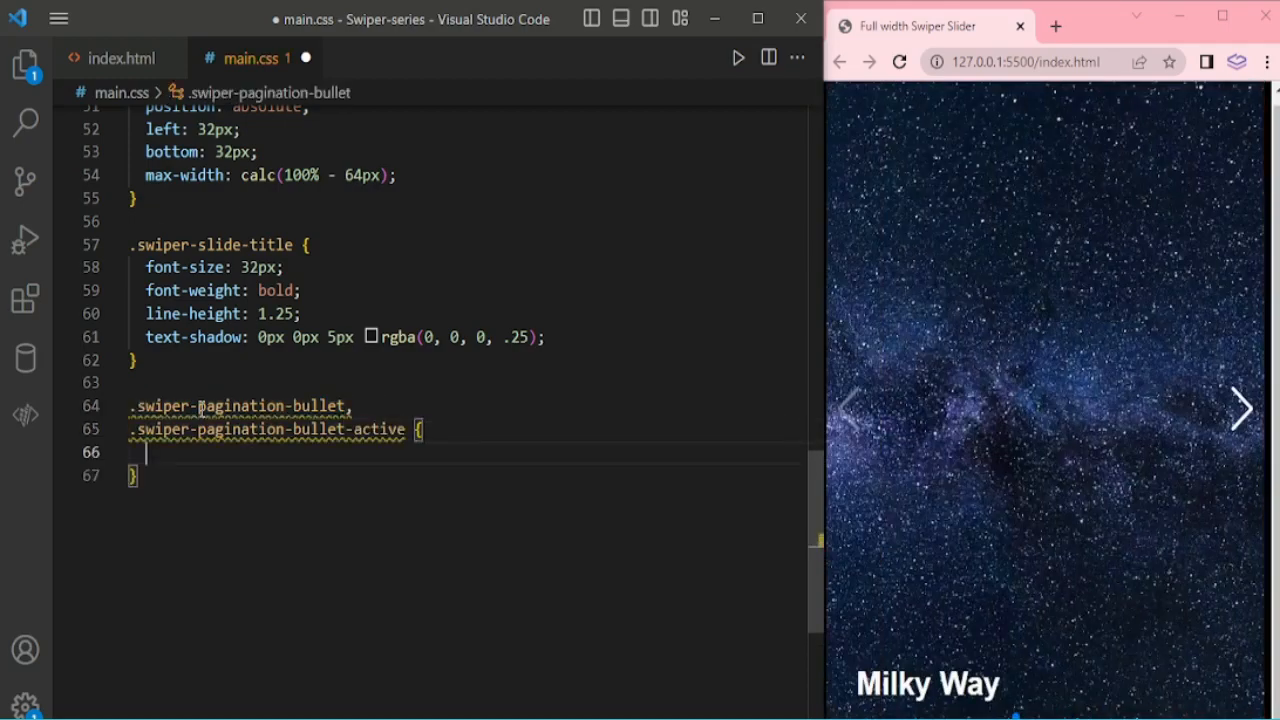
pyautogui.write('background: #')
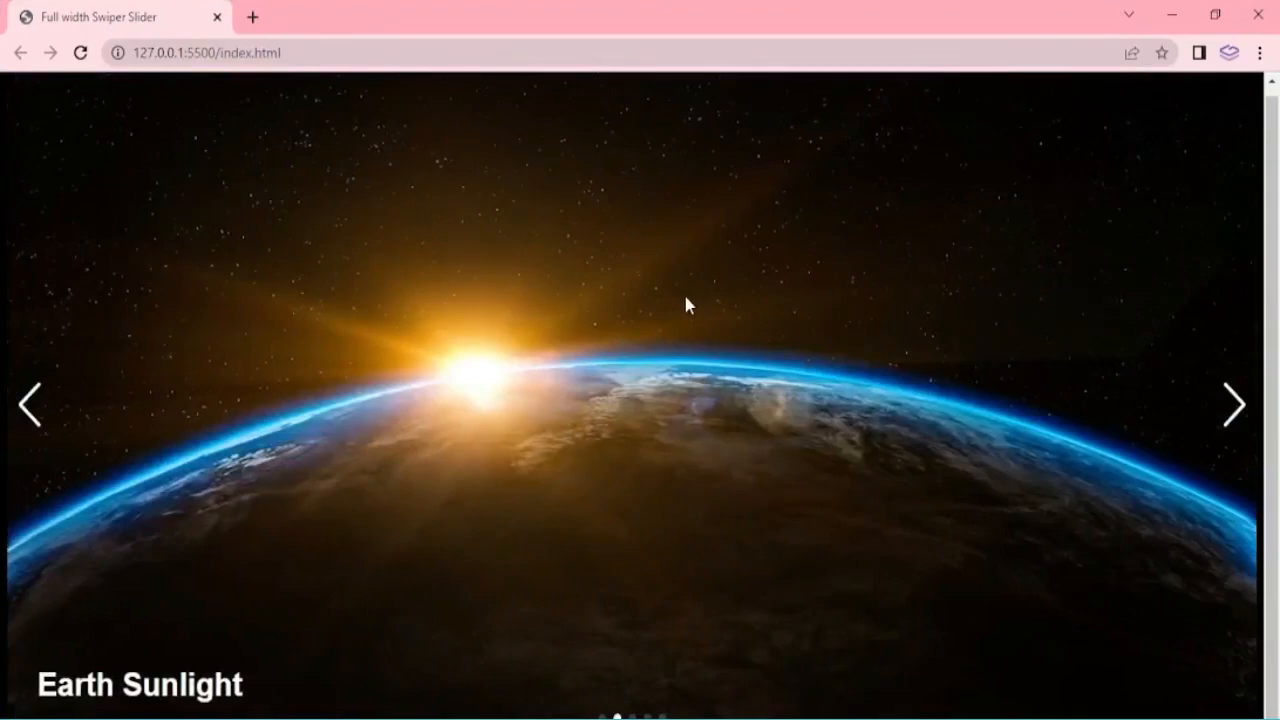
# Step: Maximise the Chrome preview and step through slides like Polar Lights and Milky Way with the arrows
pyautogui.click(1234, 404)
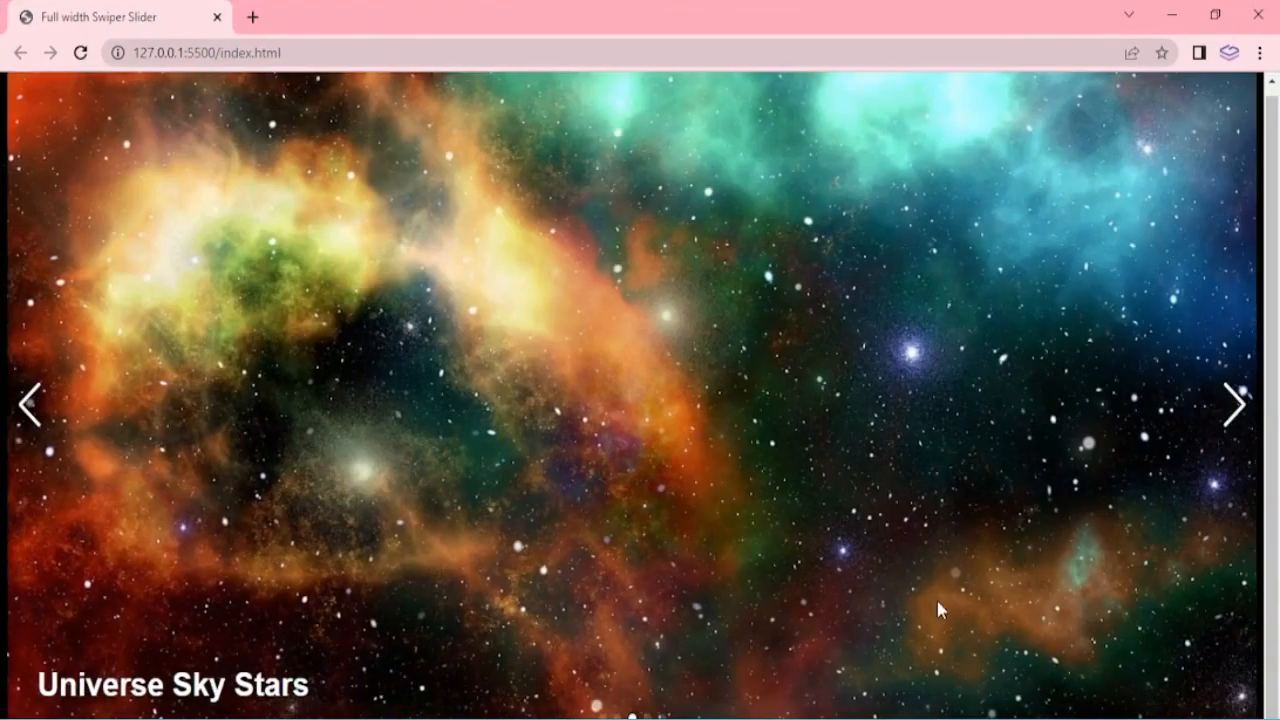
pyautogui.click(1236, 404)
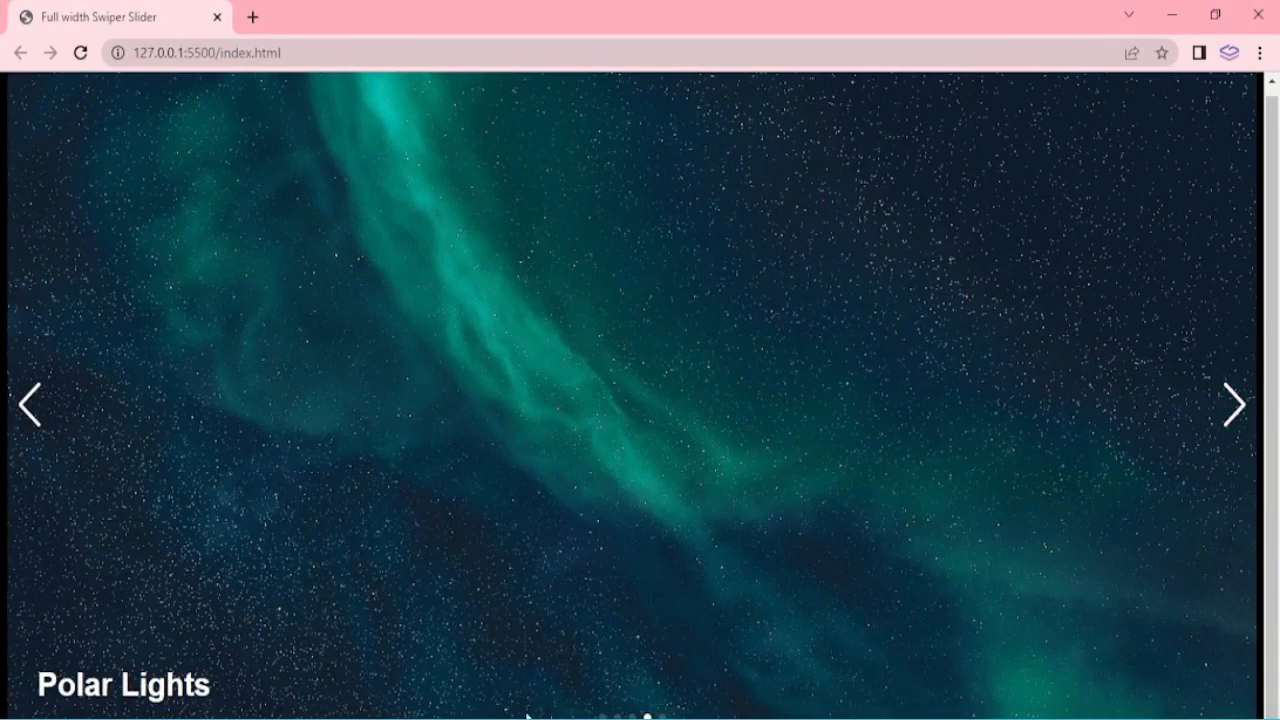
pyautogui.moveTo(448, 708)
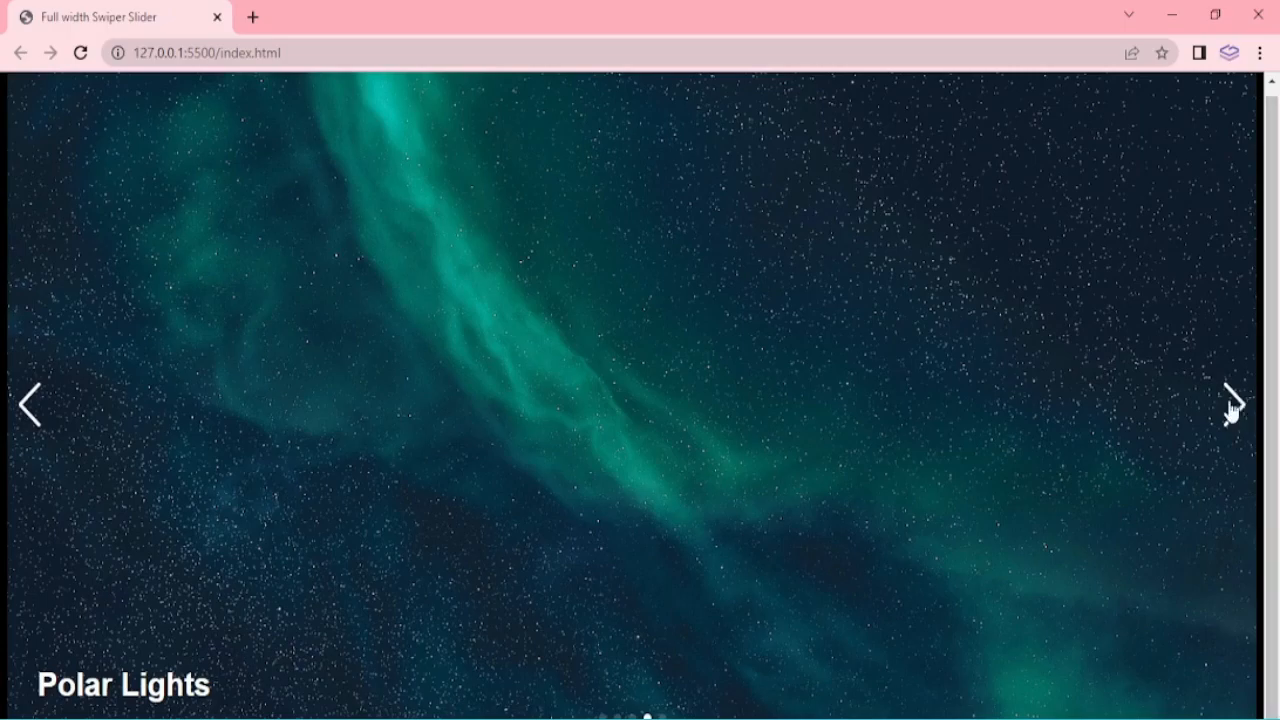
pyautogui.click(1232, 404)
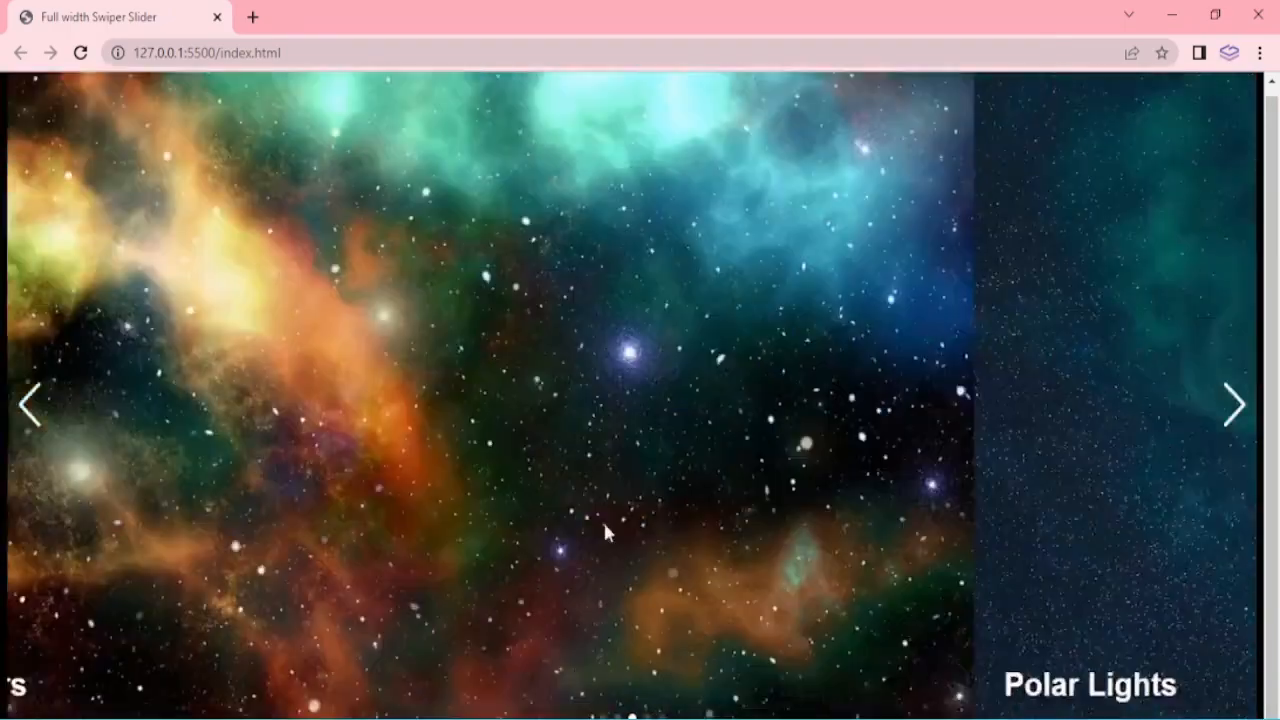
pyautogui.click(1234, 404)
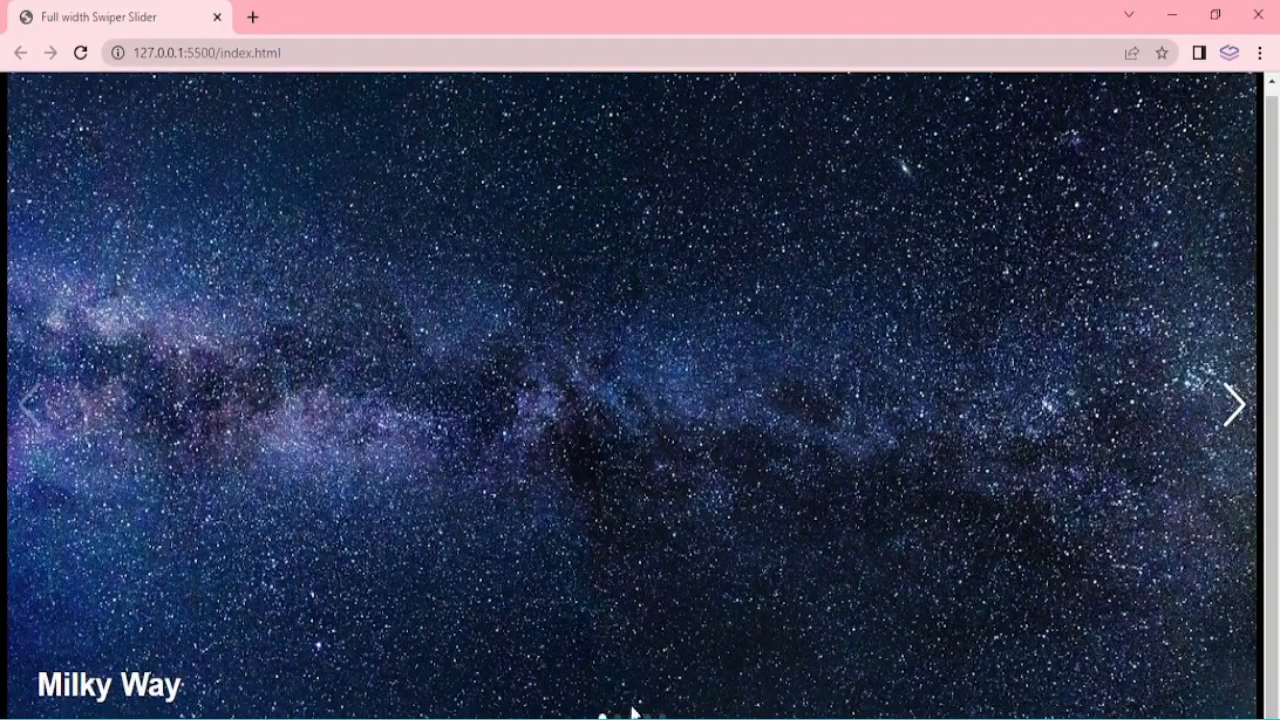
pyautogui.moveTo(1228, 96)
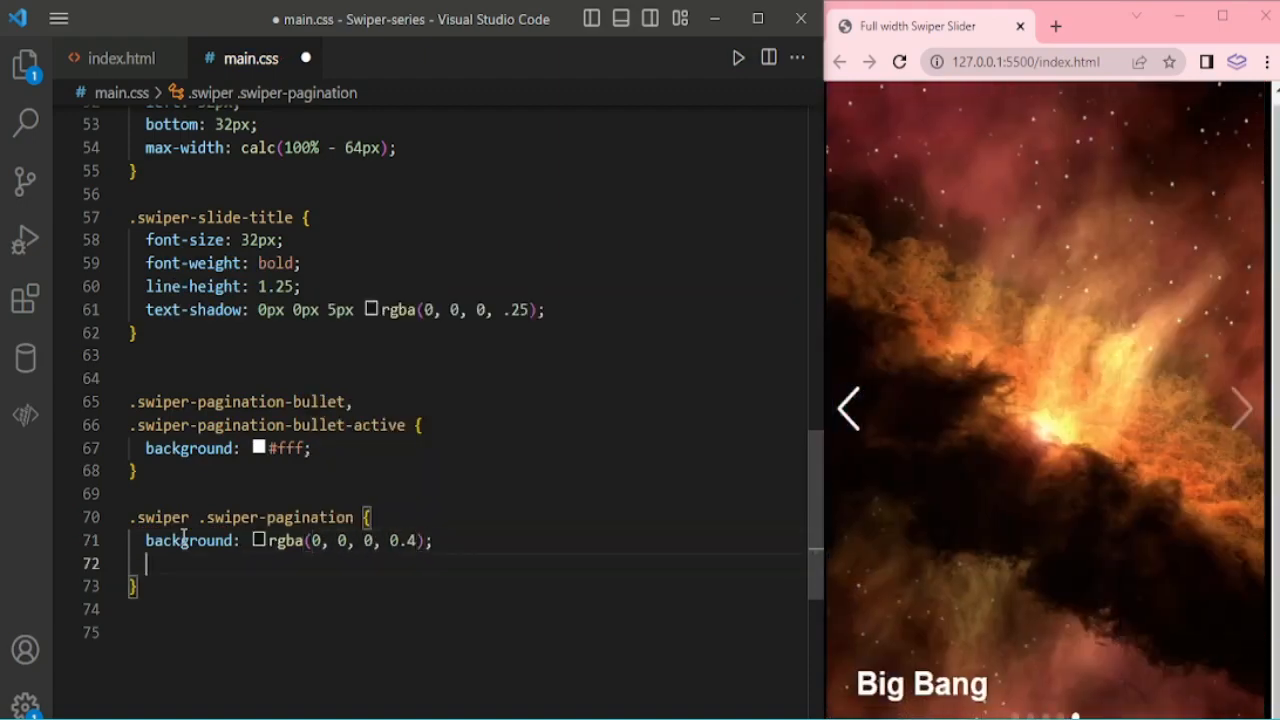
# Step: Give .swiper .swiper-pagination padding, a border-radius and a 2px solid dark border
pyautogui.write('padding: ;')
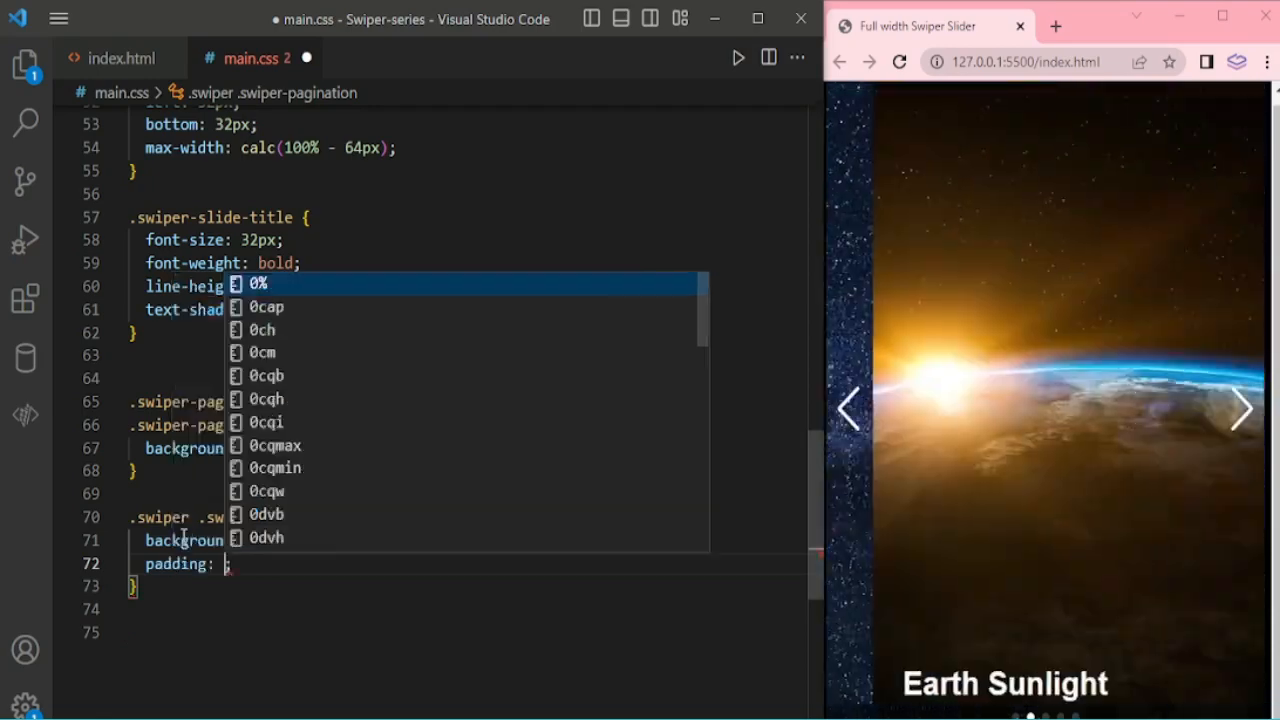
pyautogui.write('border-radius: 4px;')
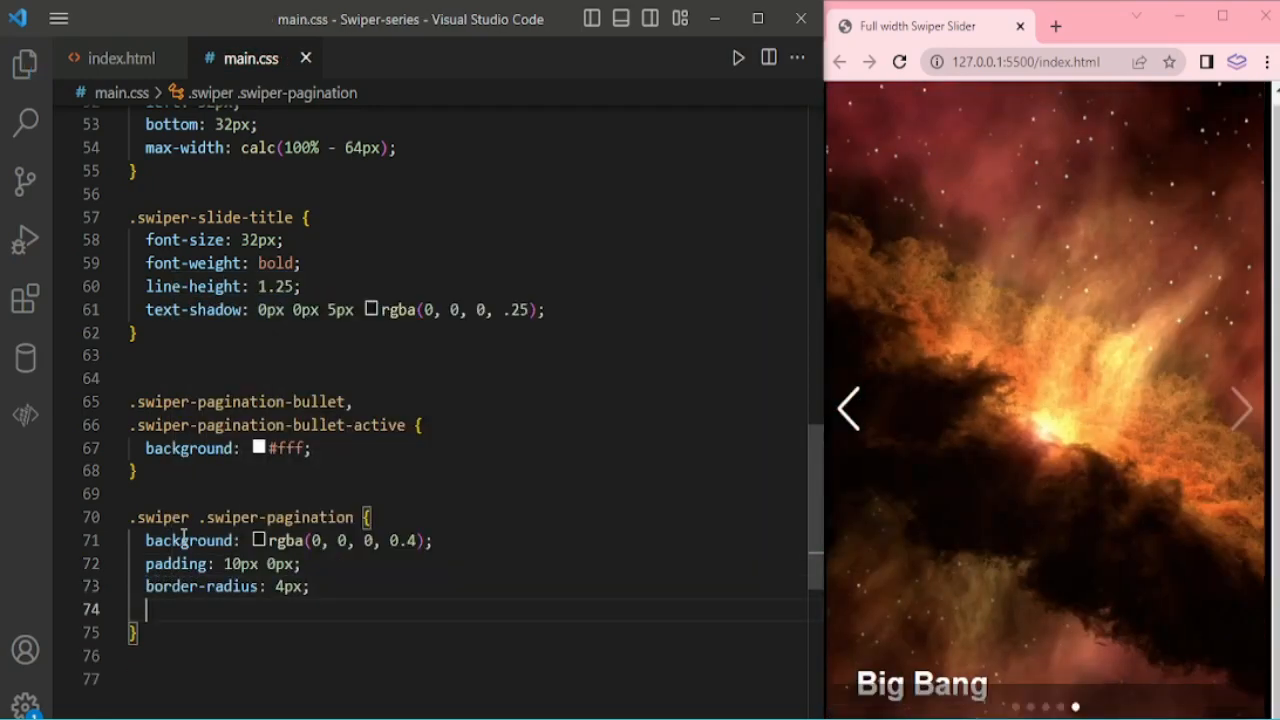
pyautogui.write('border: 2px solid #333;')
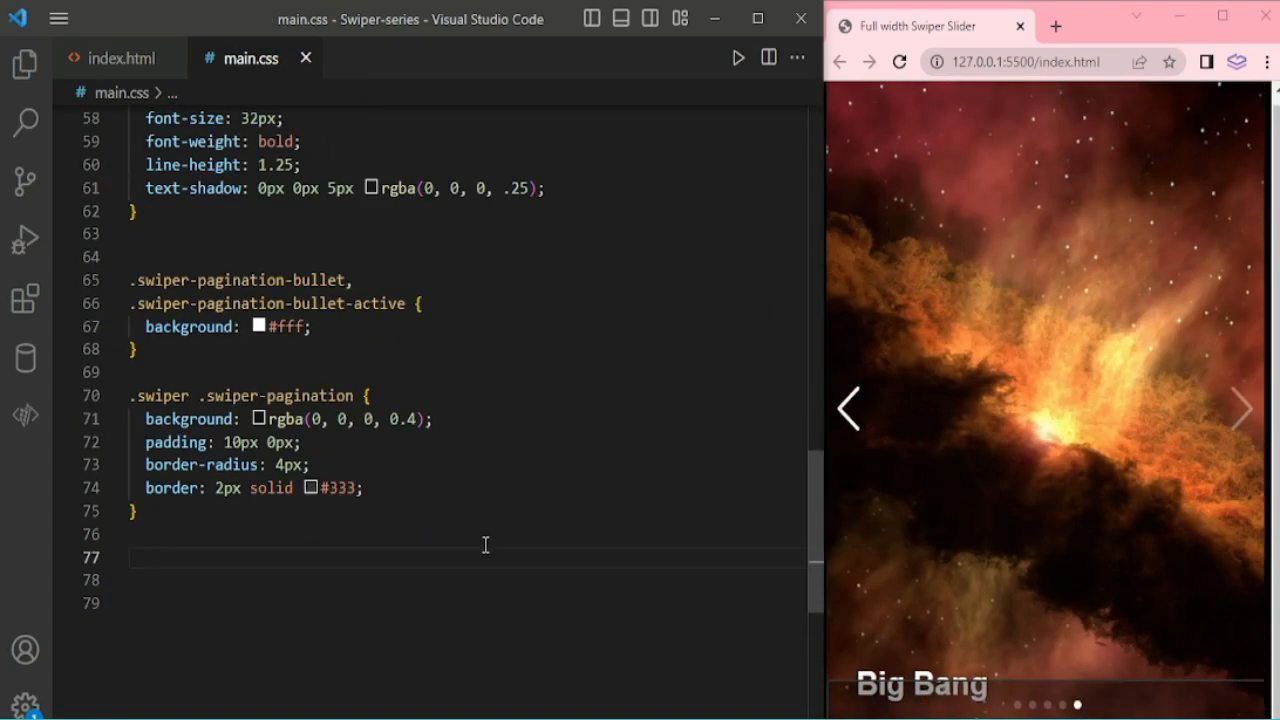
# Step: Add a .swiper .swiper-pagination * rule with background chartreuse, then return to index.html
pyautogui.write('.swiper')
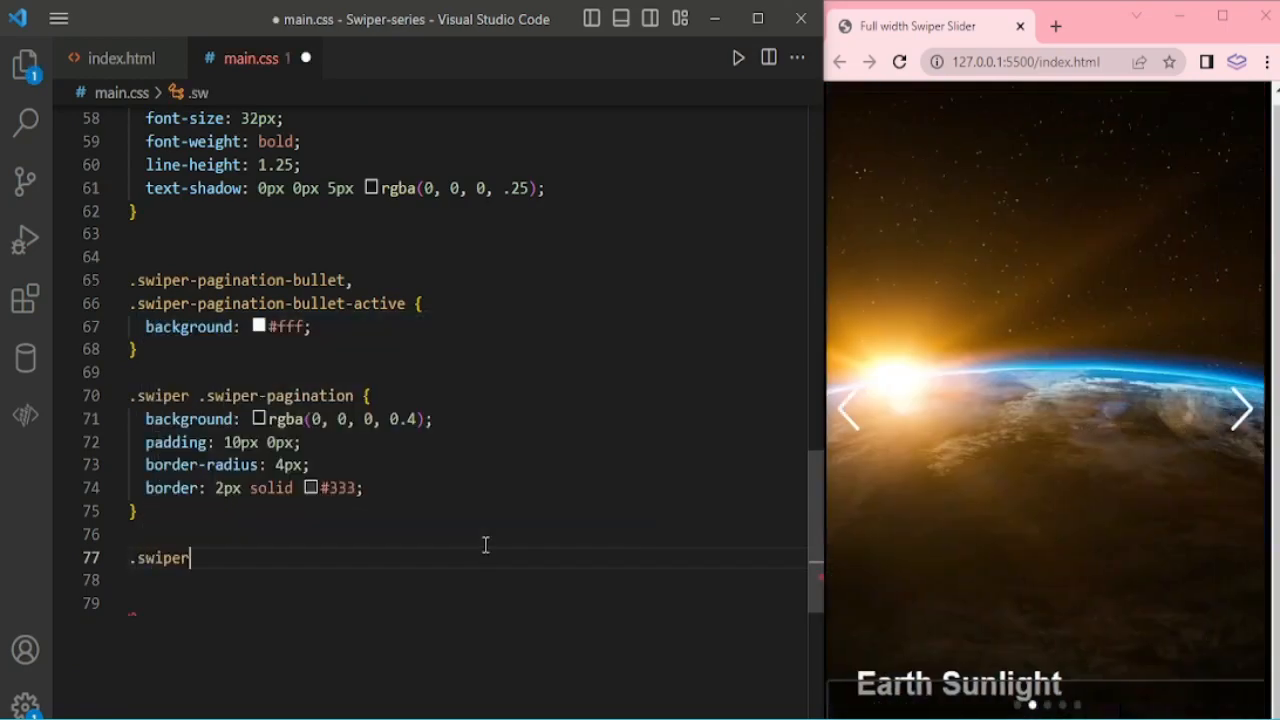
pyautogui.write('.swiper-pagination "')
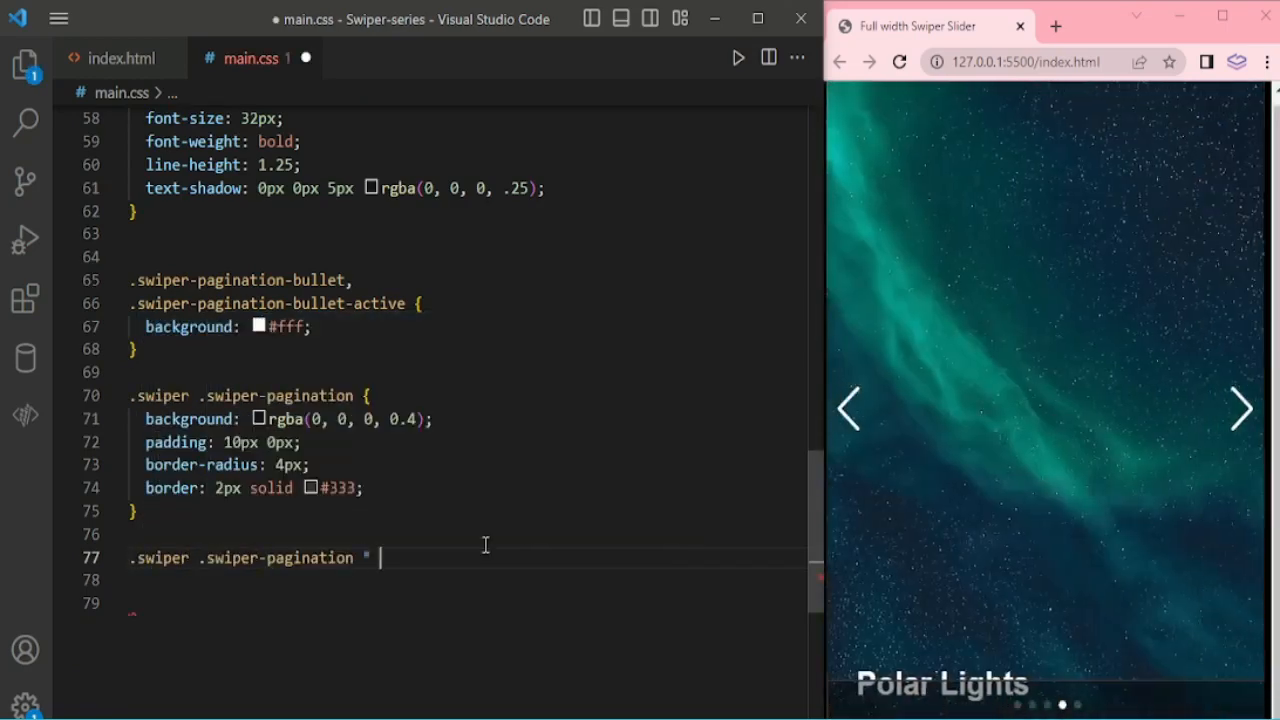
pyautogui.write('{')
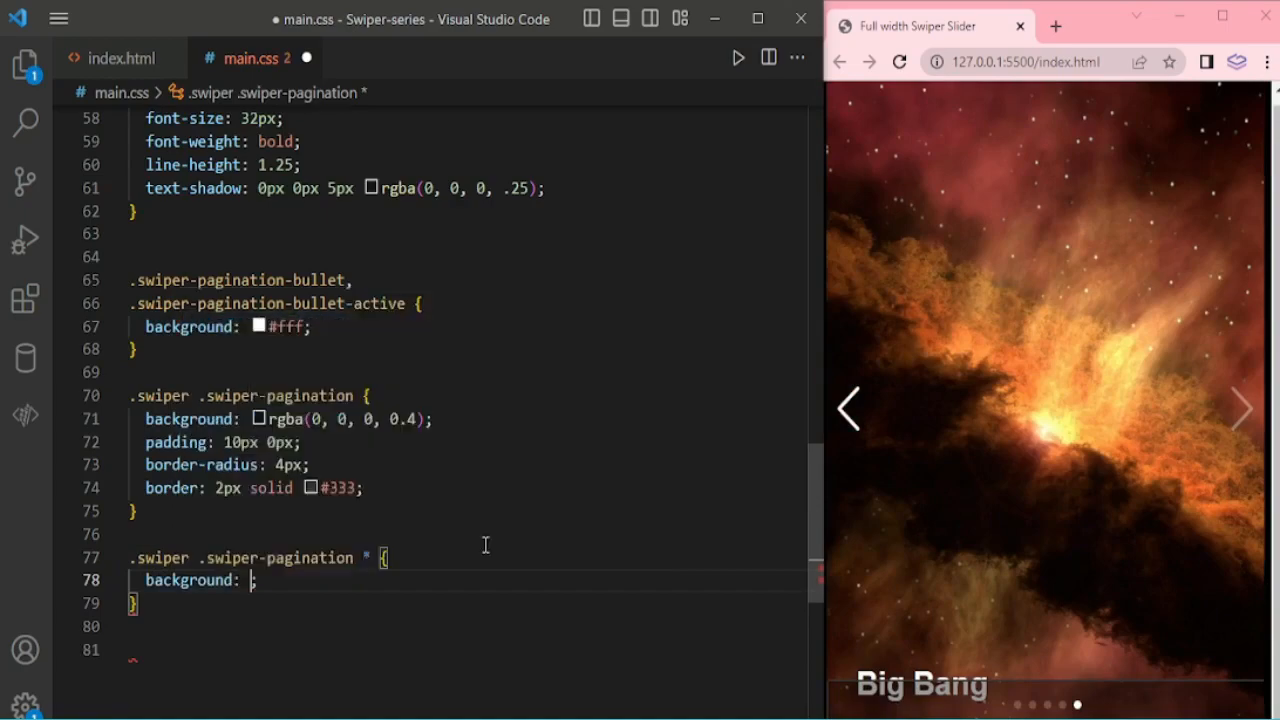
pyautogui.write('chartreuse')
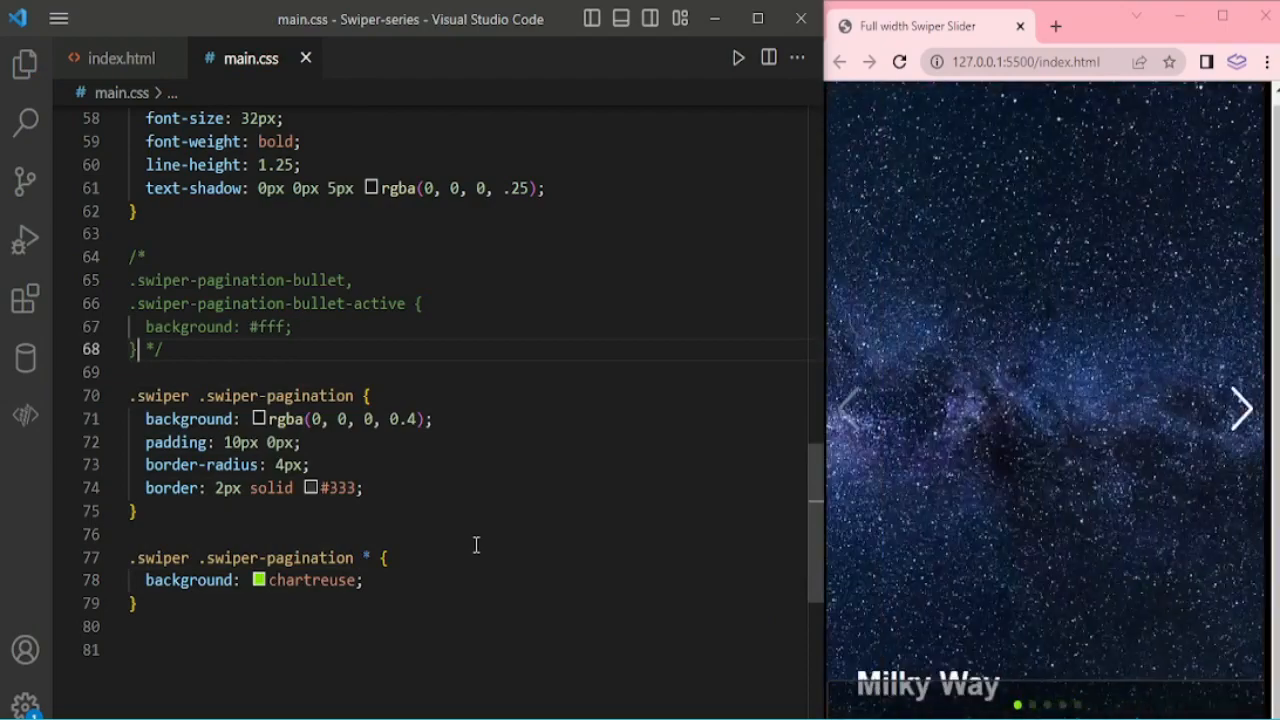
pyautogui.click(120, 56)
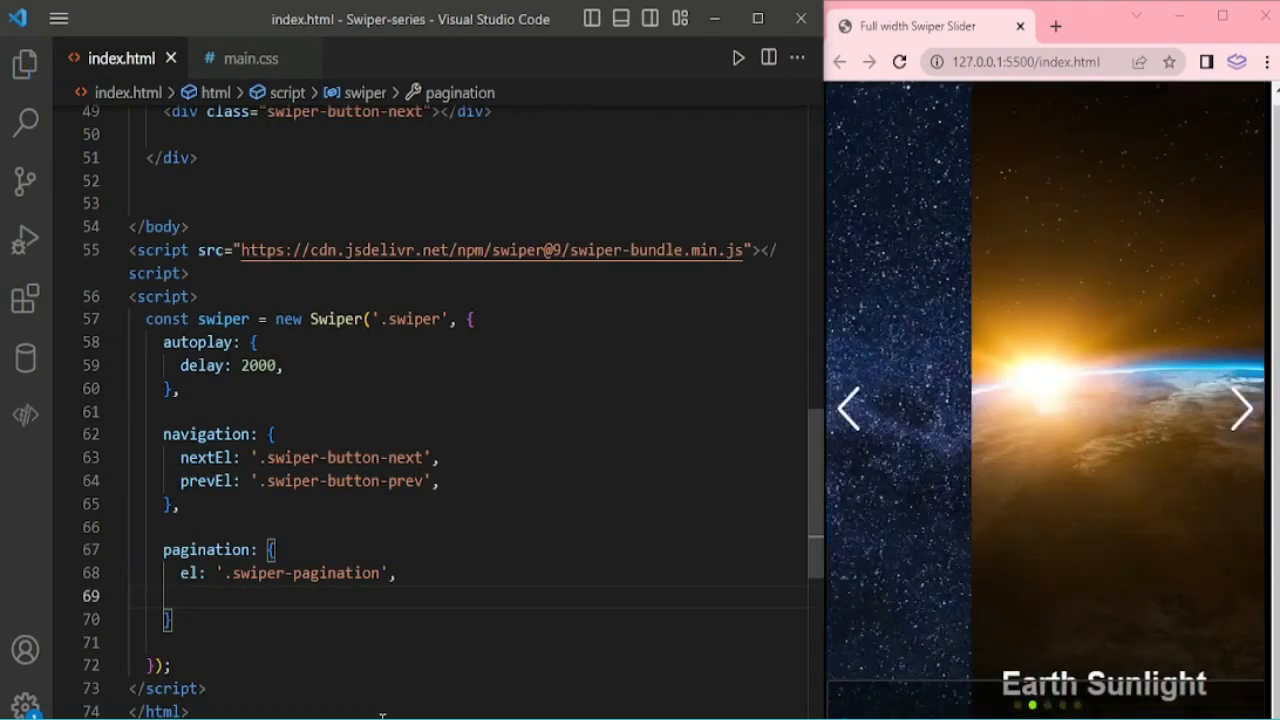
# Step: Add dynamicBullets: true to the pagination options and maximise the browser preview
pyautogui.write('dynamicBullets')
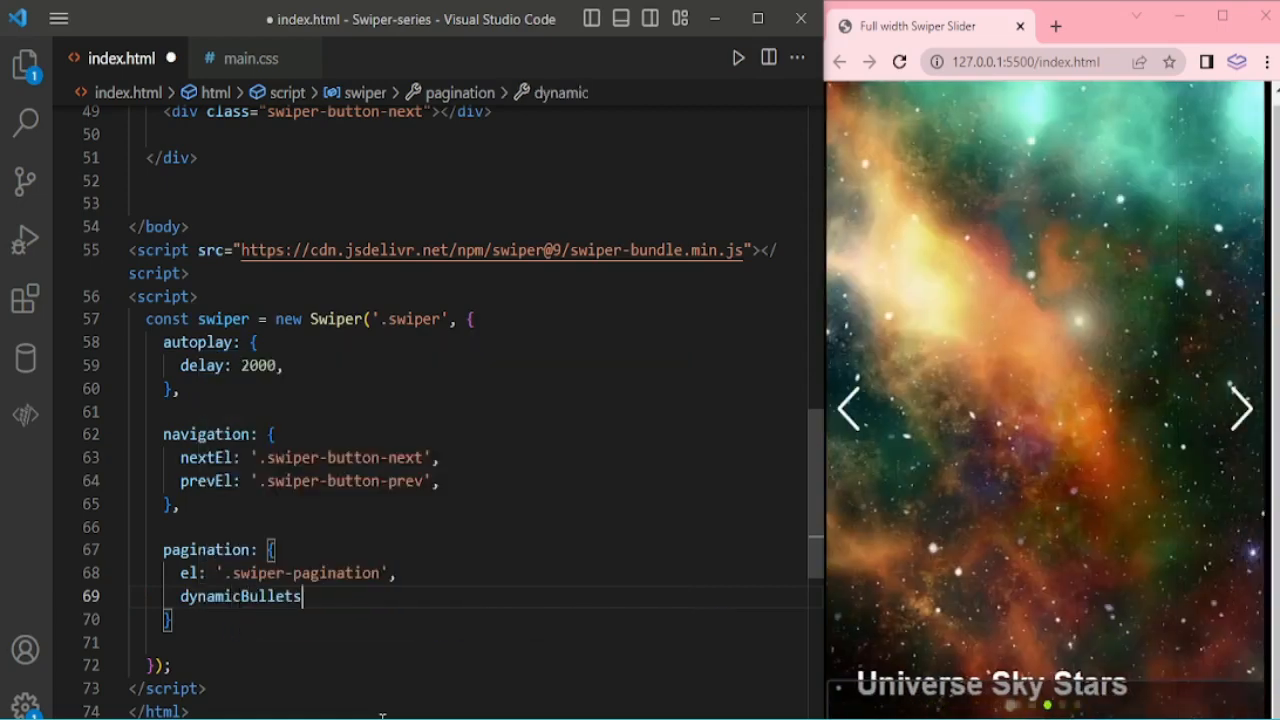
pyautogui.write(': true,')
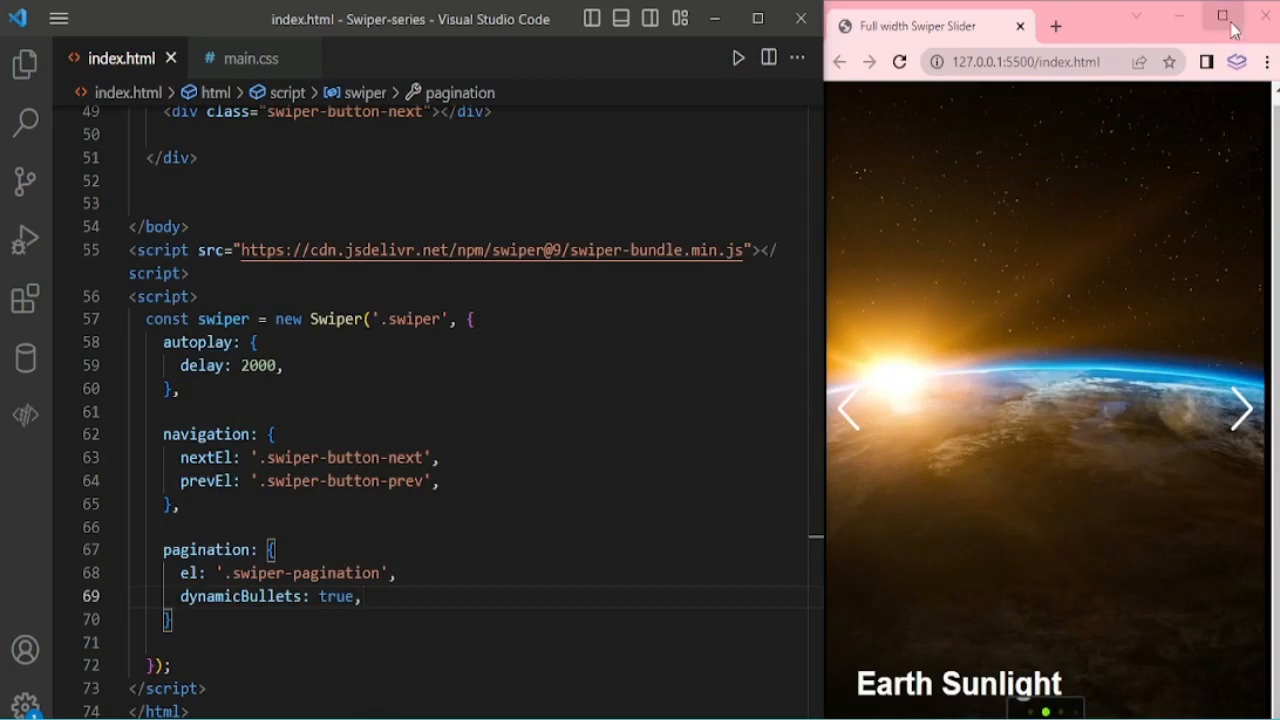
pyautogui.click(1220, 26)
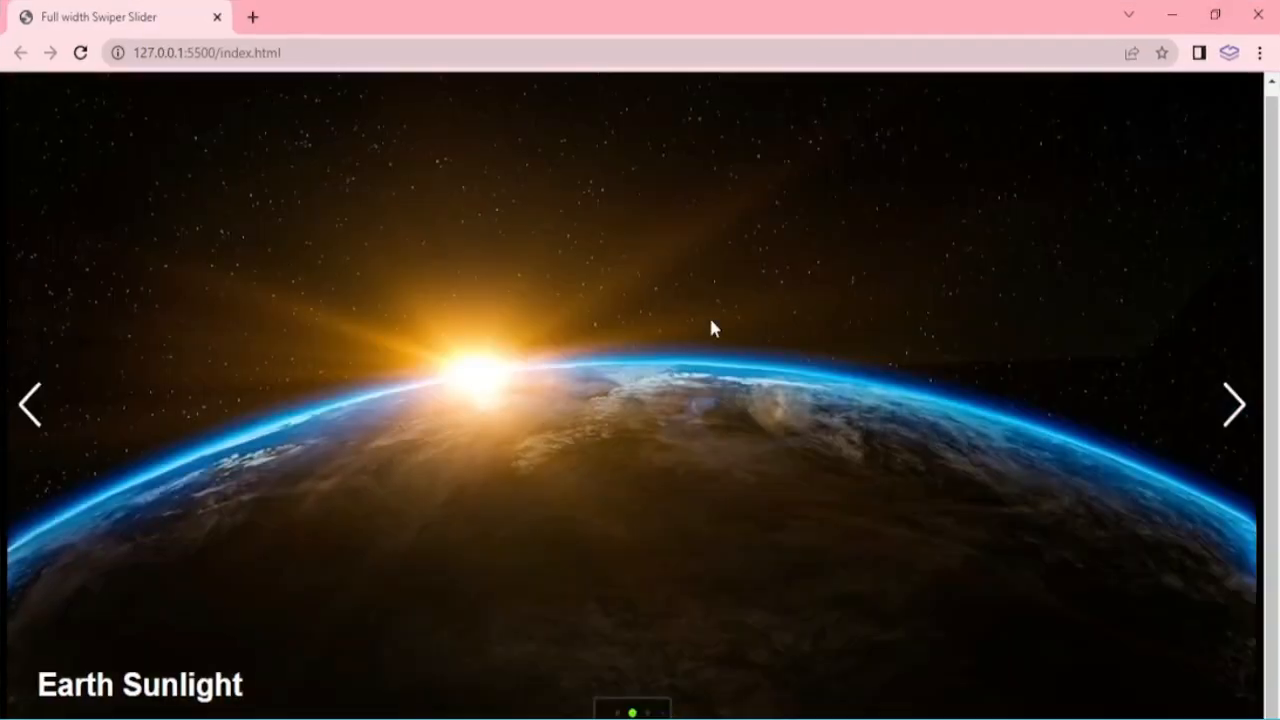
# Step: Watch the full-width slider autoplay through all five captioned slides with green dynamic bullets
pyautogui.click(1234, 404)
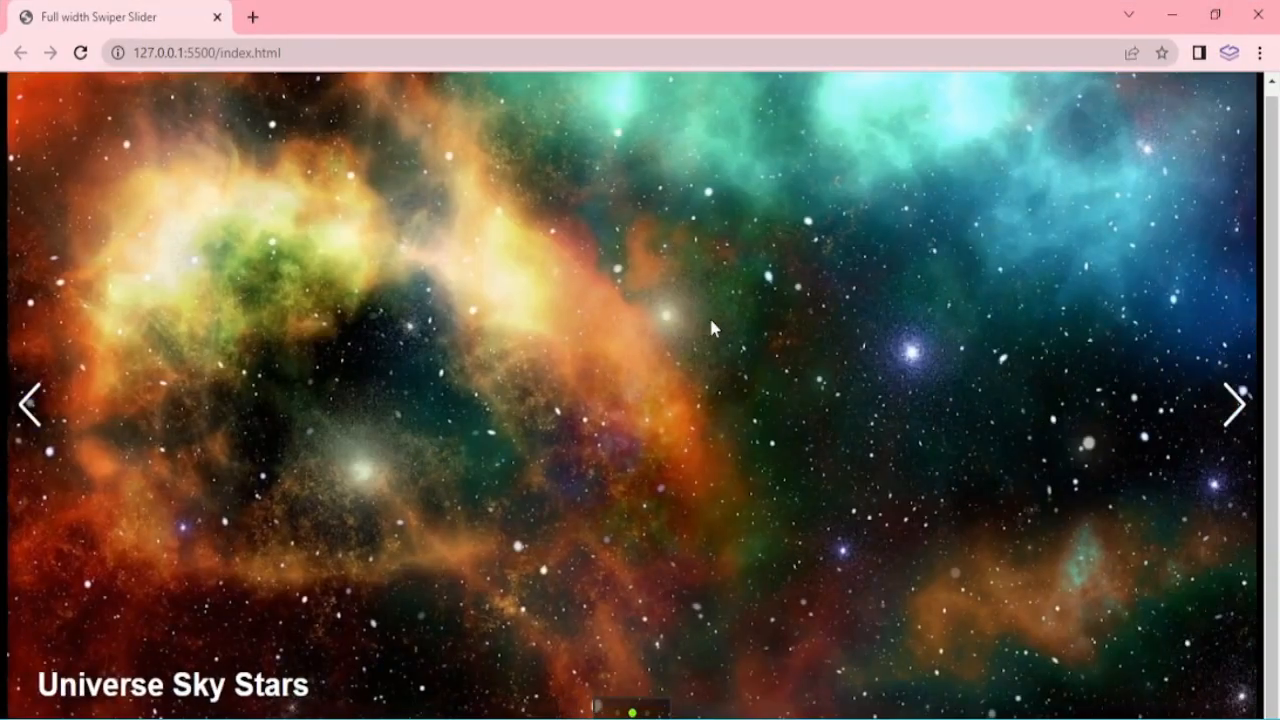
pyautogui.click(1236, 404)
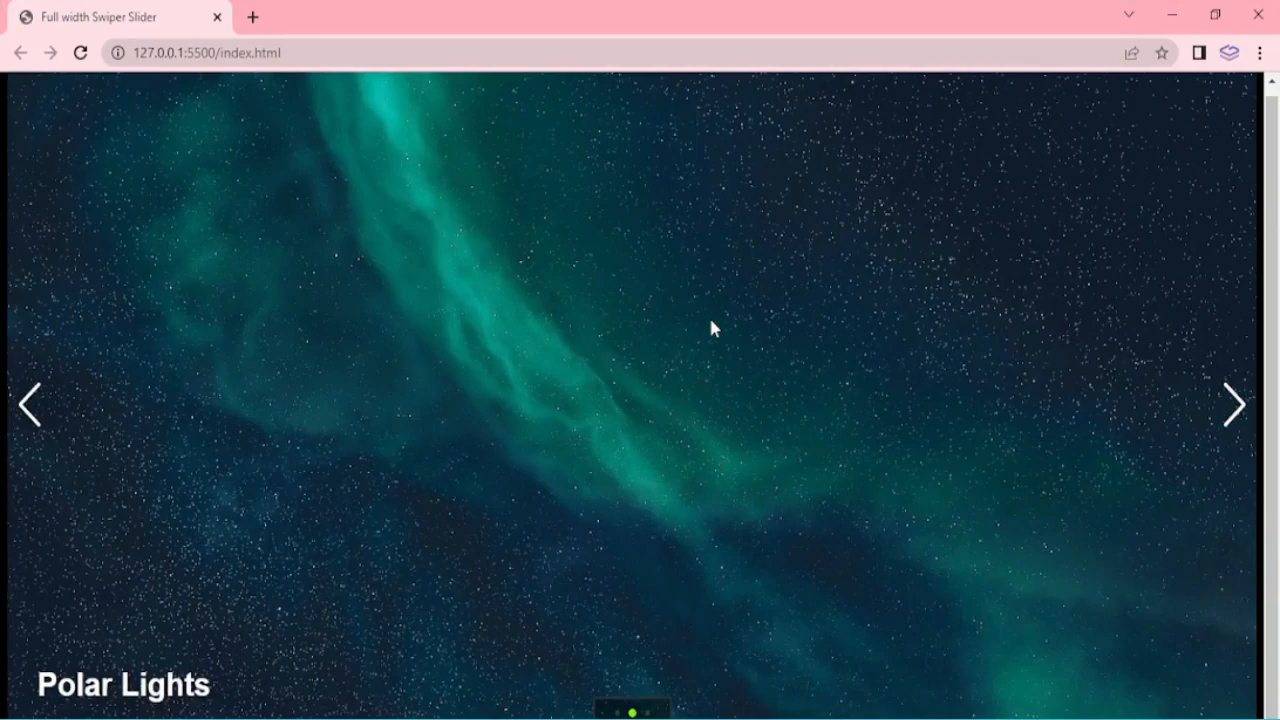
pyautogui.click(1234, 404)
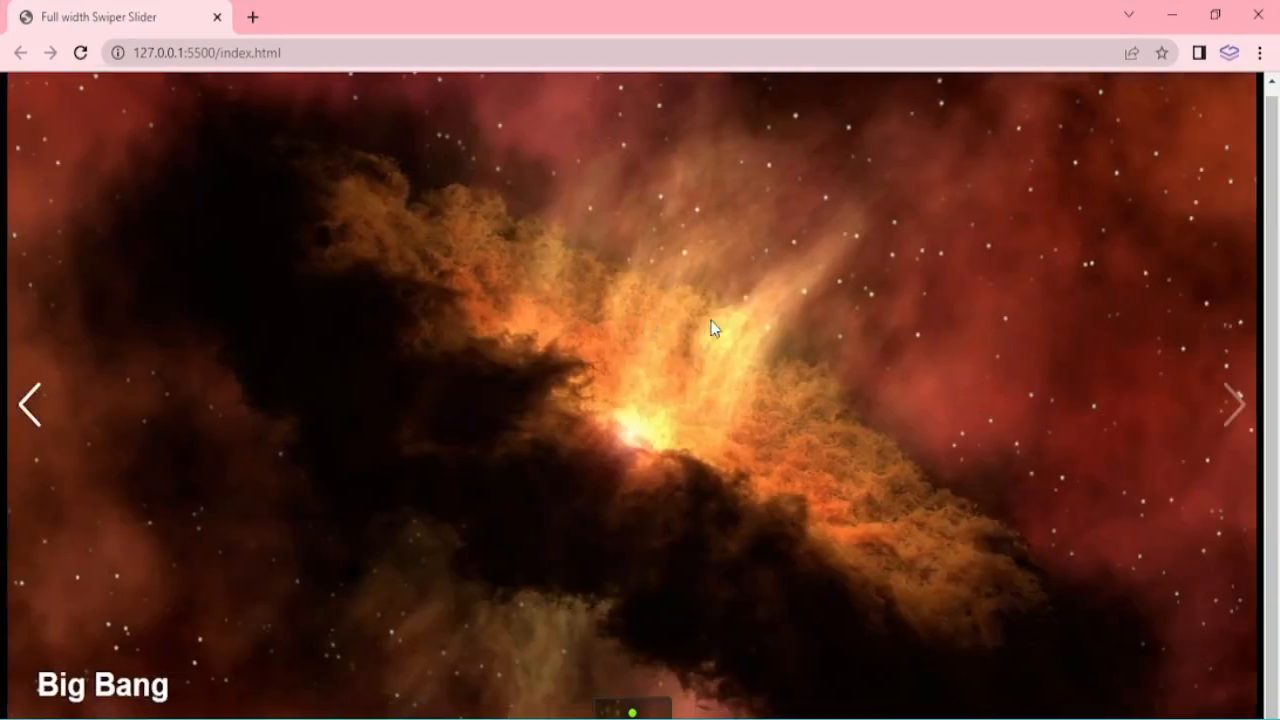
pyautogui.click(1236, 404)
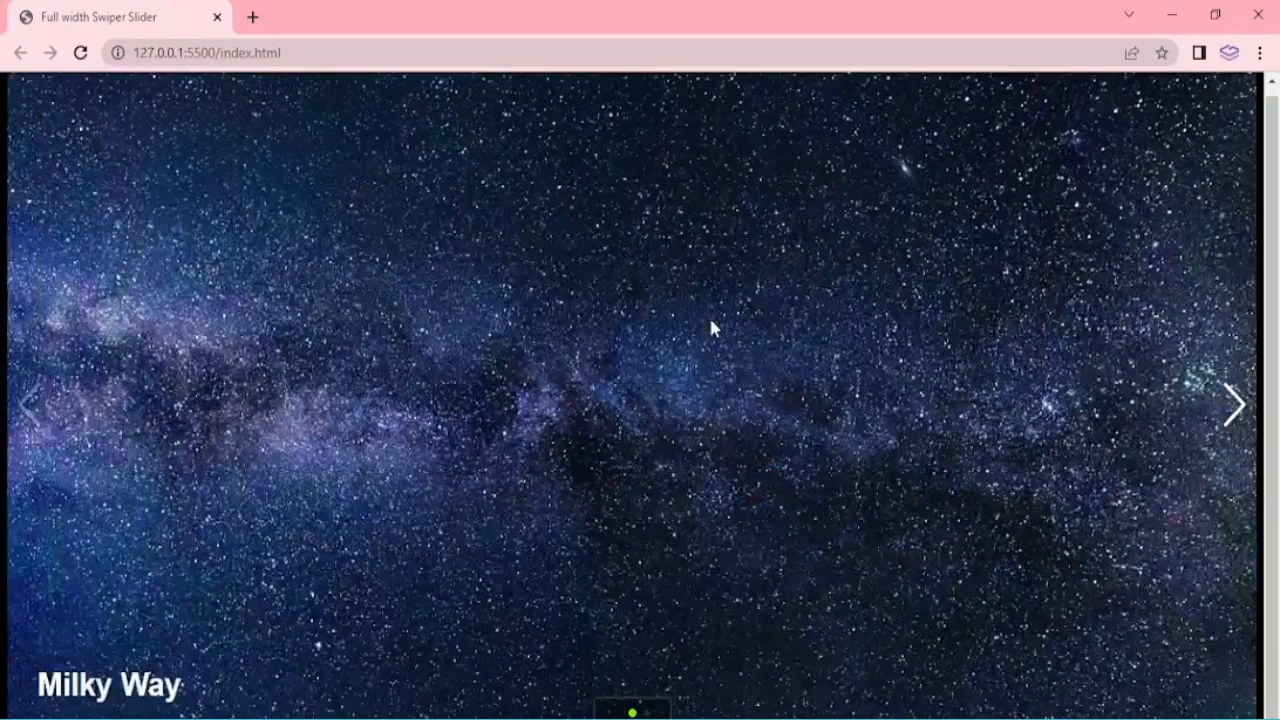
pyautogui.click(1236, 404)
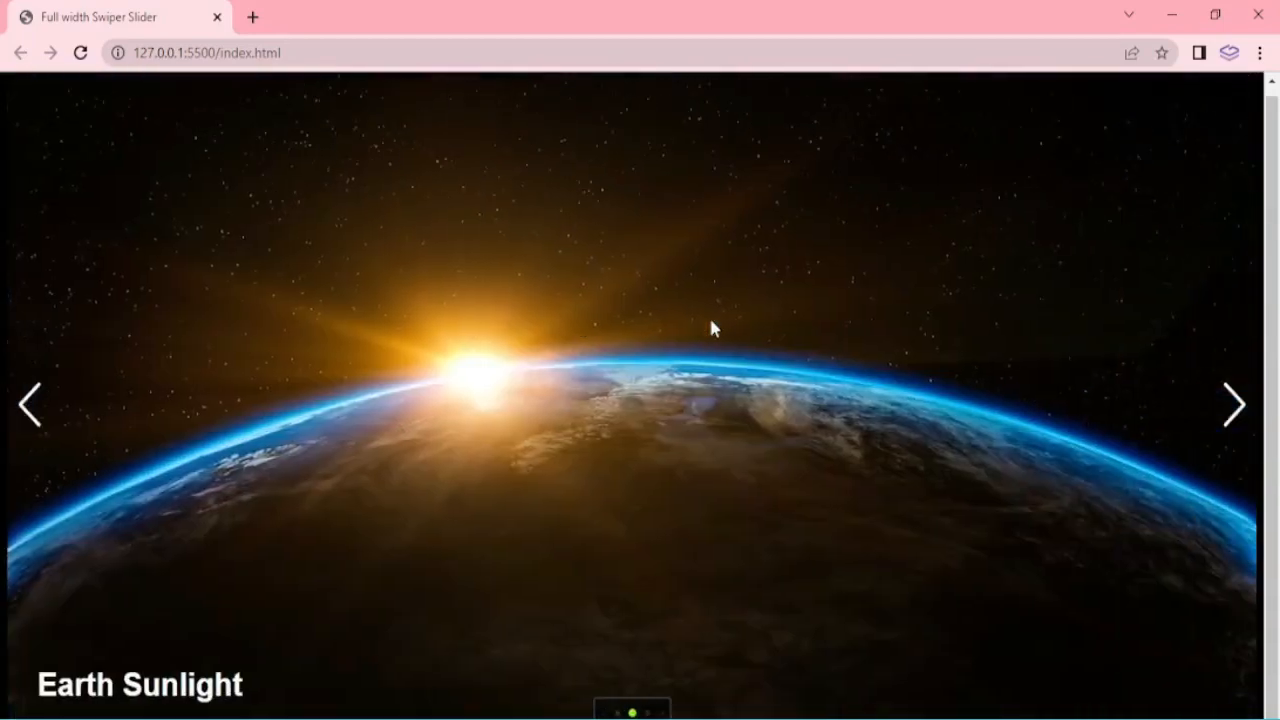
pyautogui.click(1234, 404)
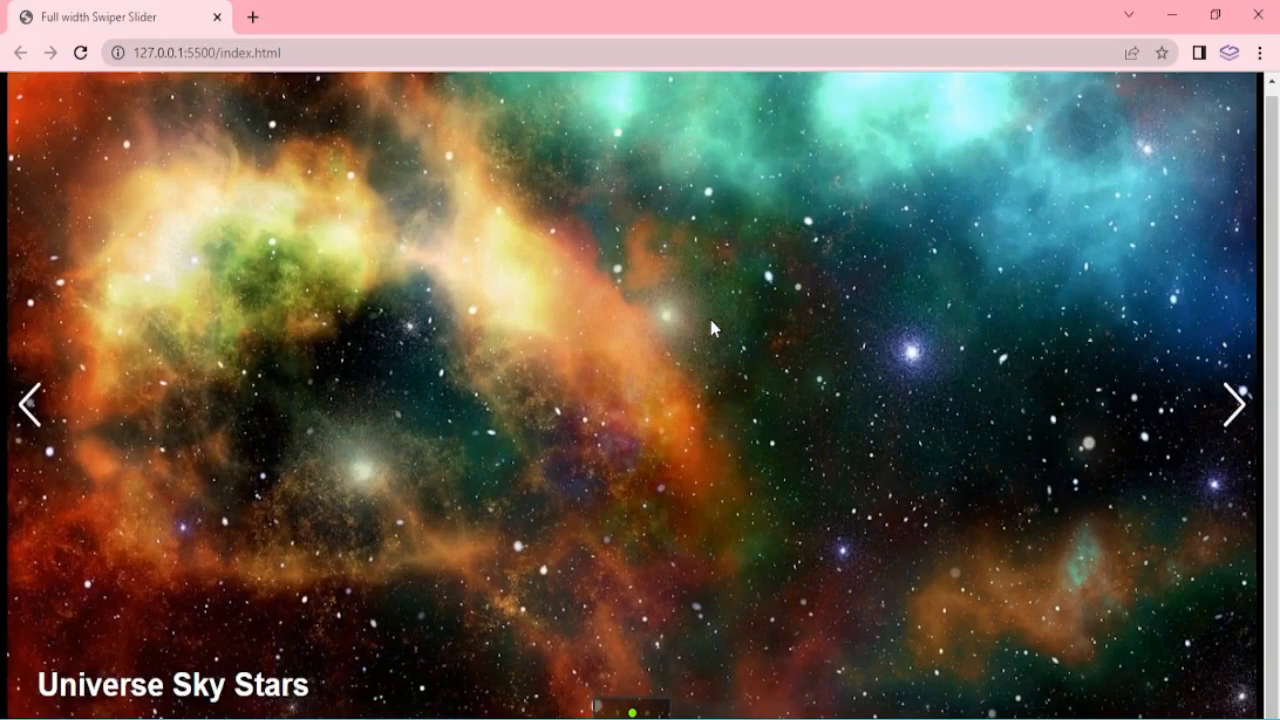
pyautogui.click(1236, 404)
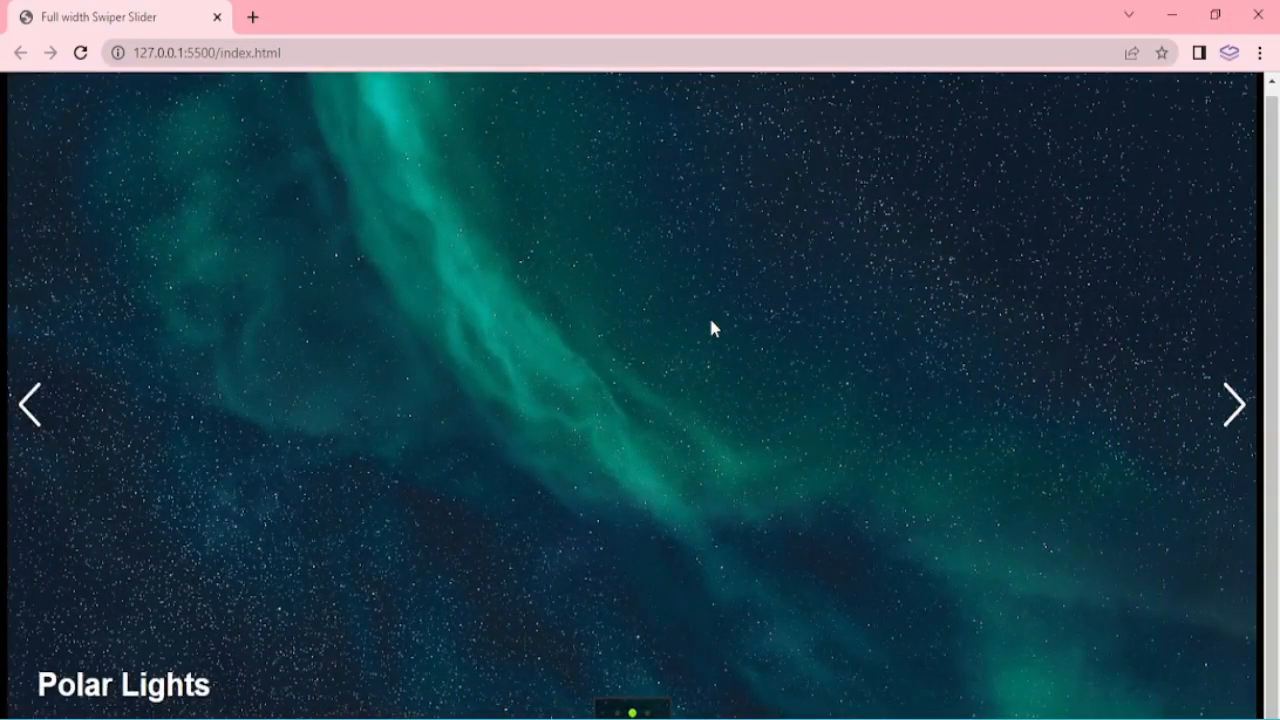